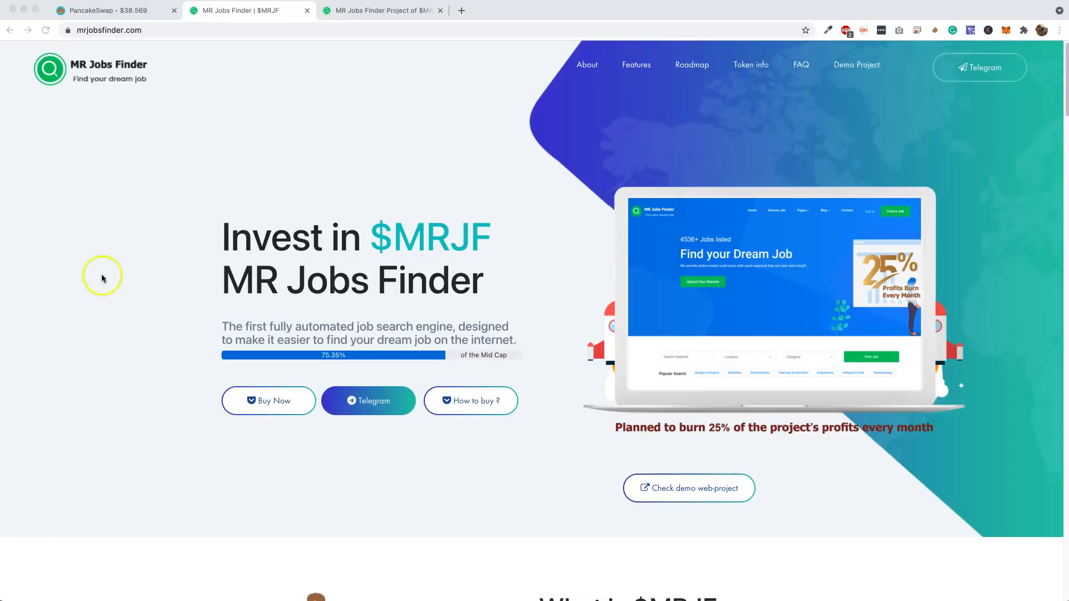
mouse_move(261, 100)
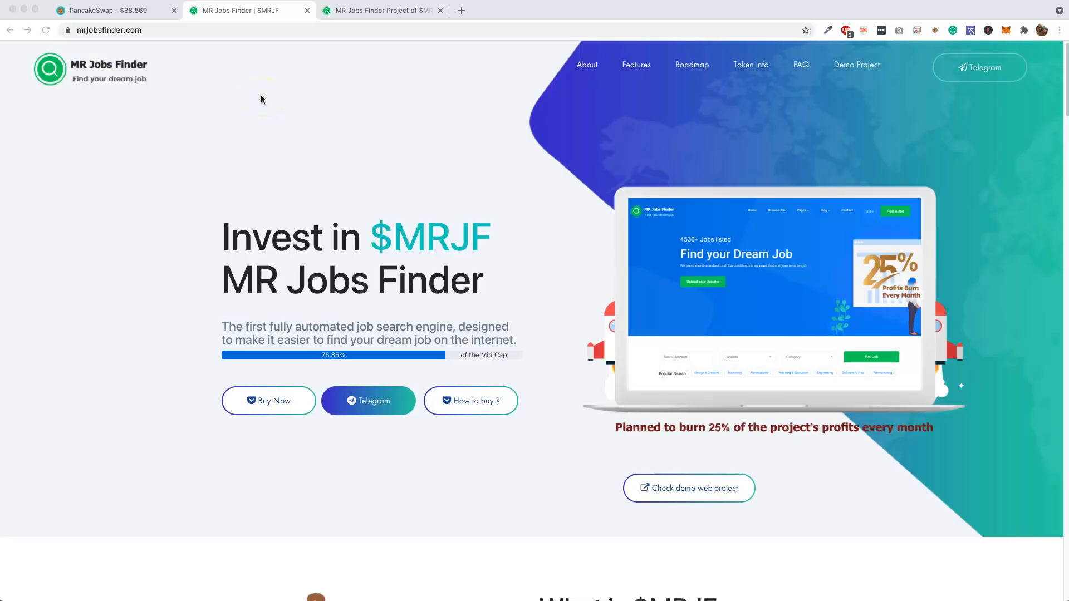
mouse_move(313, 94)
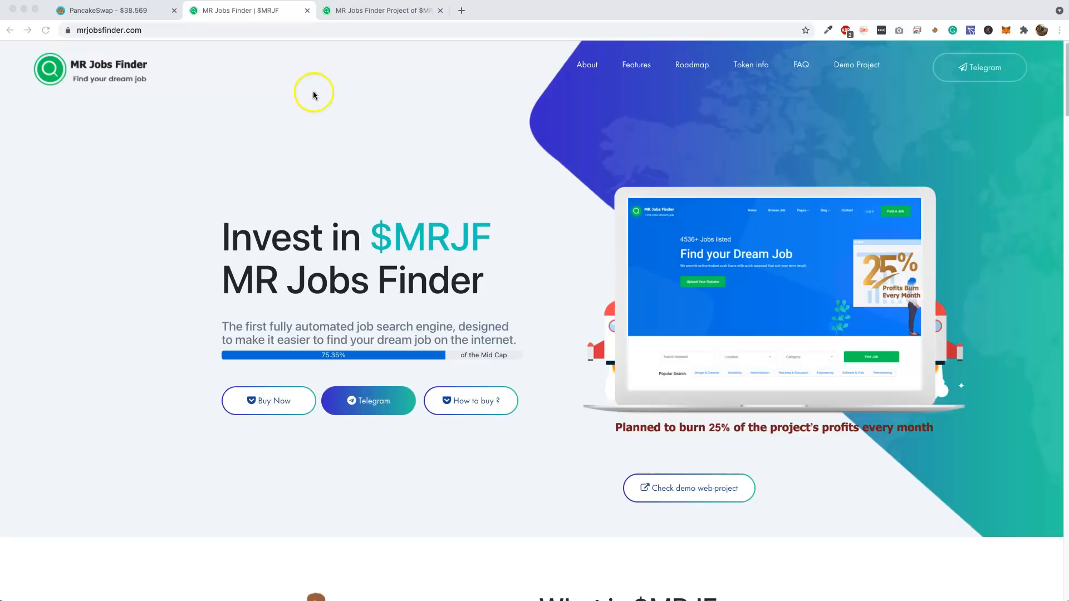
mouse_move(310, 99)
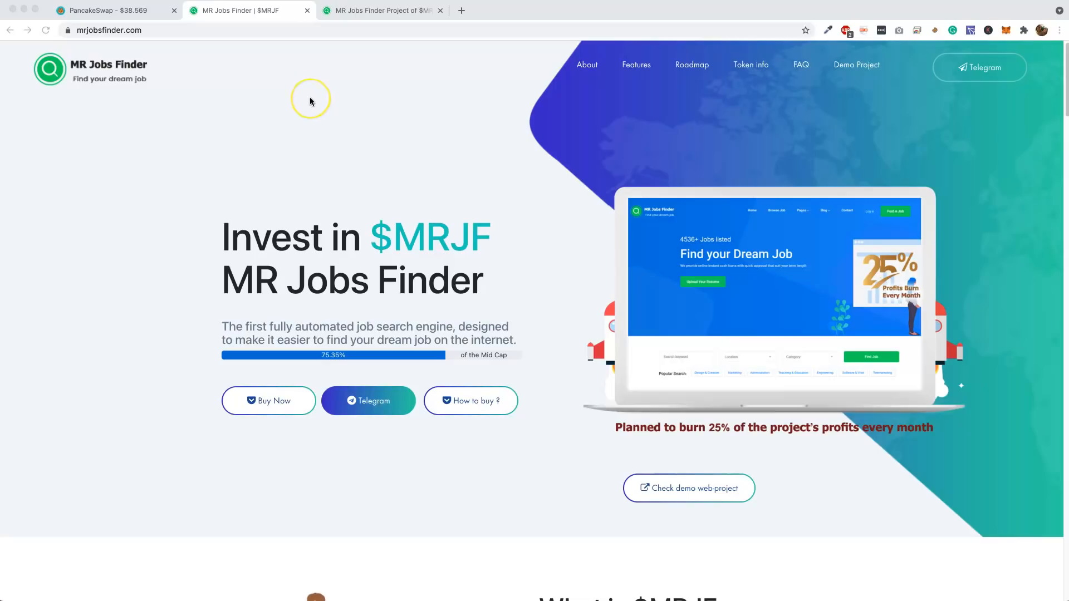
mouse_move(352, 141)
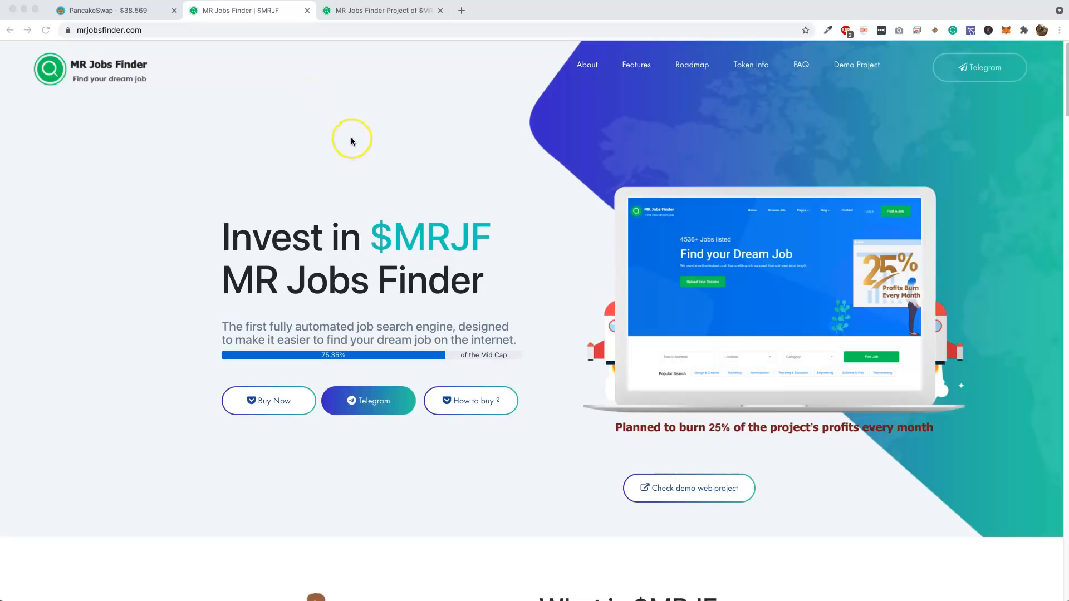
mouse_move(273, 165)
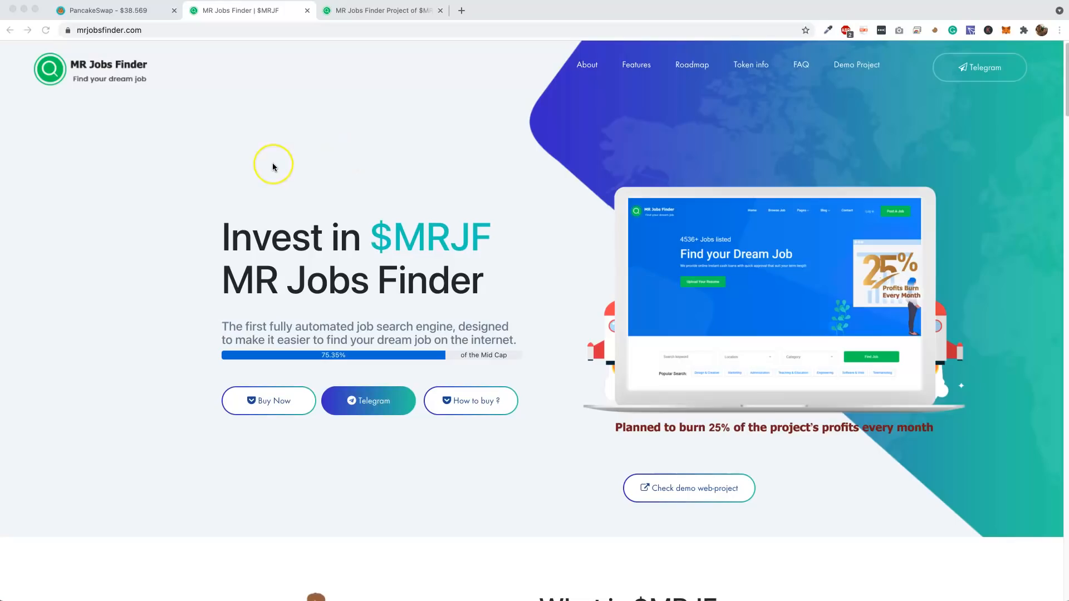
mouse_move(273, 166)
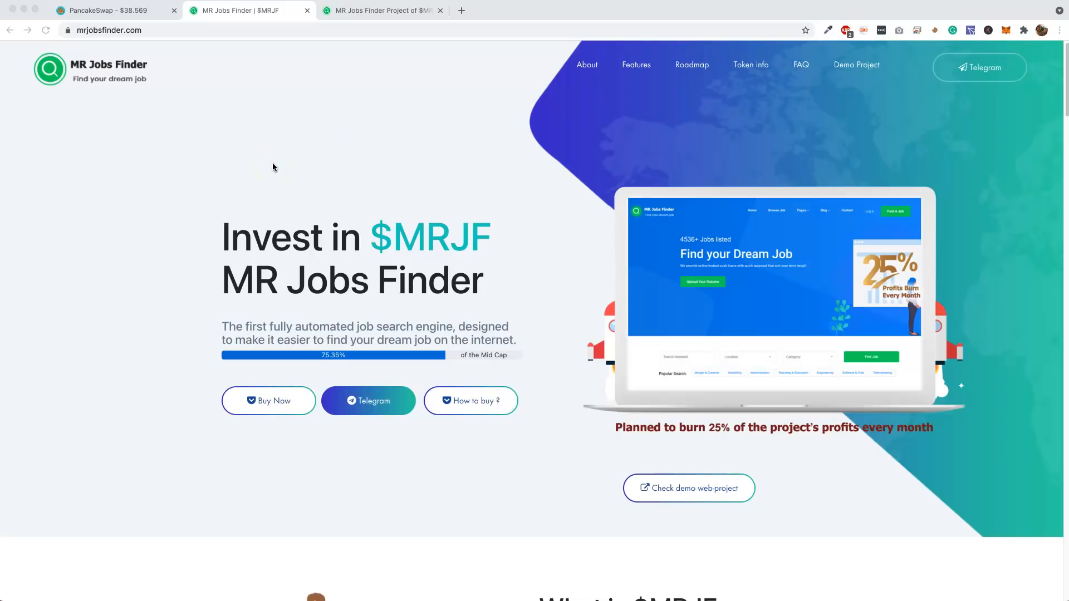
mouse_move(385, 336)
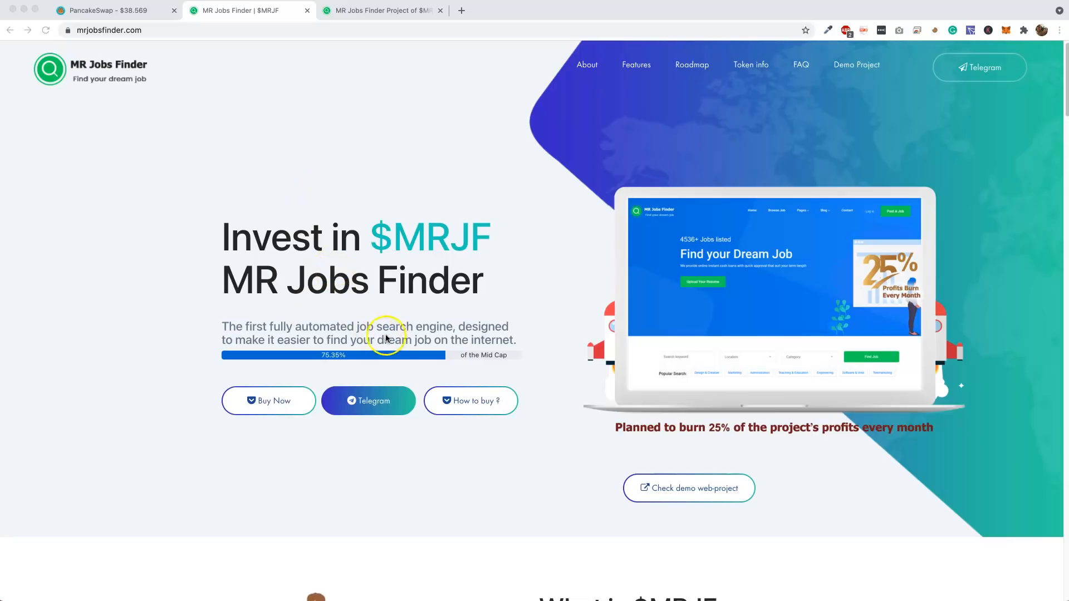
mouse_move(358, 354)
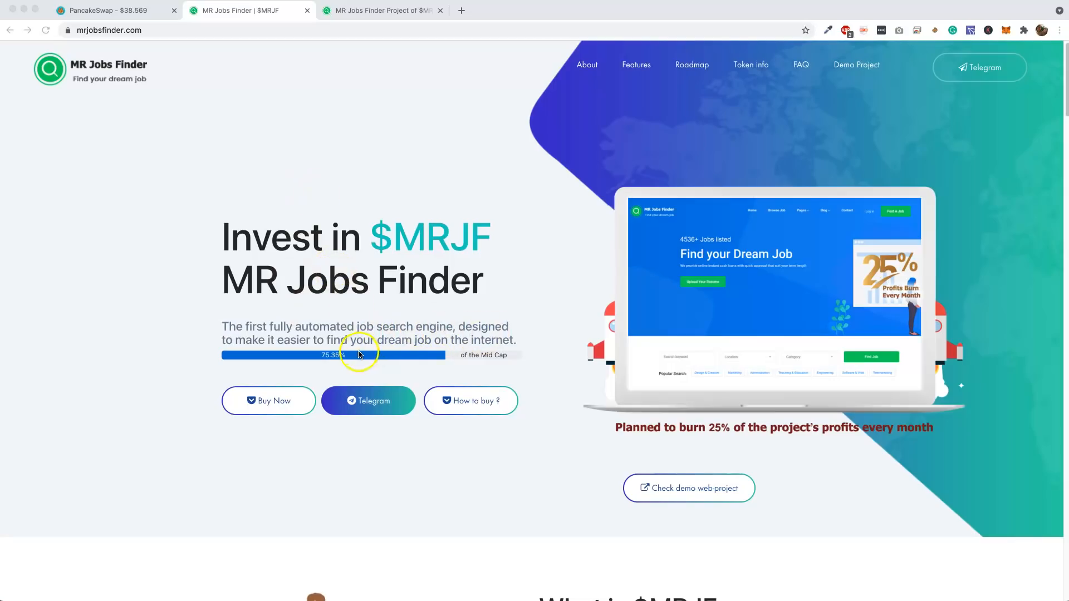
mouse_move(506, 347)
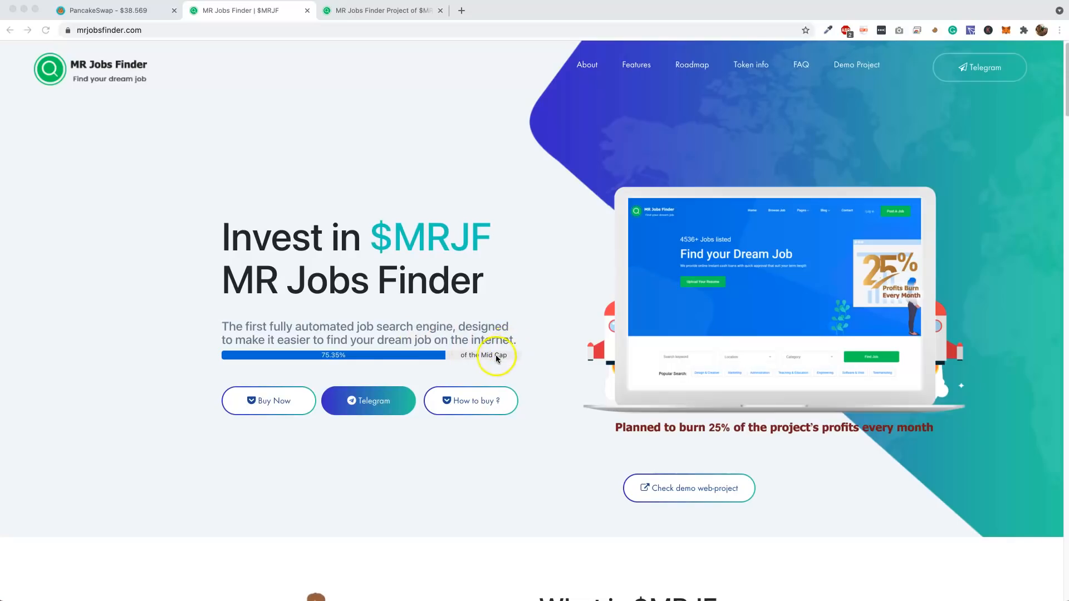
mouse_move(333, 360)
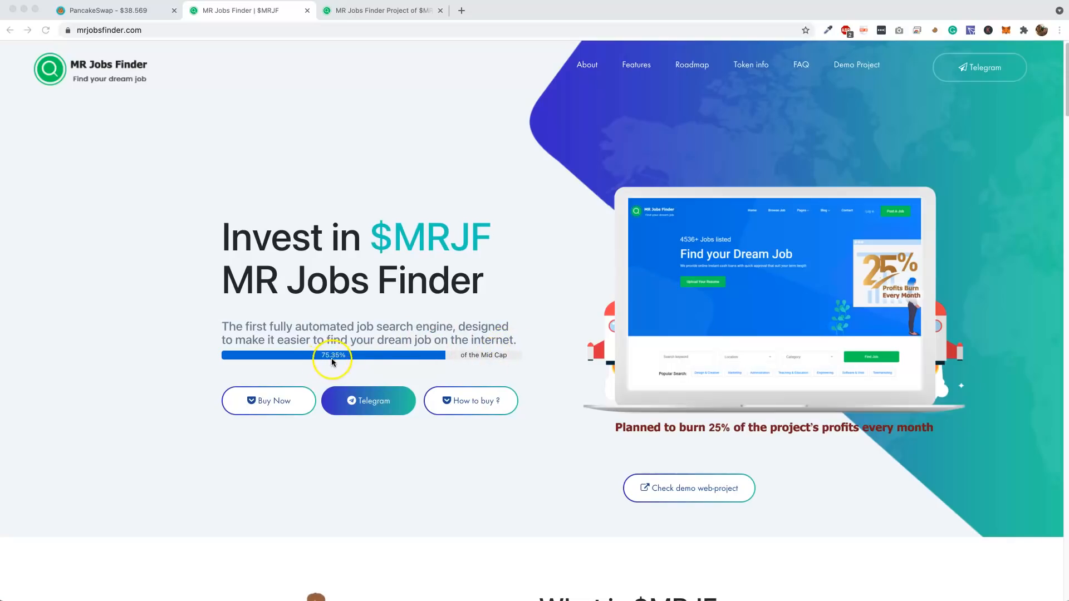
mouse_move(474, 358)
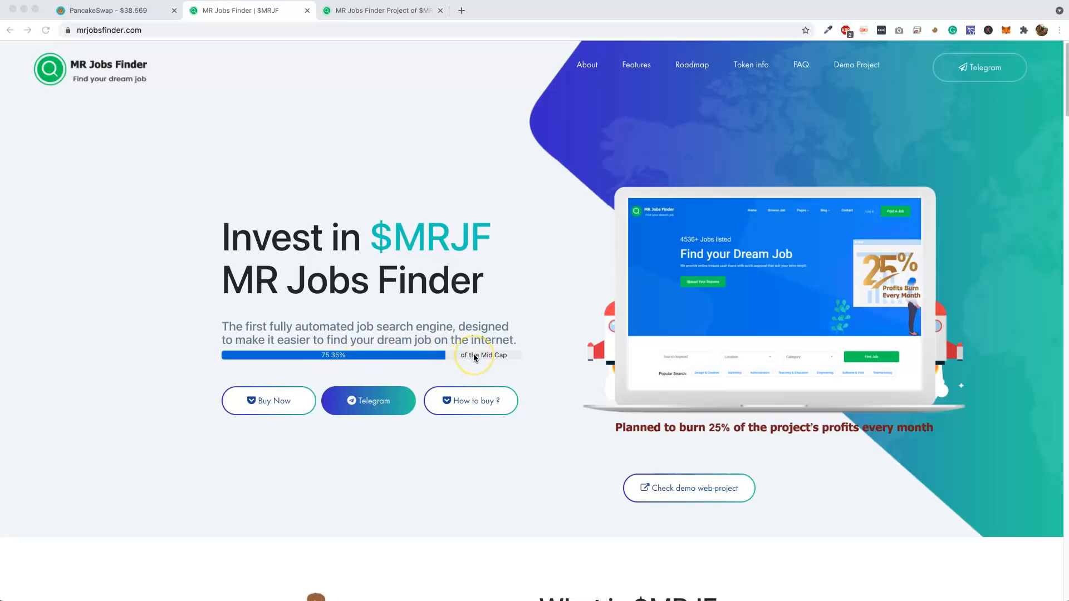
mouse_move(467, 354)
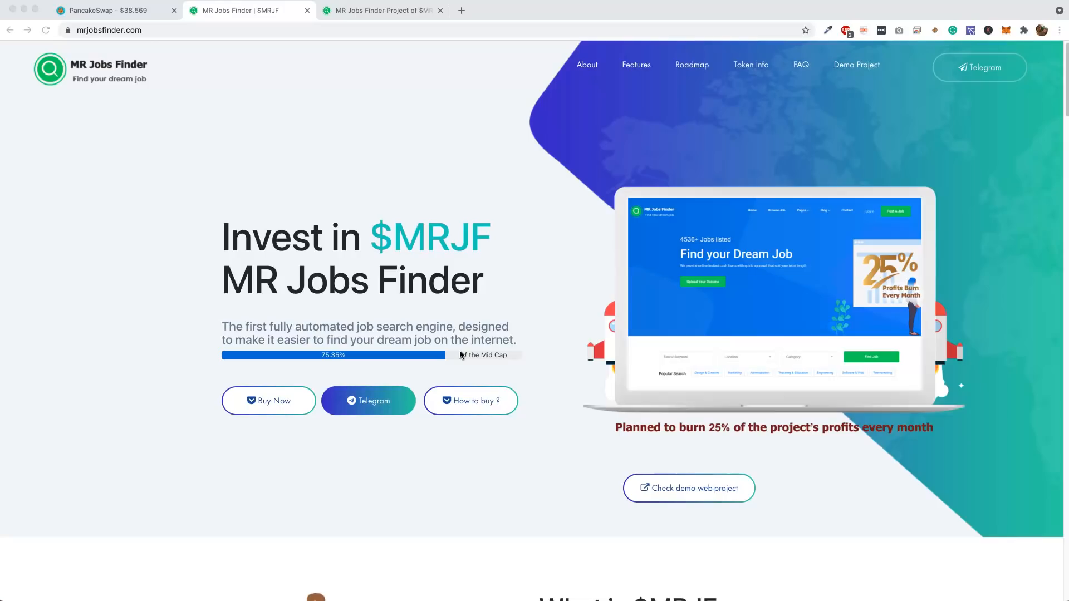
mouse_move(546, 324)
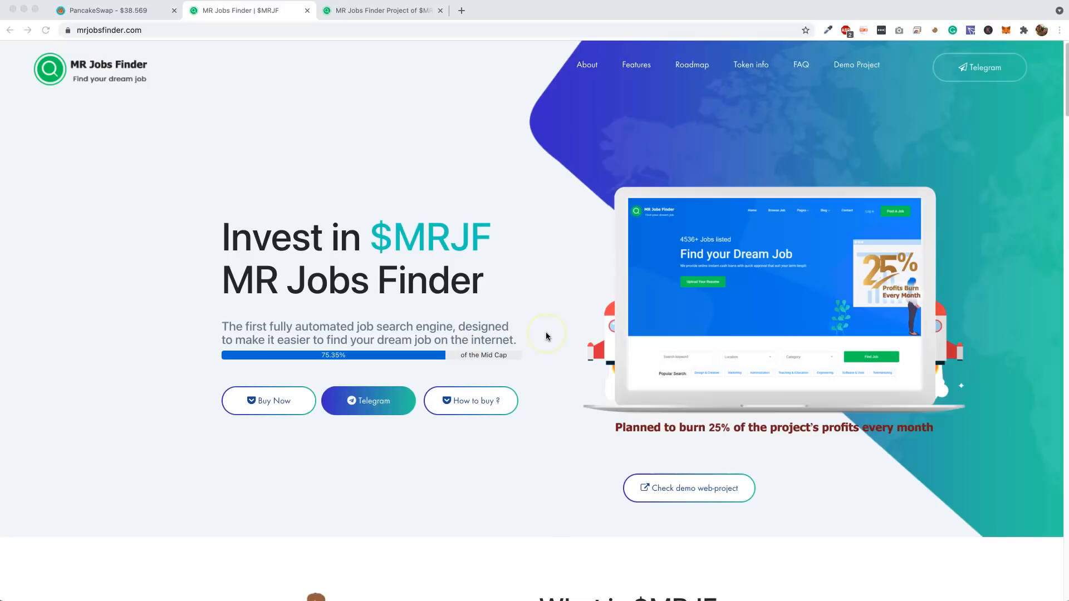
mouse_move(550, 347)
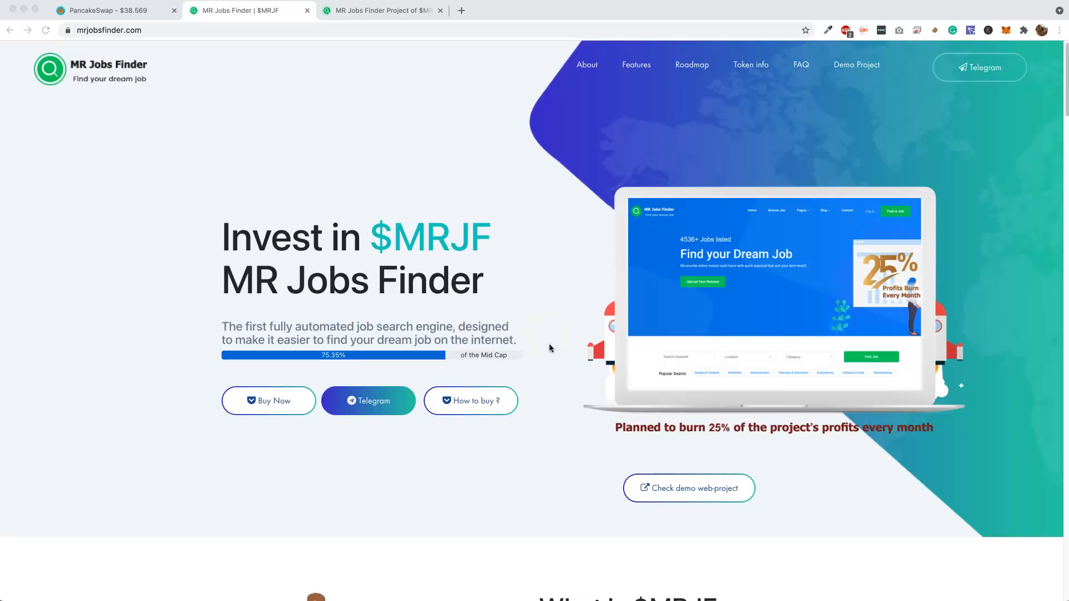
Scroll the homepage to 'What is $MRJF', describing the BNB Smart Chain job search engine
scroll("down", 3)
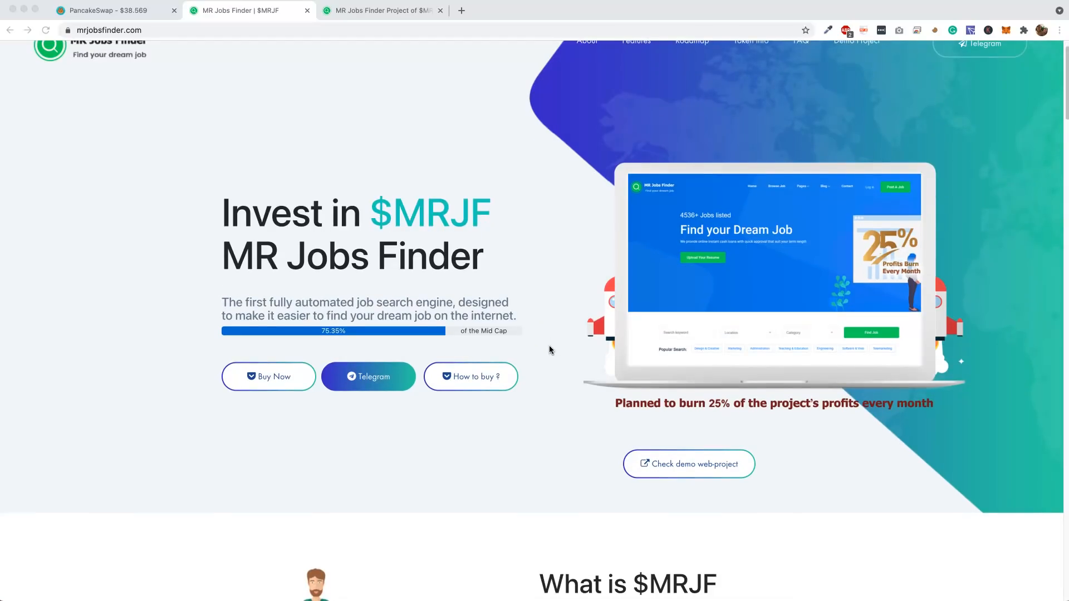
scroll("down", 3)
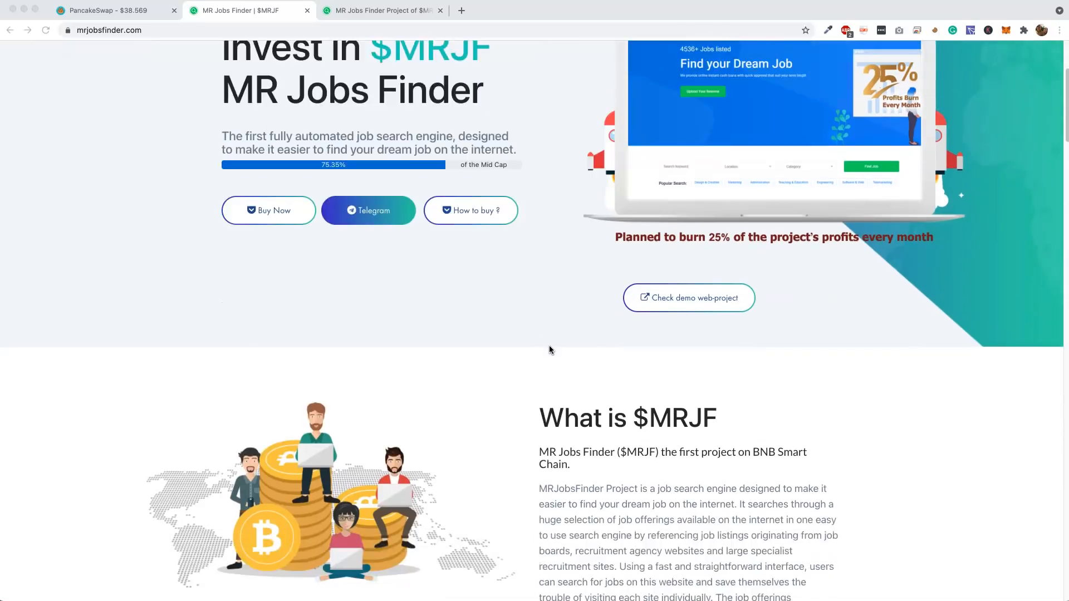
scroll("down", 3)
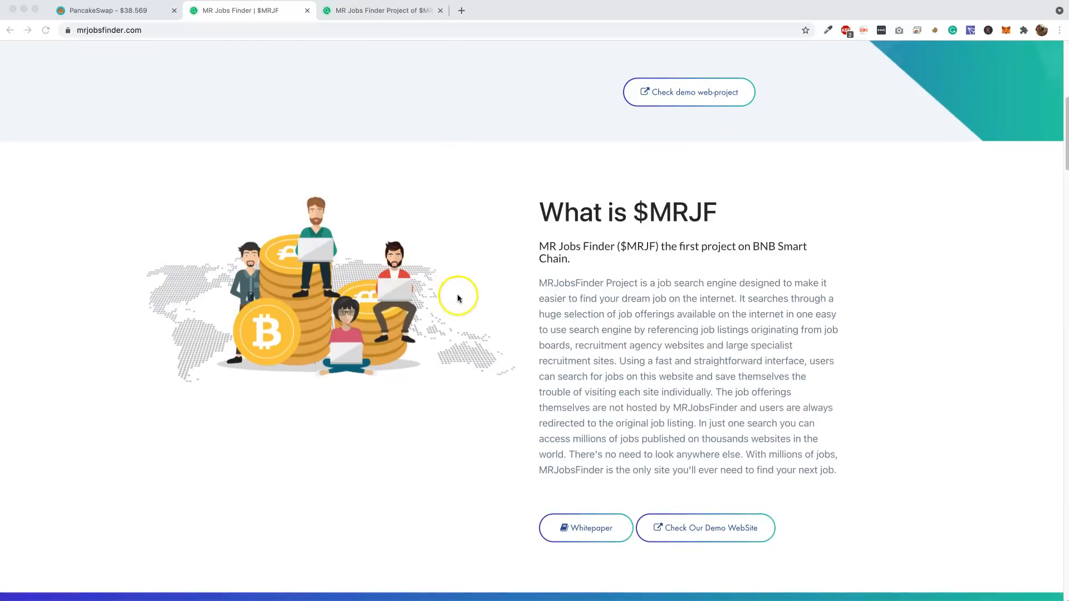
mouse_move(680, 293)
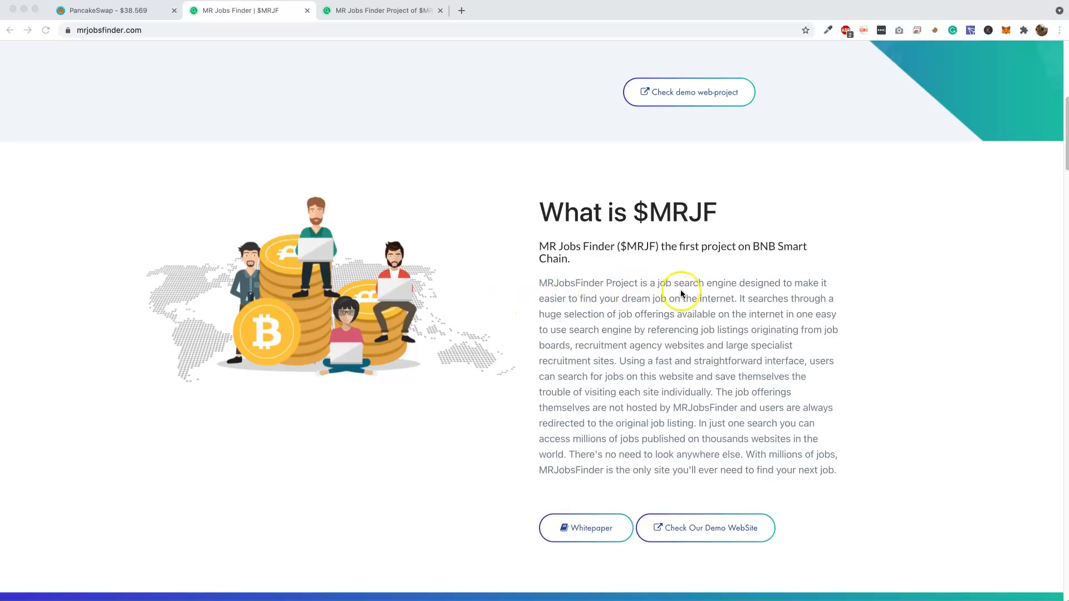
mouse_move(592, 306)
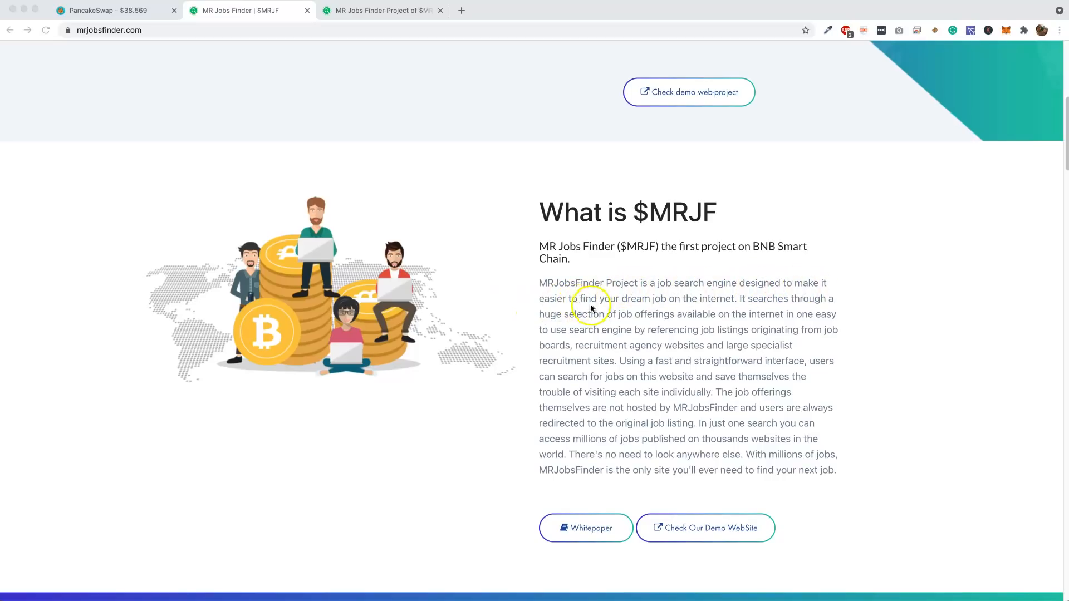
mouse_move(764, 308)
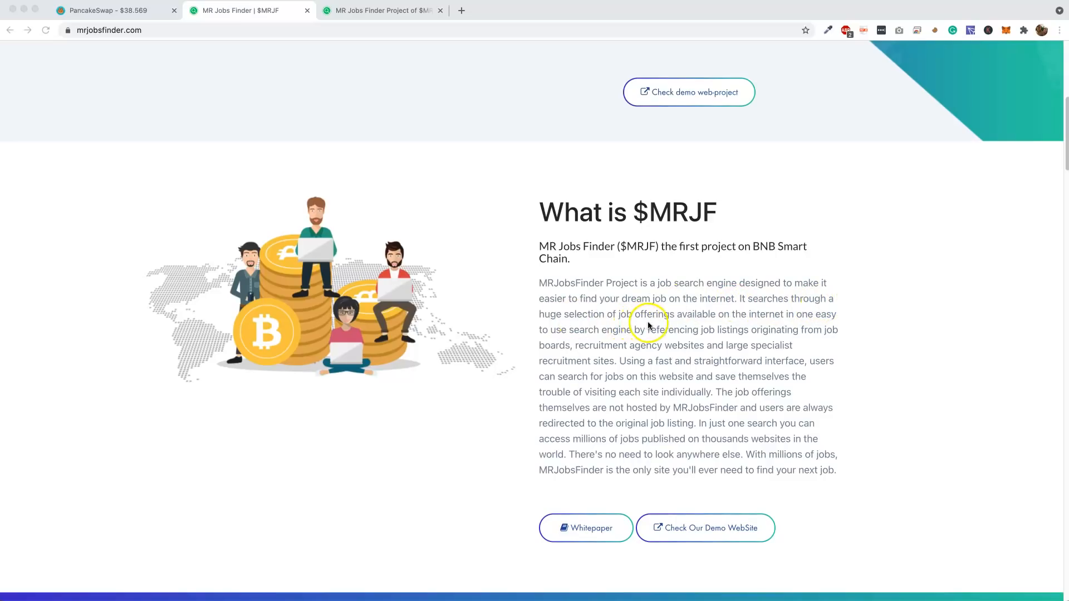
mouse_move(876, 339)
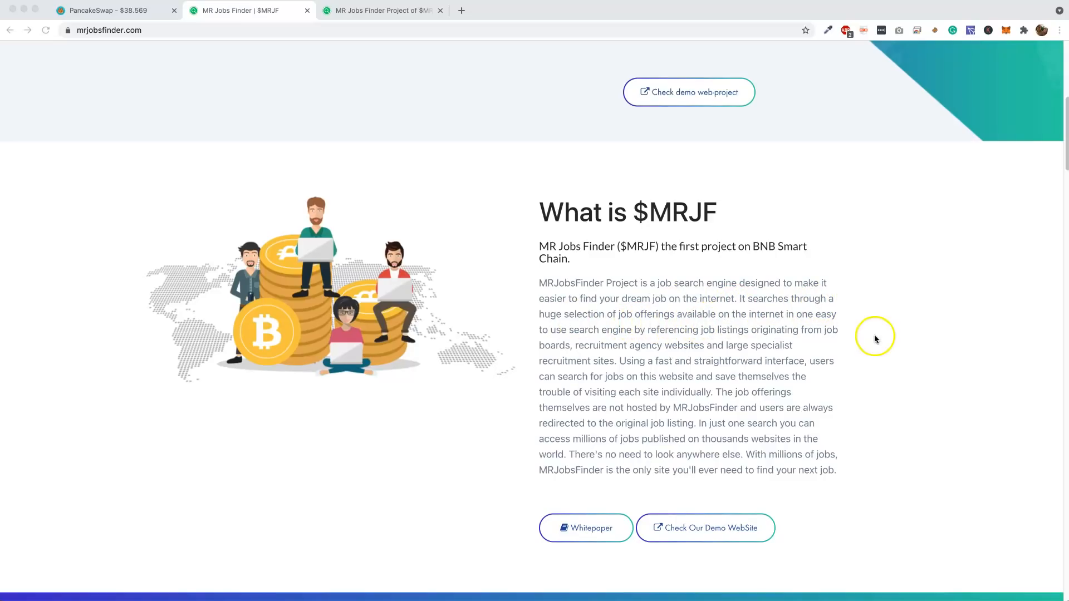
mouse_move(674, 336)
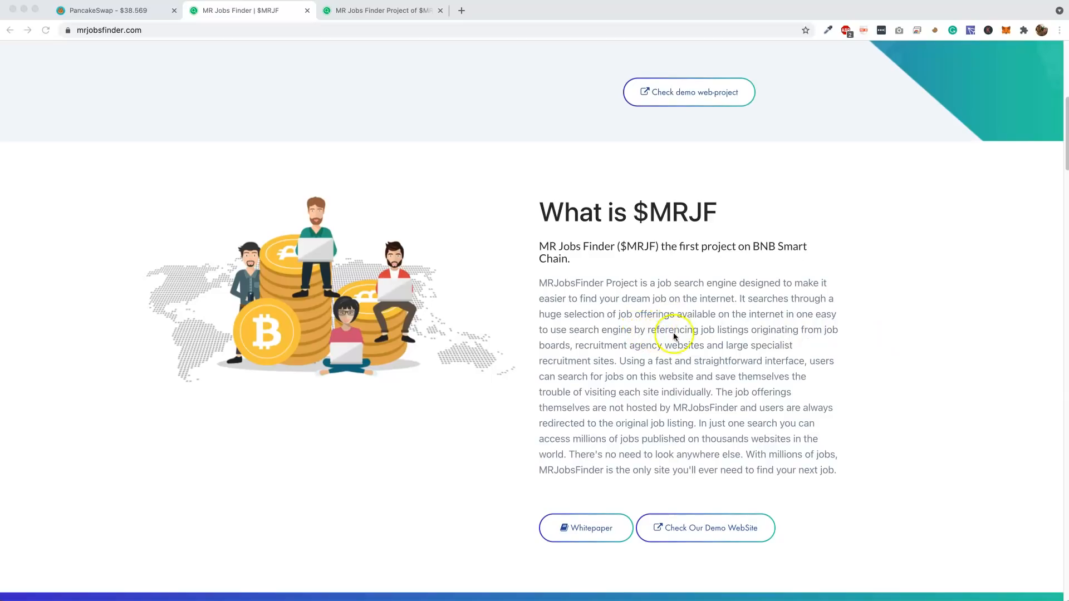
mouse_move(798, 339)
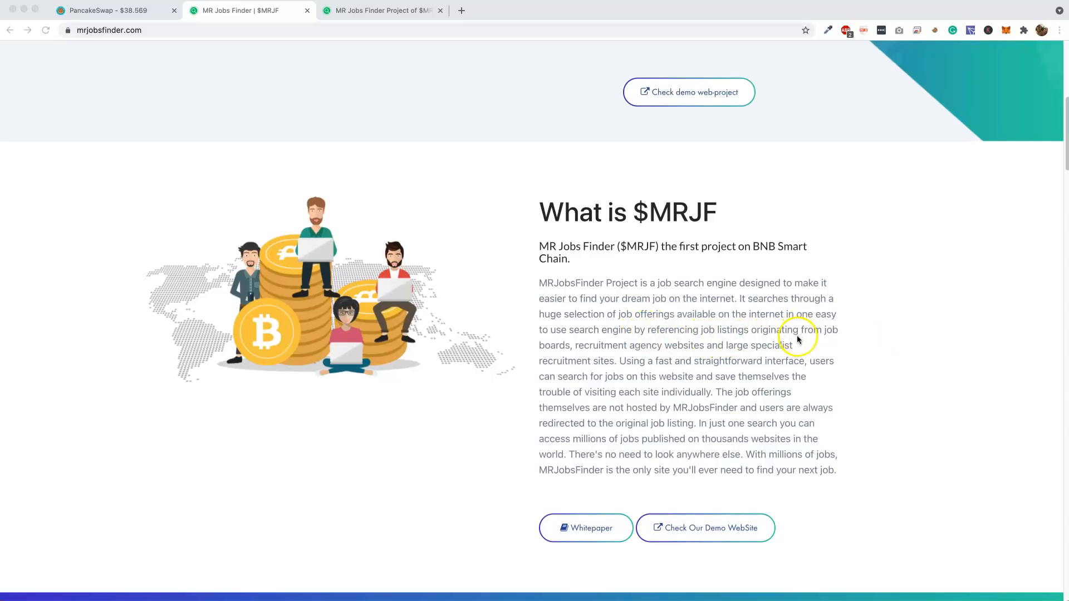
mouse_move(650, 352)
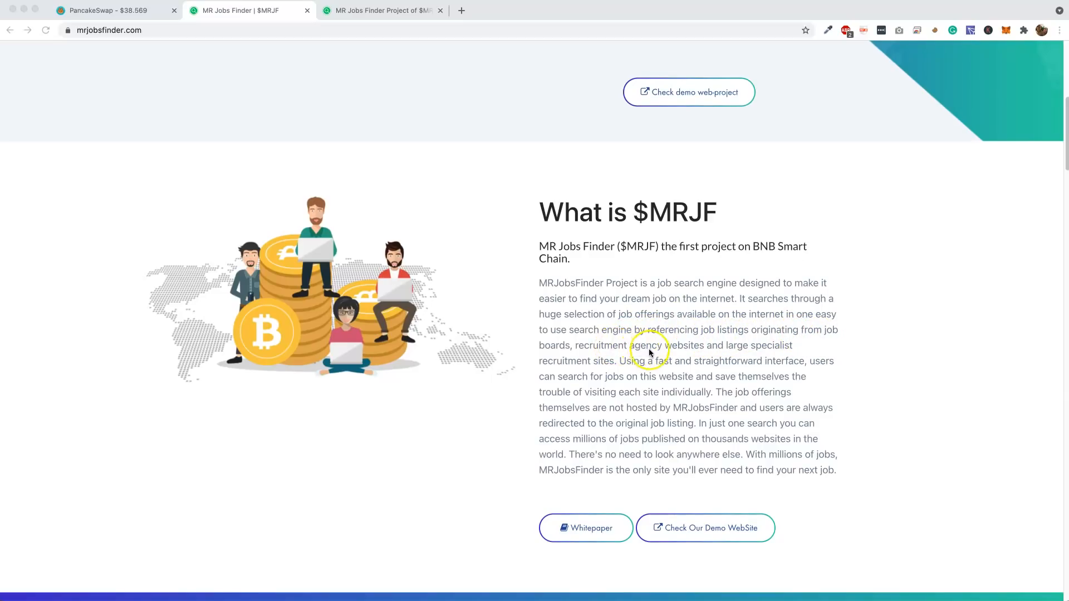
mouse_move(610, 367)
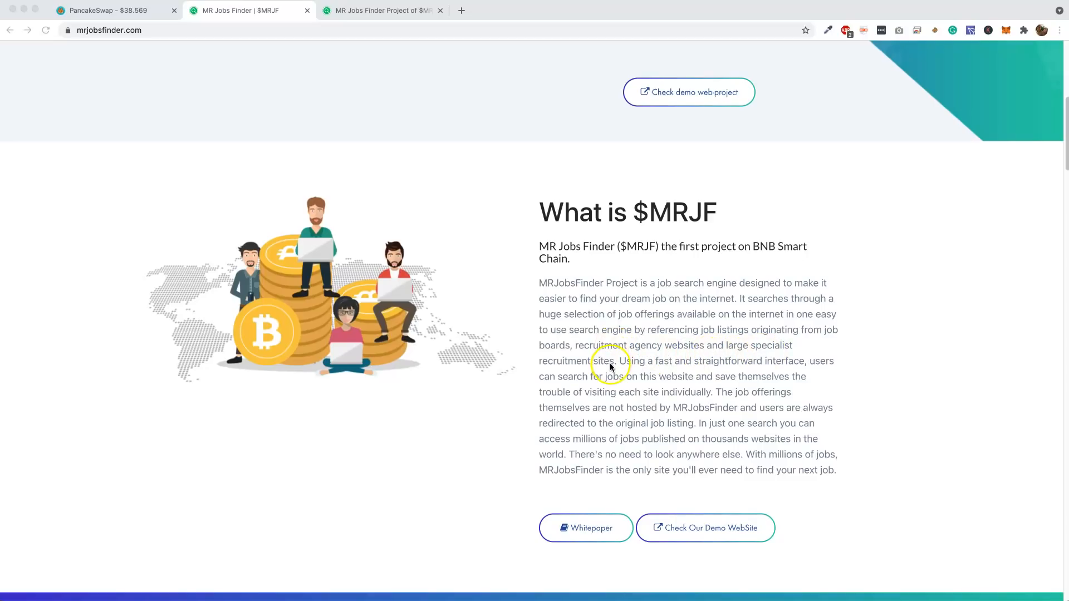
mouse_move(761, 376)
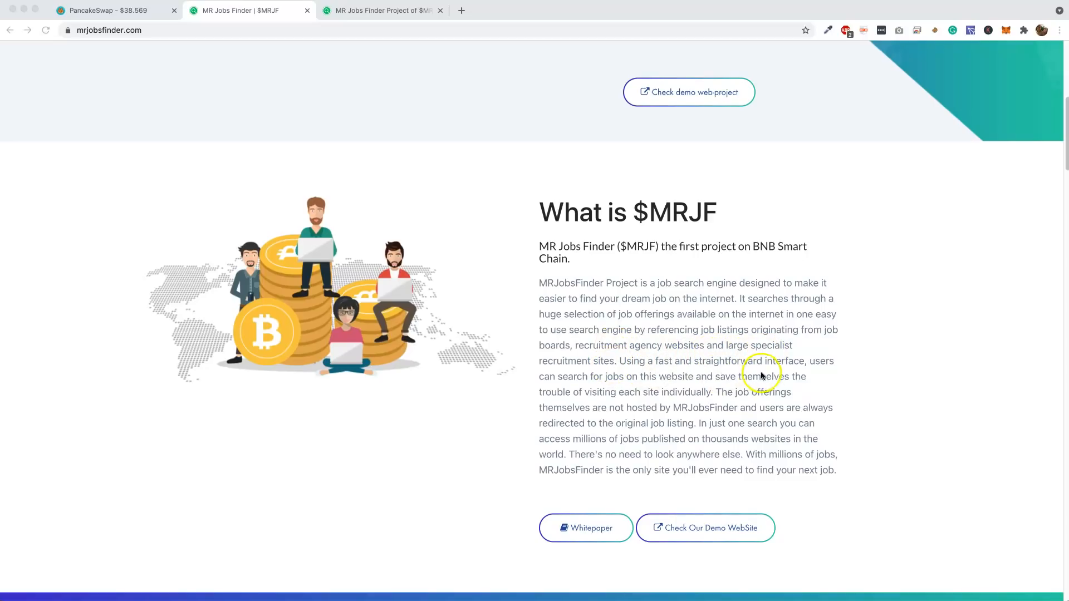
mouse_move(590, 383)
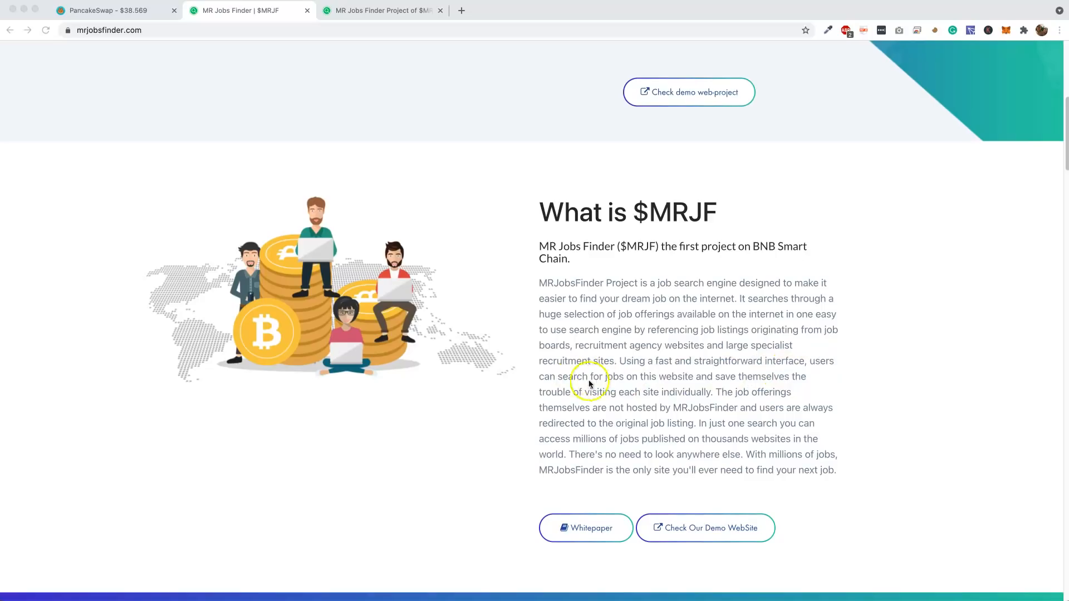
mouse_move(756, 392)
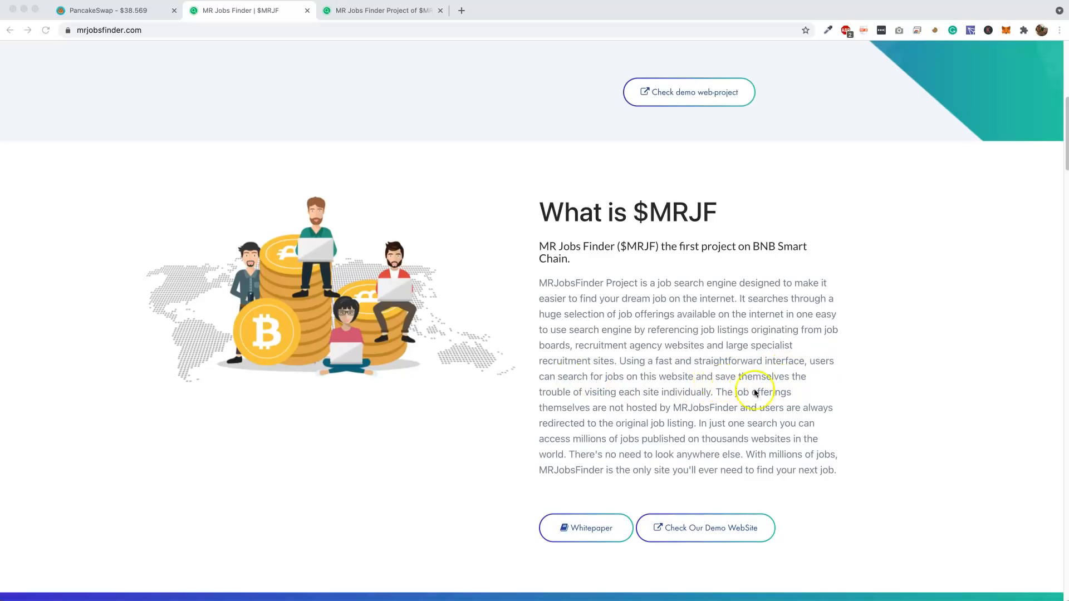
mouse_move(722, 408)
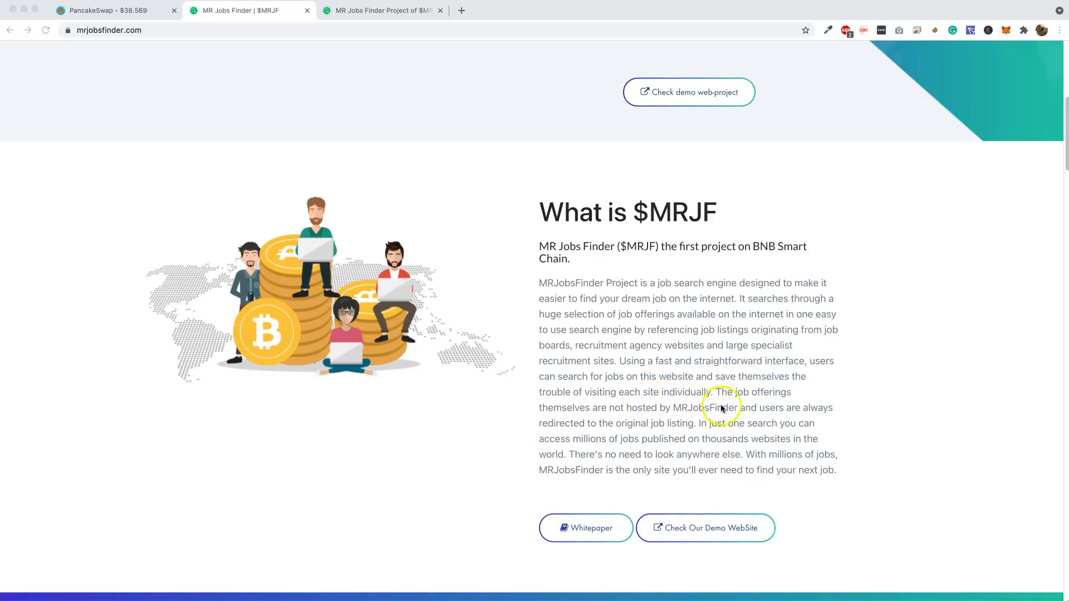
mouse_move(699, 528)
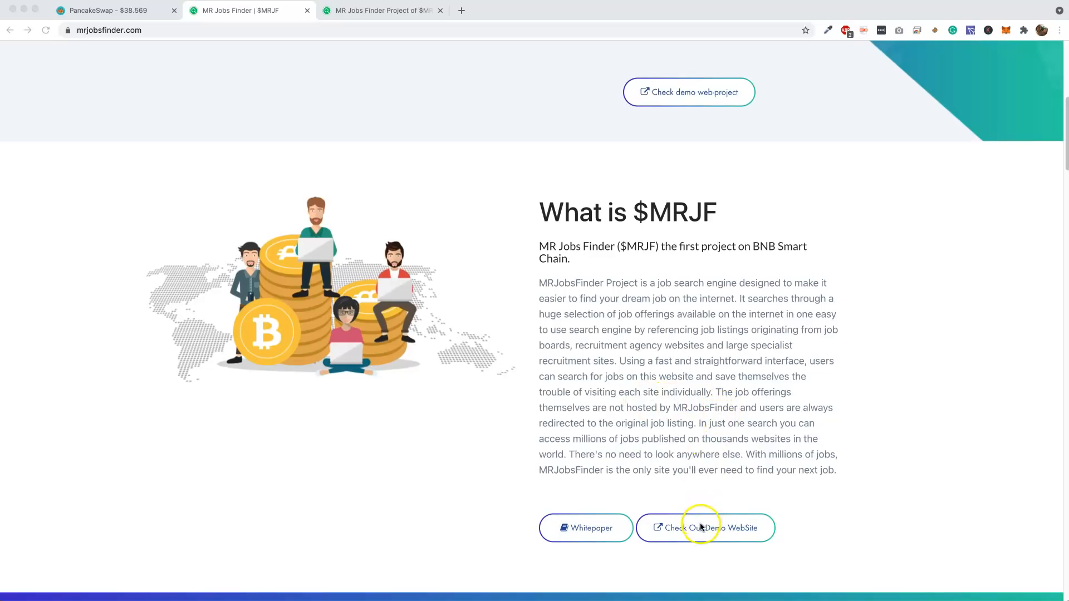
left_click(705, 528)
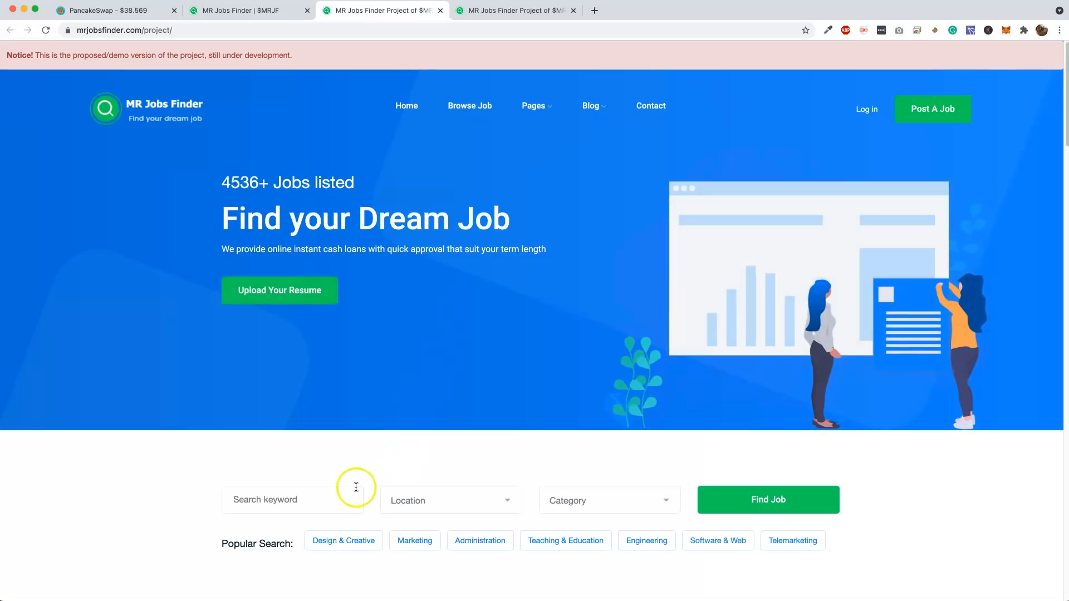
mouse_move(471, 498)
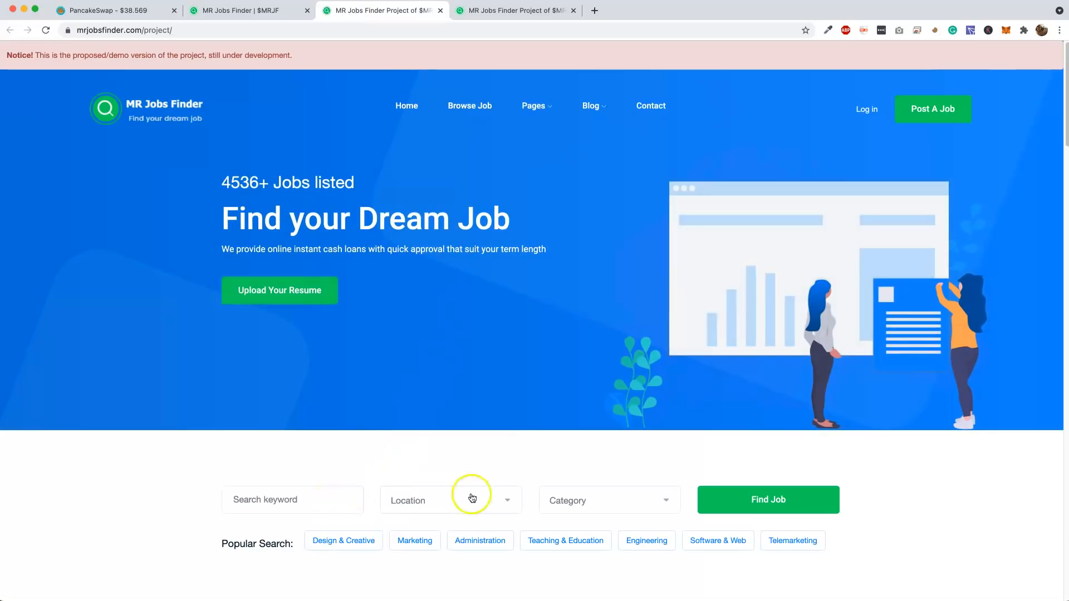
mouse_move(768, 500)
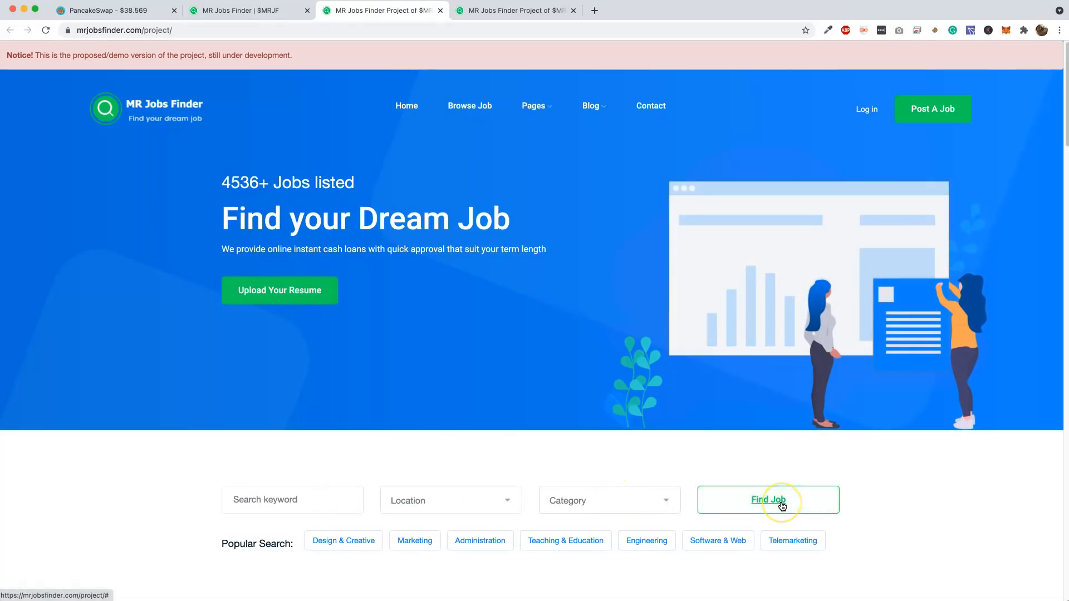
mouse_move(696, 192)
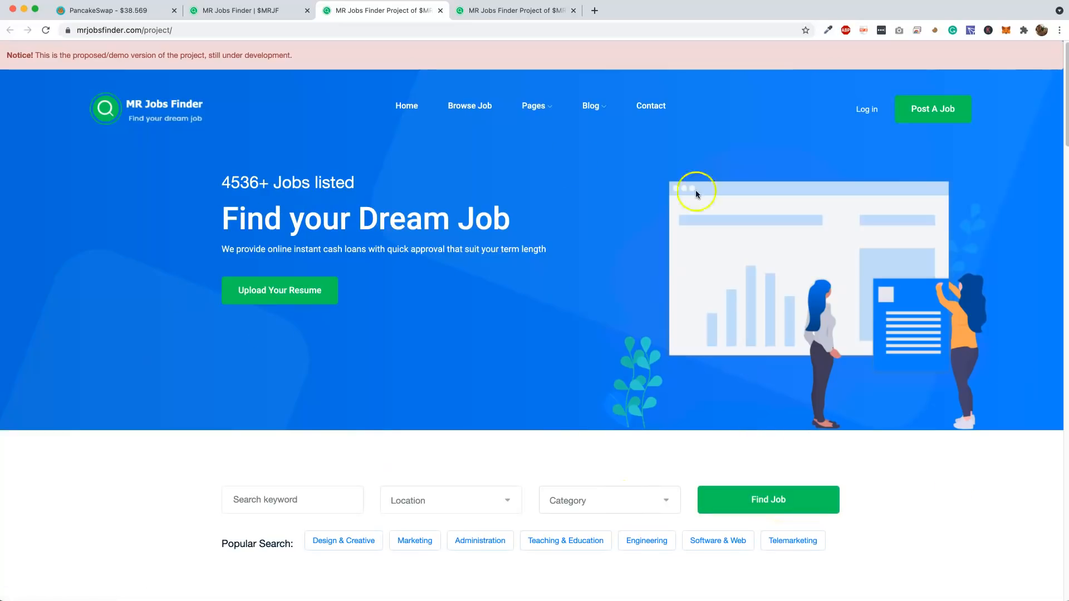
mouse_move(483, 319)
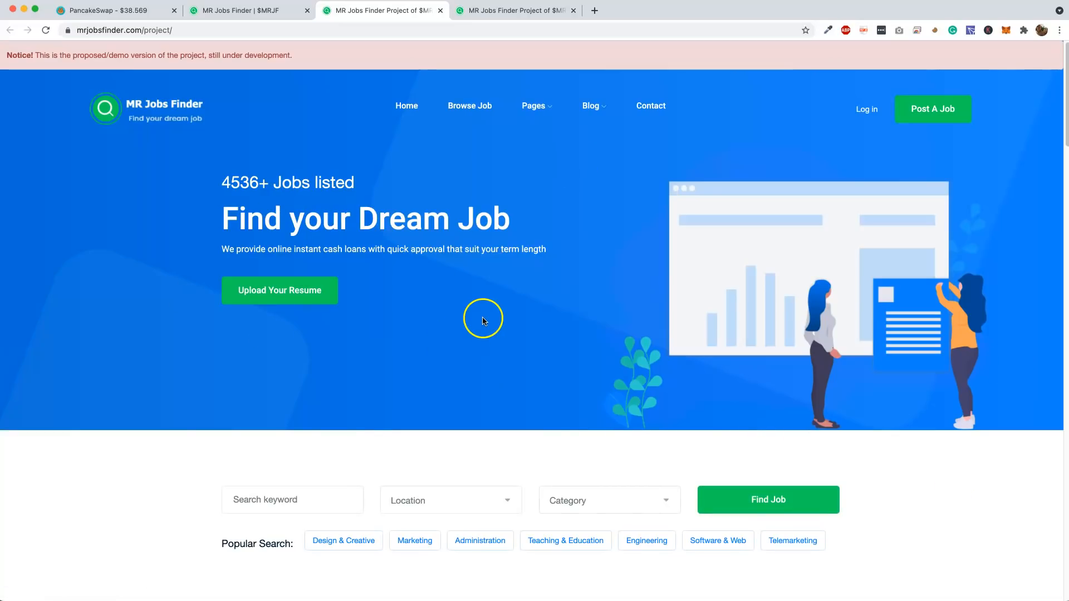
mouse_move(111, 408)
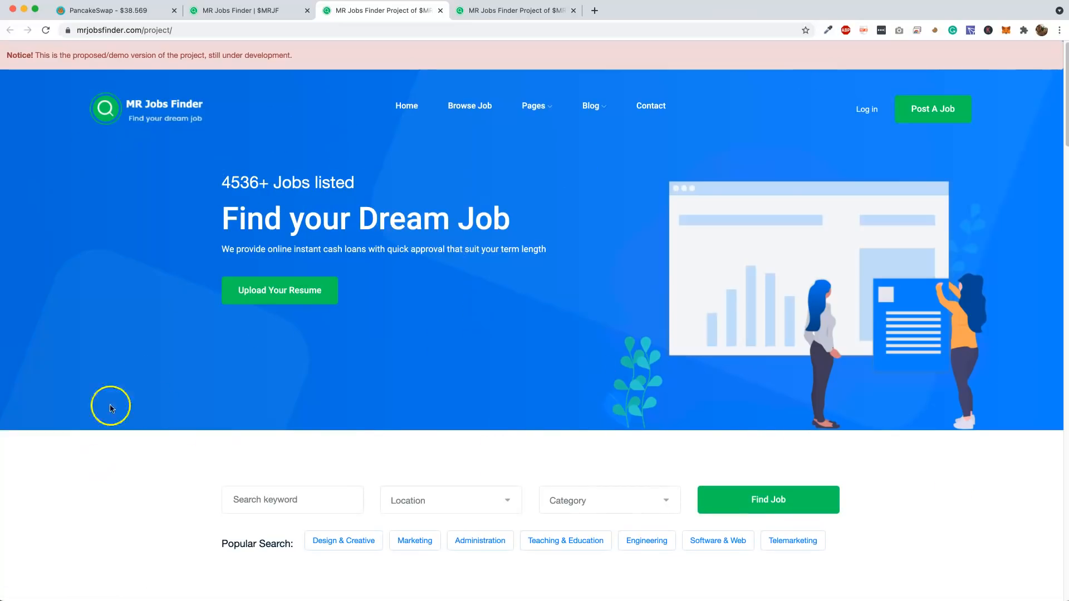
scroll("down", 3)
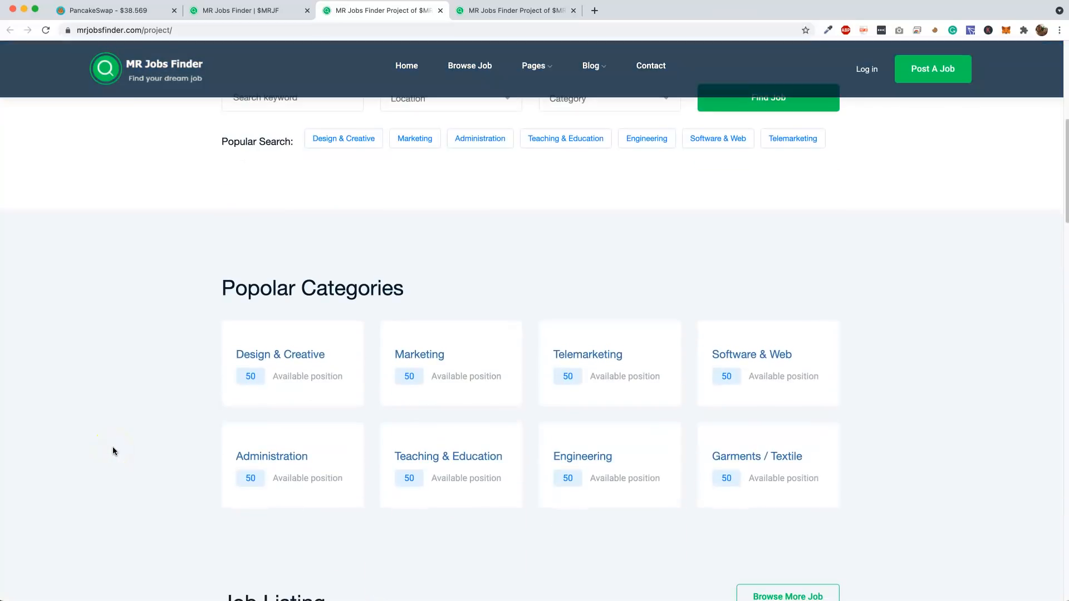
scroll("up", 3)
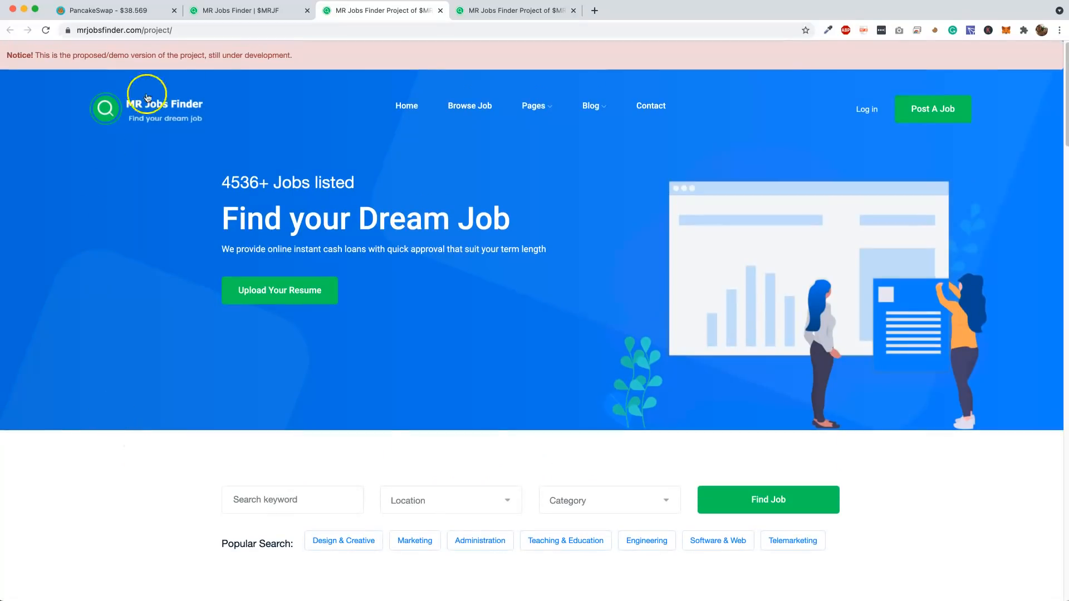
Go back to the MR Jobs Finder | $MRJF tab and scroll to Our Features
left_click(248, 10)
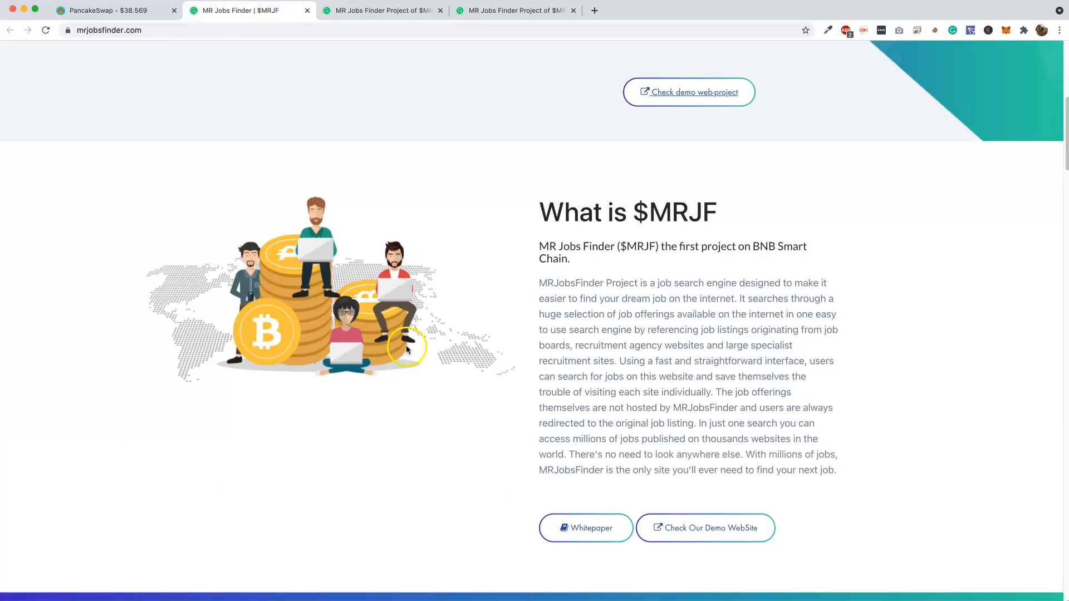
scroll("down", 3)
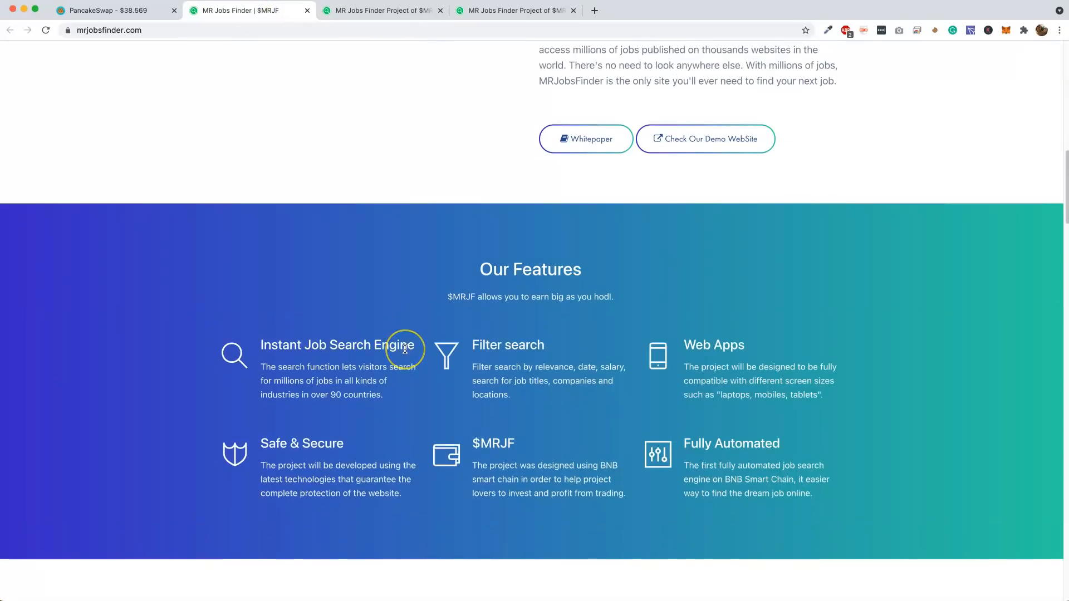
scroll("down", 3)
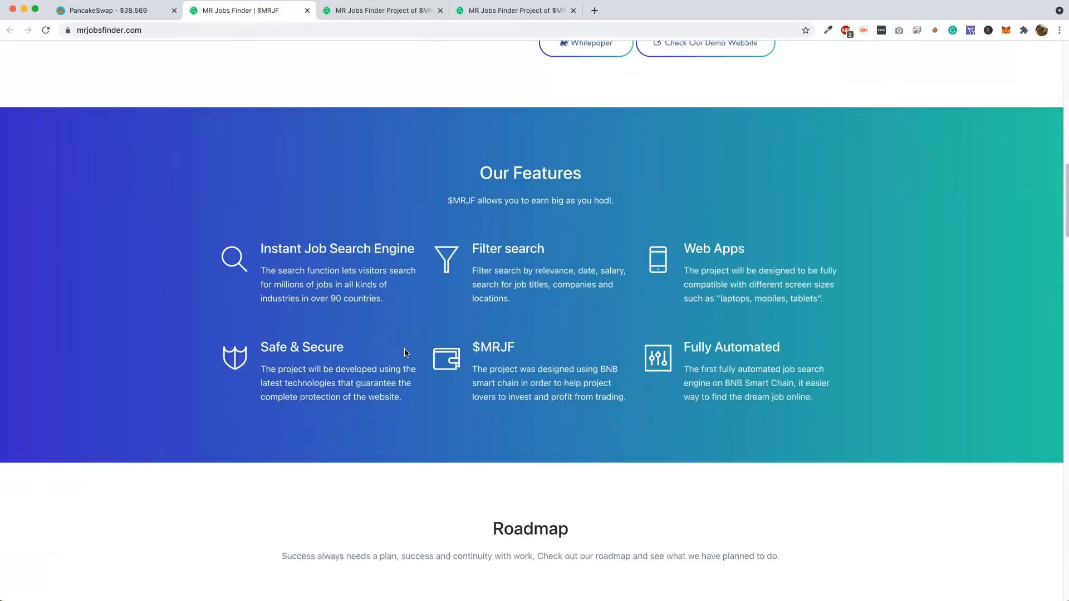
mouse_move(477, 276)
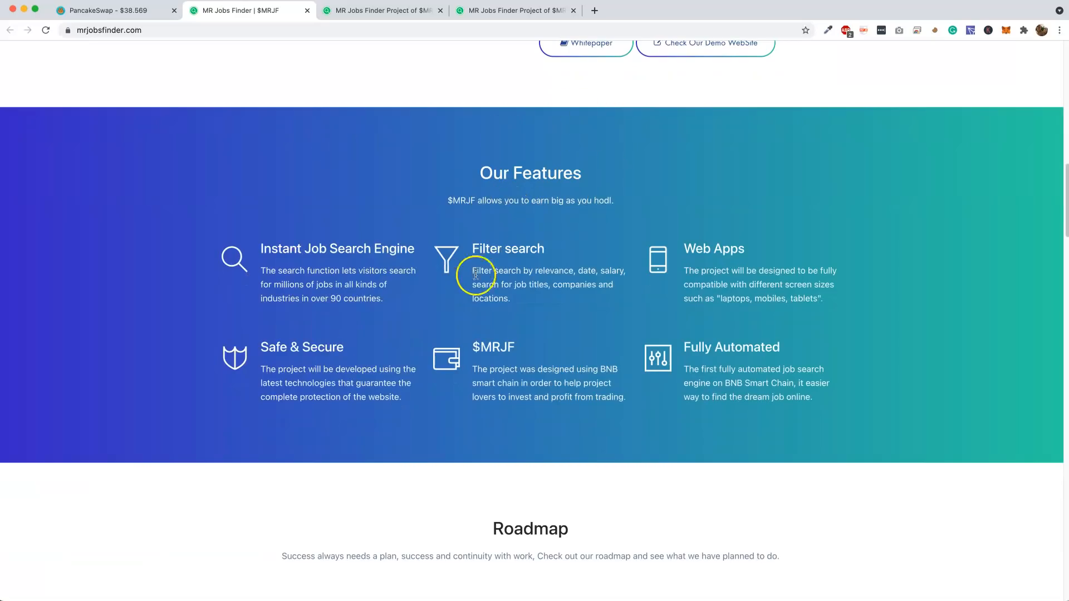
mouse_move(383, 278)
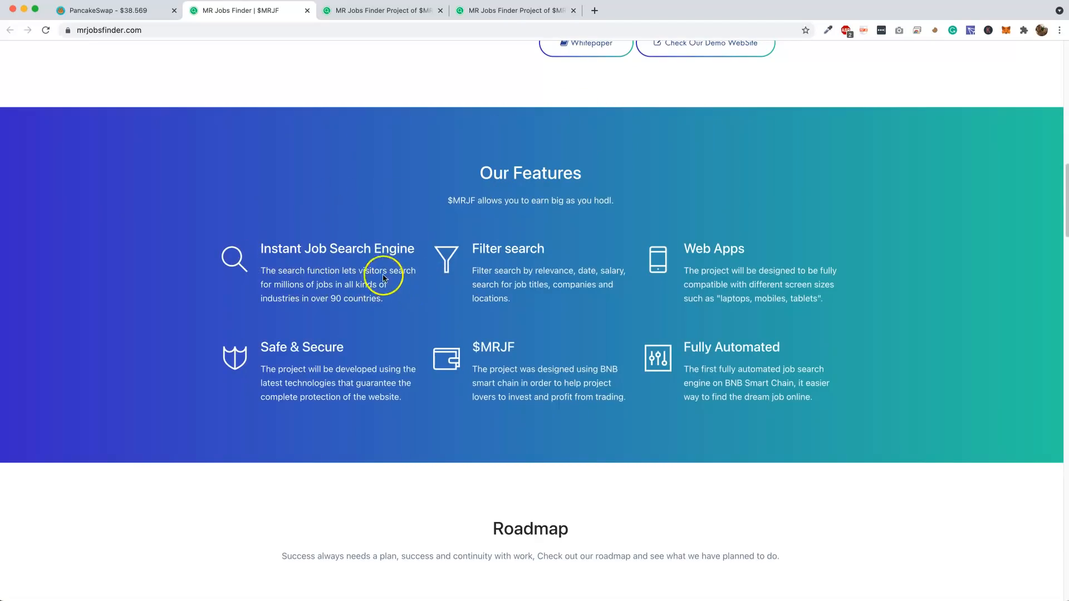
mouse_move(563, 270)
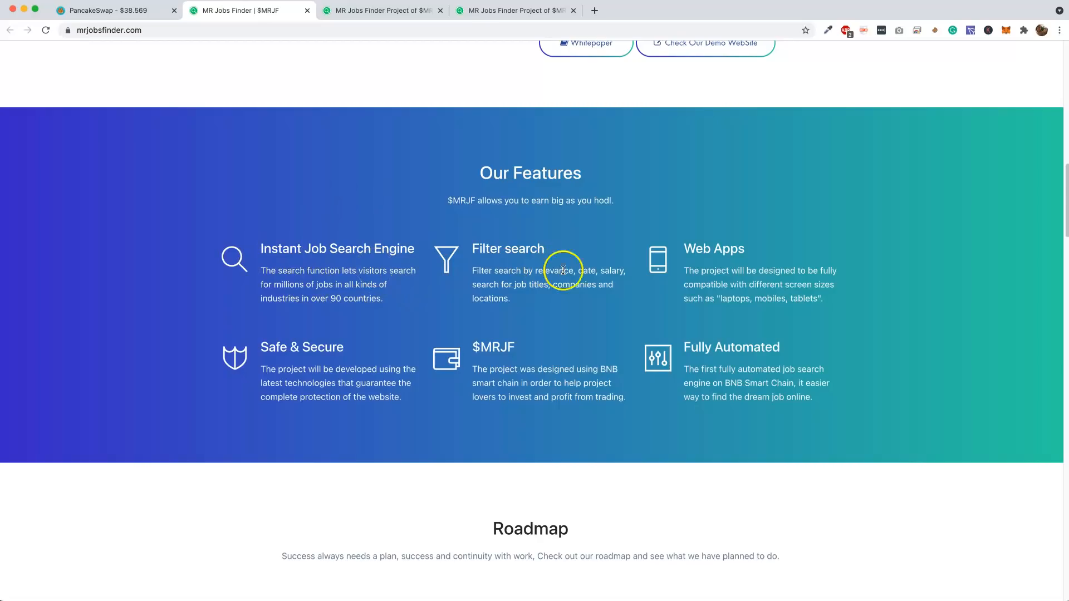
mouse_move(729, 348)
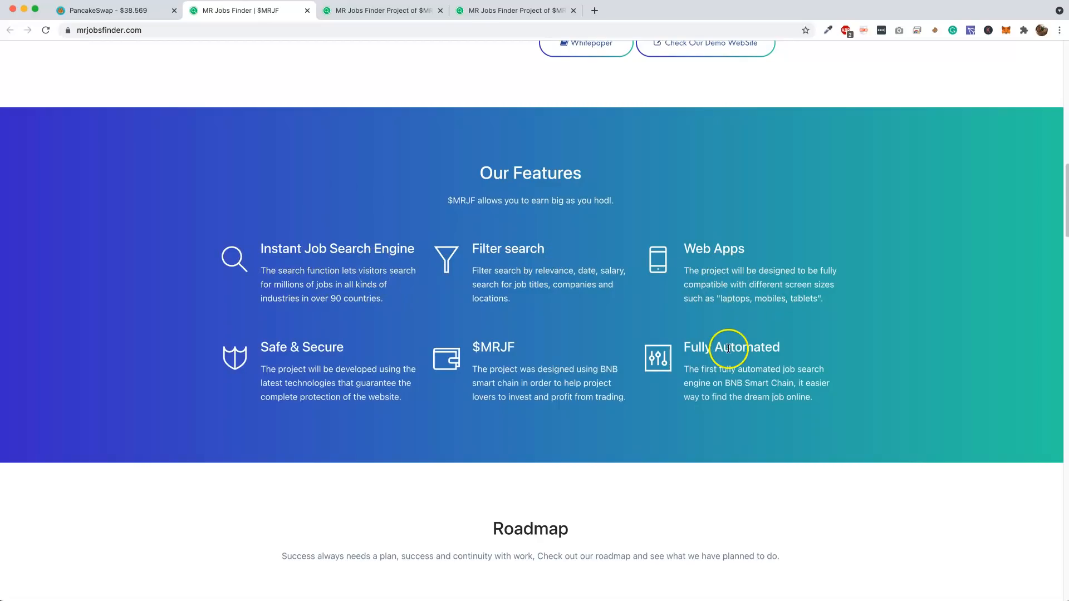
mouse_move(549, 394)
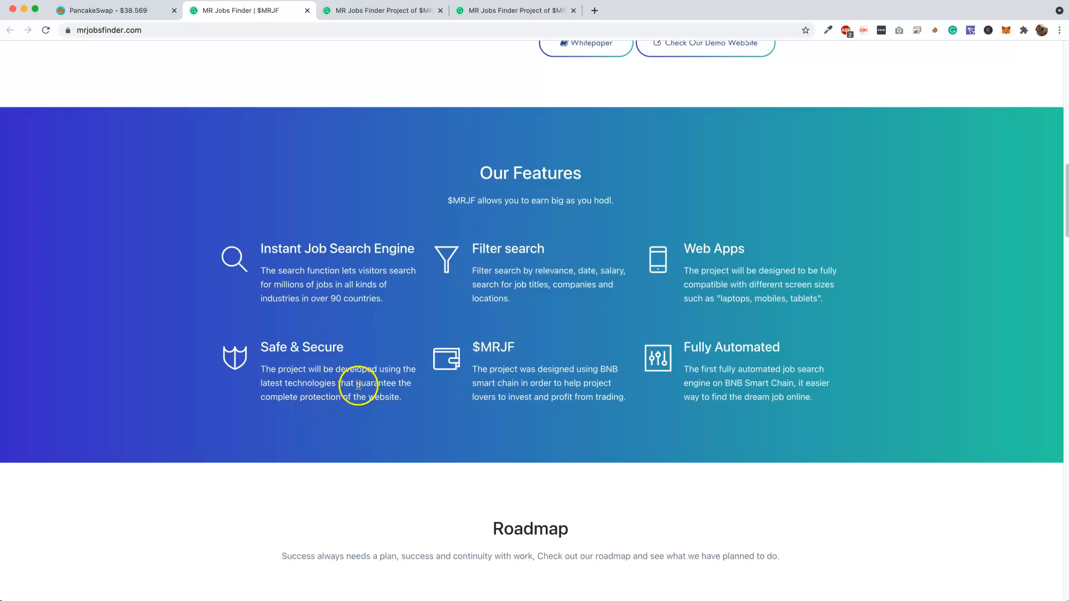
scroll("down", 3)
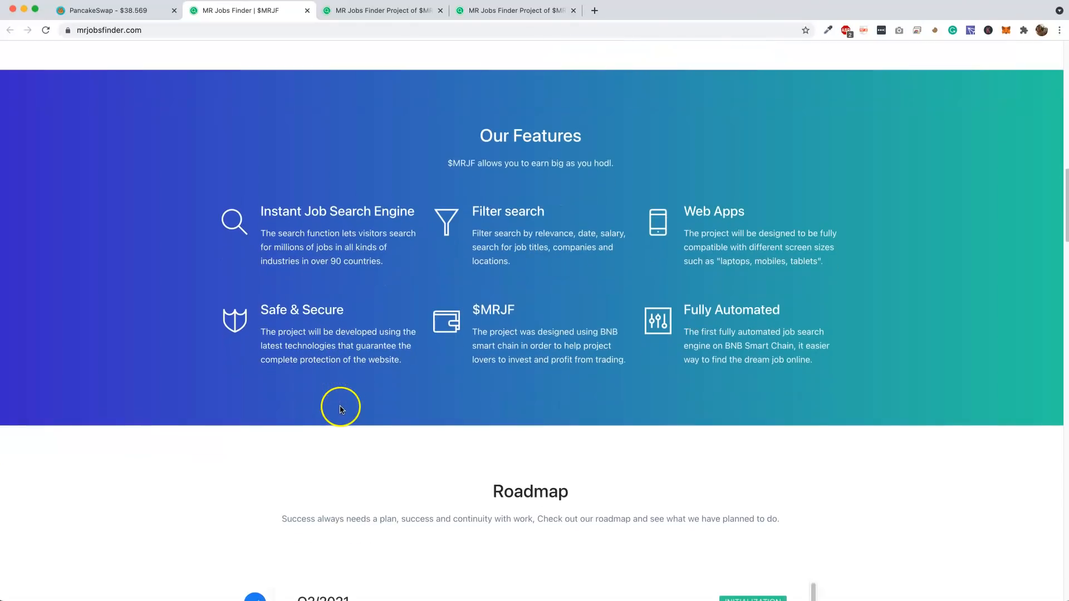
mouse_move(341, 410)
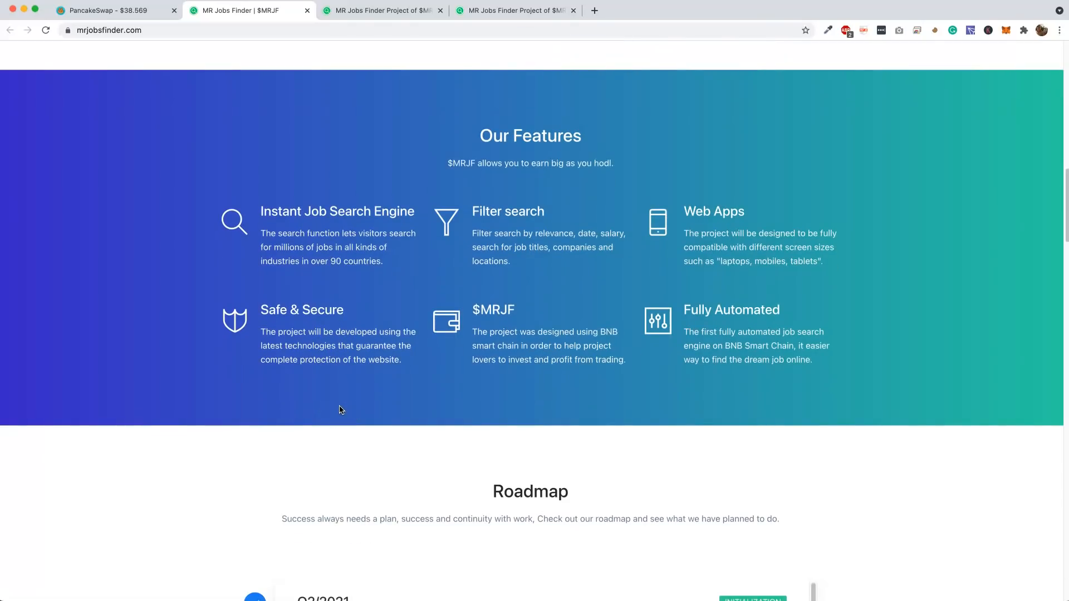
scroll("down", 3)
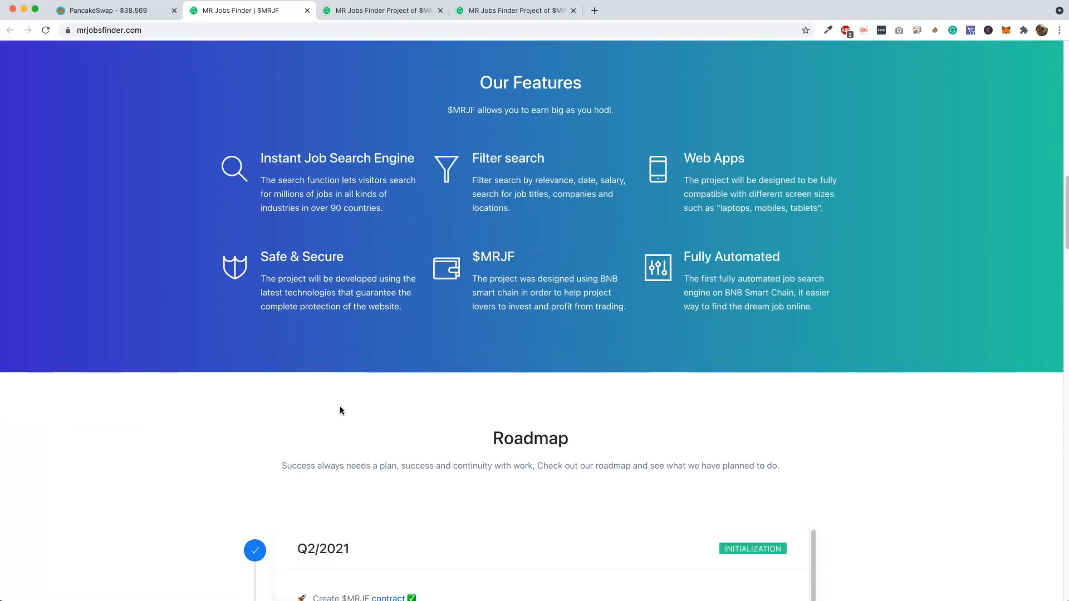
Scroll to the Roadmap and view the remaining Q2/2021 milestones
scroll("down", 3)
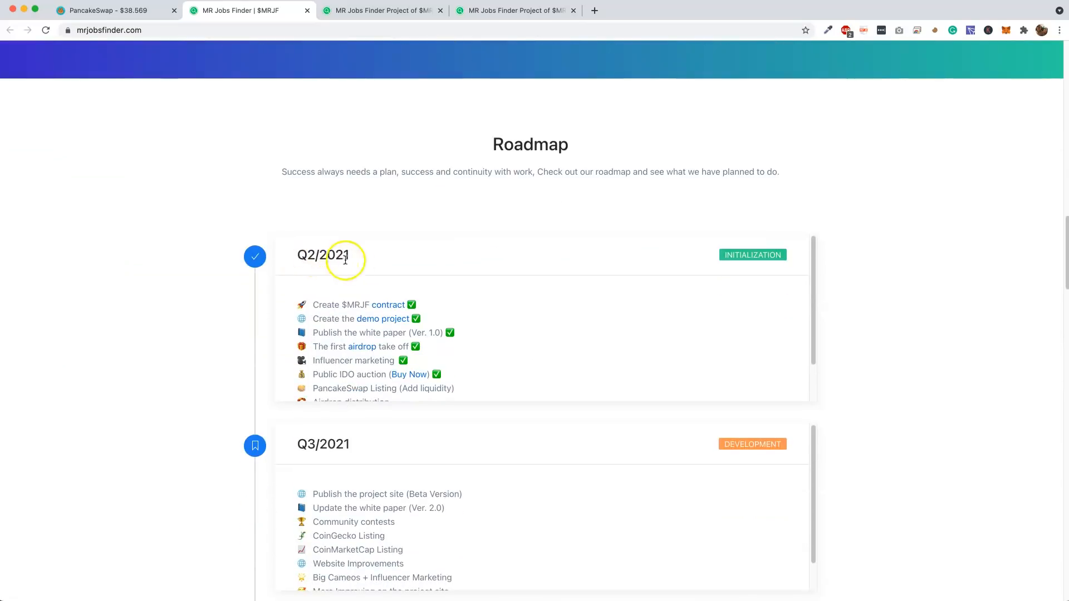
mouse_move(382, 319)
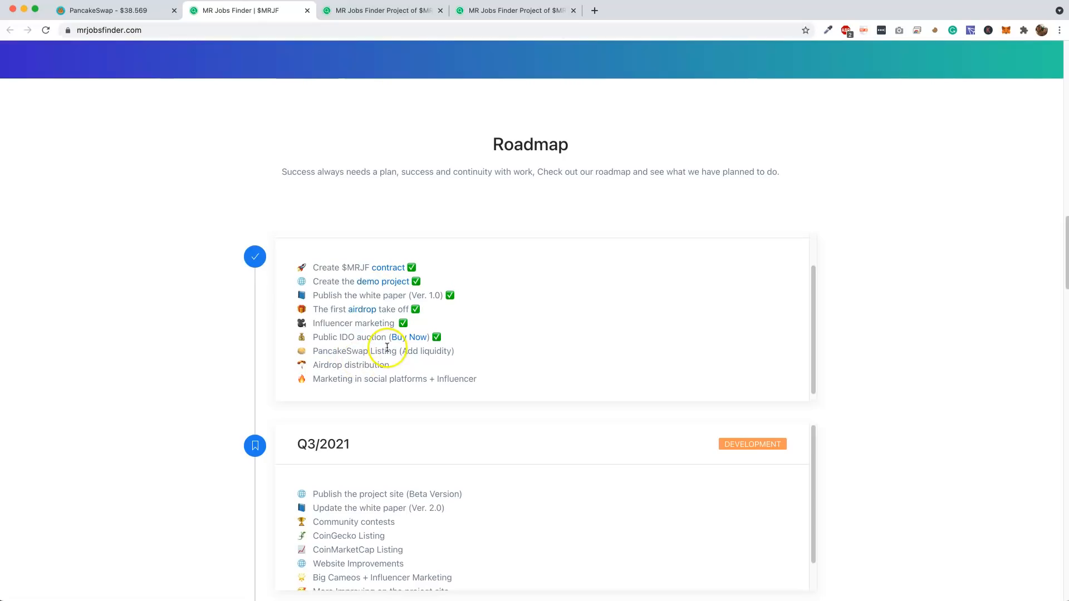
mouse_move(371, 368)
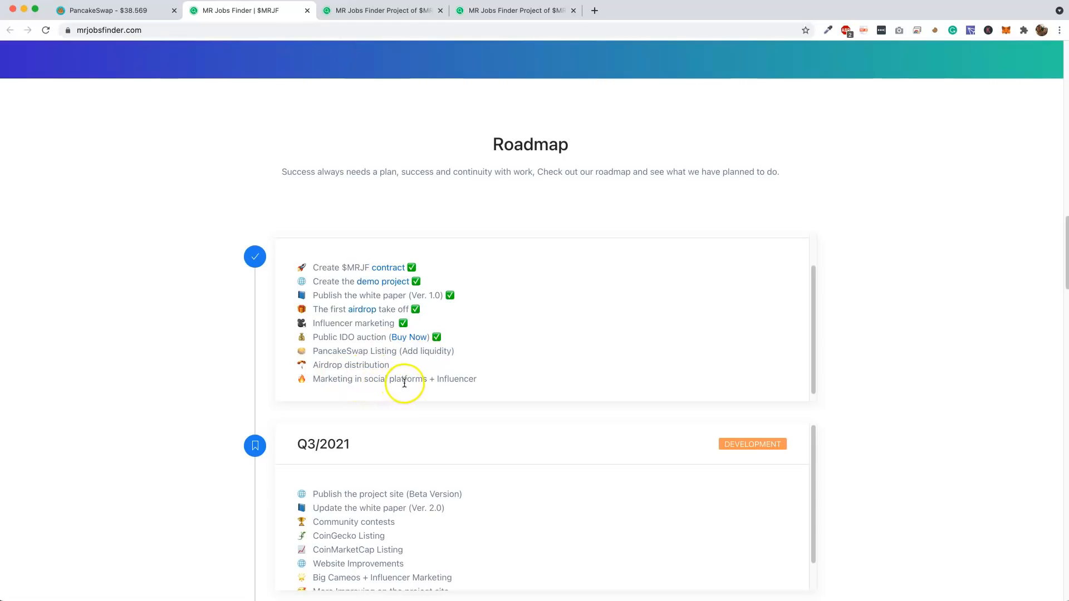
scroll("up", 3)
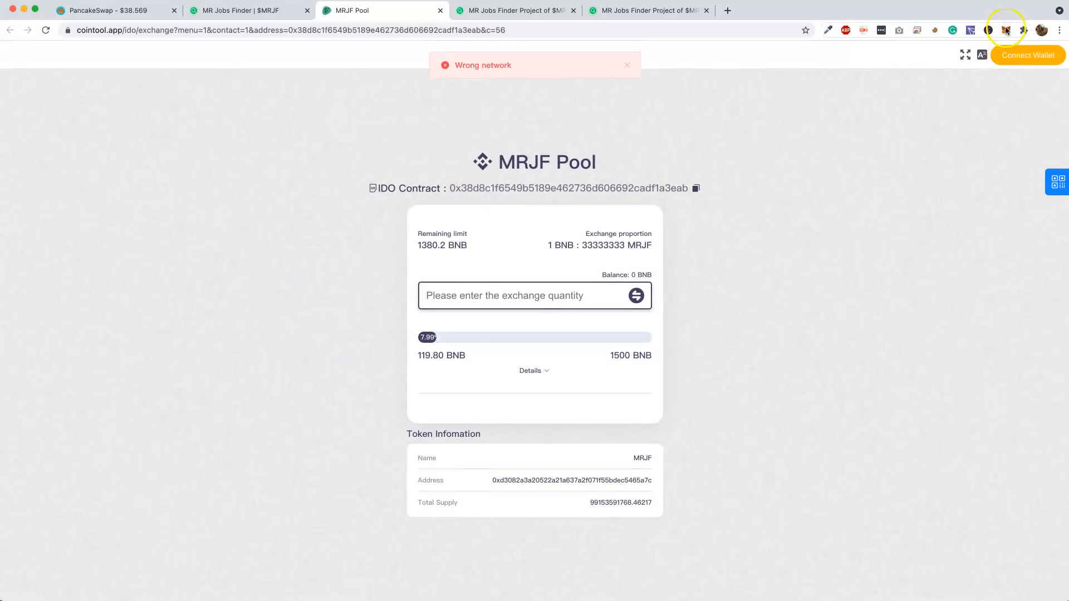
Connect MetaMask Account 2 to the MRJF Pool page on cointool.app
left_click(1006, 30)
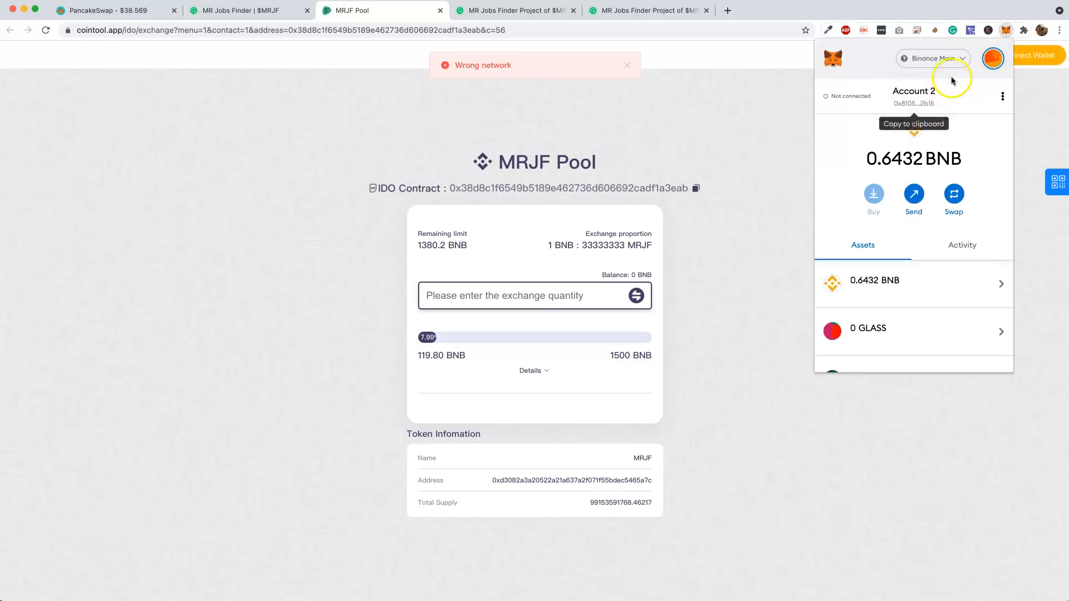
mouse_move(1016, 108)
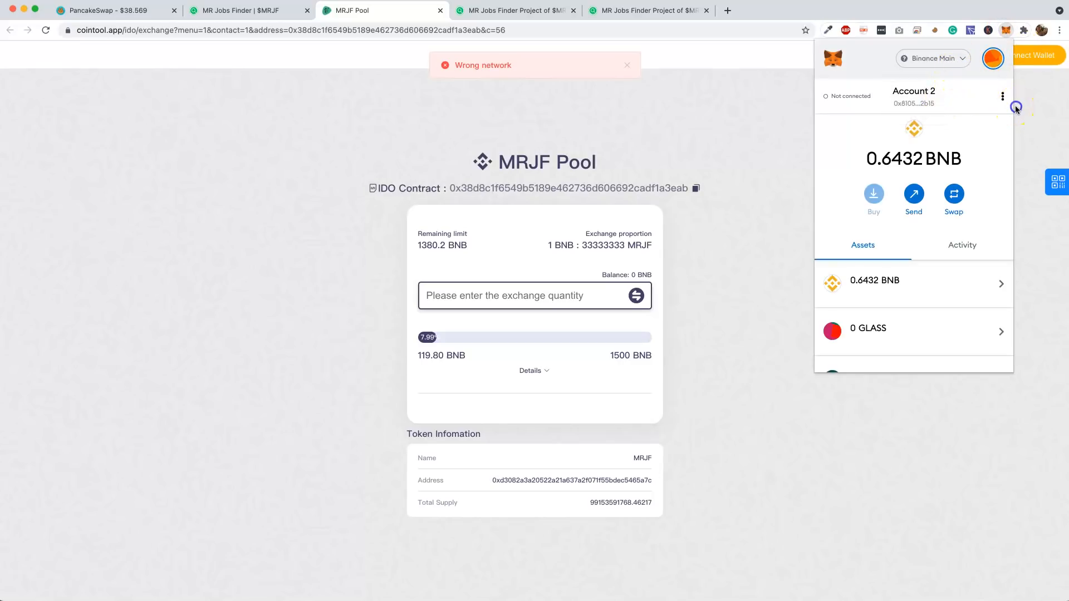
left_click(1030, 55)
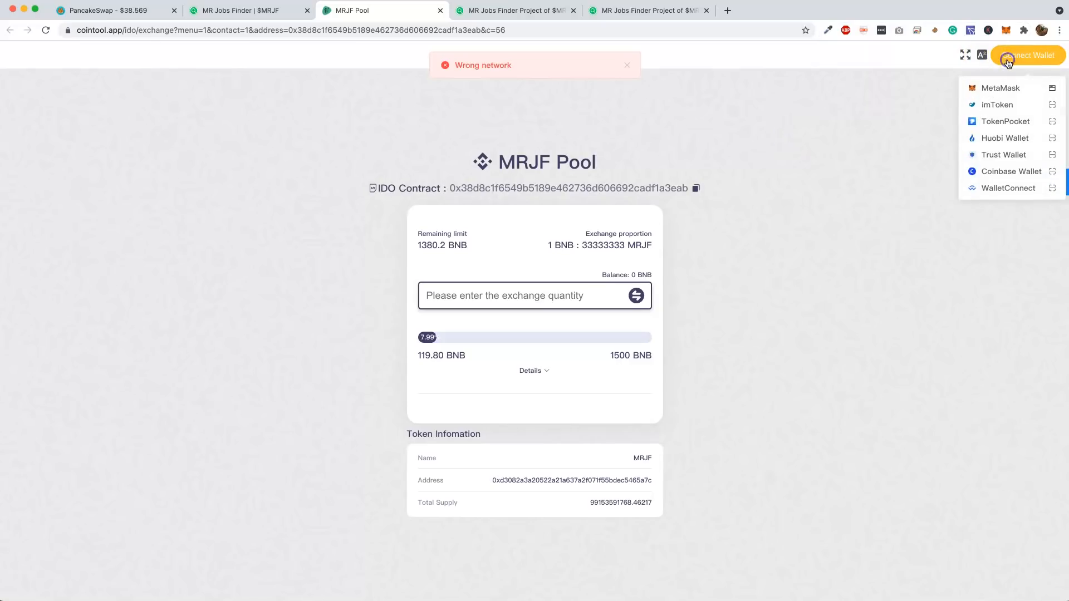
left_click(1000, 87)
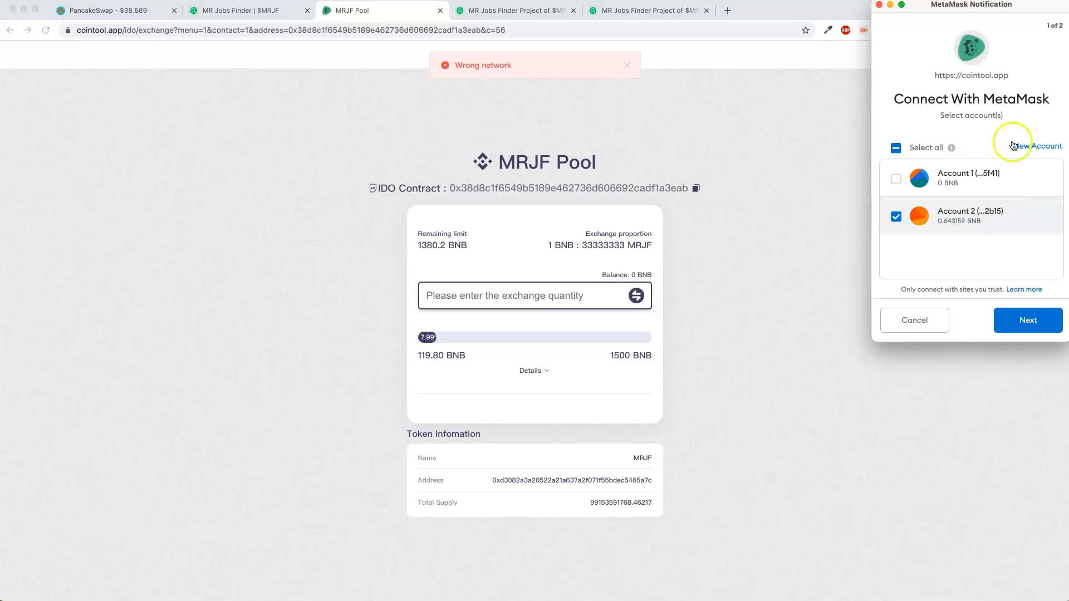
left_click(1027, 320)
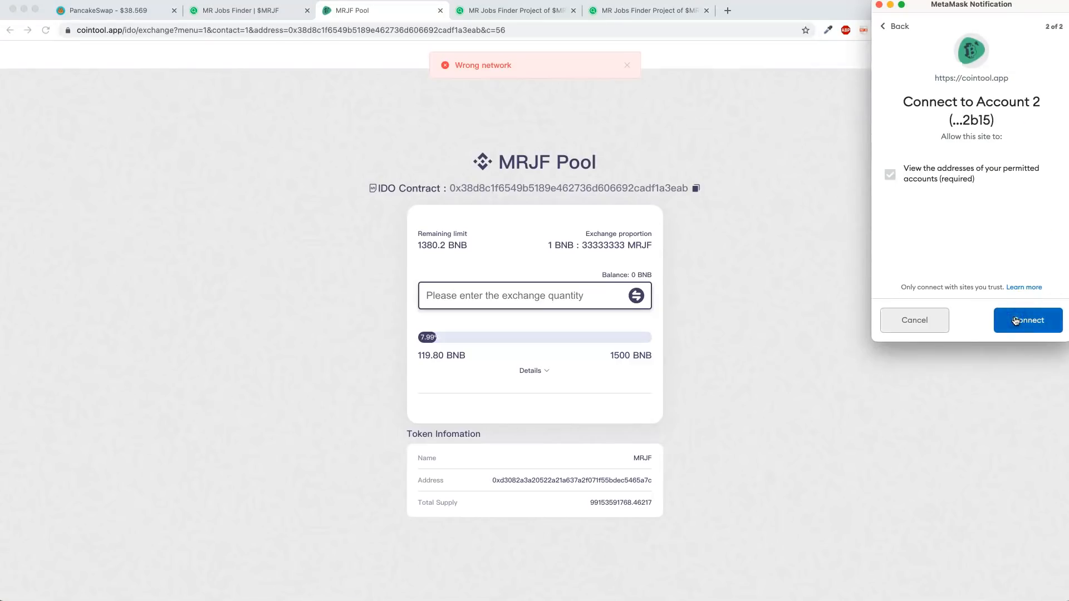
left_click(1028, 320)
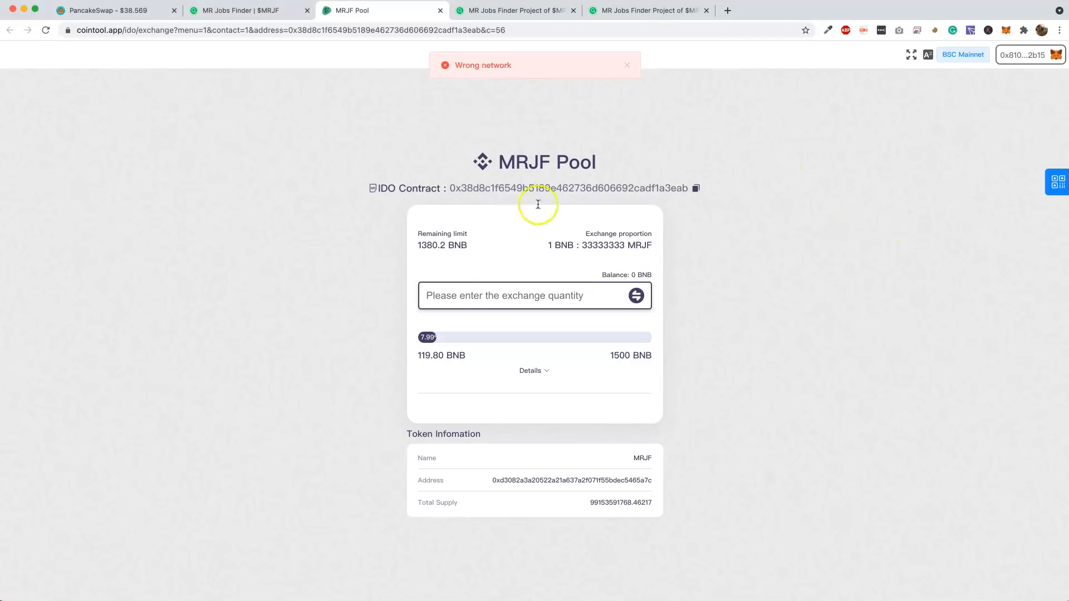
mouse_move(496, 295)
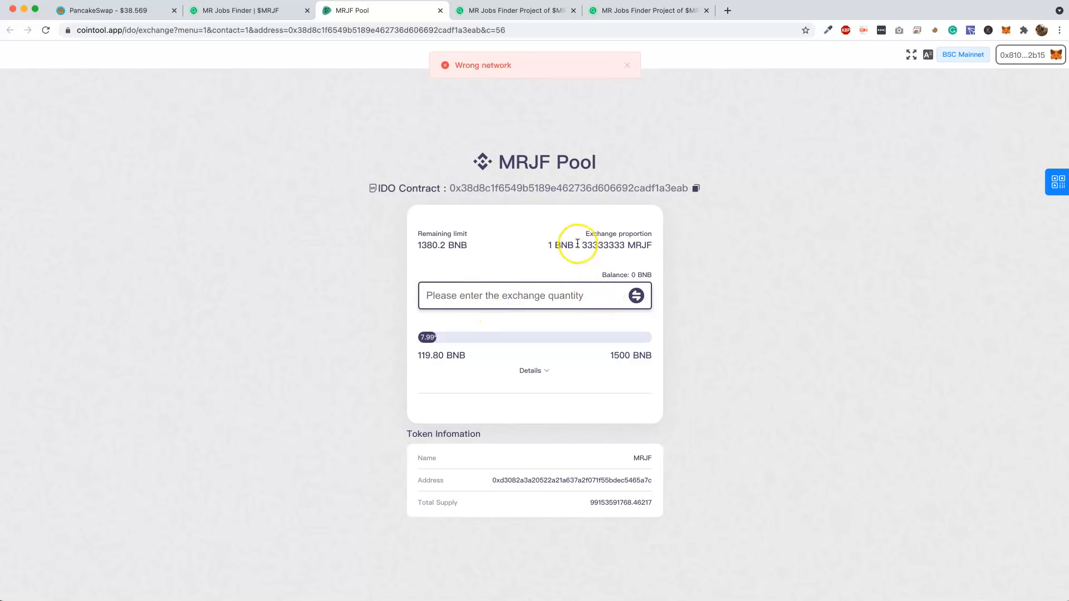
mouse_move(519, 268)
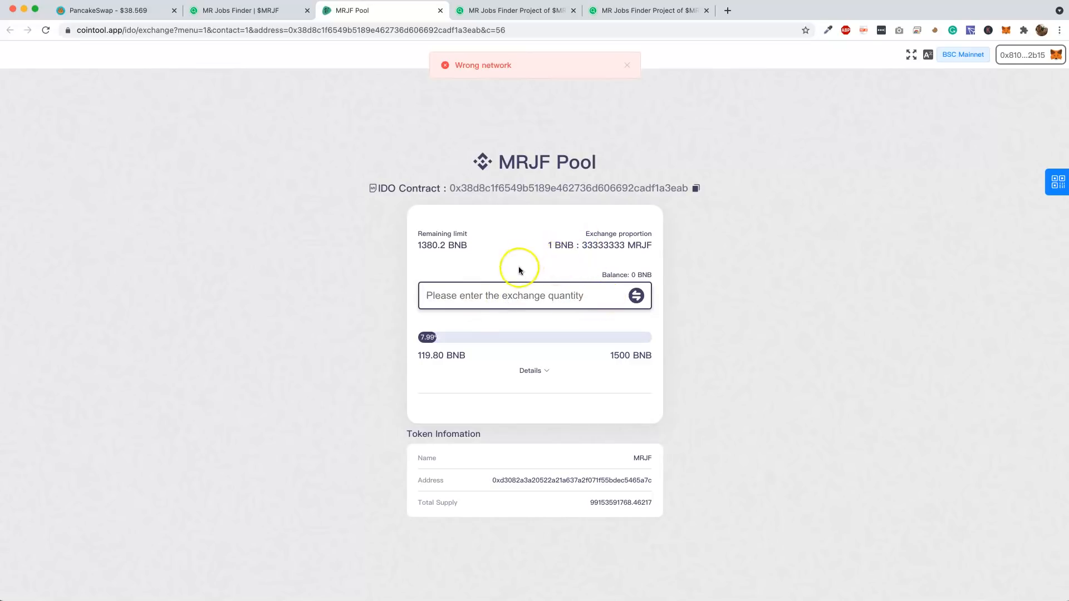
mouse_move(497, 397)
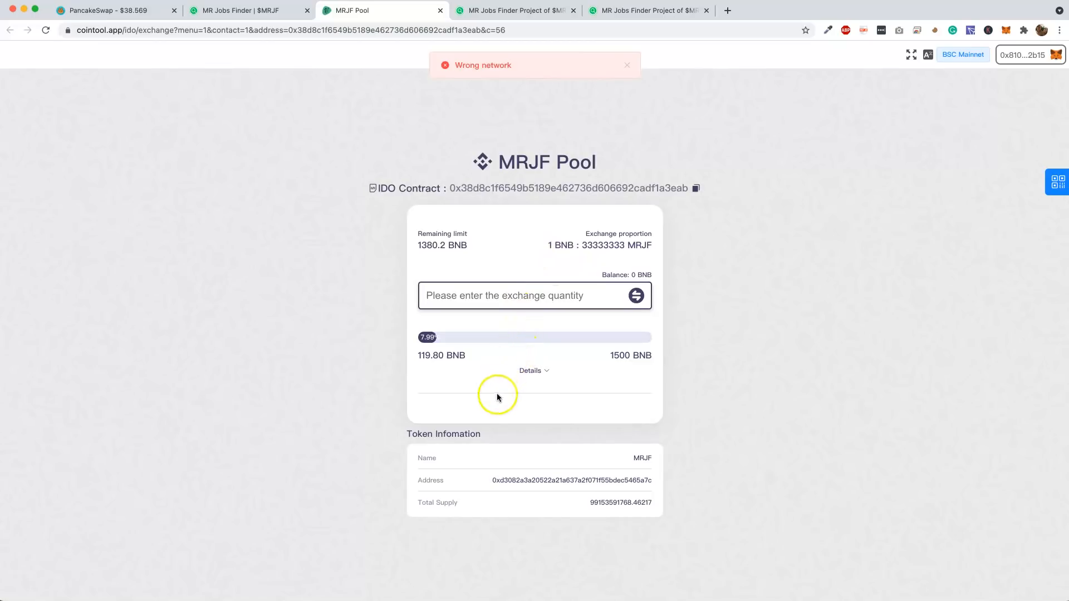
mouse_move(484, 377)
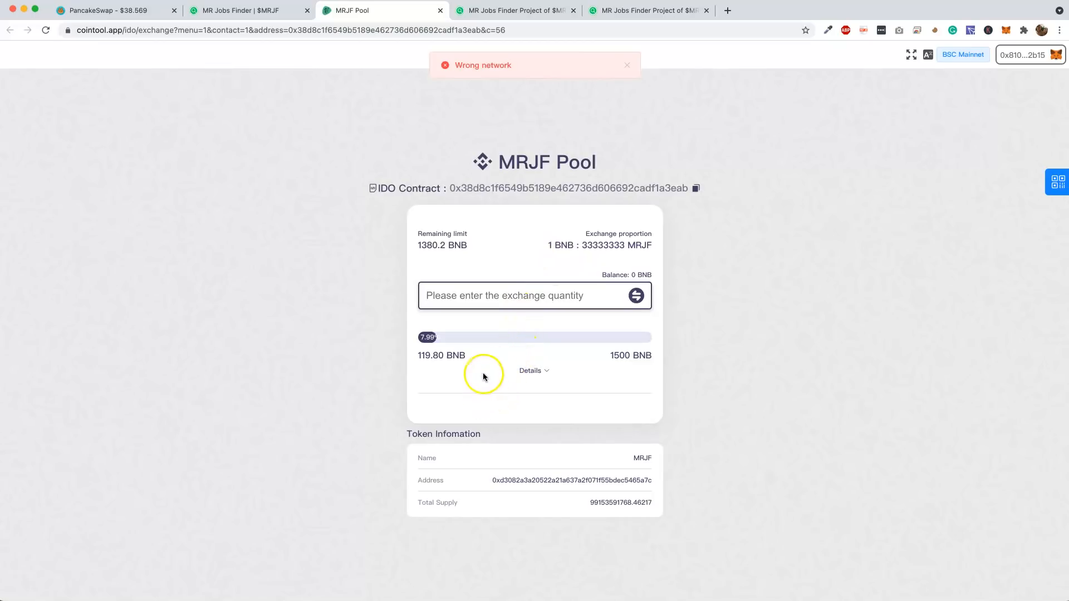
mouse_move(348, 375)
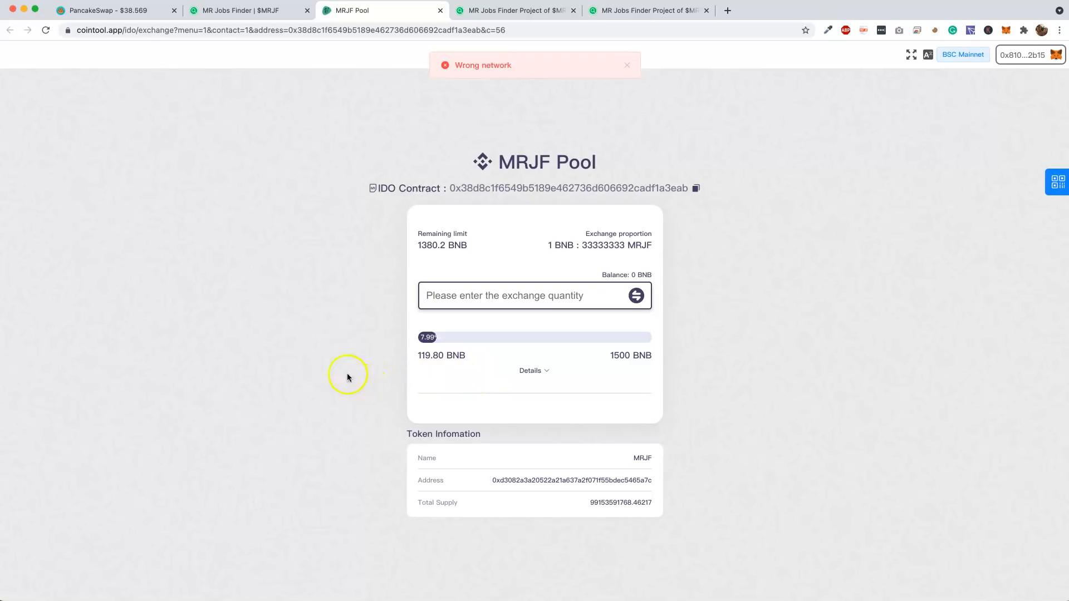
mouse_move(249, 9)
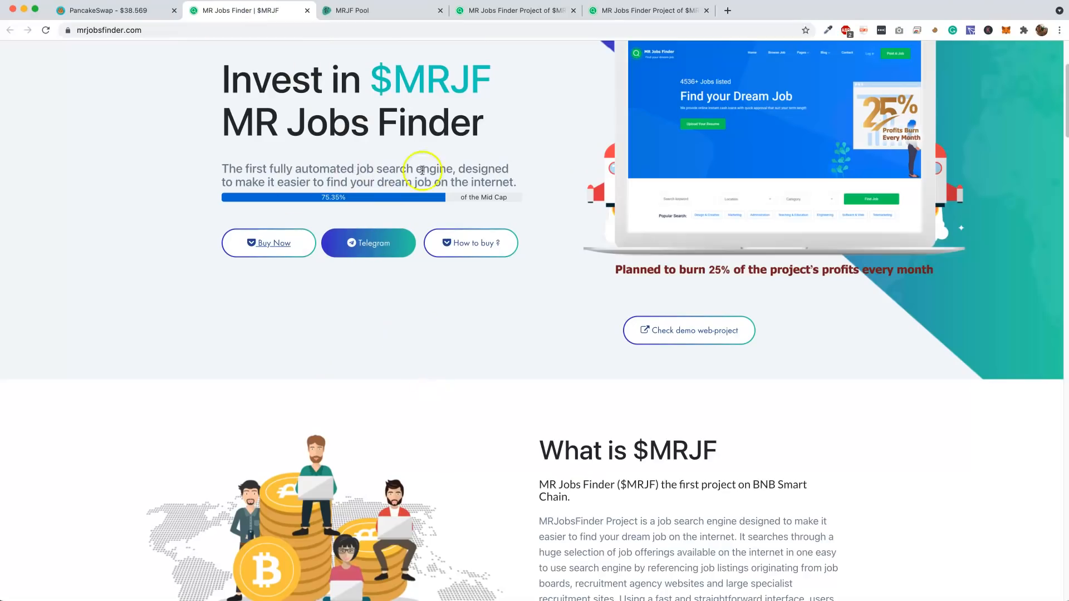
mouse_move(501, 305)
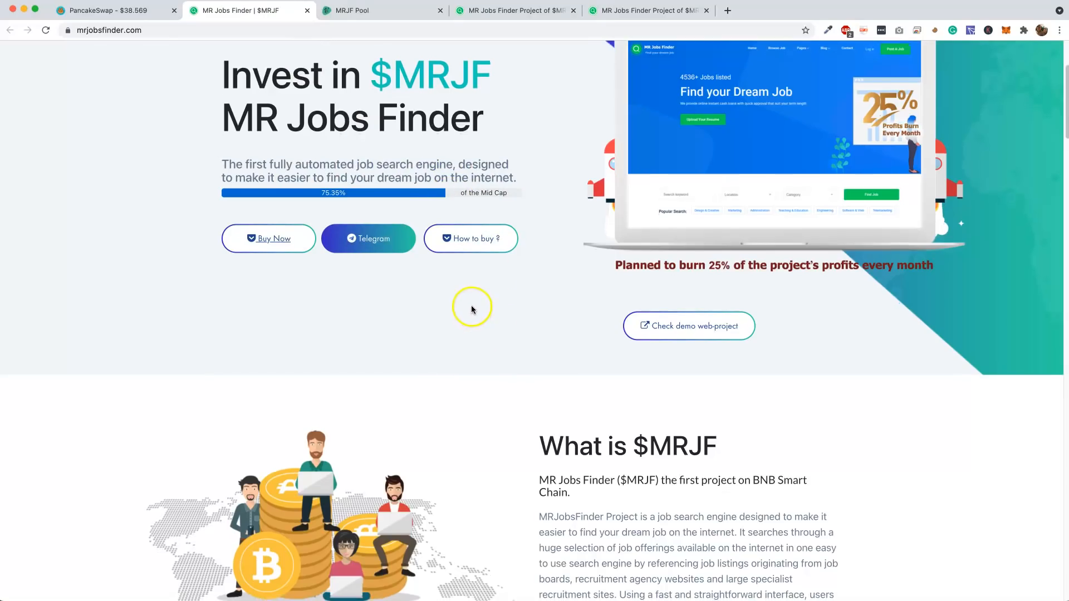
Open the $MRJF whitepaper PDF from the What is $MRJF section
scroll("down", 3)
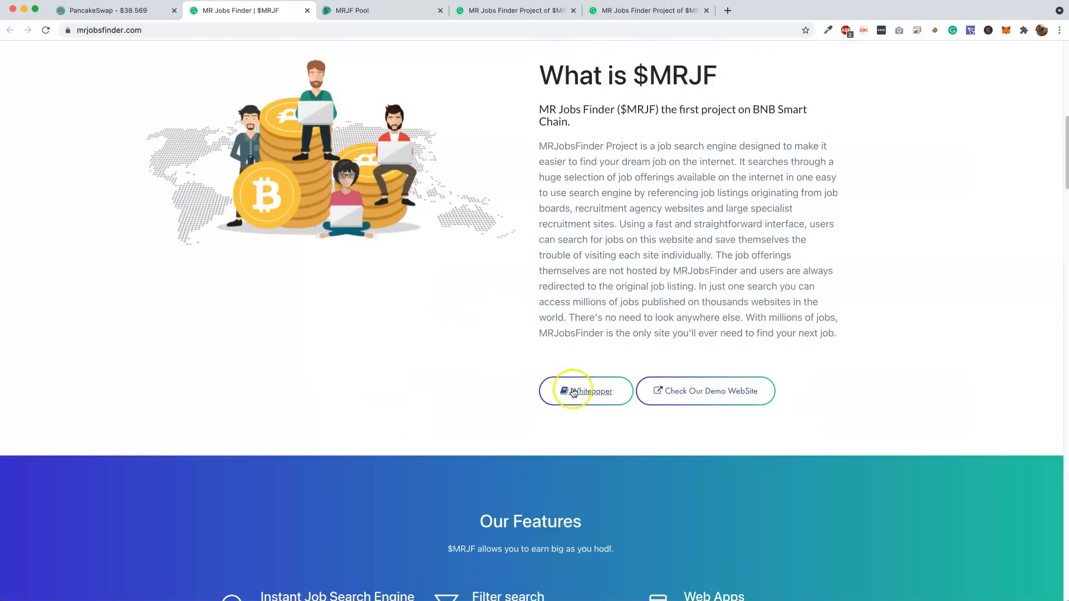
left_click(586, 391)
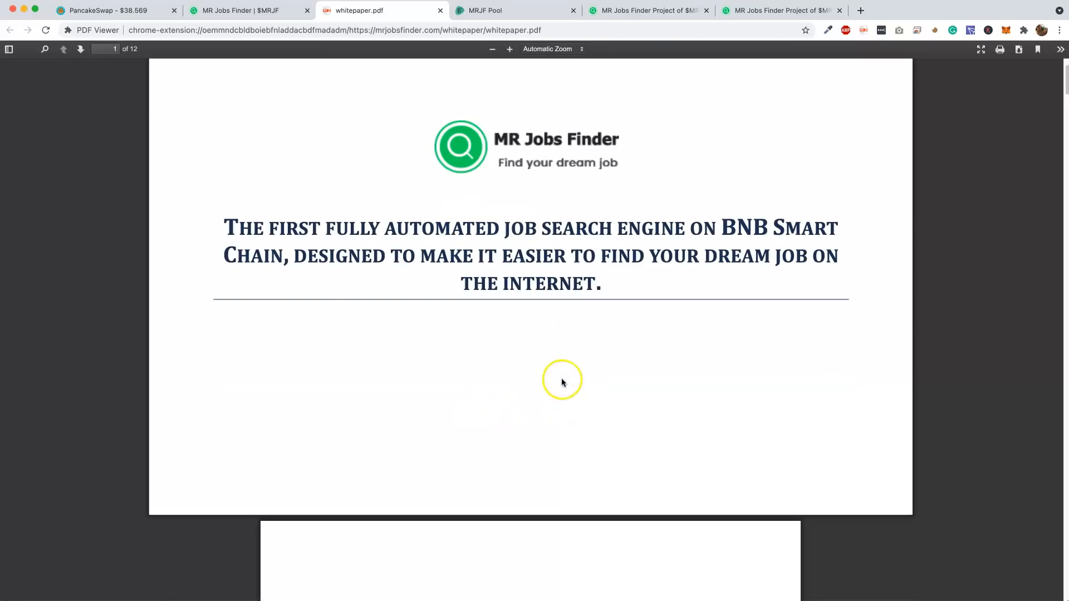
Page through the whitepaper's index and sections 1–5 to page 8, section 6
scroll("down", 3)
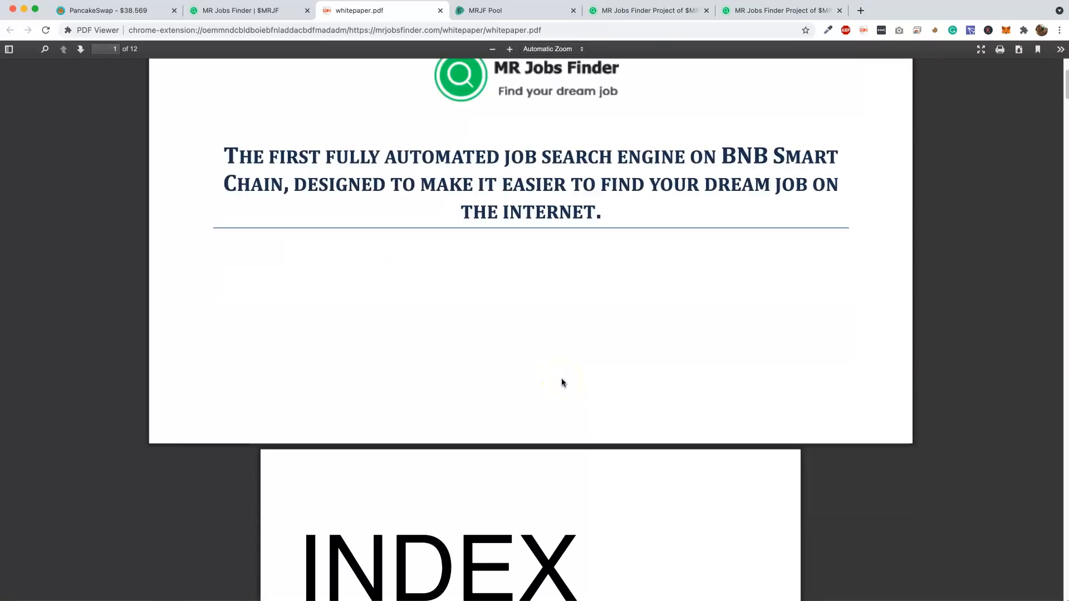
scroll("down", 3)
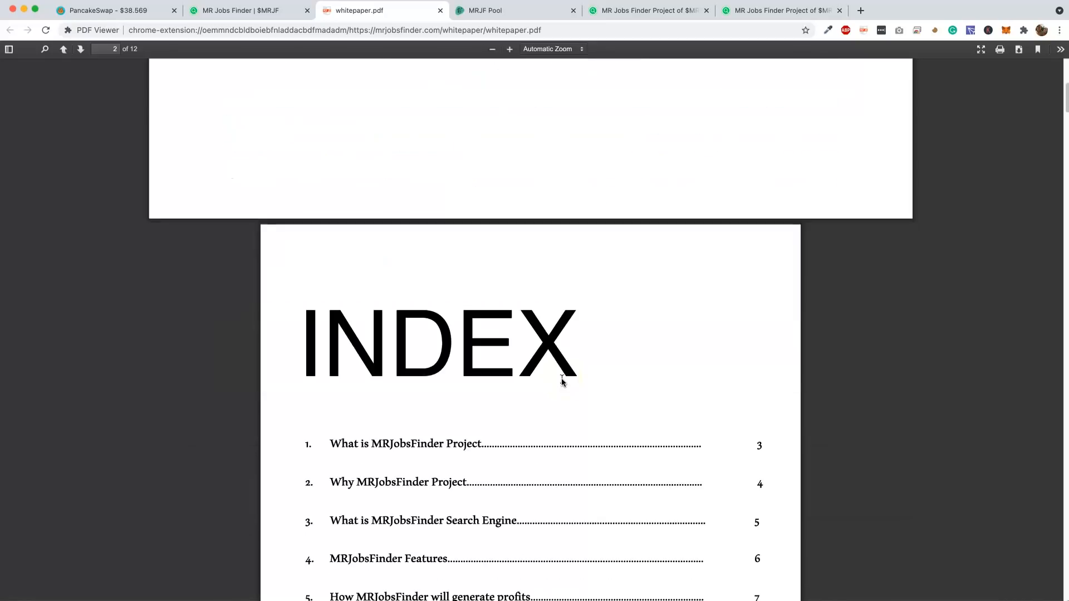
scroll("down", 3)
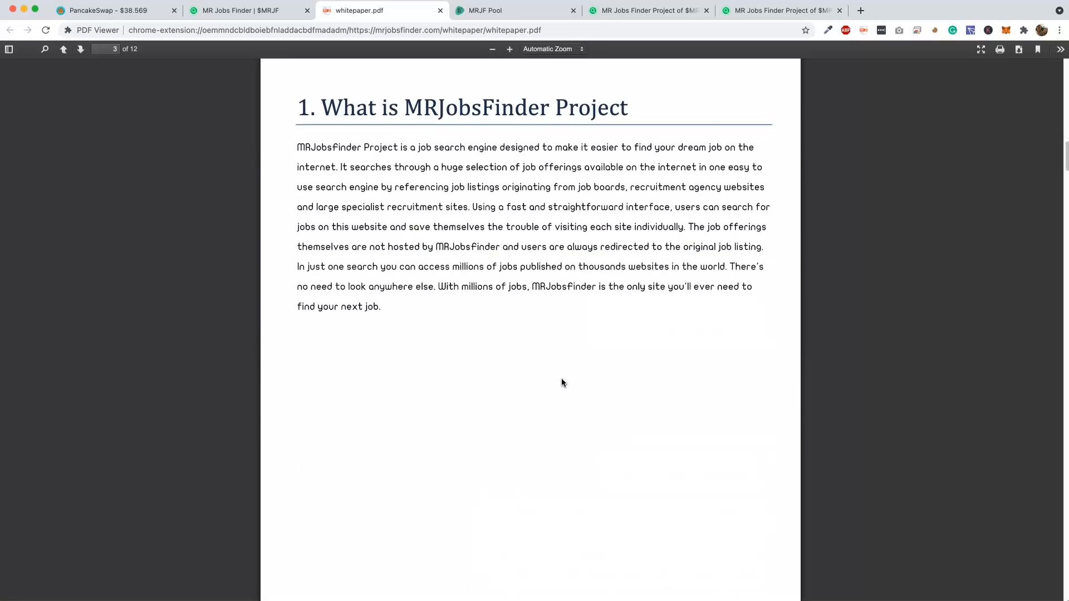
scroll("down", 3)
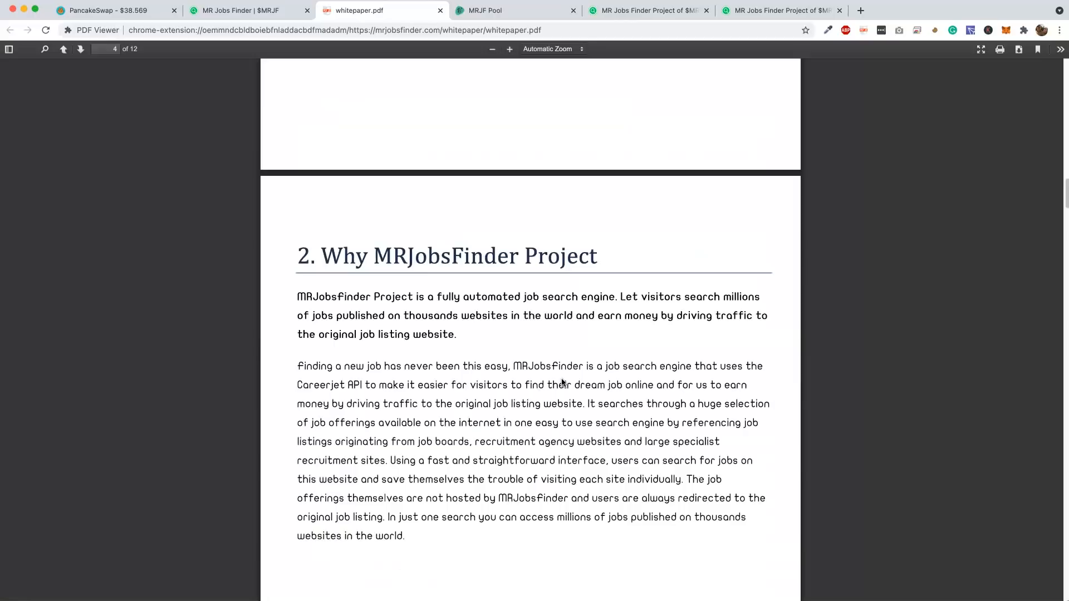
scroll("down", 3)
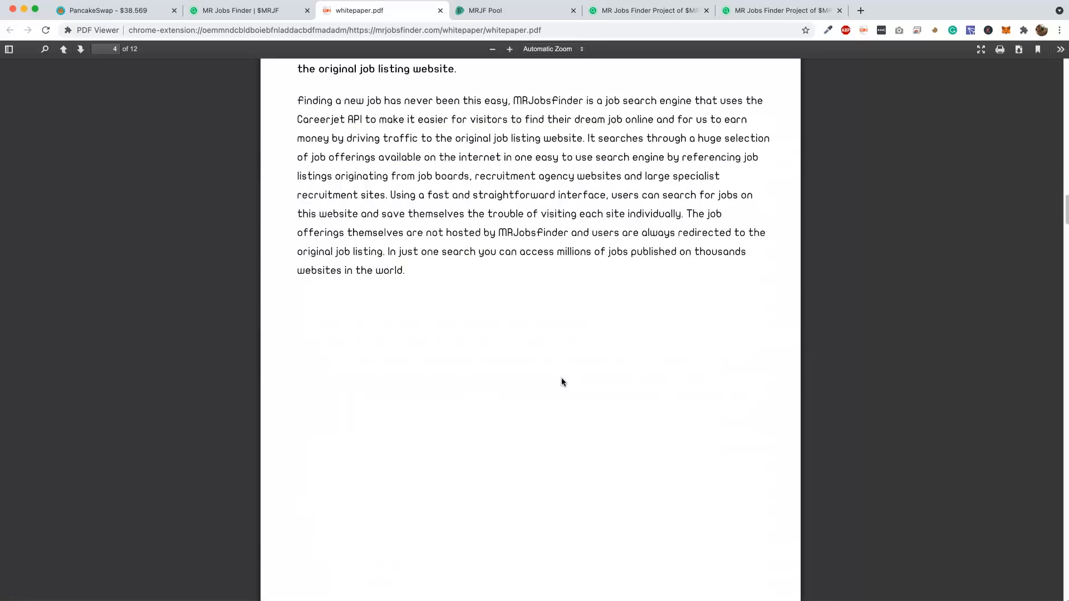
scroll("down", 3)
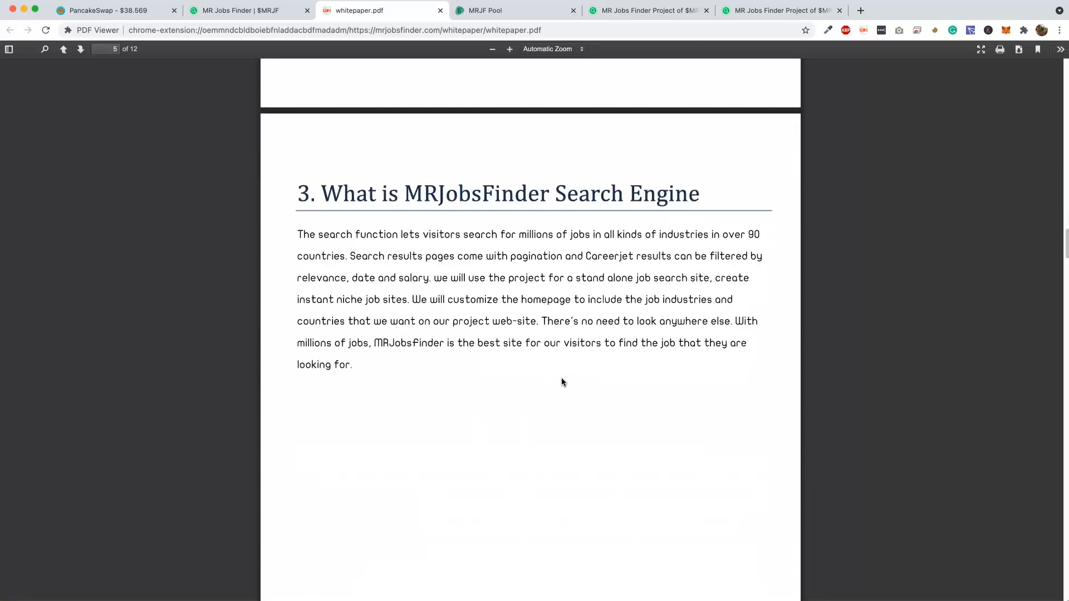
scroll("down", 3)
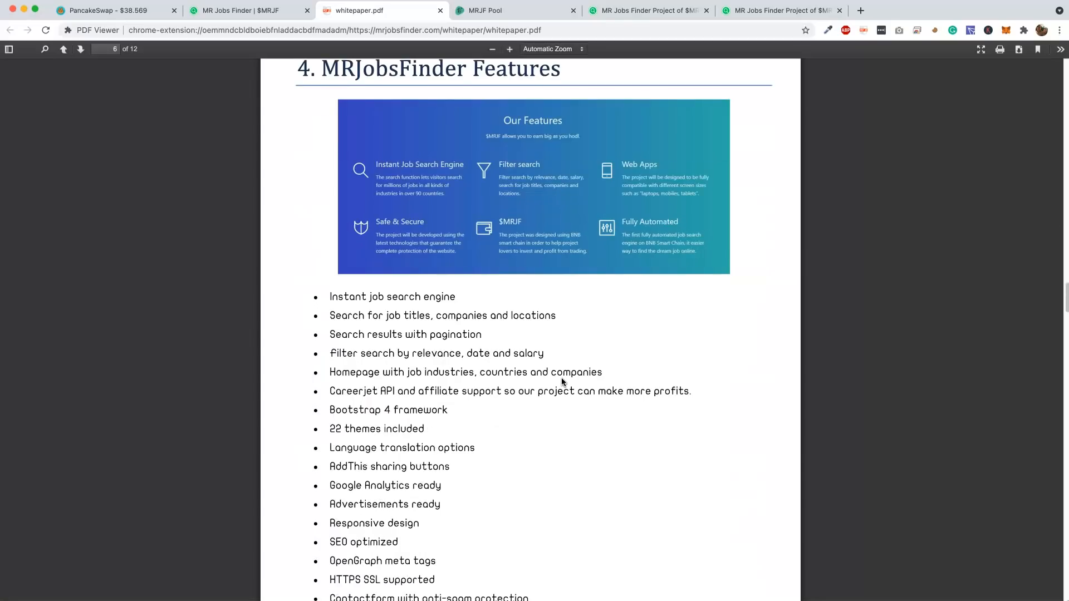
scroll("down", 3)
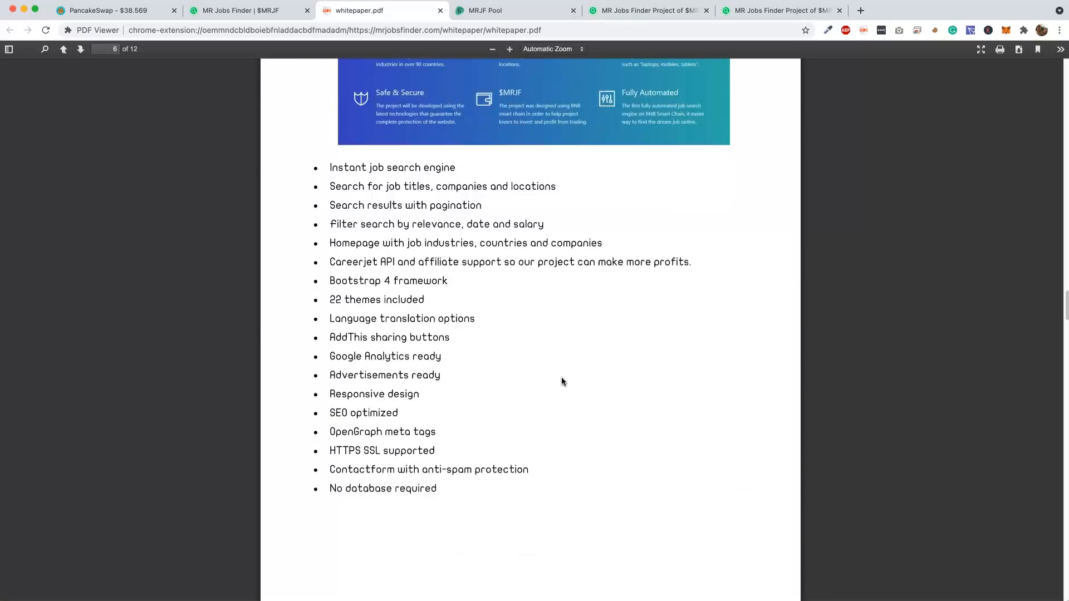
scroll("down", 3)
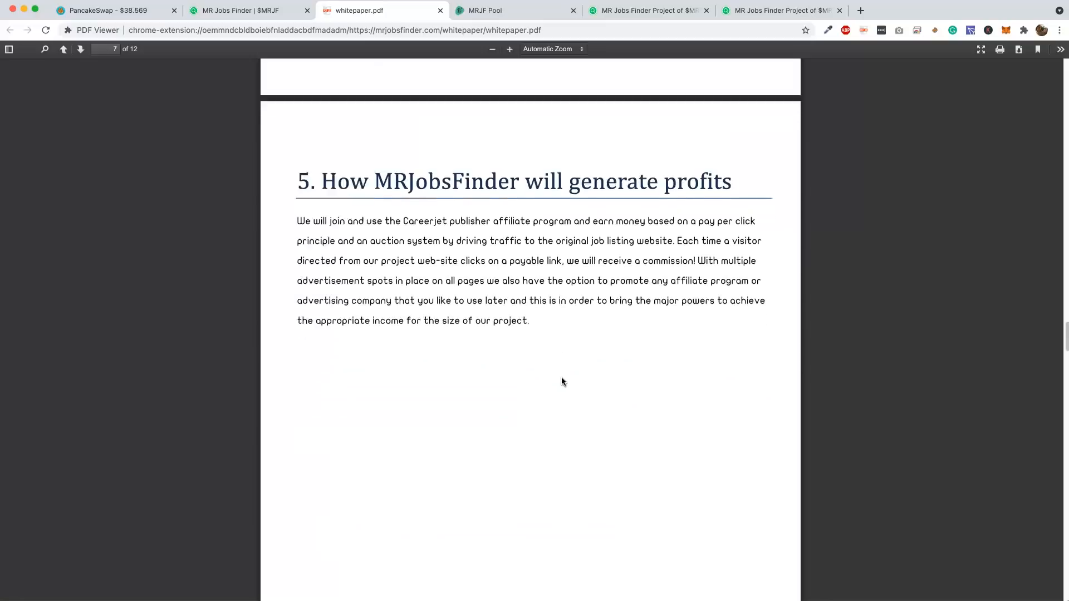
scroll("down", 3)
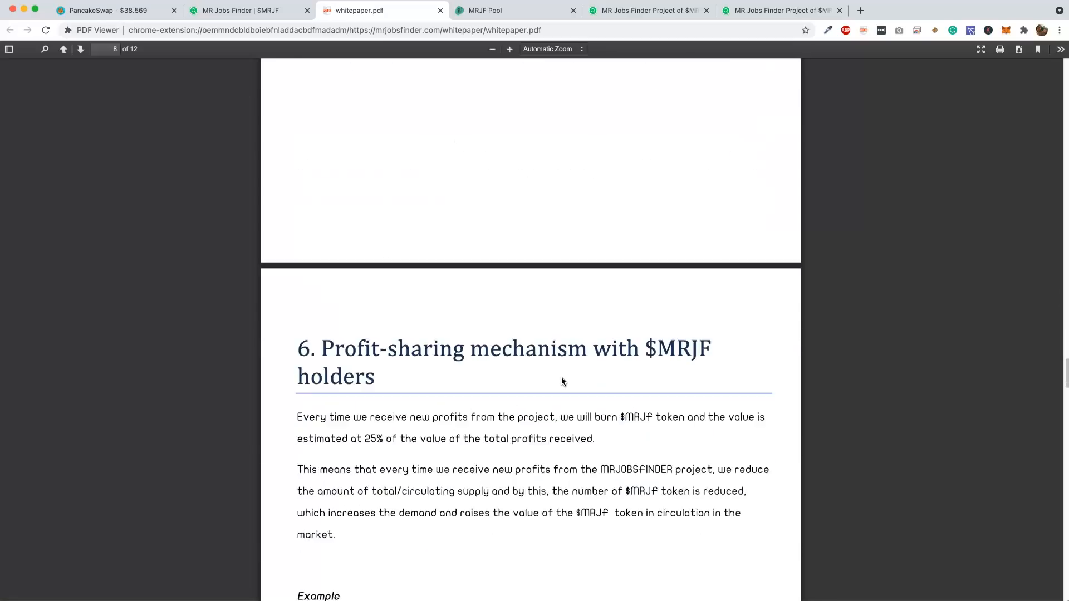
Read the token-burn text and 10K$ profit example, reaching section 7, About us
scroll("down", 3)
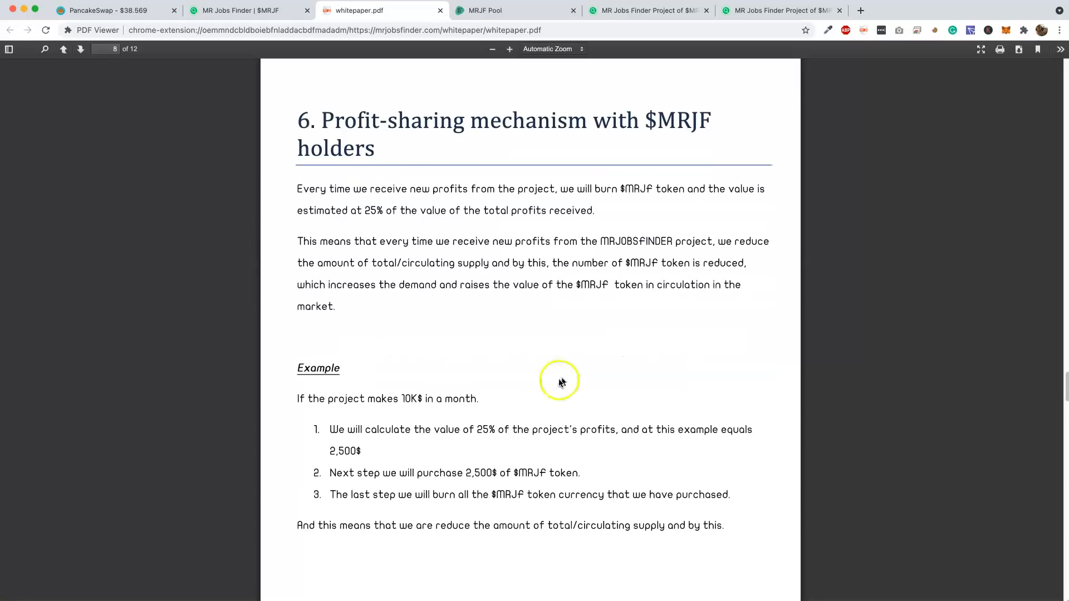
mouse_move(535, 379)
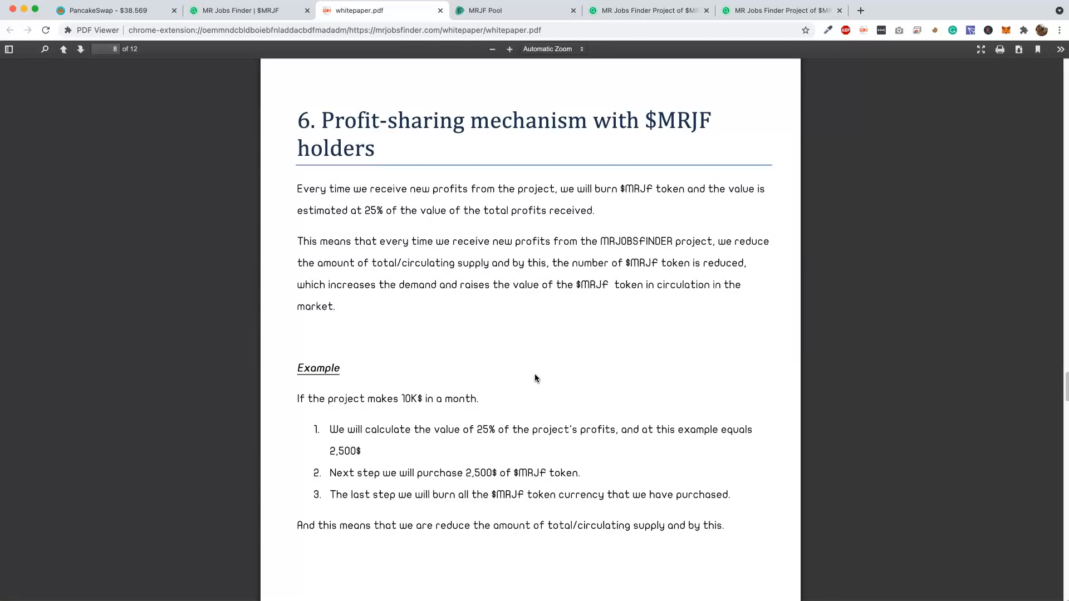
mouse_move(646, 200)
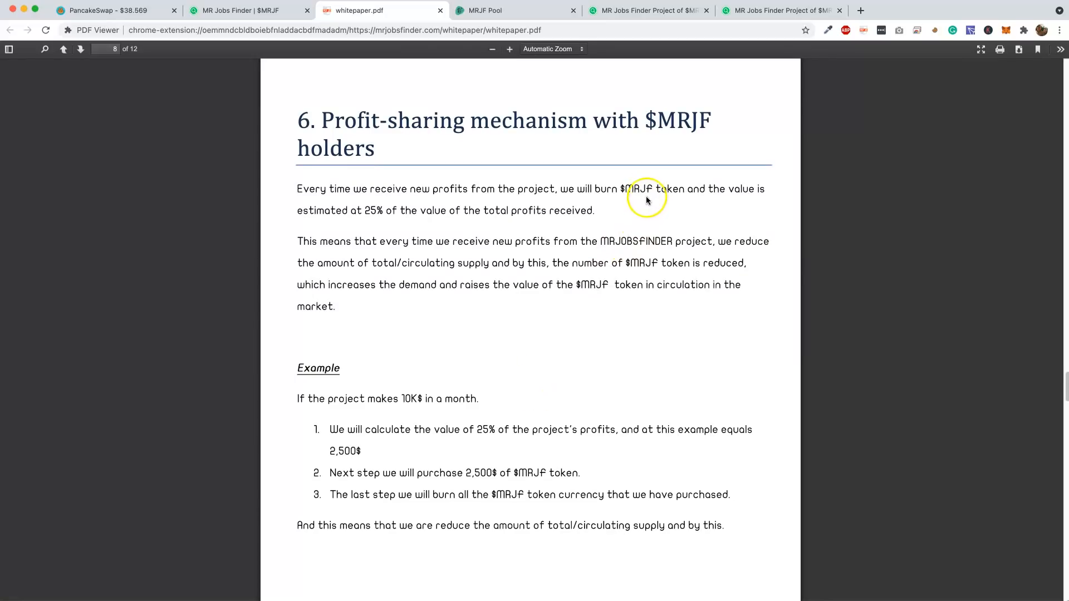
mouse_move(668, 225)
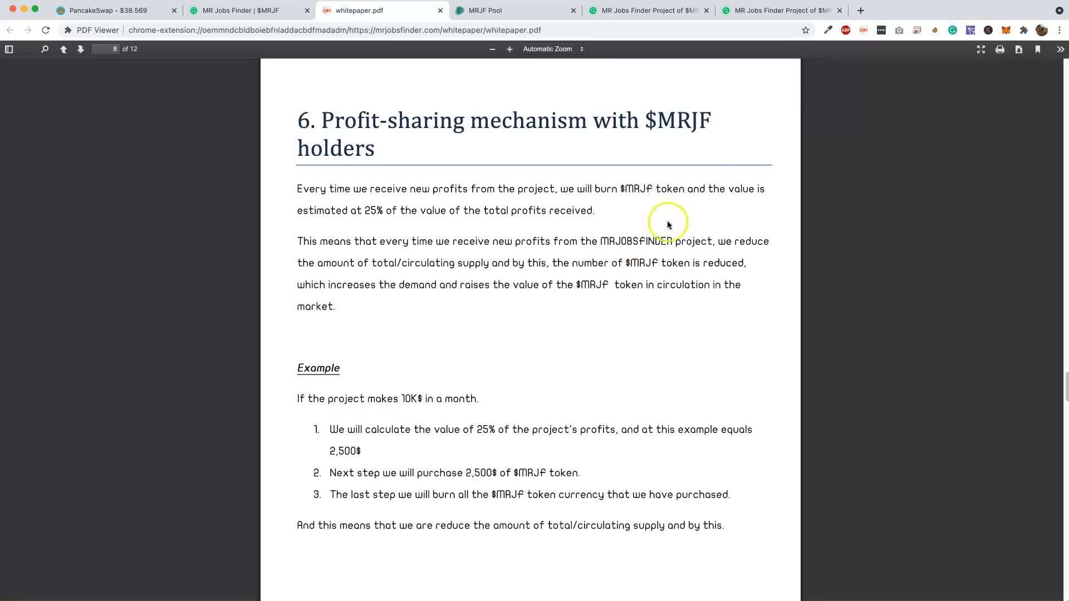
mouse_move(443, 216)
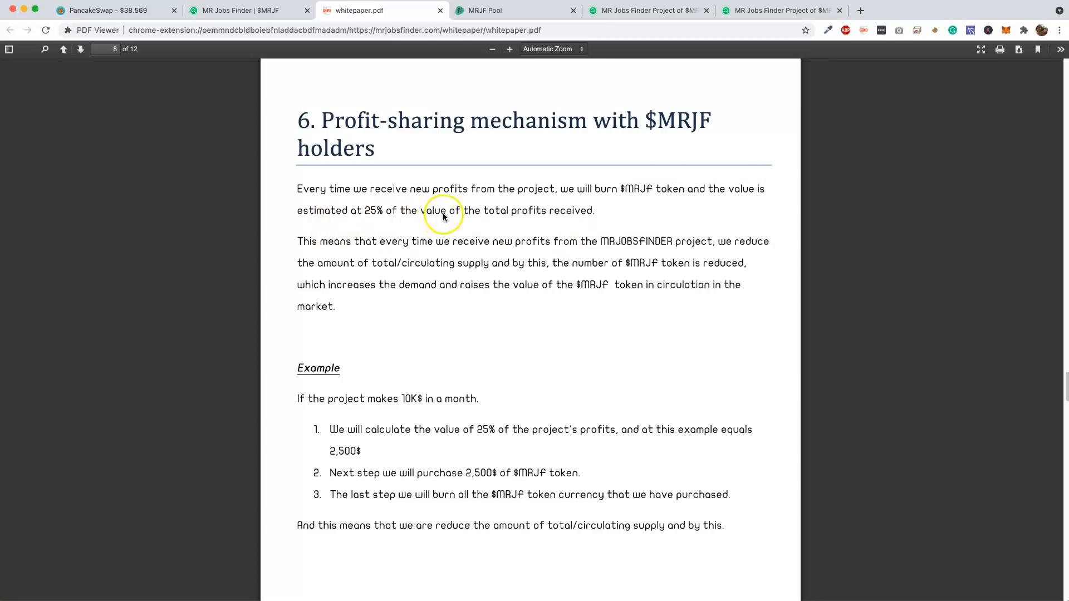
mouse_move(380, 264)
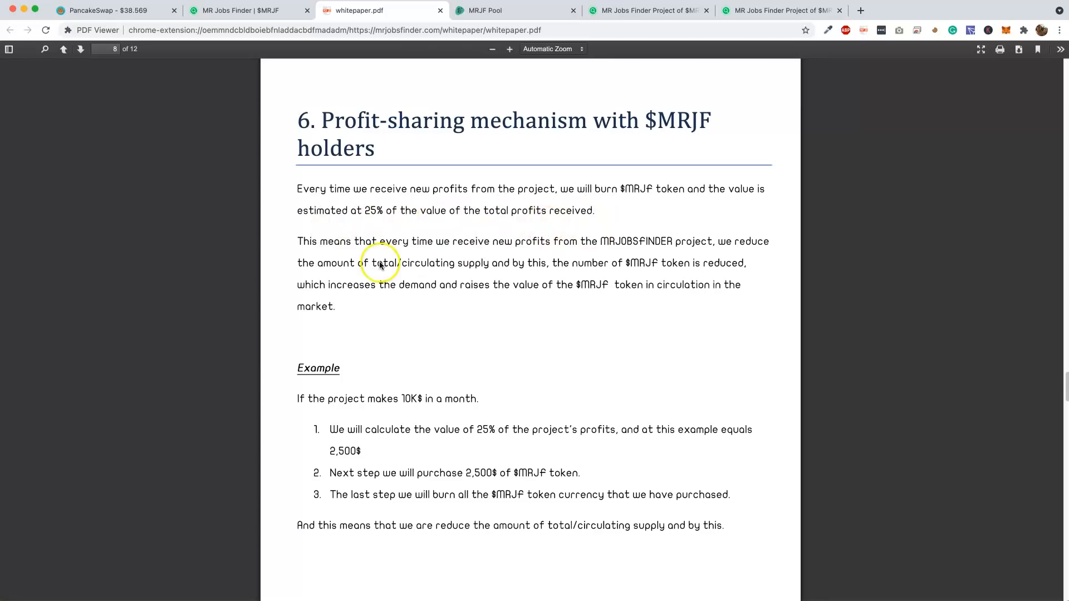
mouse_move(605, 250)
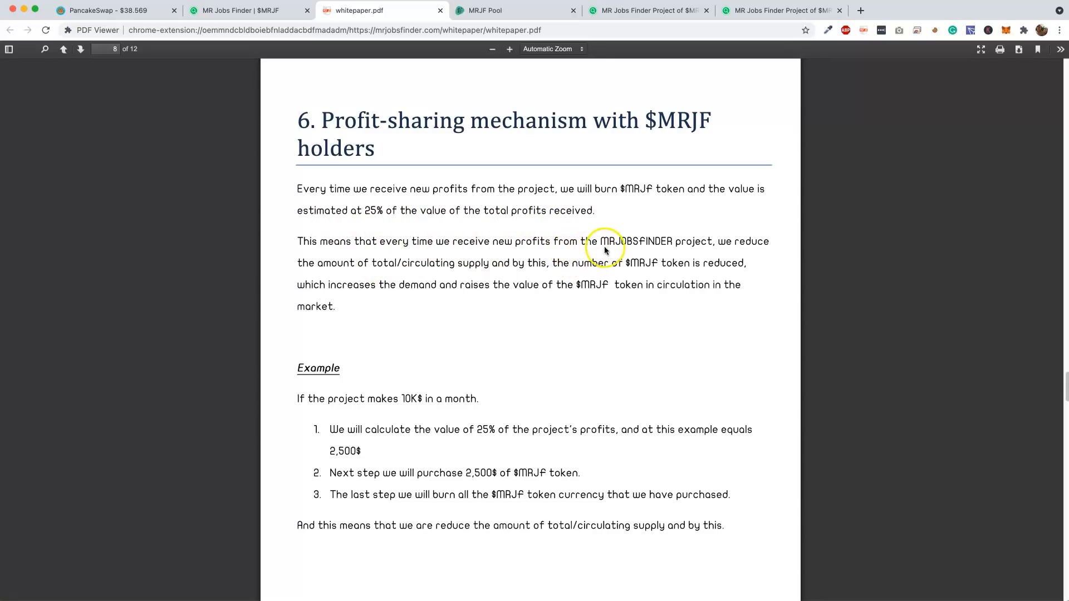
mouse_move(345, 262)
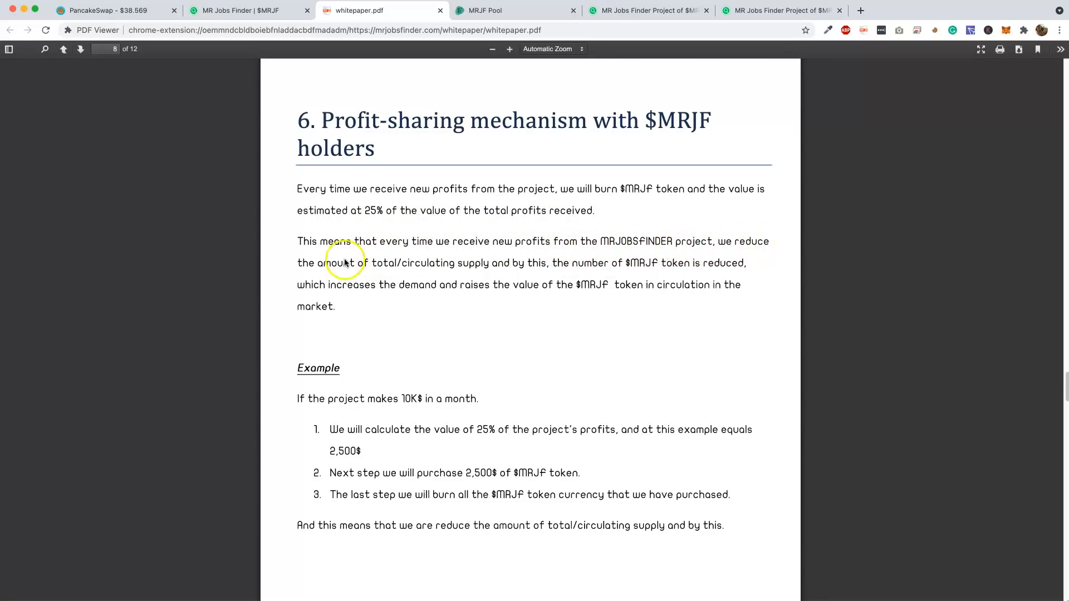
mouse_move(486, 270)
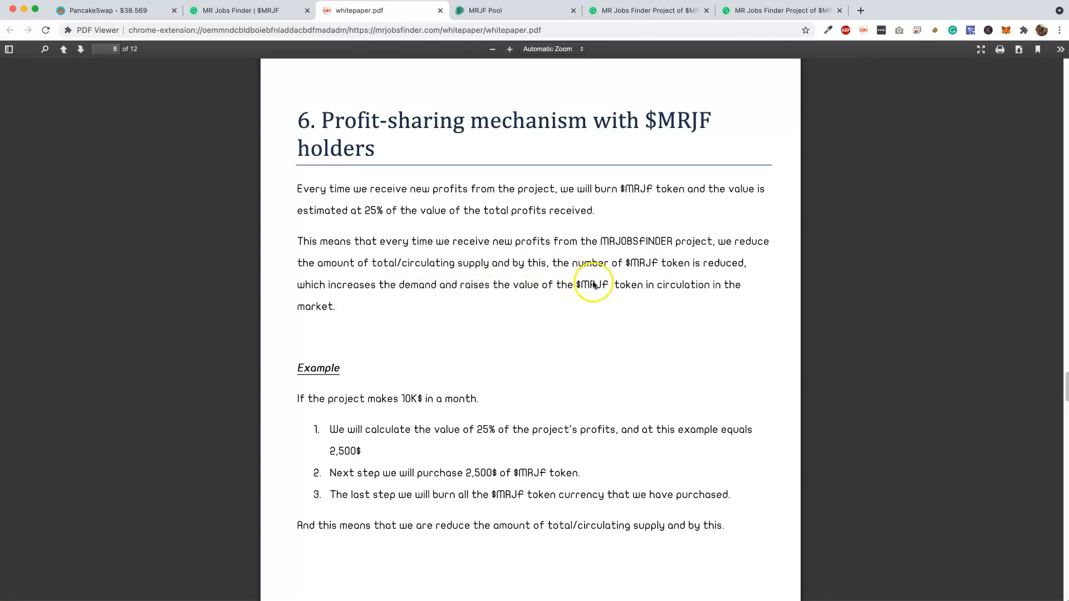
mouse_move(380, 299)
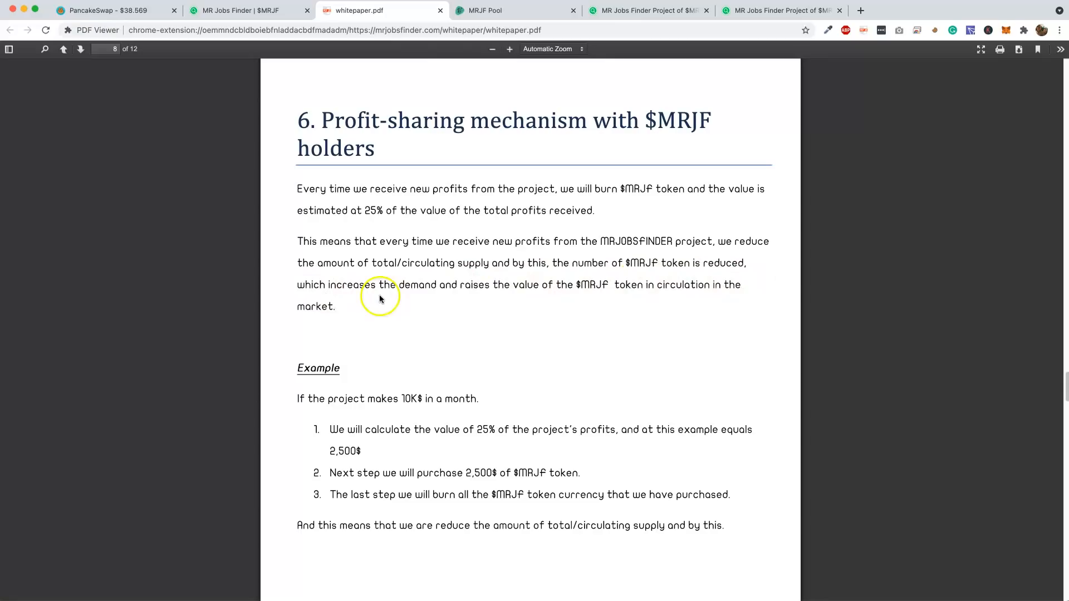
mouse_move(442, 296)
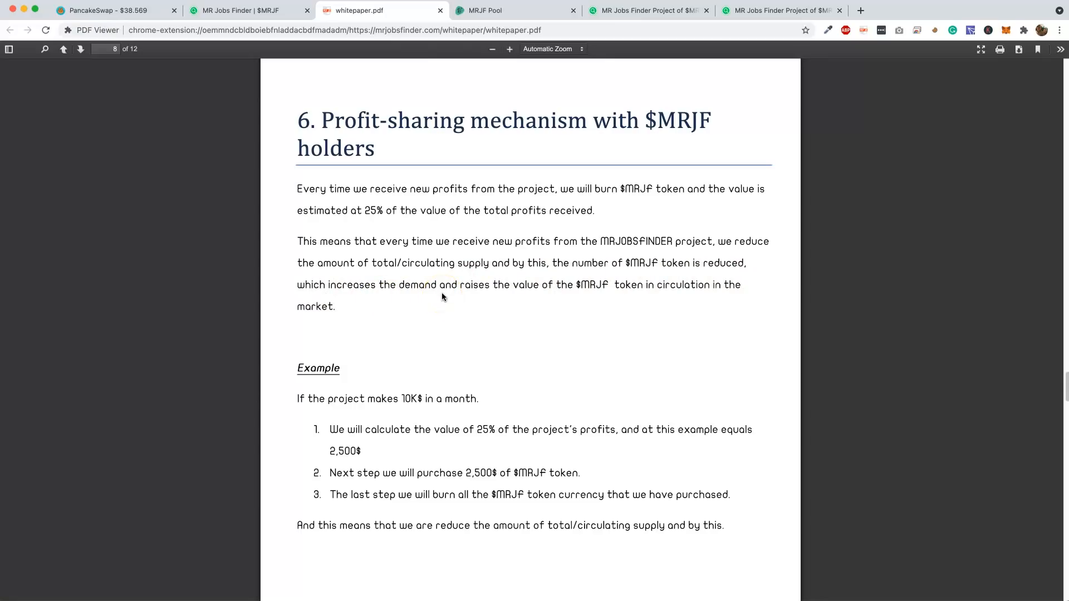
mouse_move(447, 295)
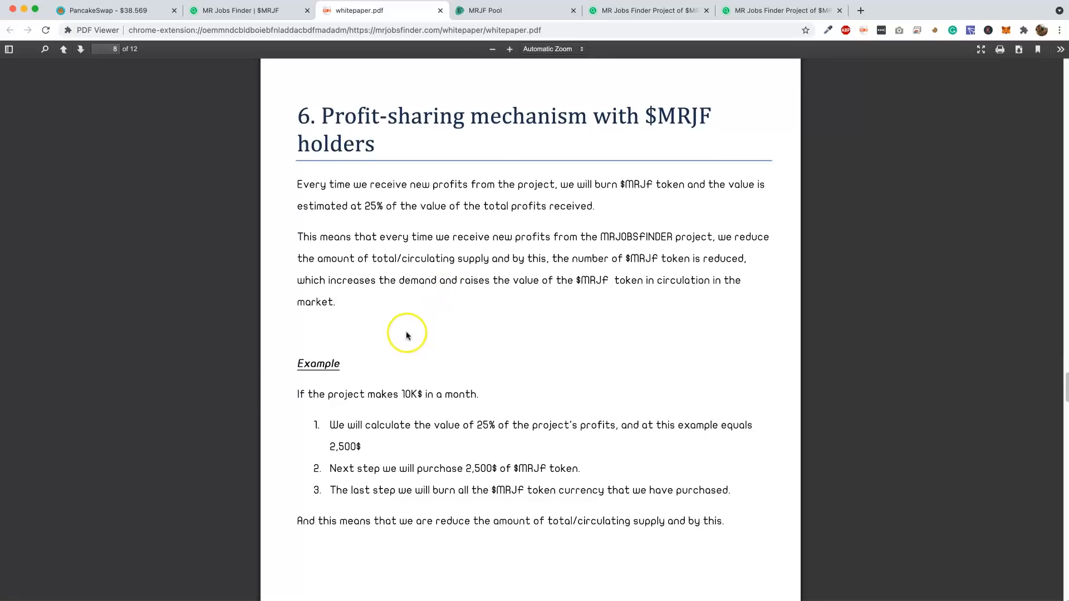
scroll("down", 3)
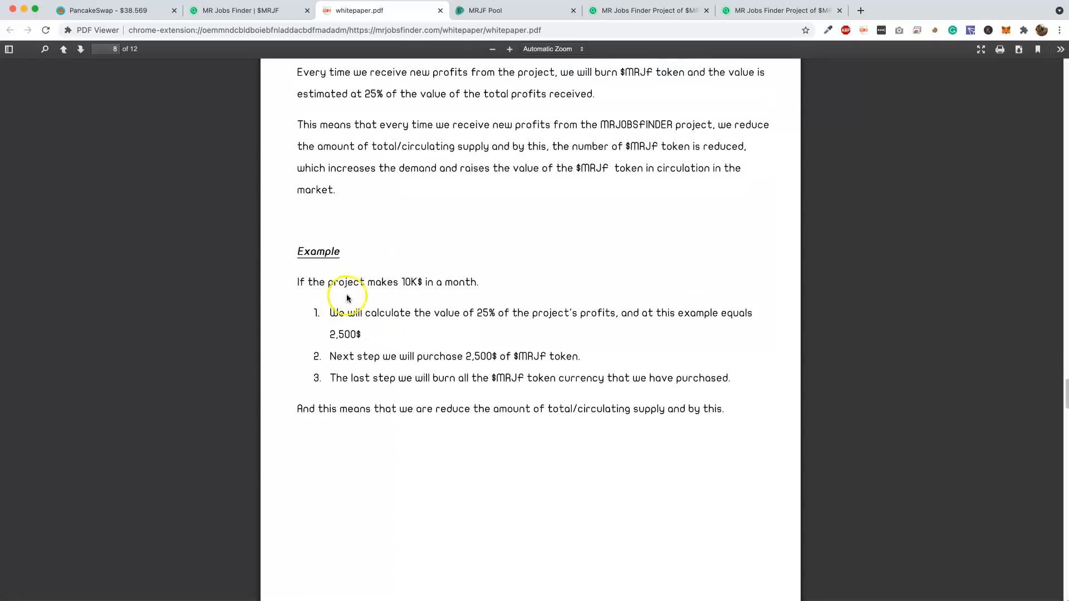
mouse_move(422, 318)
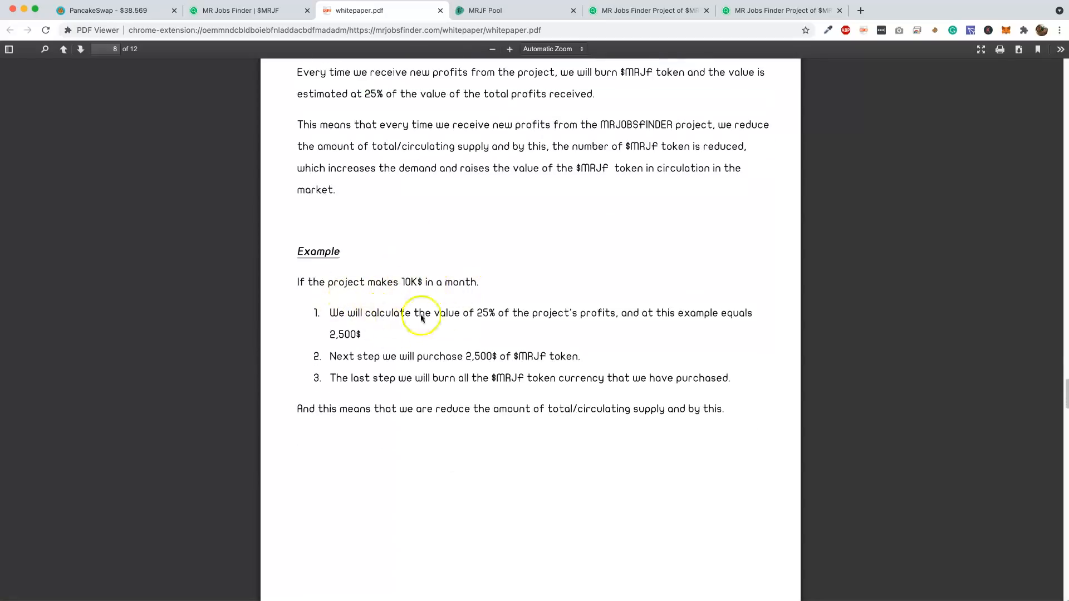
mouse_move(579, 342)
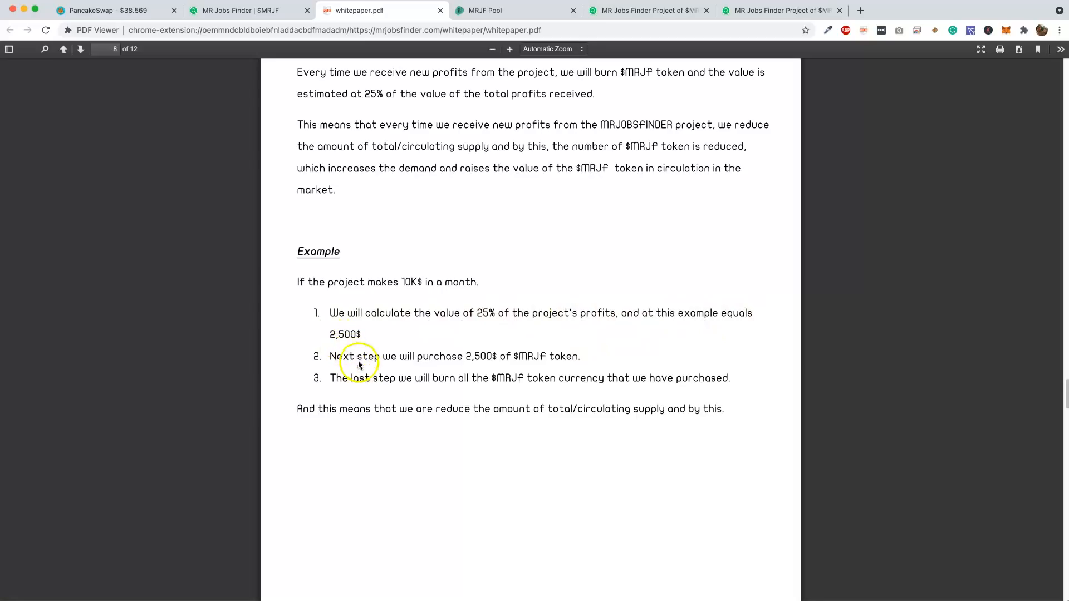
mouse_move(514, 363)
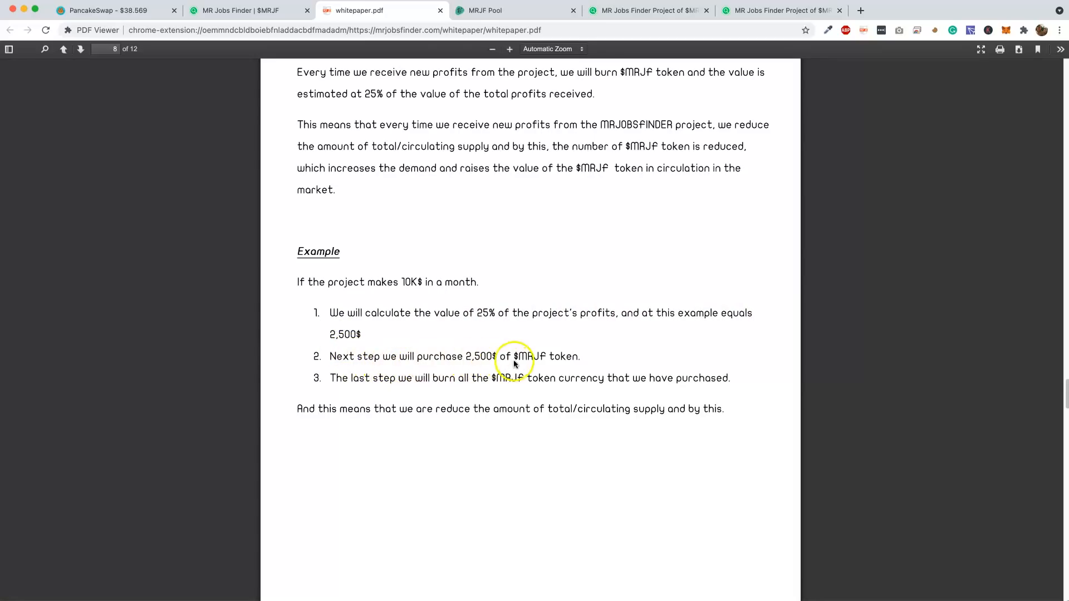
mouse_move(581, 394)
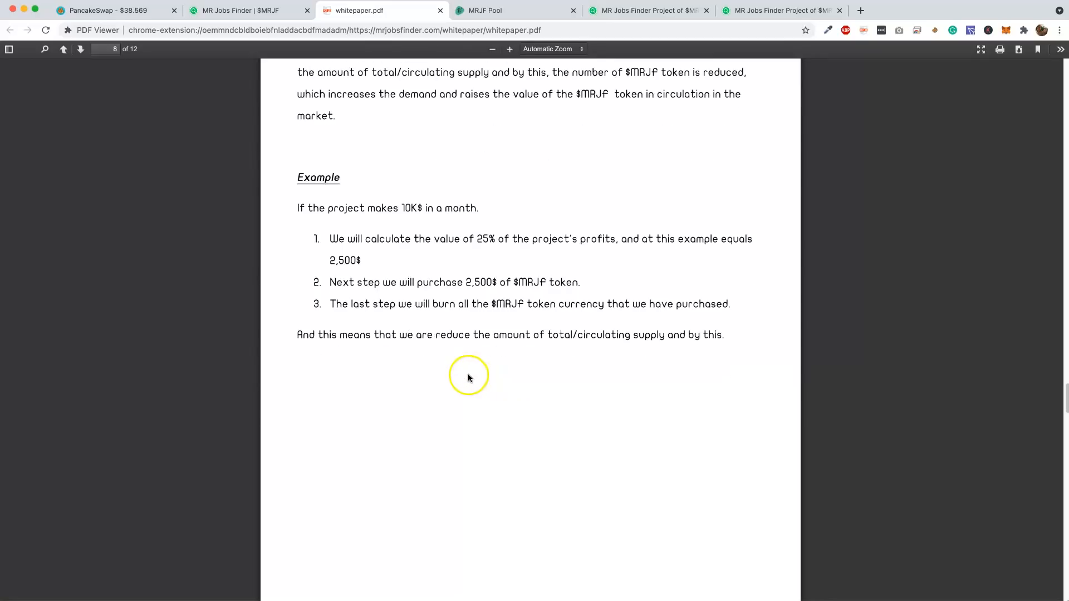
scroll("down", 3)
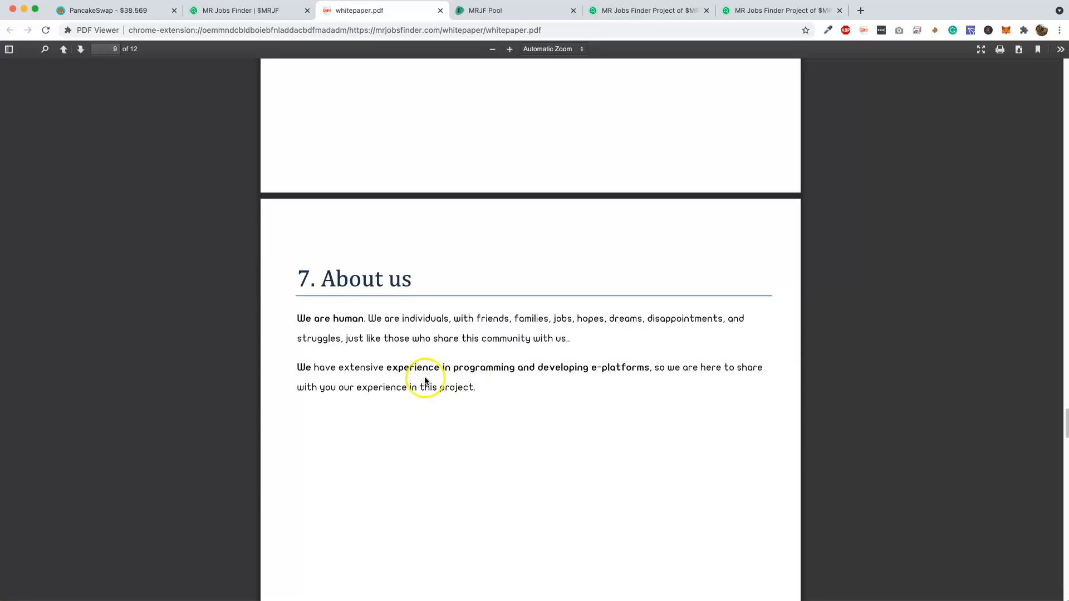
mouse_move(431, 352)
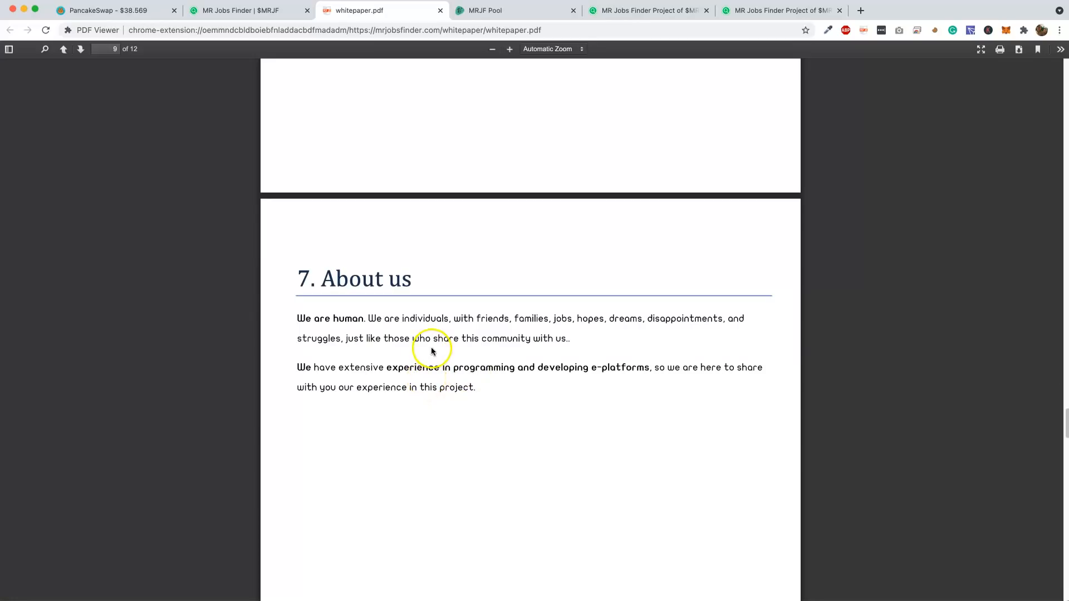
Scroll around the whitepaper's About us section, then switch to the MR Jobs Finder homepage
scroll("up", 3)
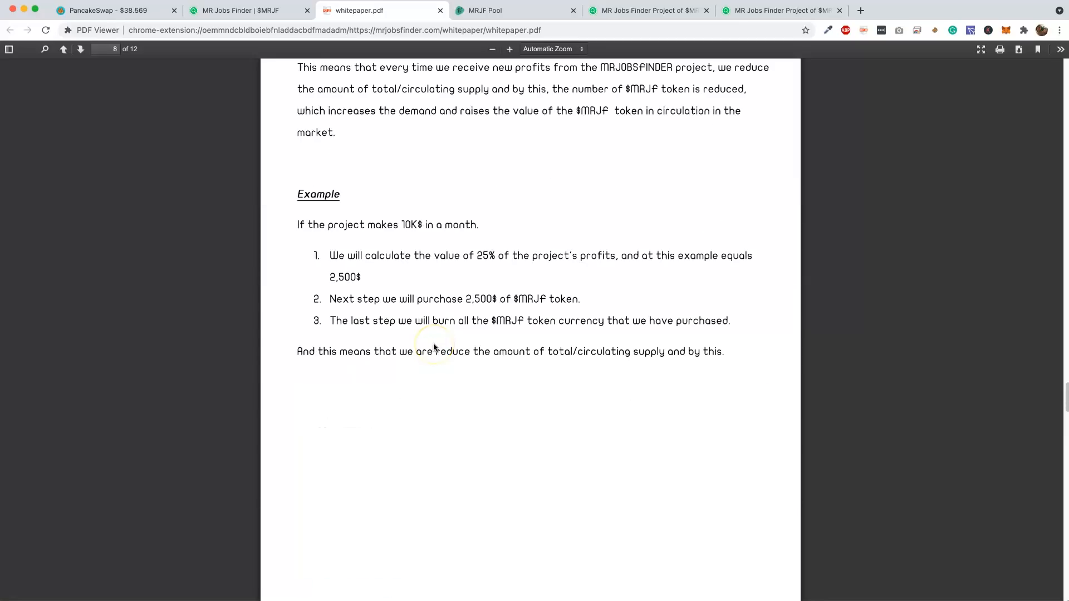
scroll("down", 3)
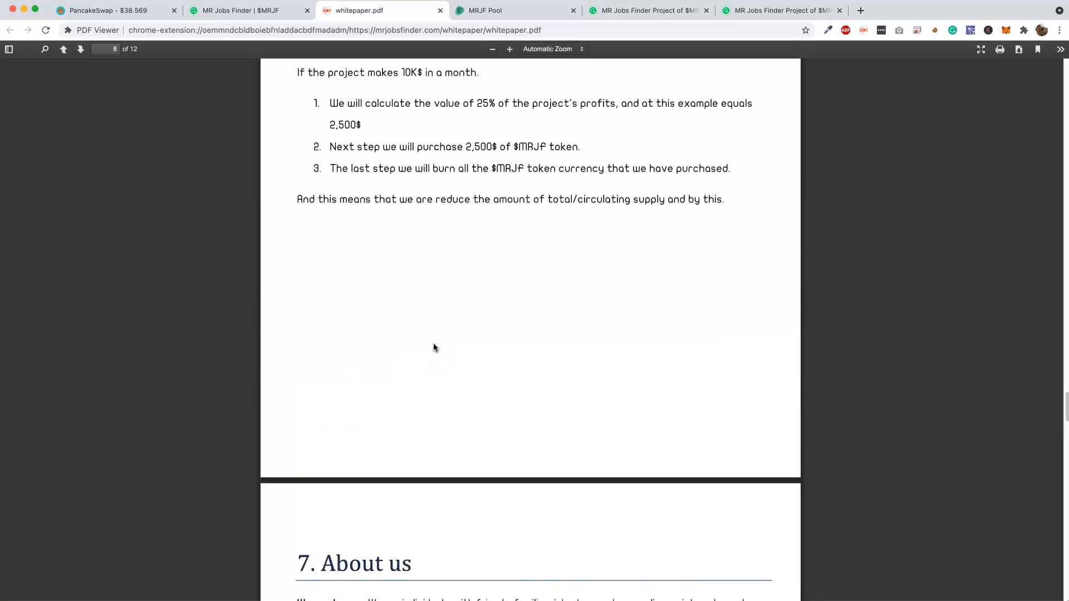
scroll("down", 3)
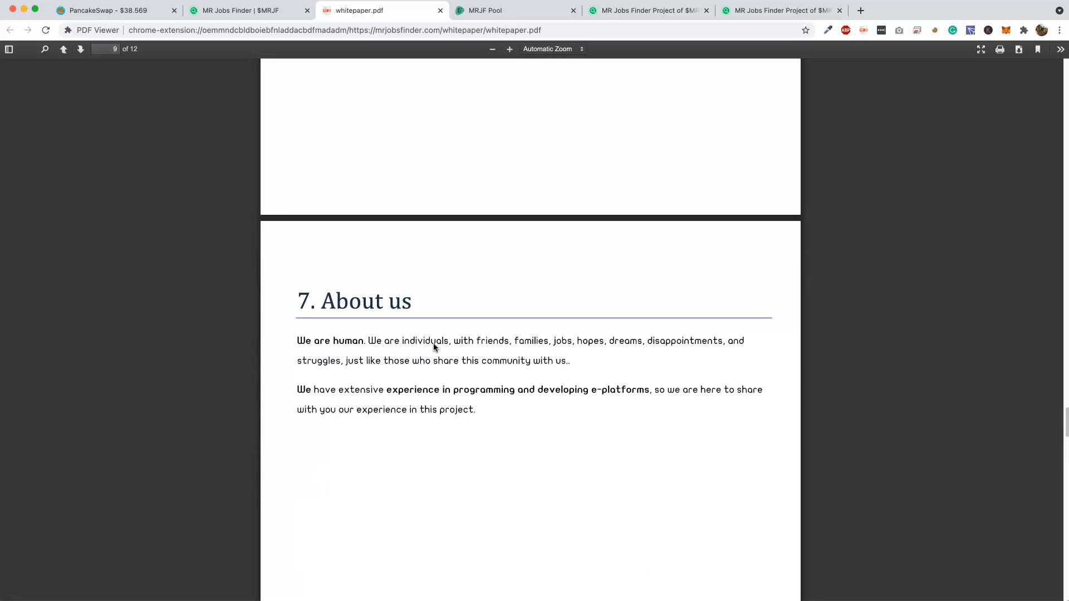
scroll("up", 3)
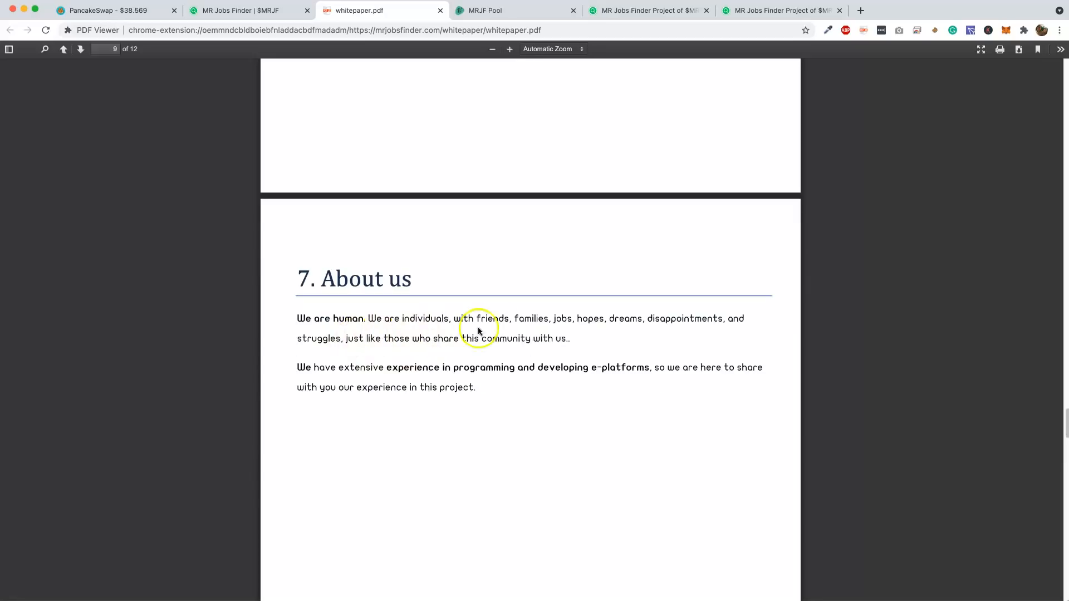
mouse_move(685, 327)
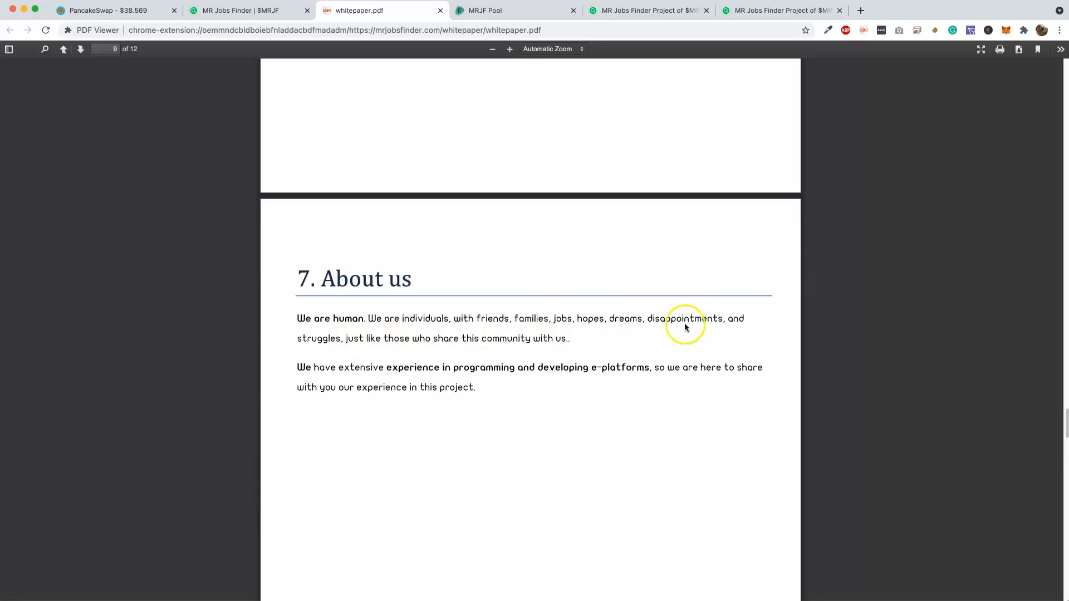
mouse_move(403, 347)
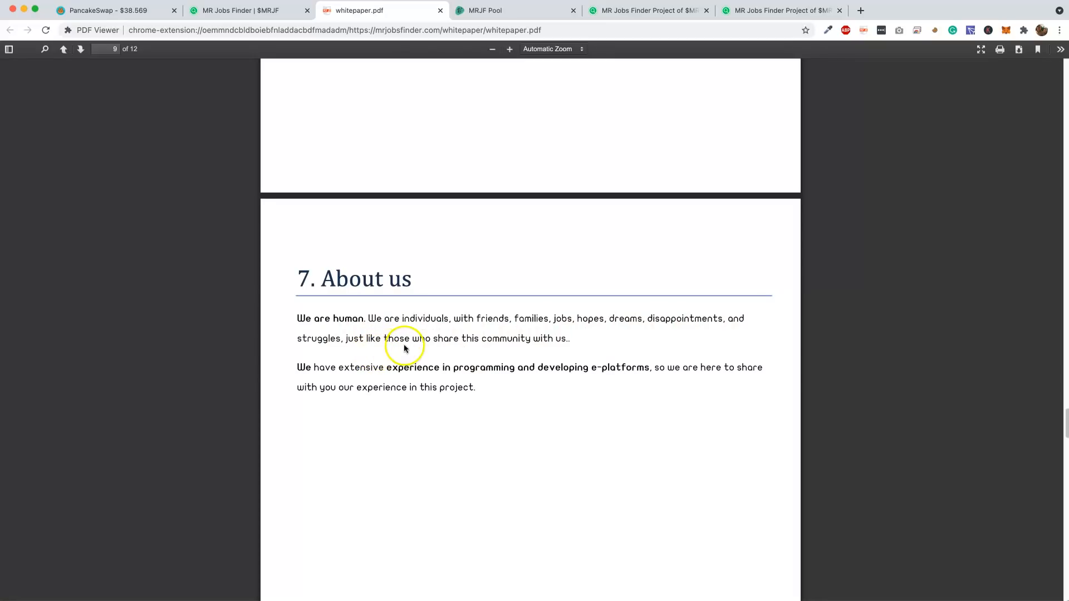
mouse_move(467, 383)
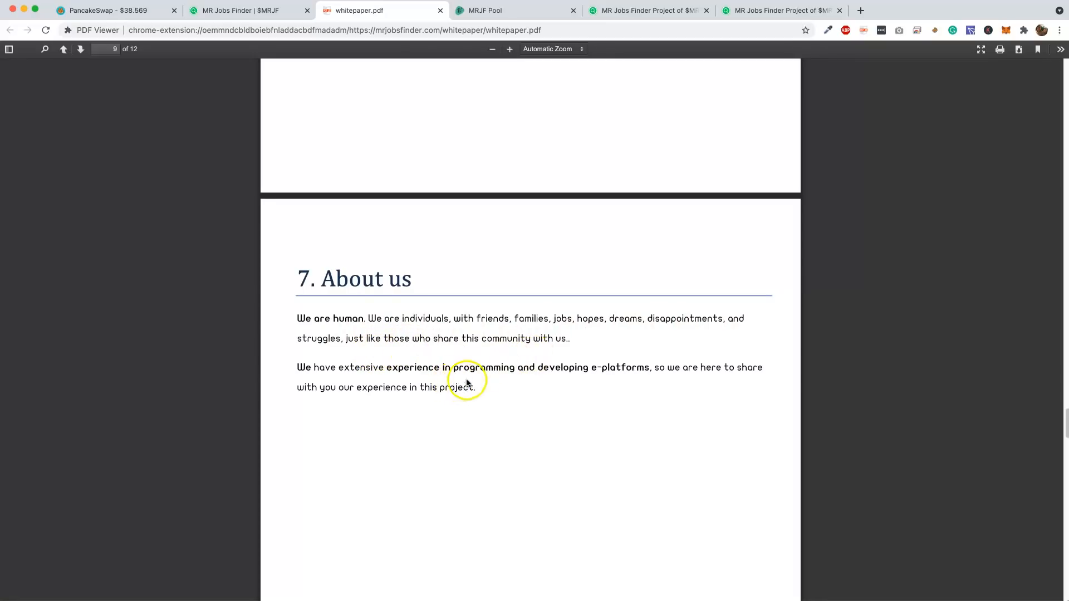
mouse_move(613, 380)
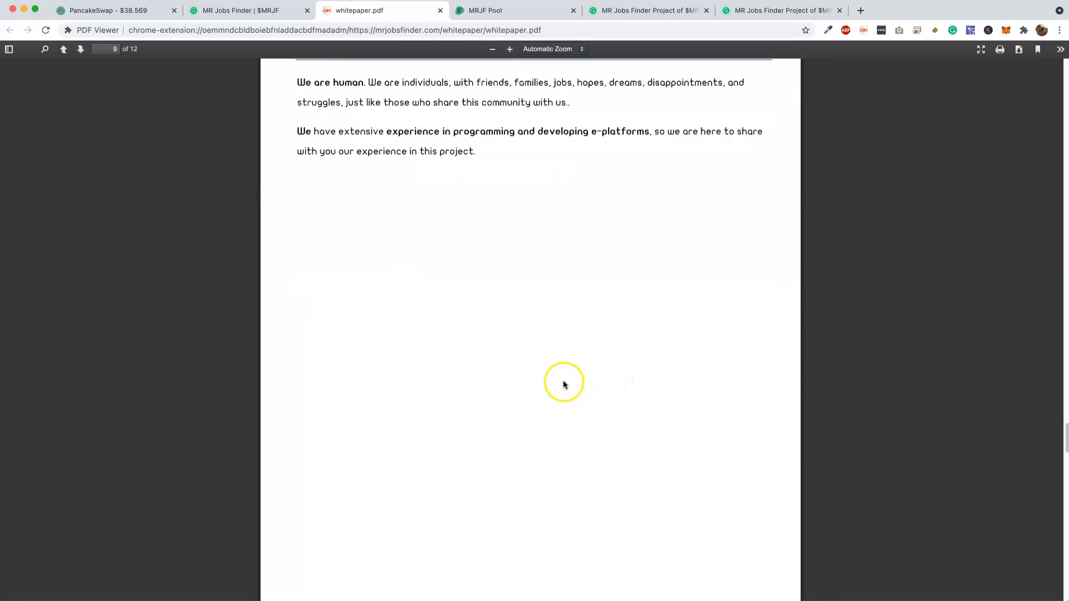
scroll("up", 3)
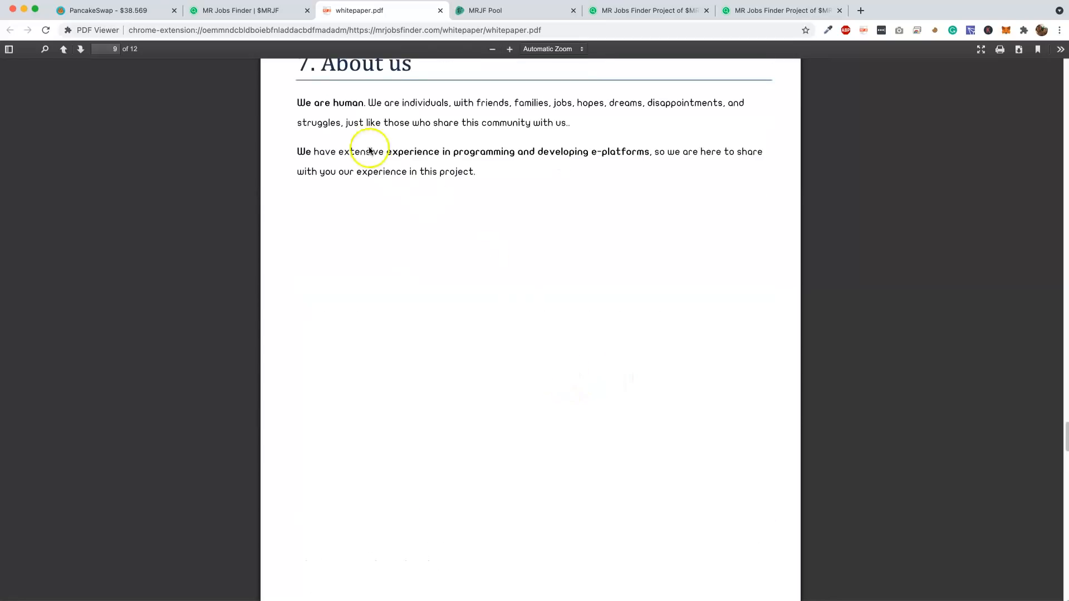
left_click(239, 10)
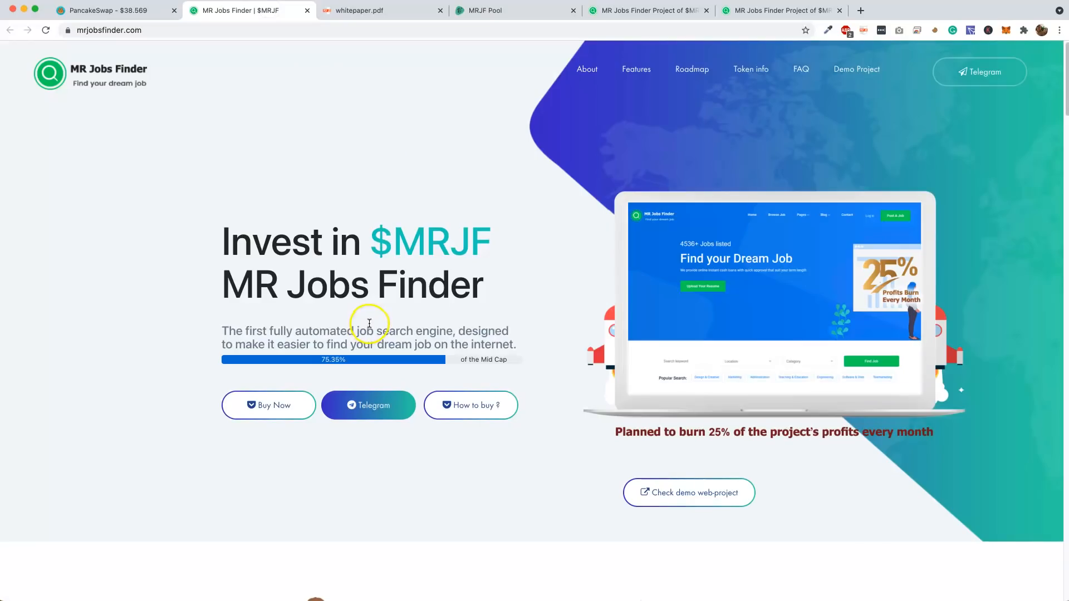
mouse_move(980, 71)
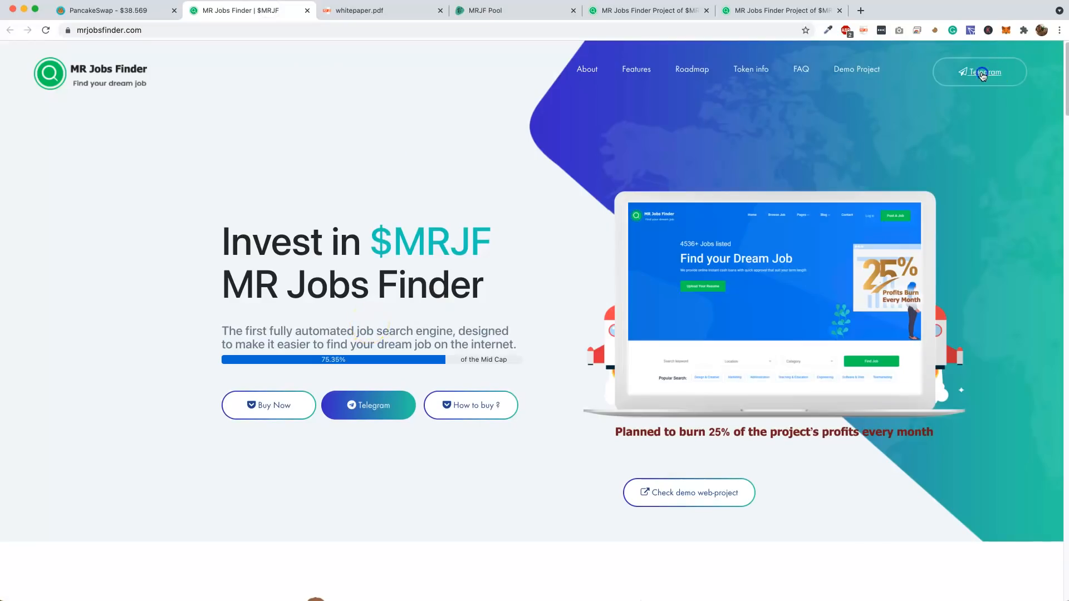
Open the project's Telegram group in a new tab, then return to the whitepaper
left_click(980, 72)
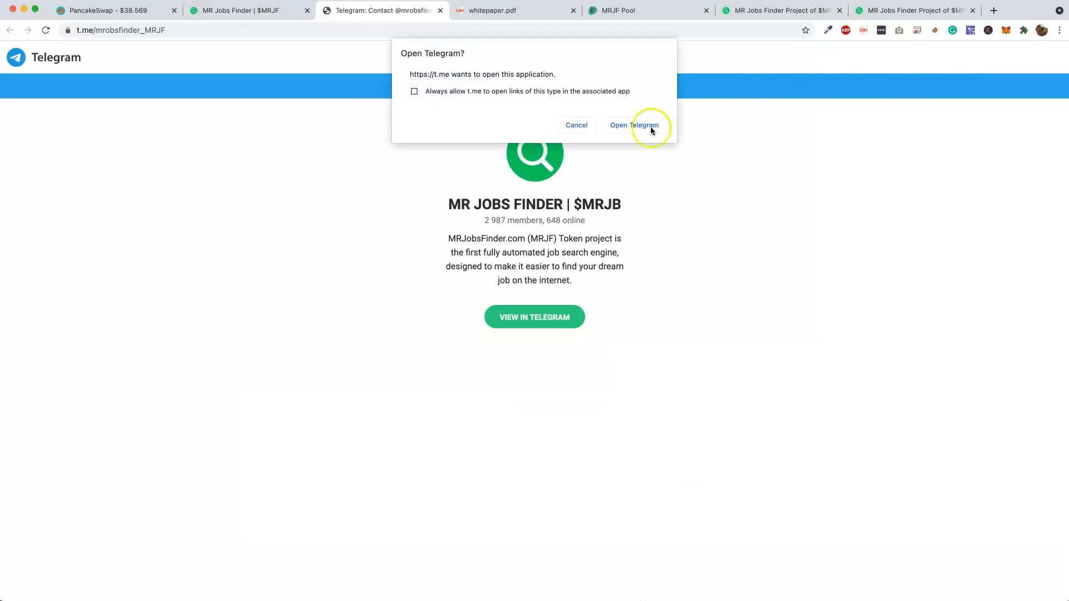
mouse_move(576, 125)
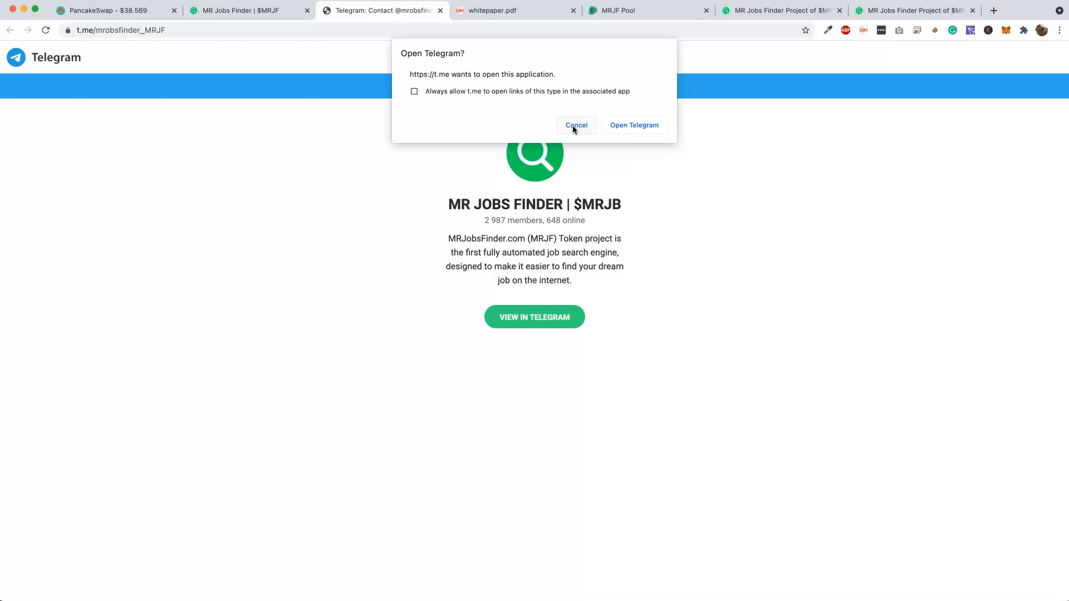
mouse_move(584, 155)
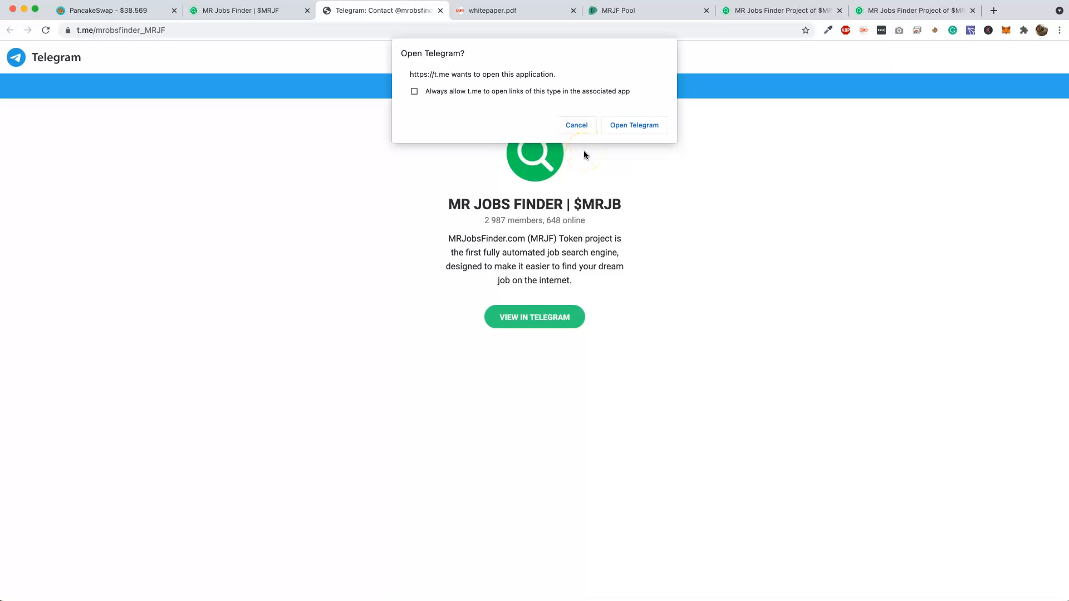
left_click(575, 124)
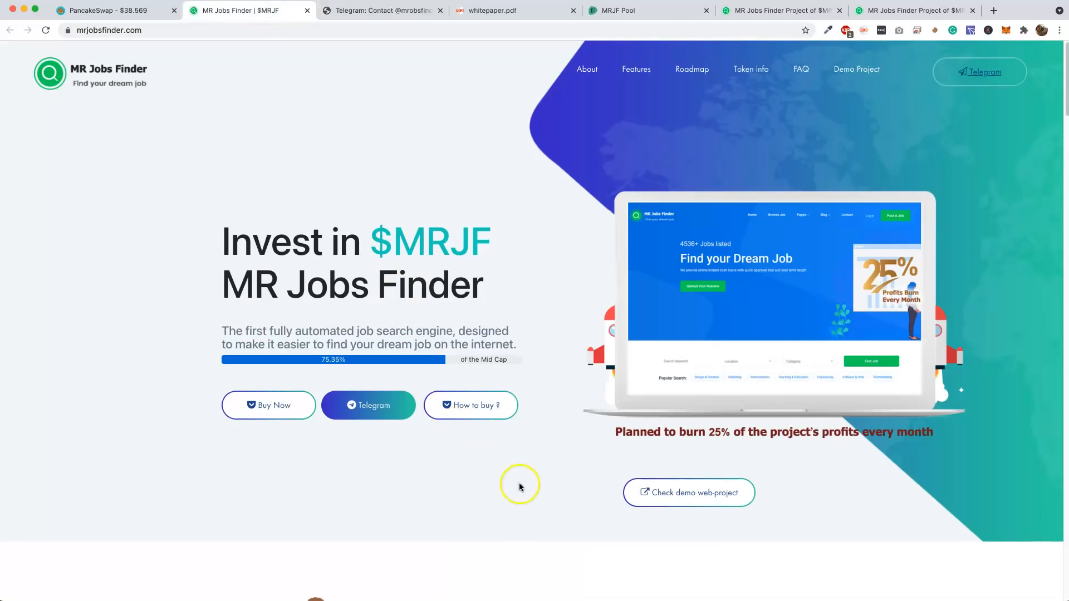
left_click(516, 10)
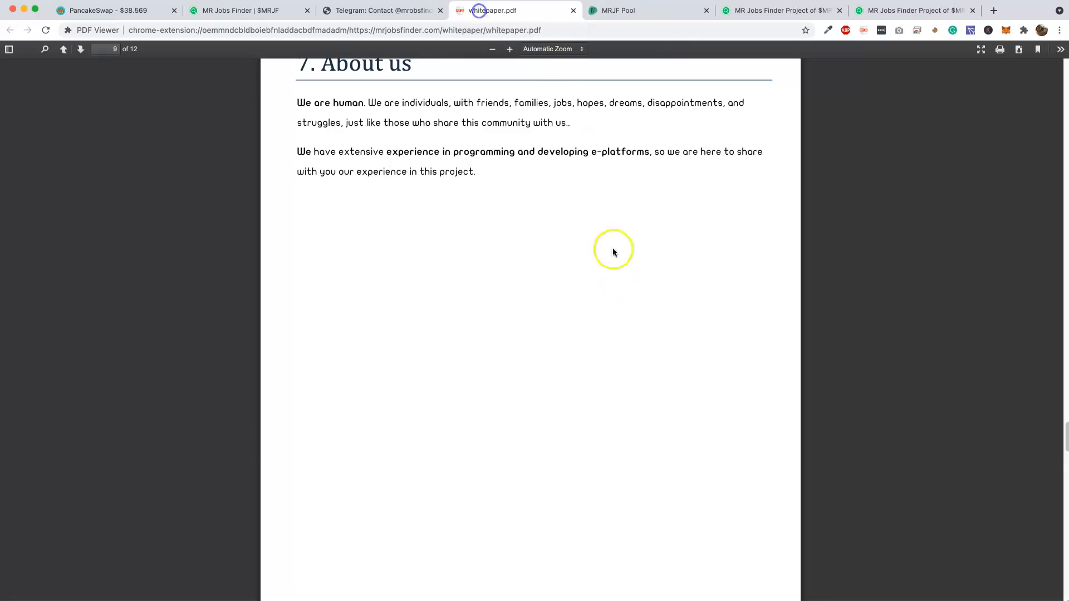
Scroll through section 8, Roadmap, to Token Allocations on page 11
scroll("down", 3)
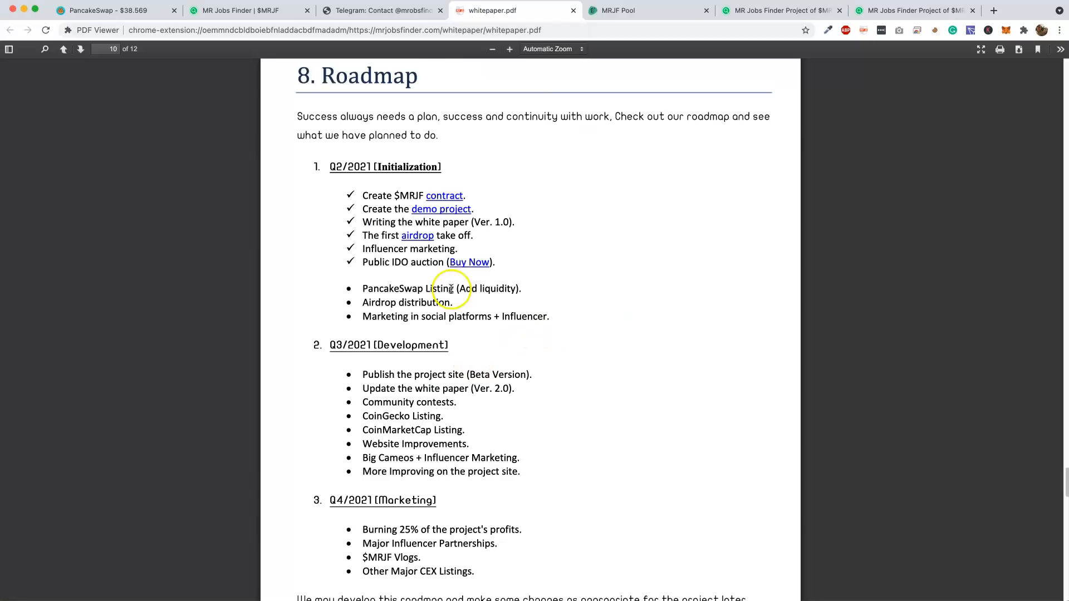
mouse_move(392, 300)
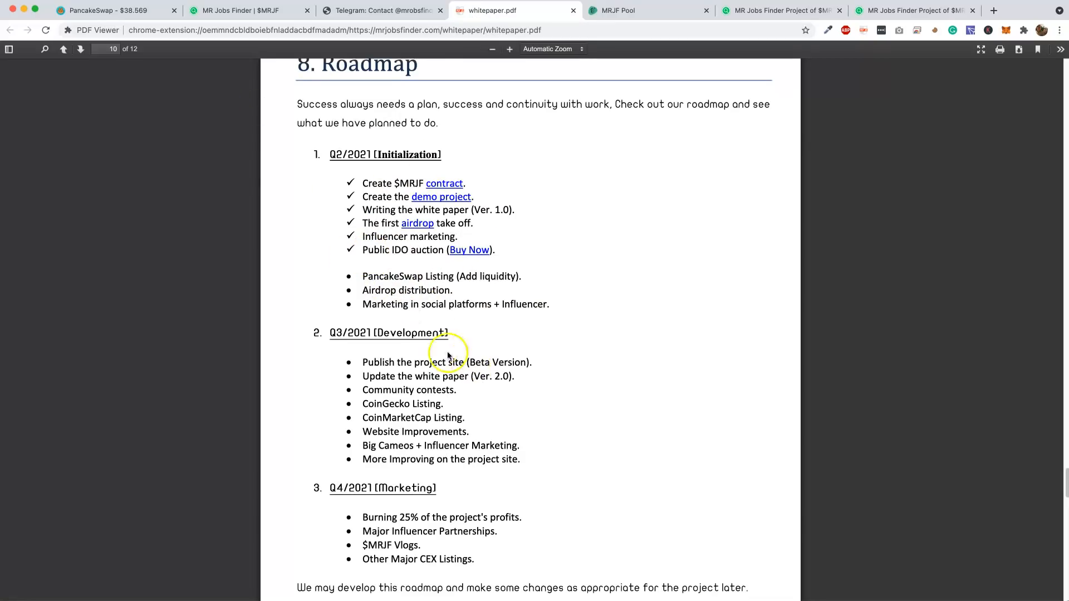
scroll("down", 3)
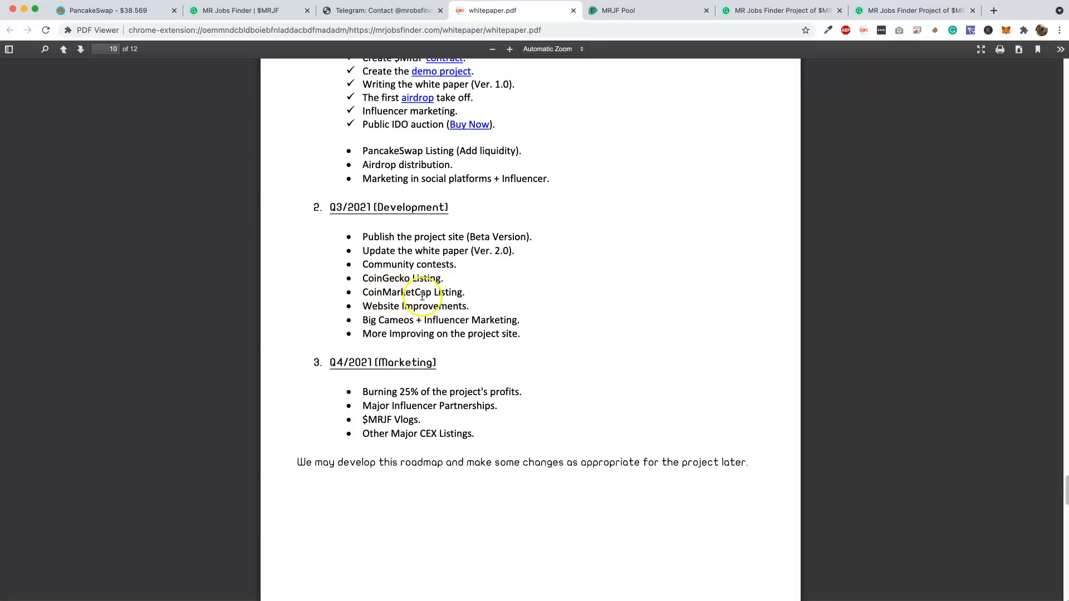
mouse_move(386, 286)
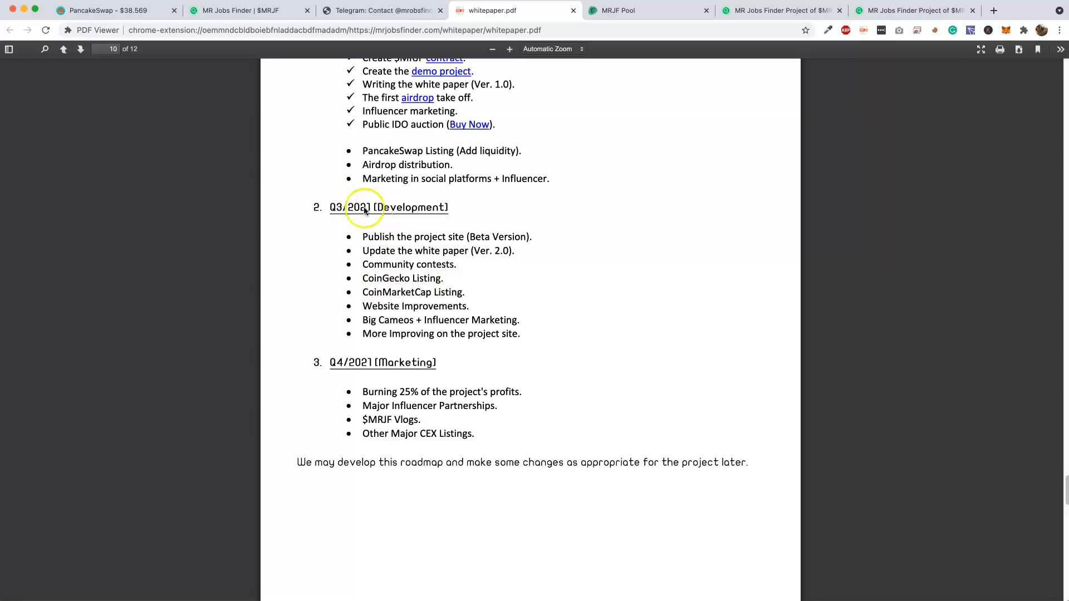
mouse_move(354, 214)
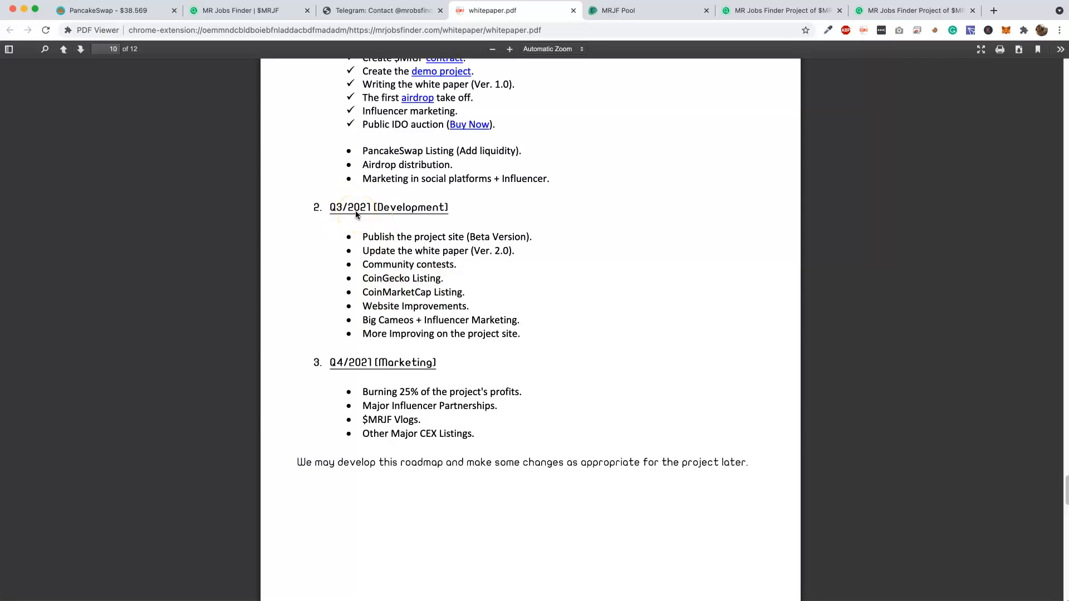
mouse_move(411, 273)
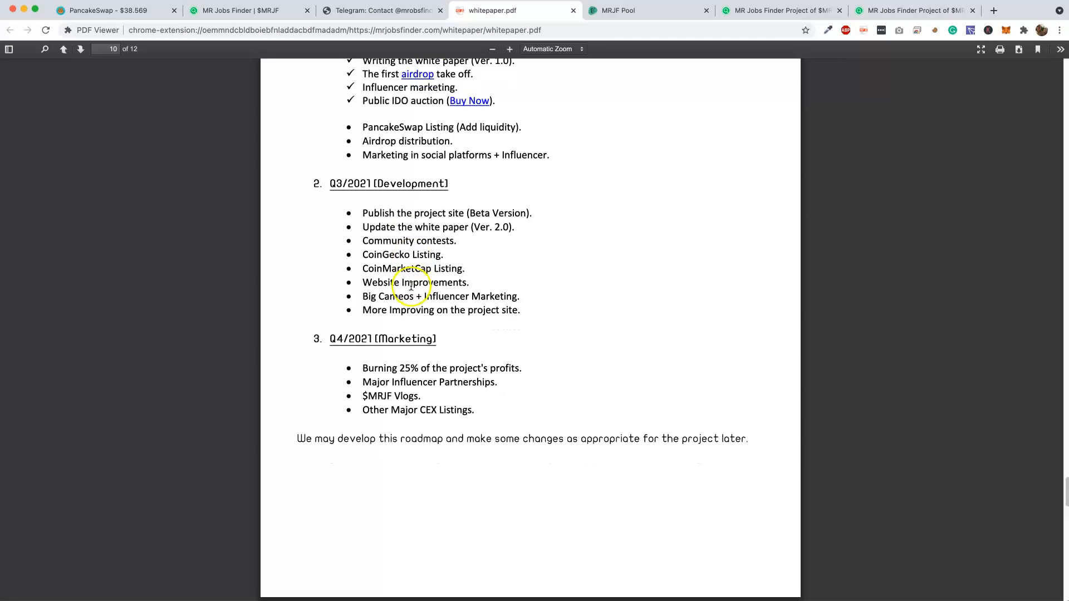
mouse_move(386, 261)
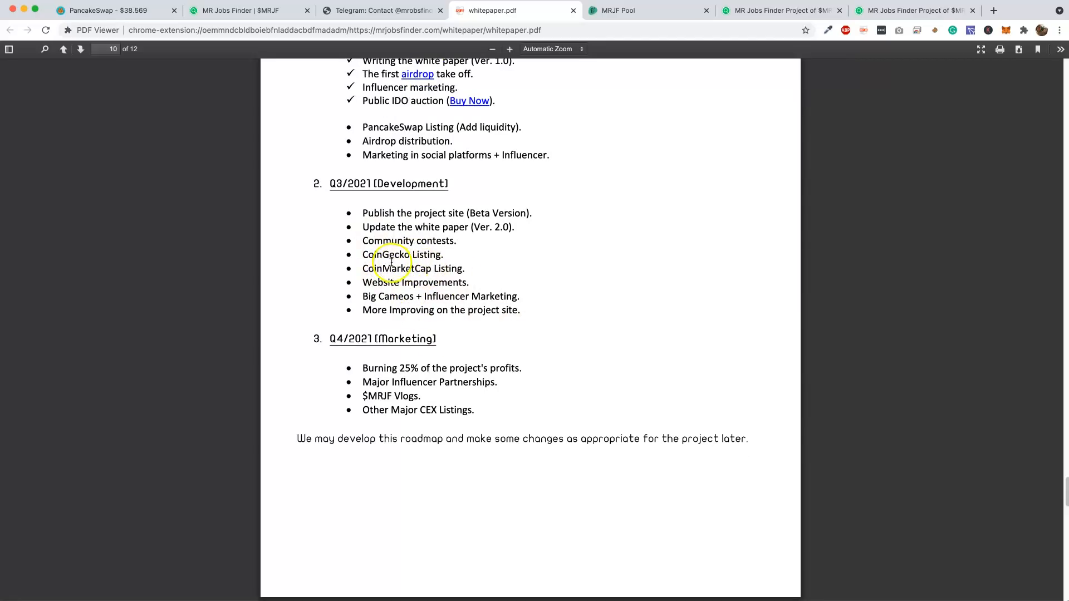
scroll("down", 3)
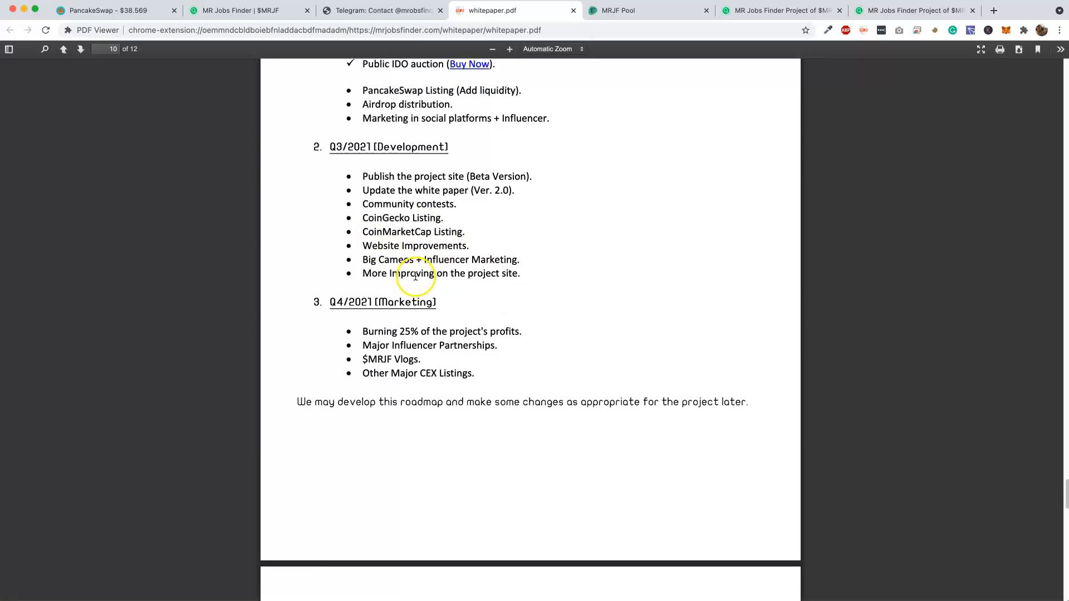
mouse_move(416, 274)
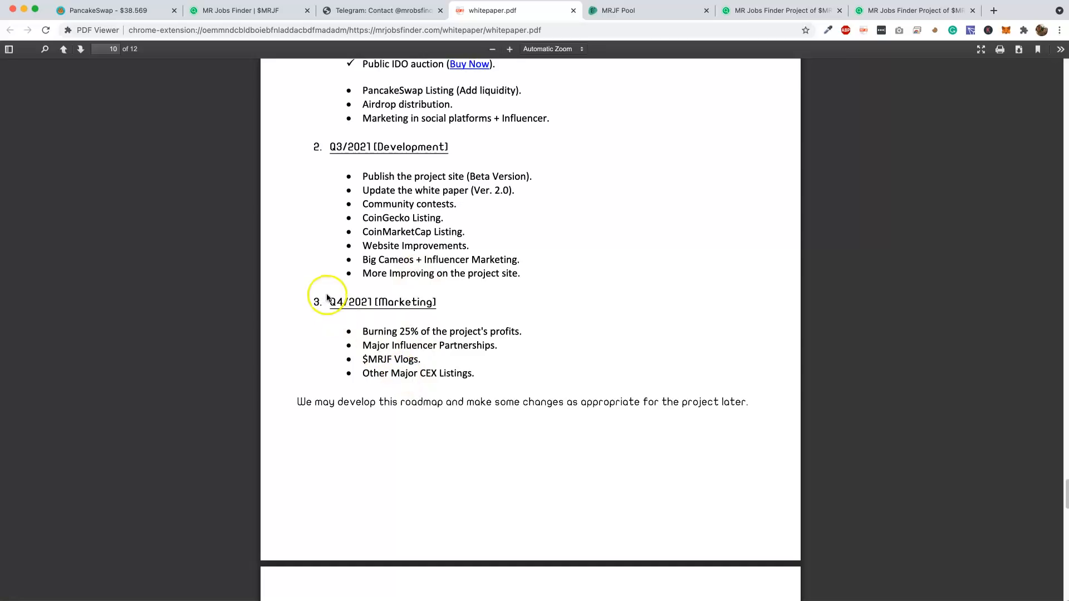
mouse_move(508, 335)
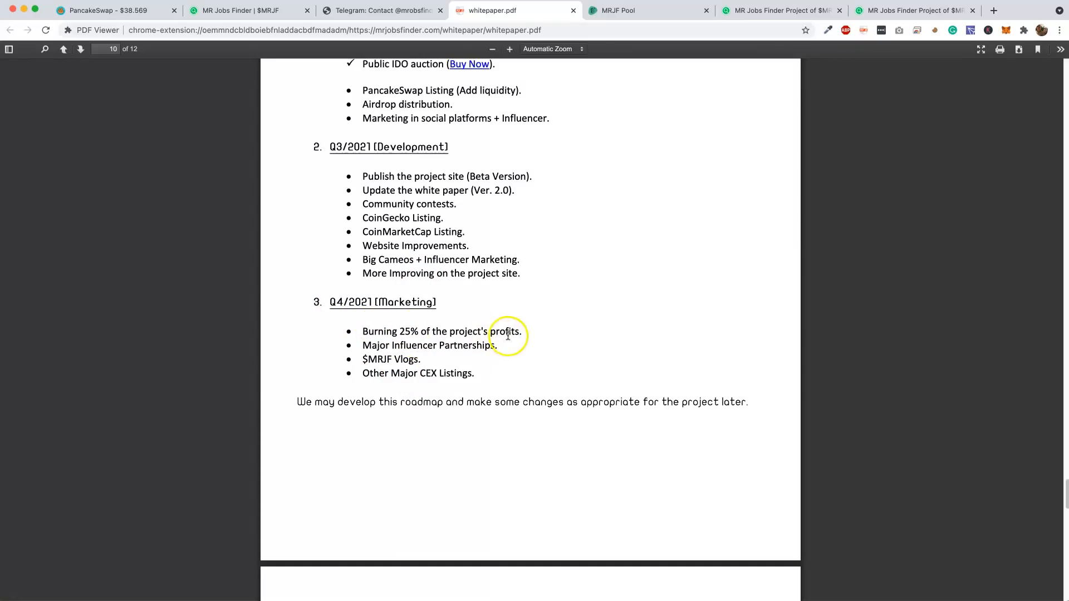
mouse_move(364, 358)
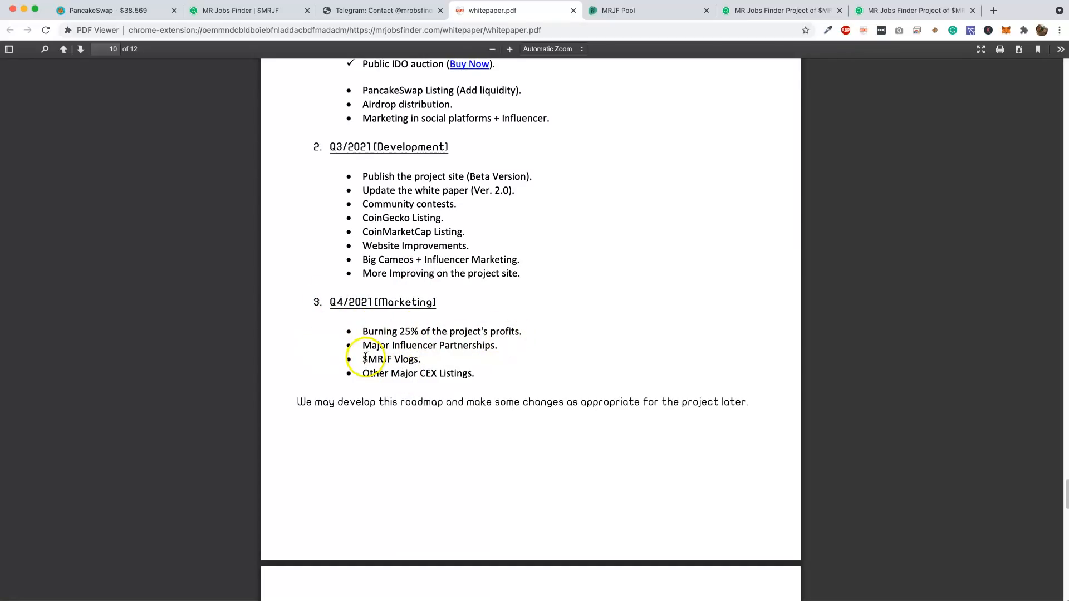
scroll("down", 3)
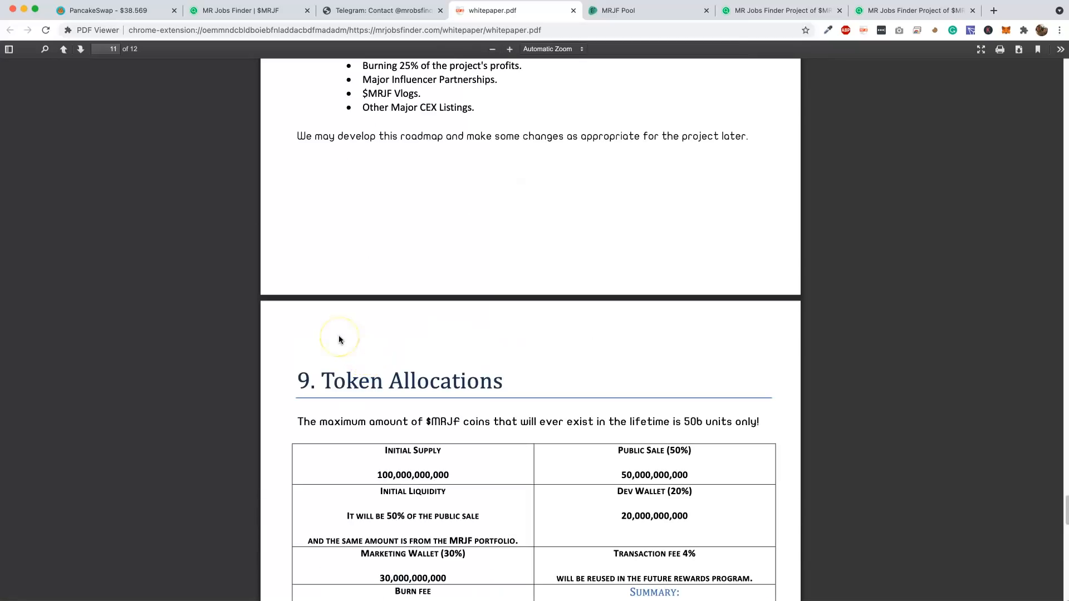
Scroll through section 9 Token Allocations, from the supply table past the Marketing and Development breakdowns
scroll("down", 3)
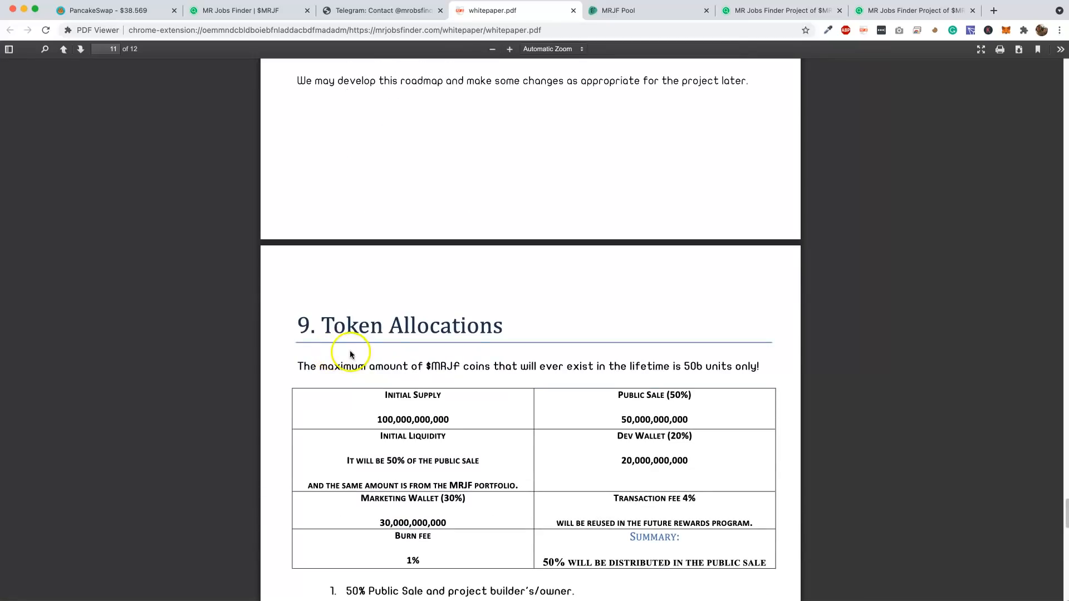
scroll("down", 3)
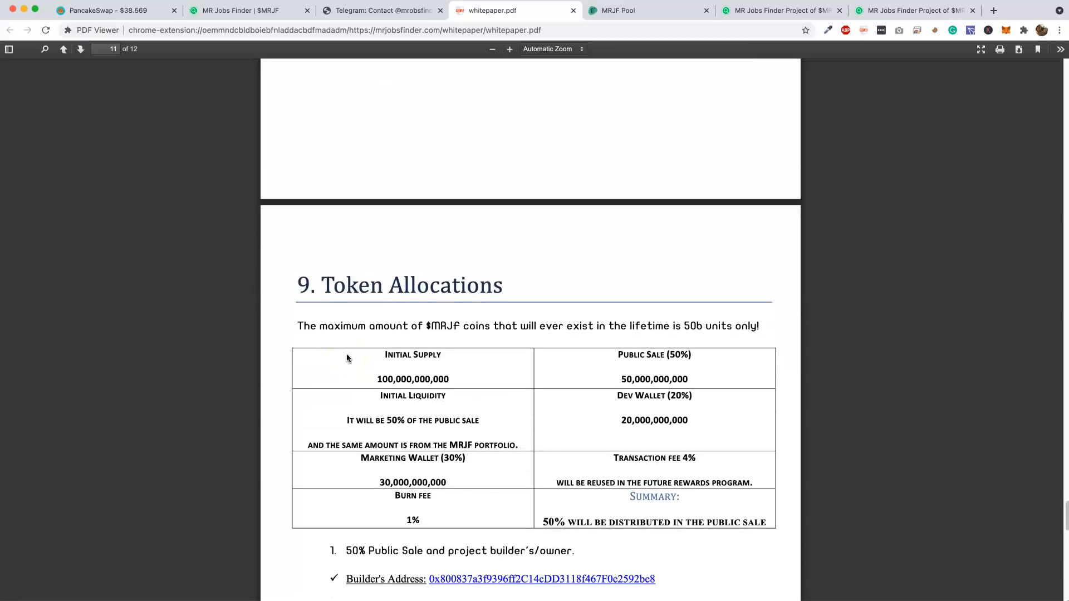
scroll("down", 3)
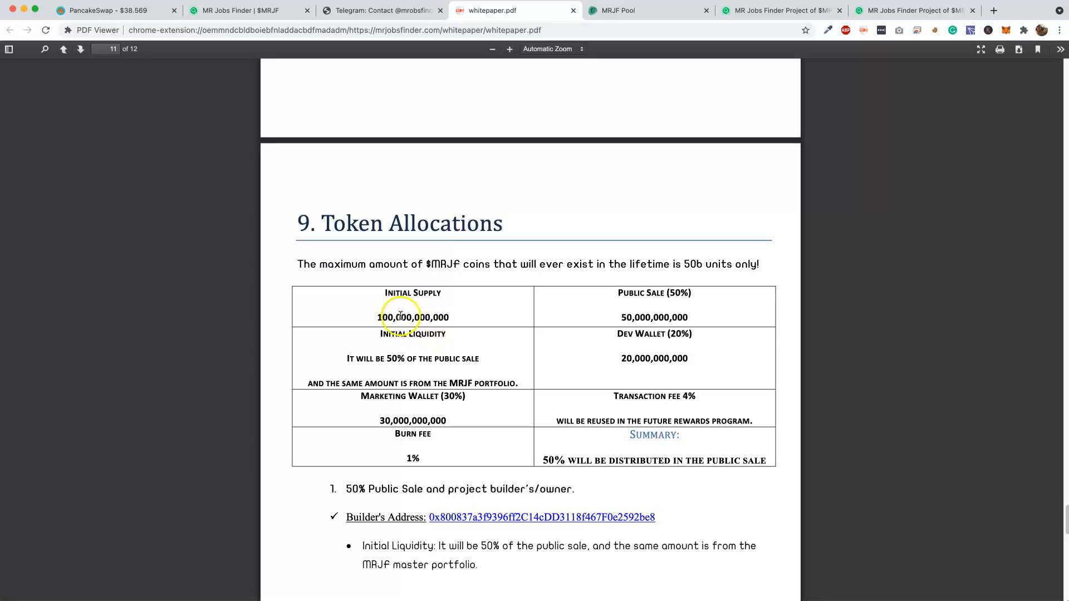
mouse_move(635, 328)
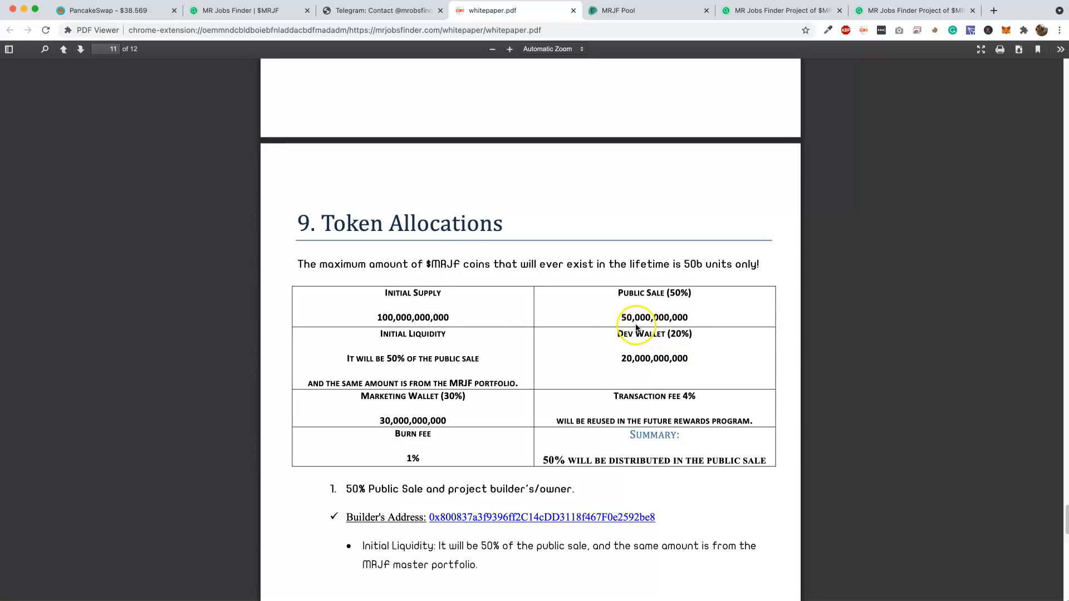
mouse_move(636, 329)
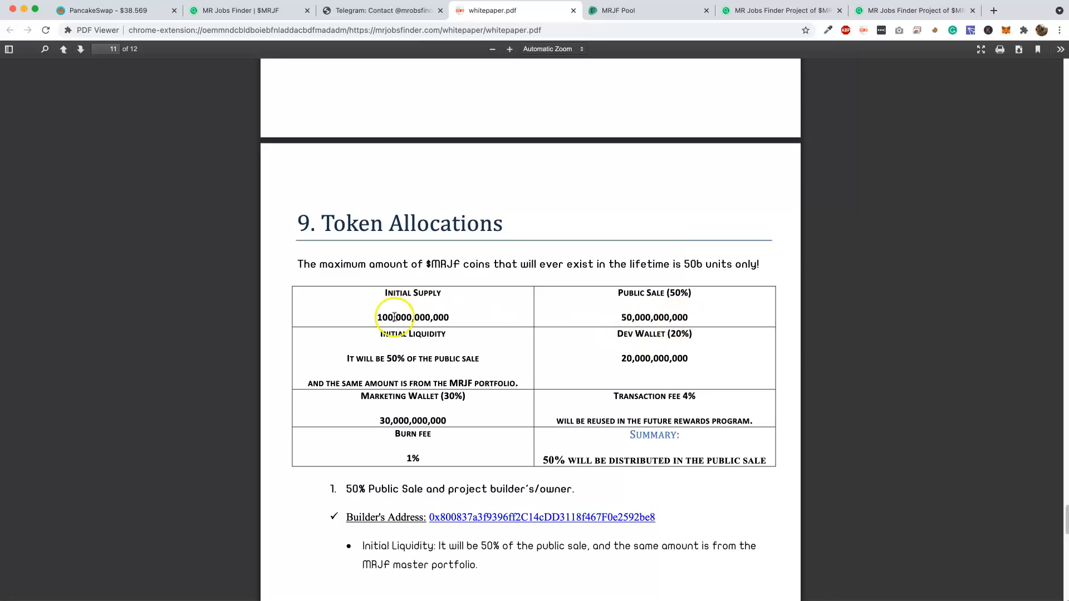
mouse_move(454, 328)
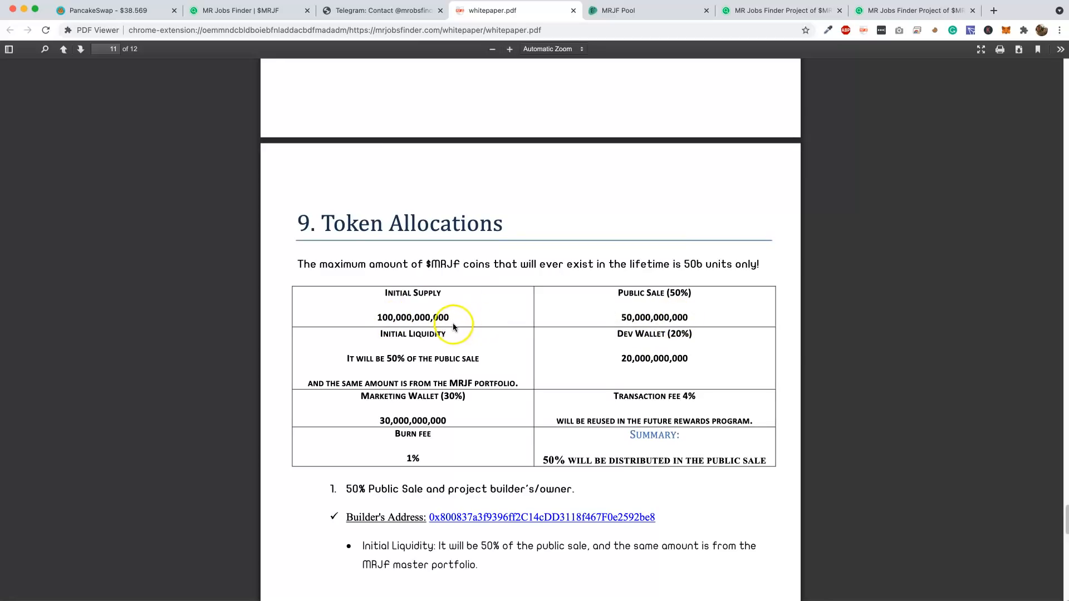
scroll("down", 3)
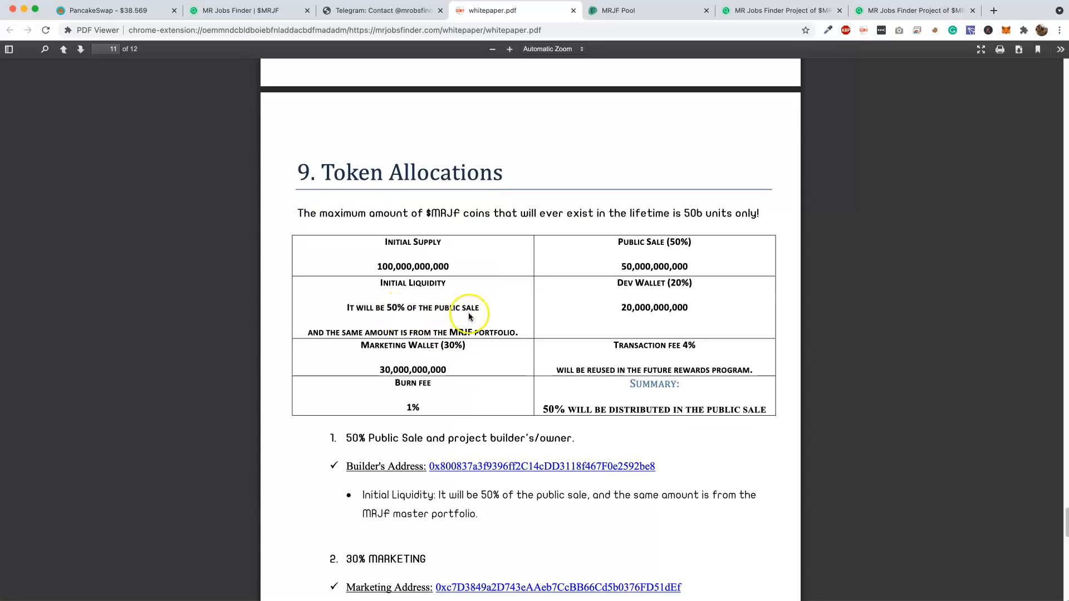
mouse_move(491, 333)
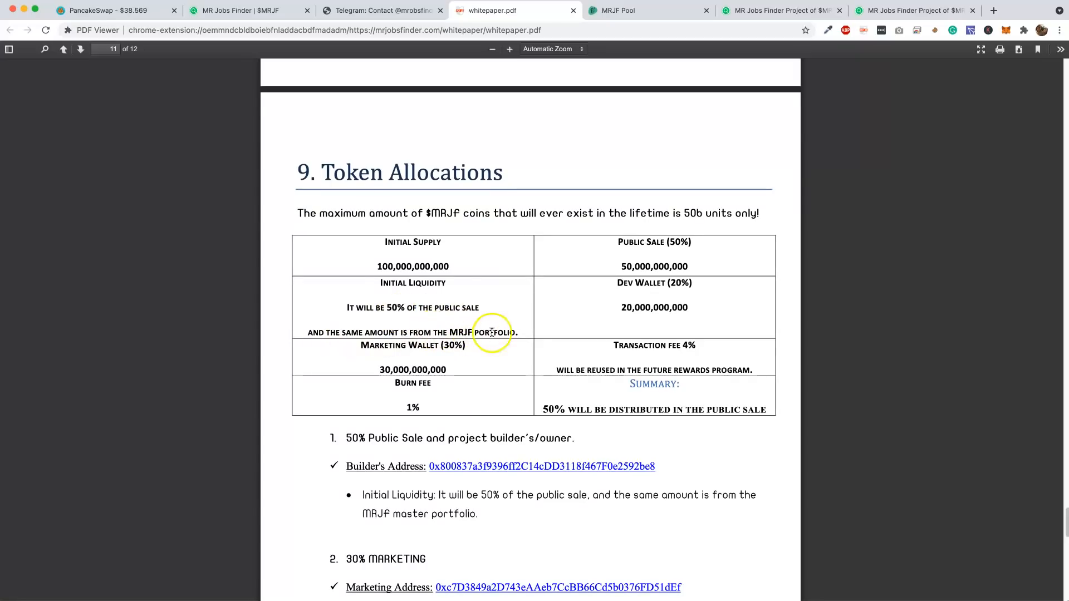
mouse_move(629, 318)
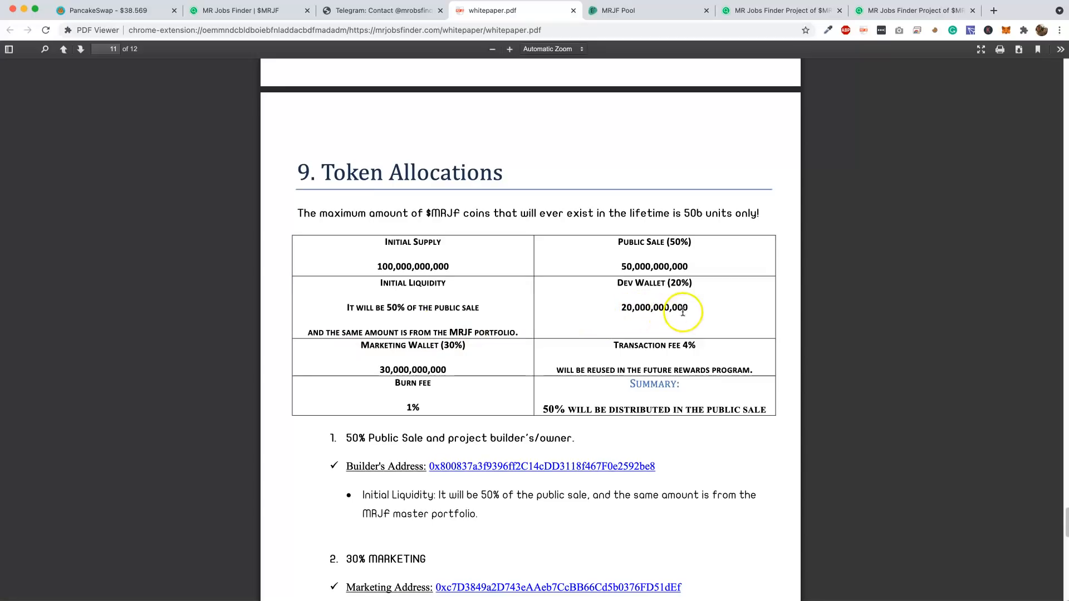
mouse_move(428, 373)
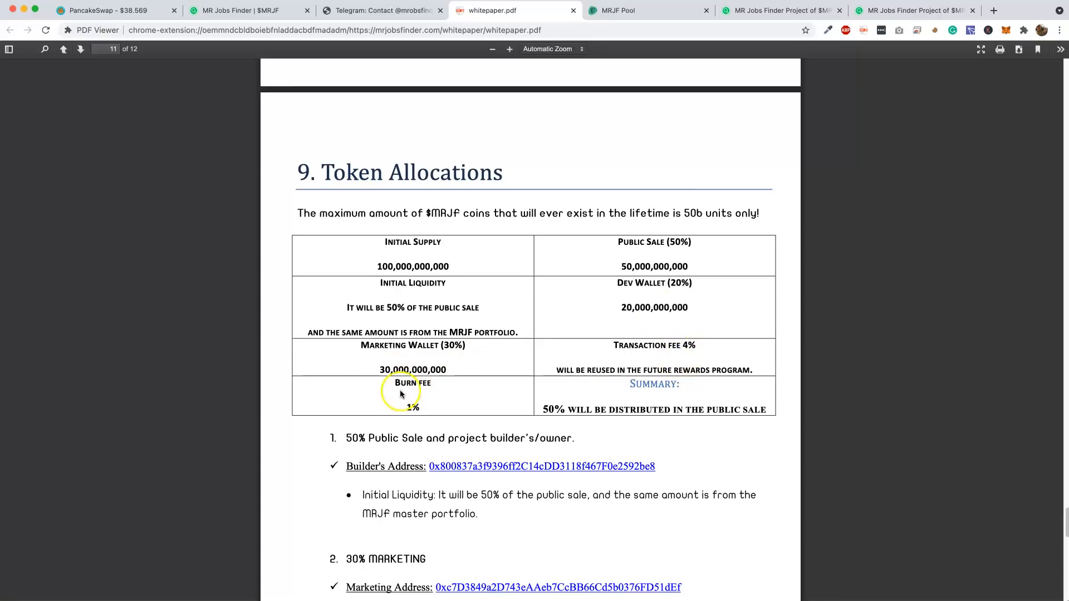
mouse_move(569, 417)
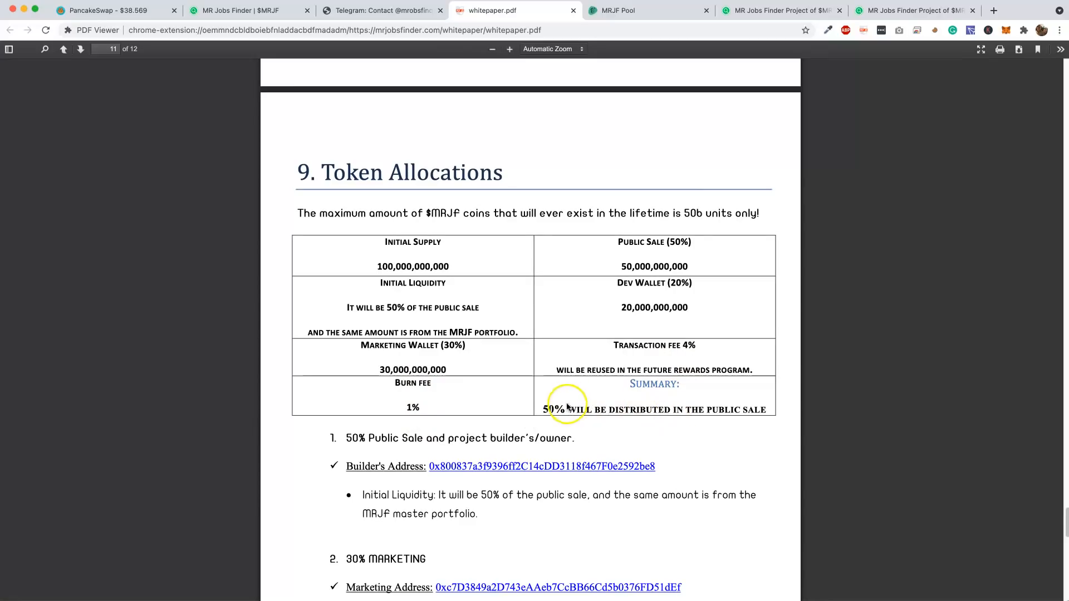
mouse_move(724, 409)
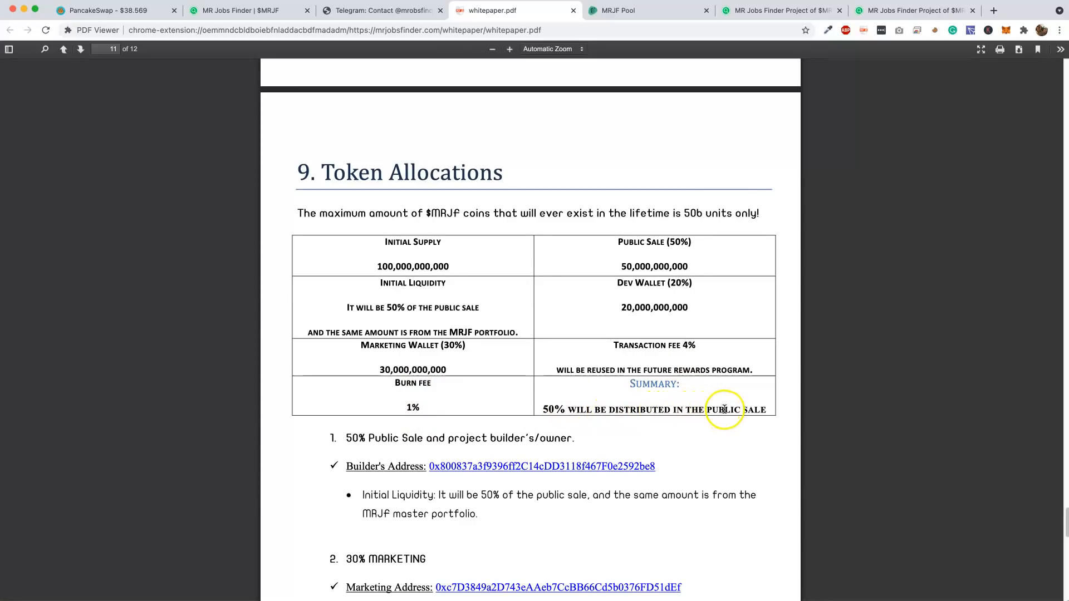
scroll("down", 3)
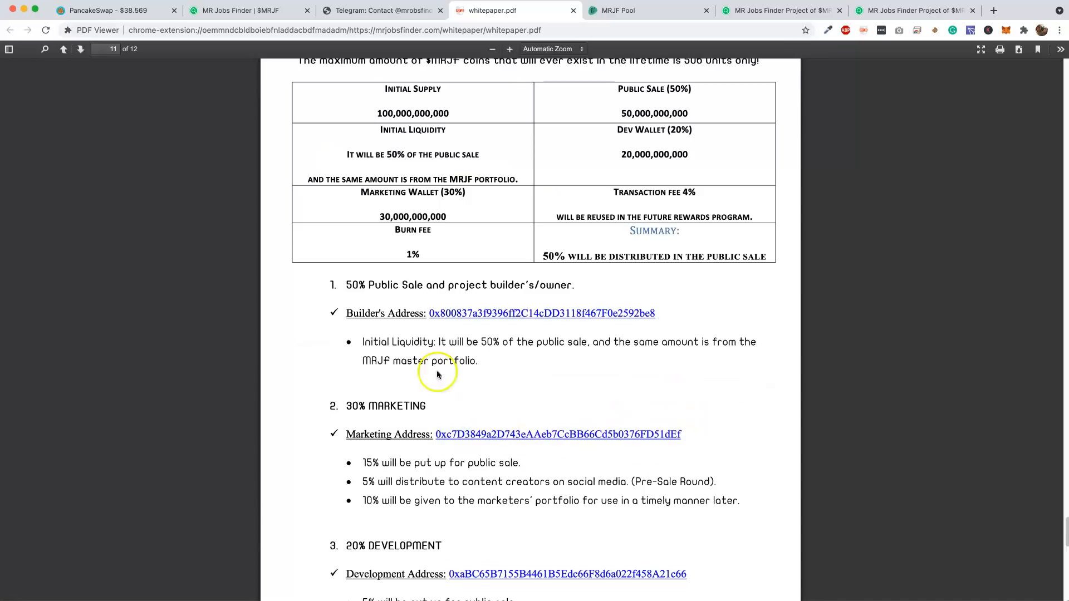
mouse_move(387, 328)
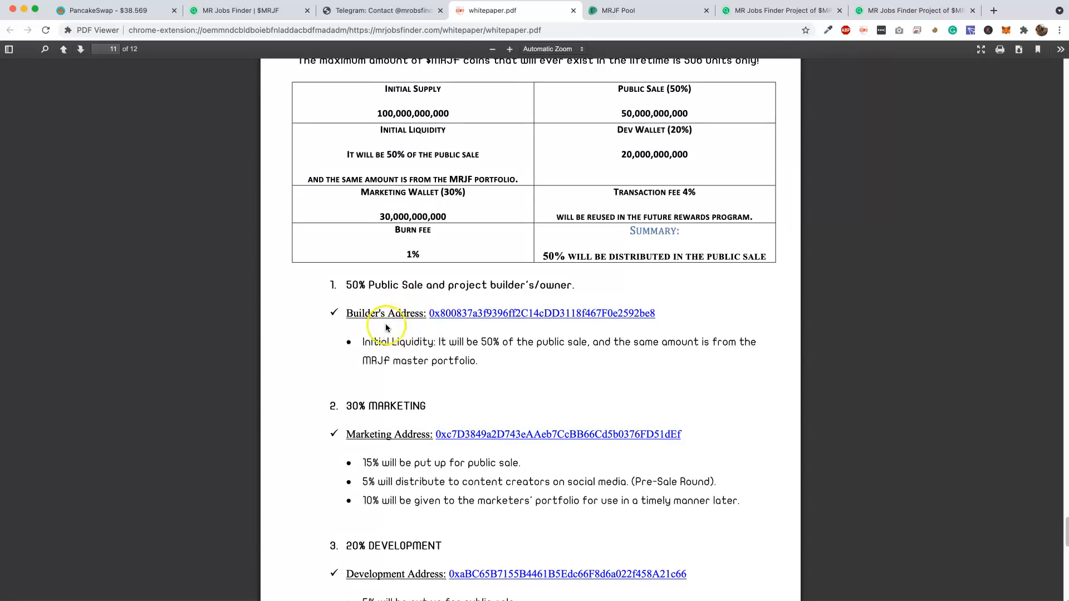
mouse_move(496, 353)
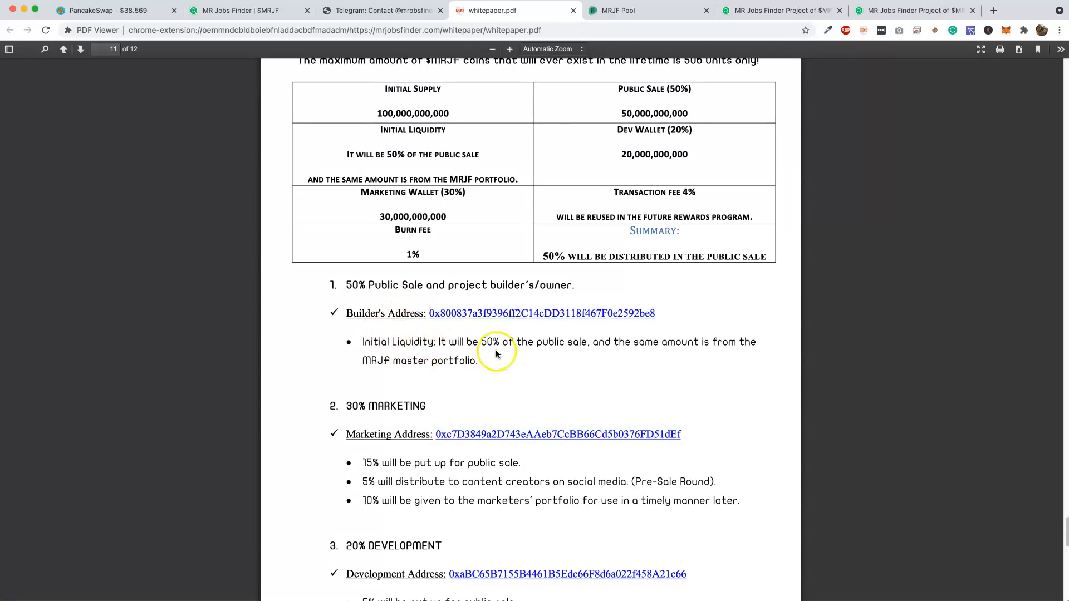
mouse_move(581, 349)
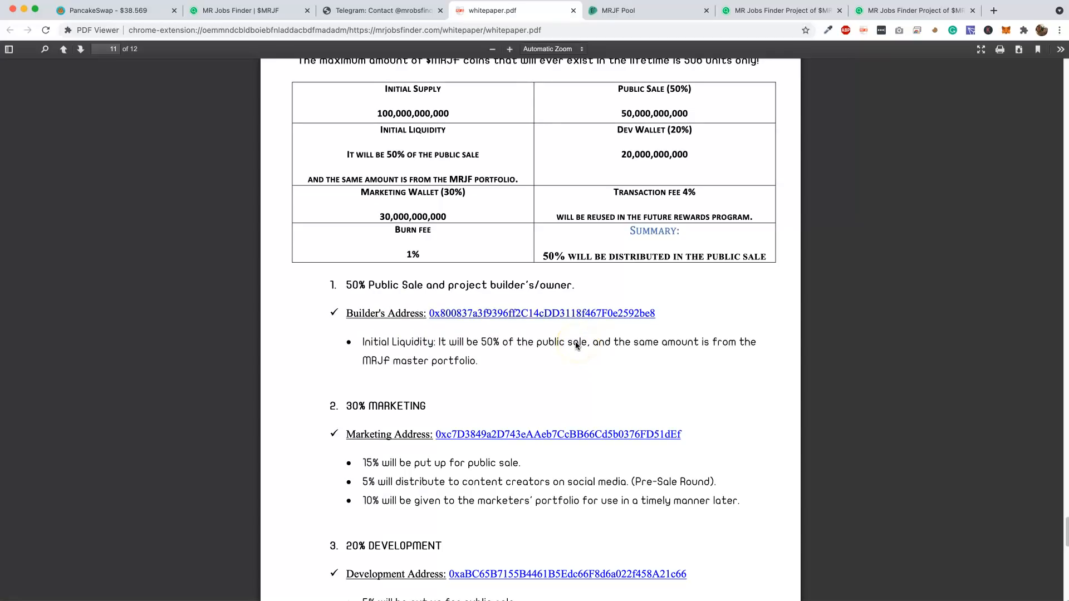
mouse_move(653, 352)
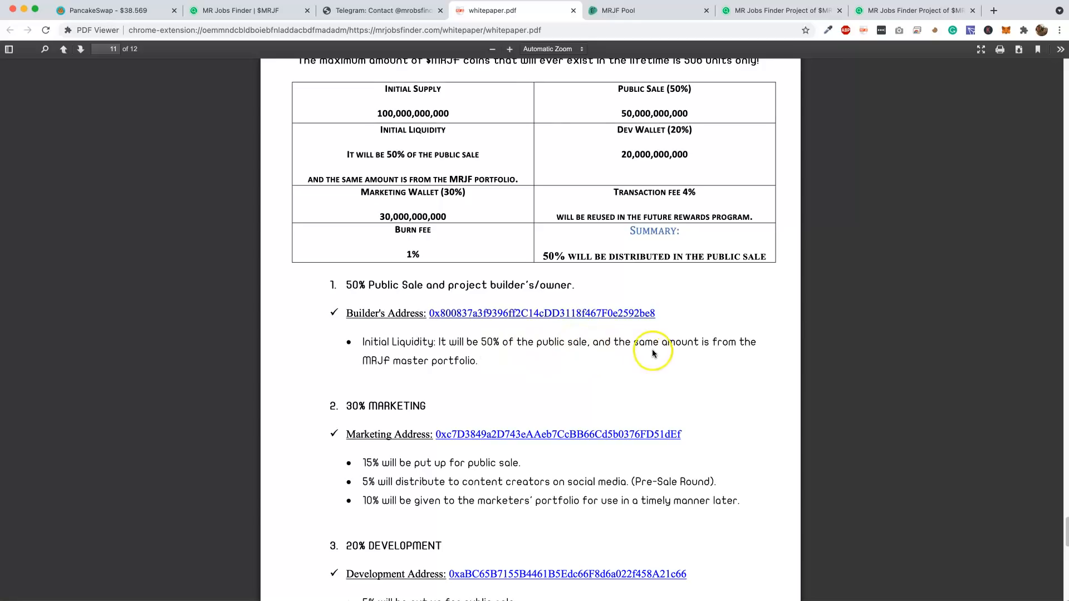
scroll("down", 3)
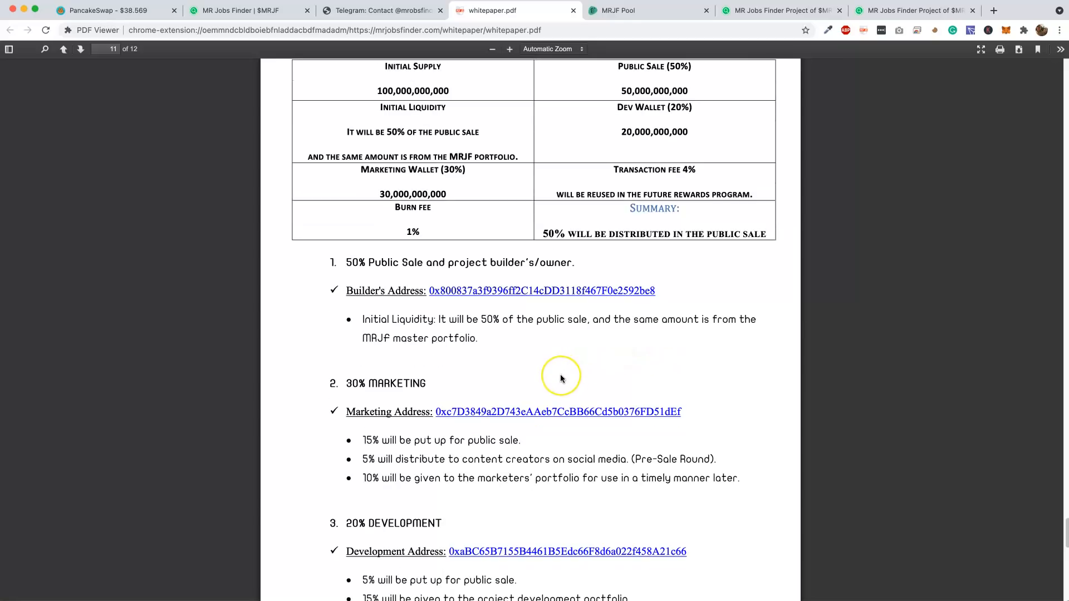
scroll("down", 3)
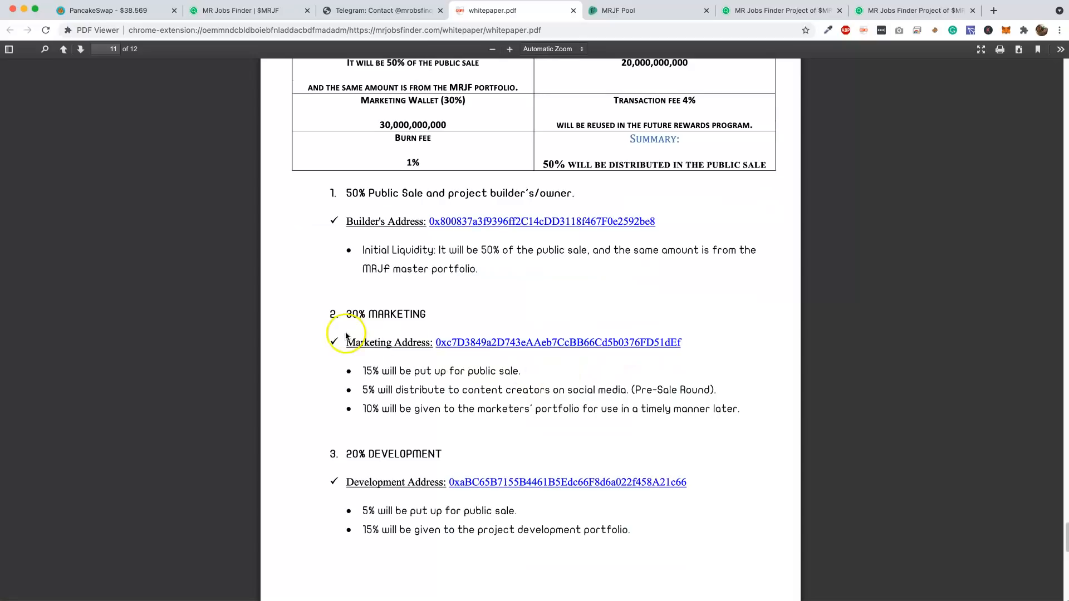
mouse_move(413, 377)
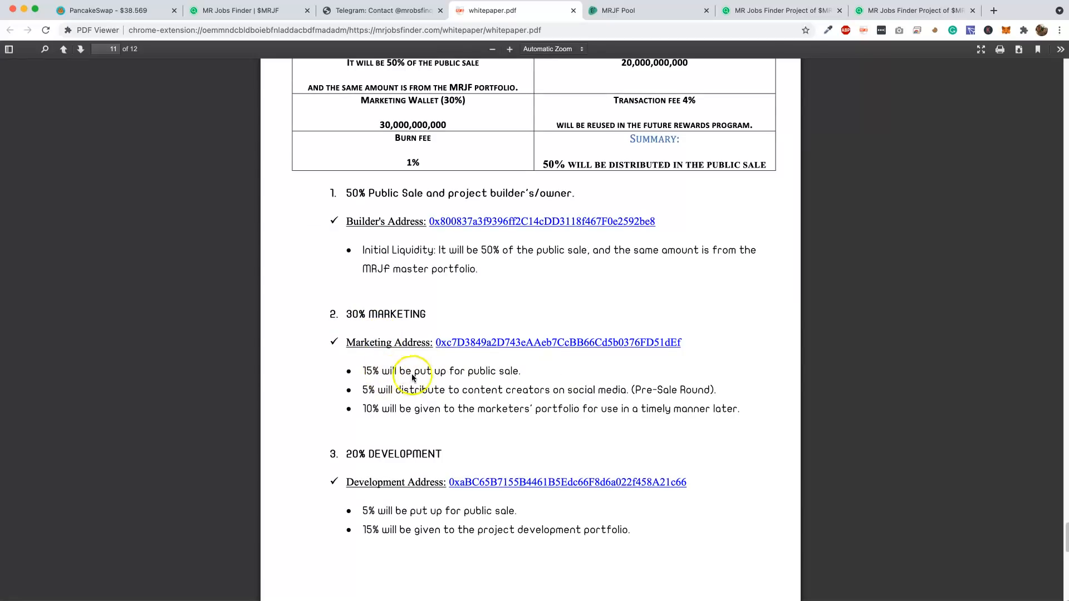
mouse_move(447, 397)
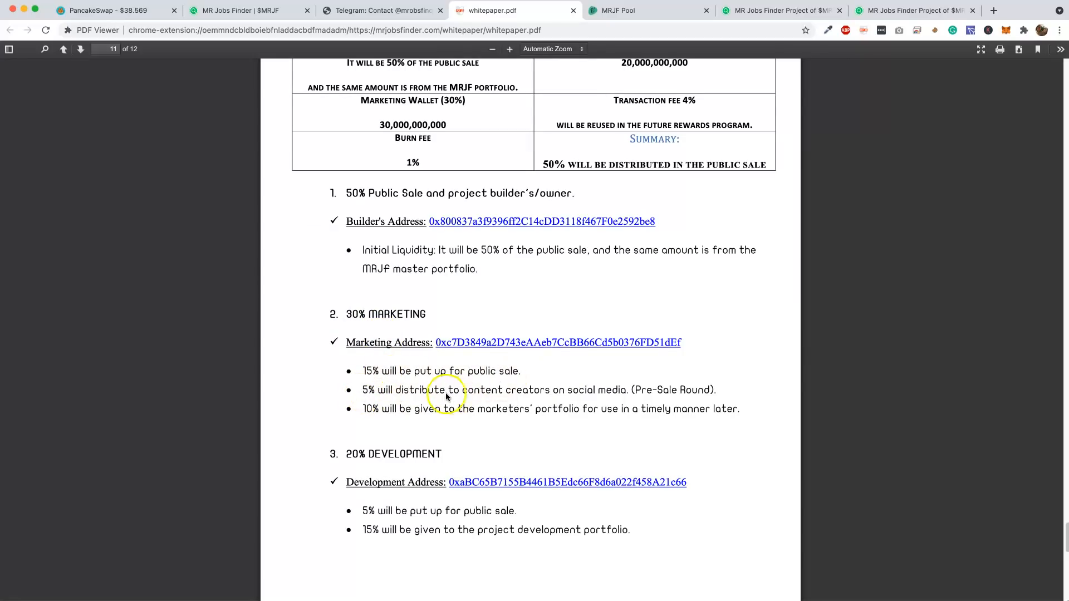
mouse_move(598, 389)
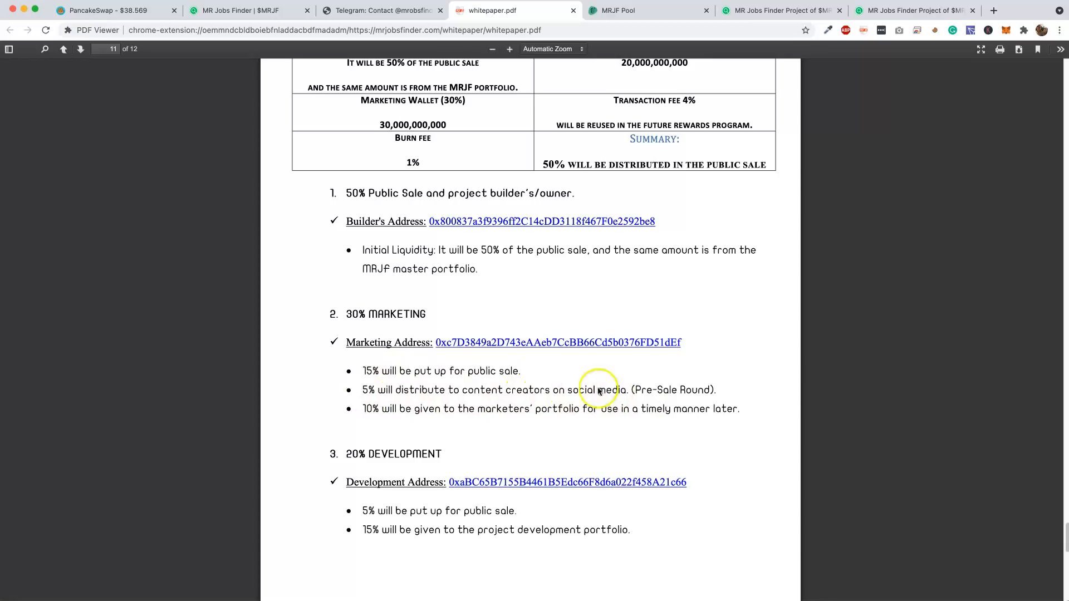
mouse_move(423, 443)
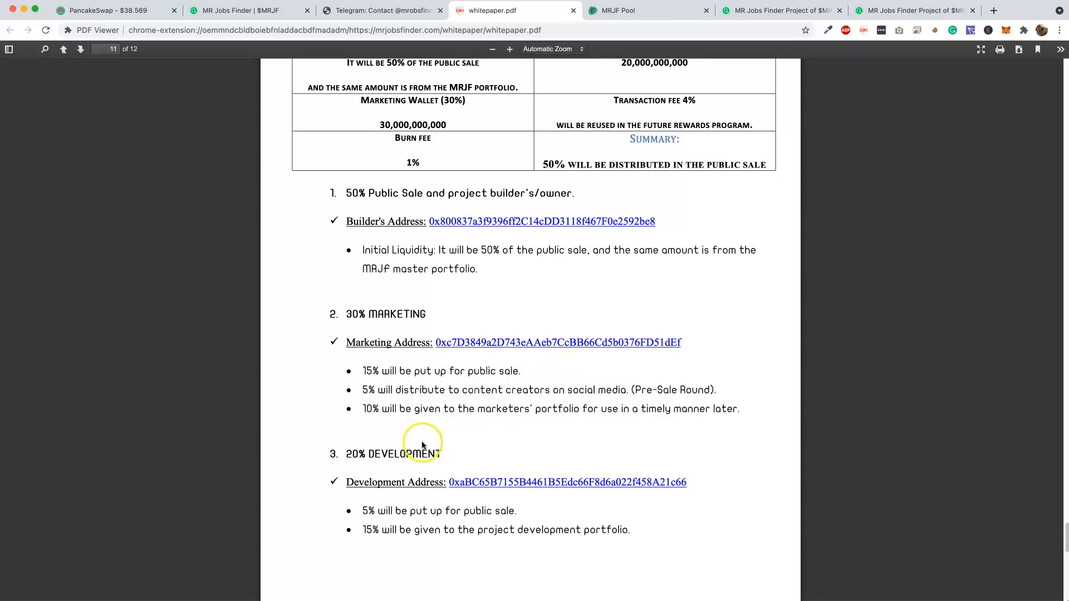
mouse_move(678, 416)
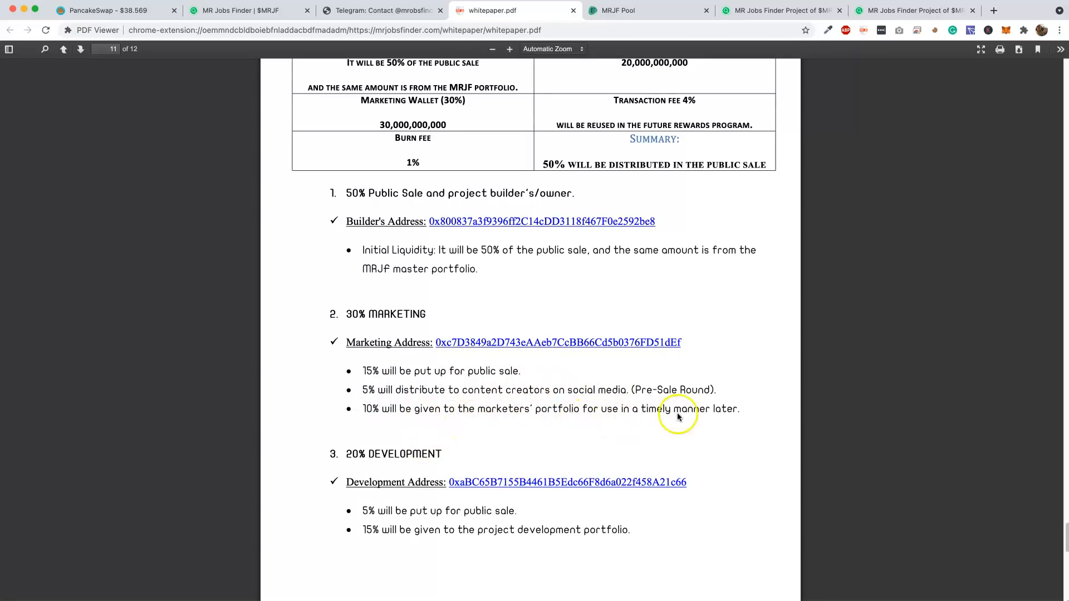
scroll("down", 3)
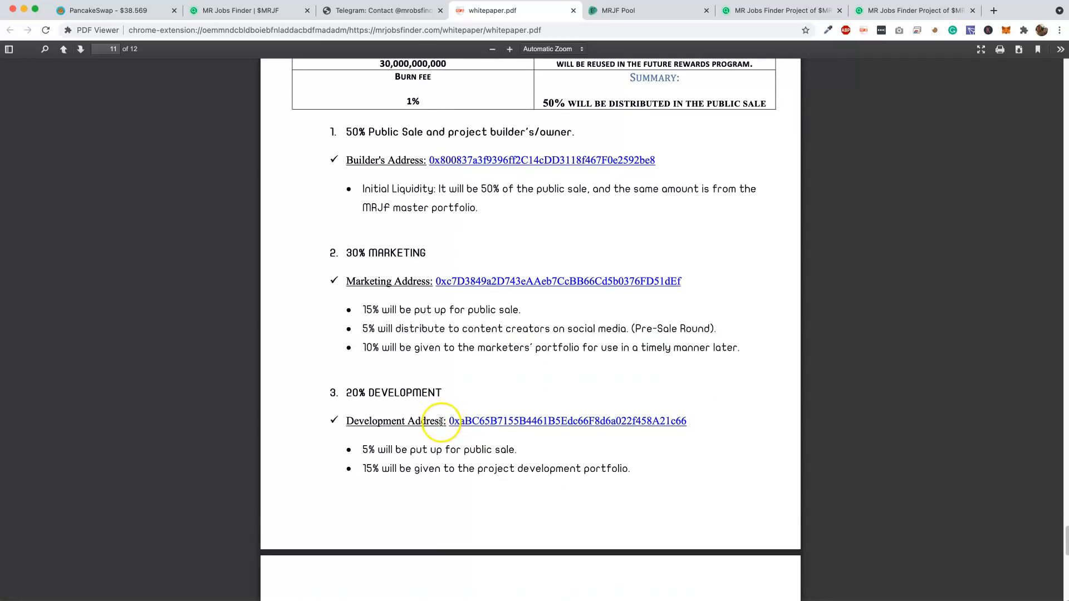
scroll("down", 3)
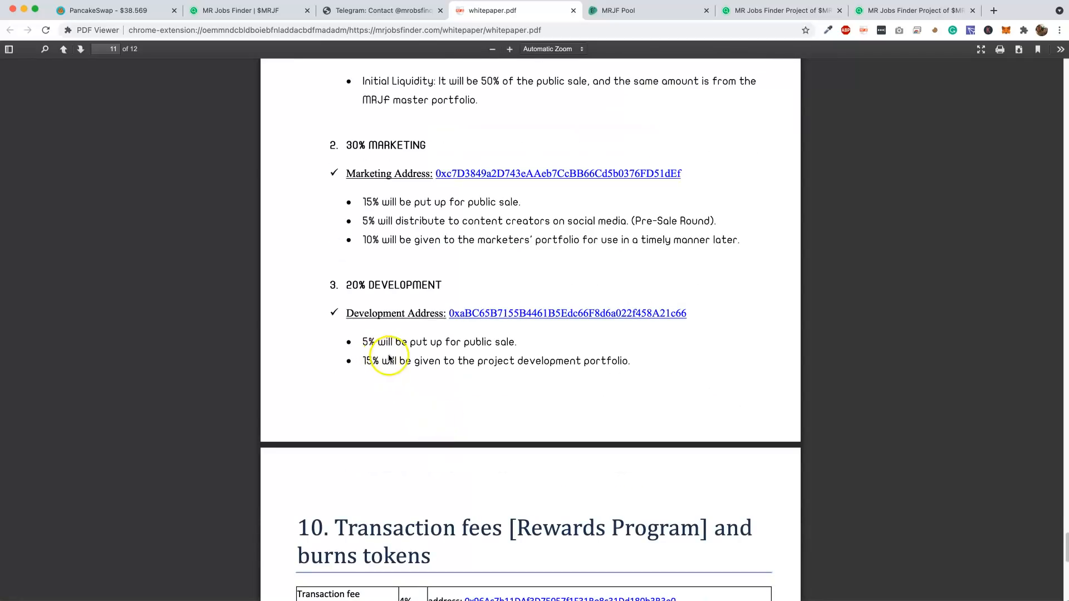
mouse_move(426, 367)
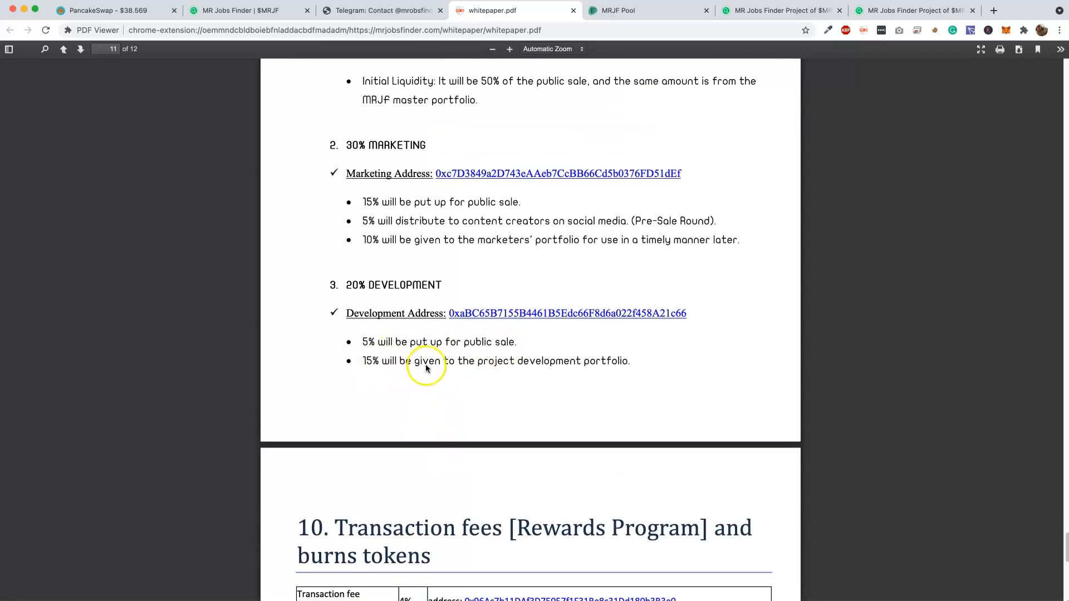
Read section 10 on page 12, including the fee table and the not-minable, only-burnable note
scroll("down", 3)
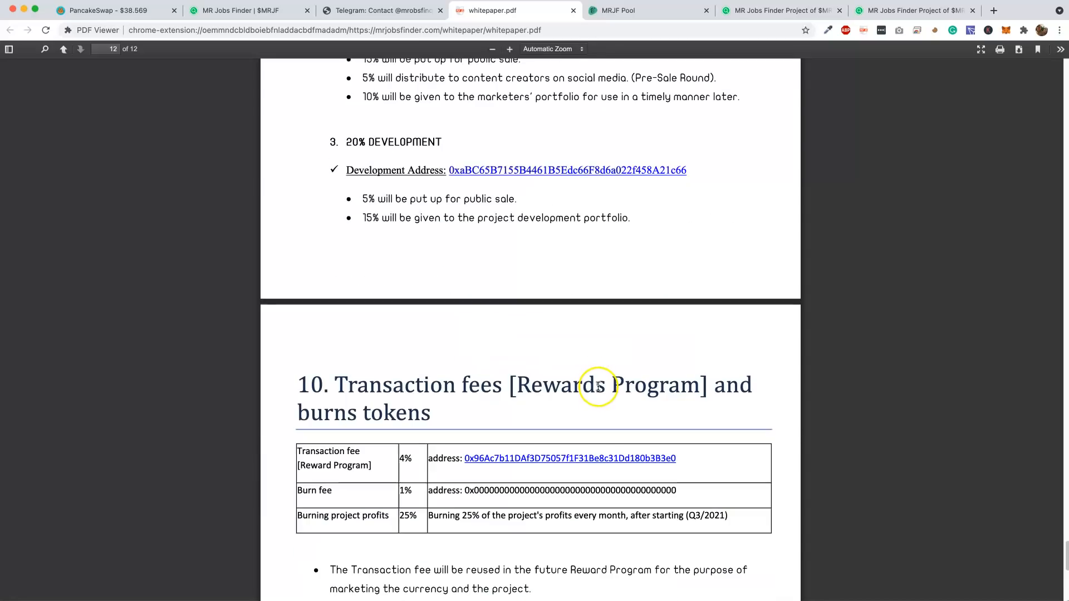
scroll("up", 3)
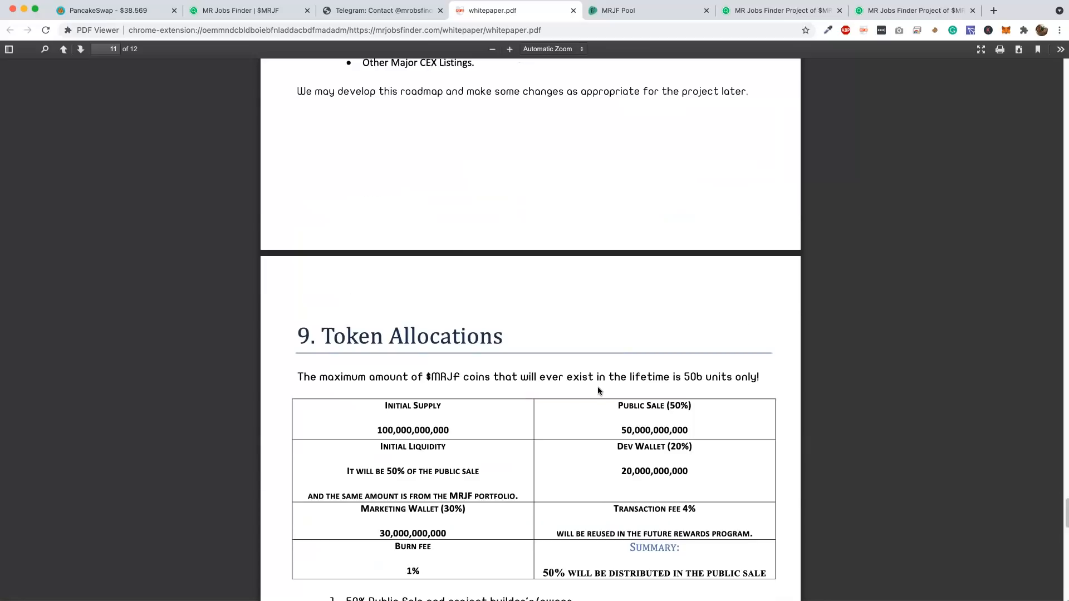
scroll("up", 3)
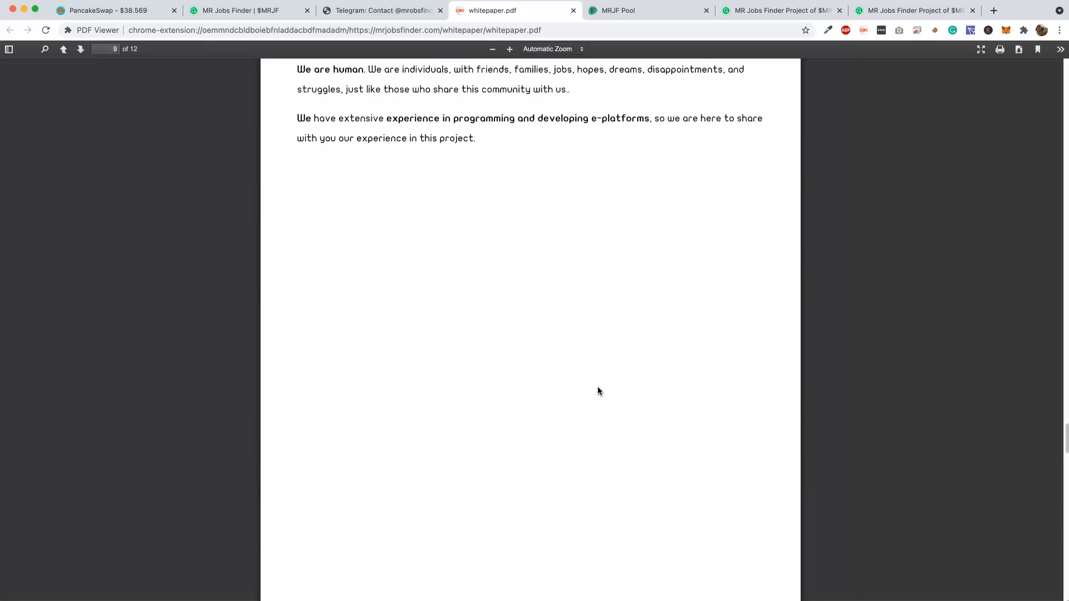
scroll("down", 3)
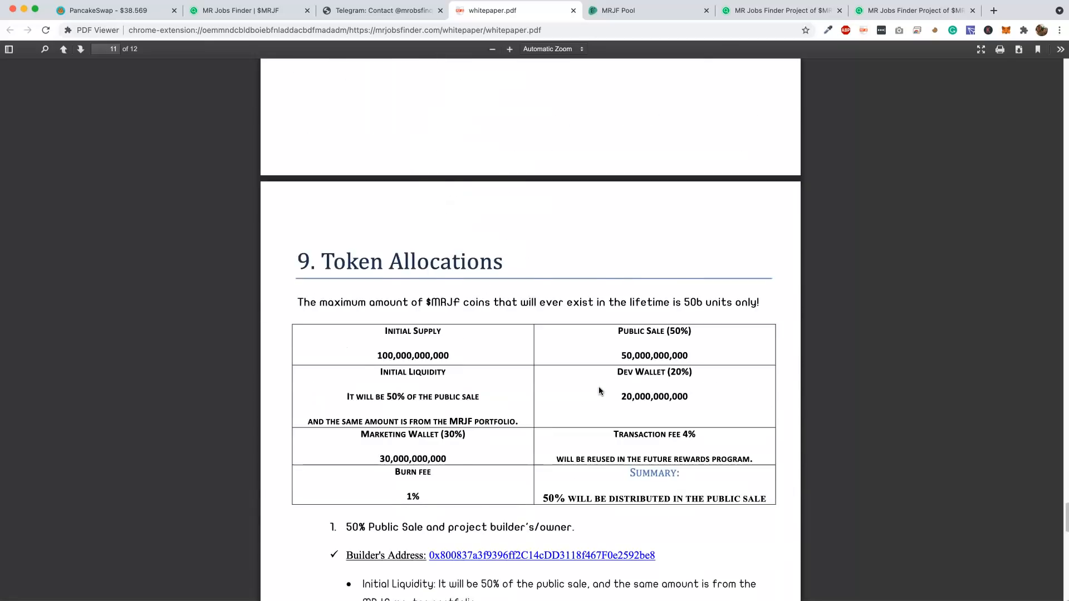
scroll("down", 3)
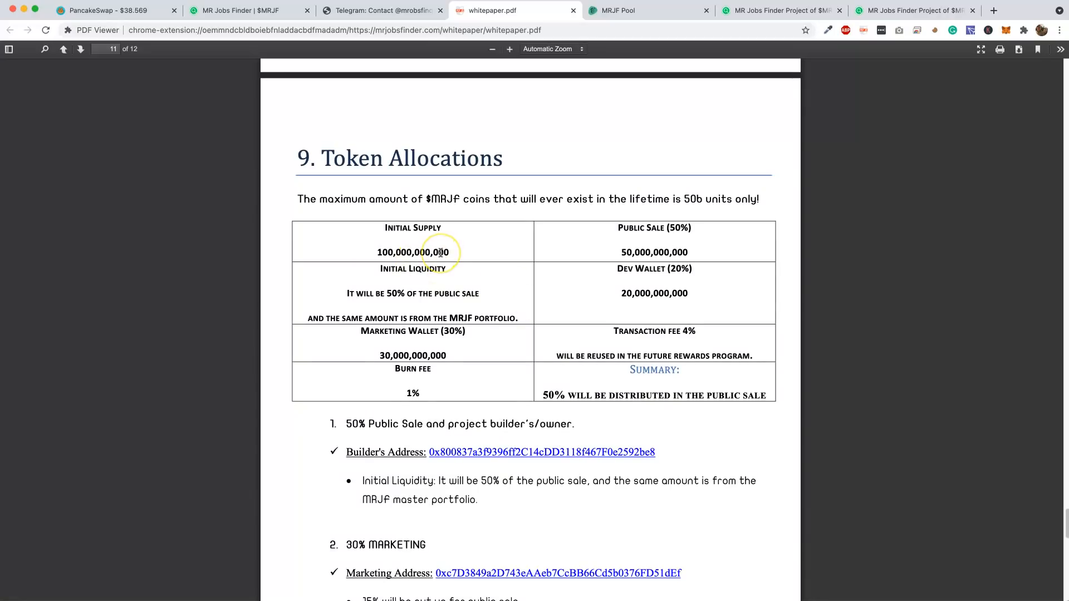
mouse_move(444, 252)
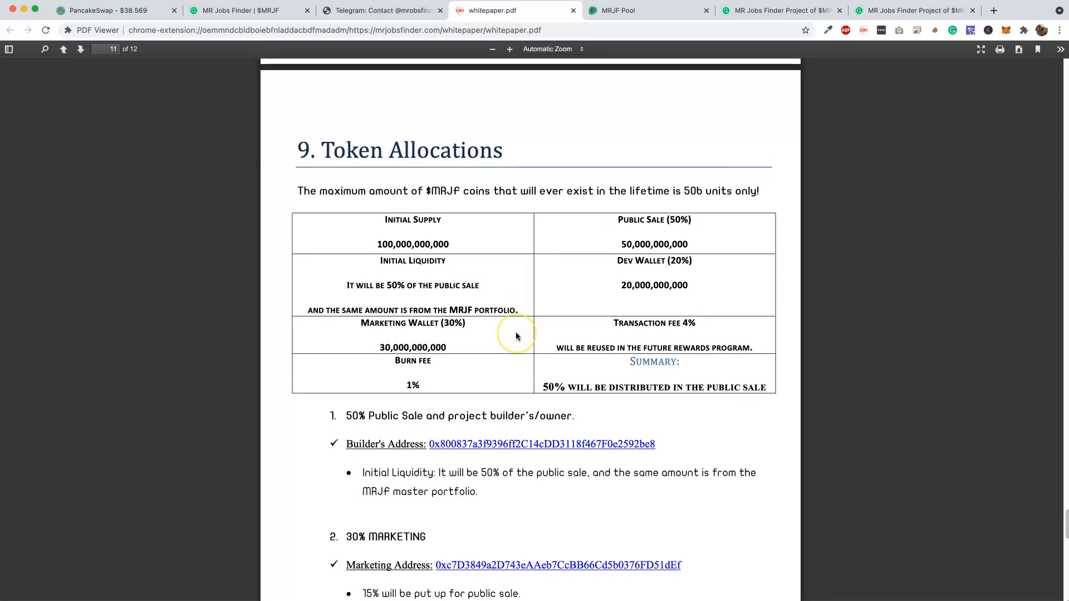
scroll("down", 3)
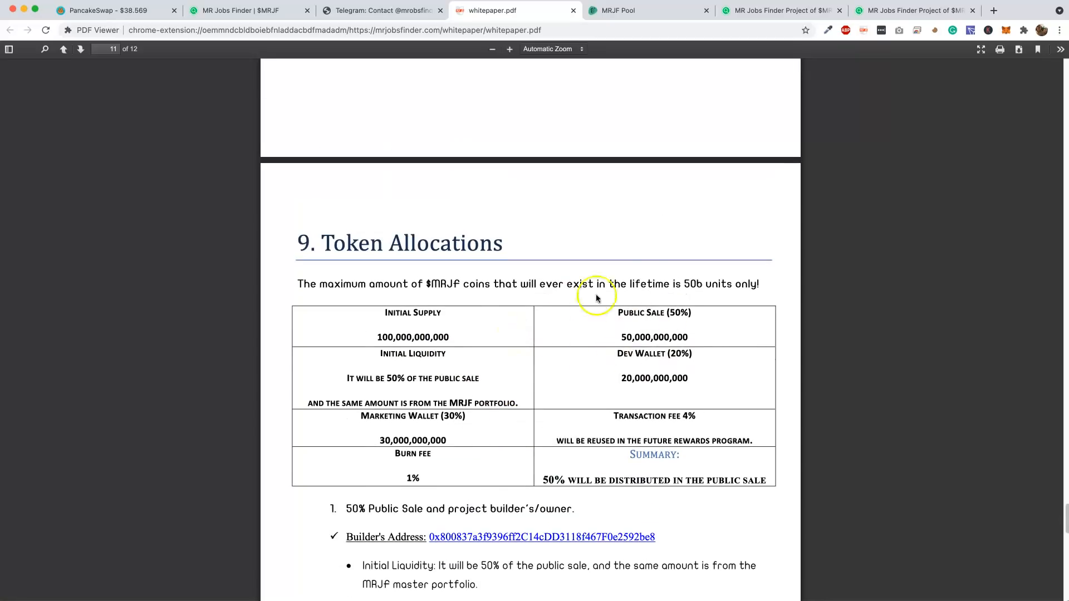
scroll("up", 3)
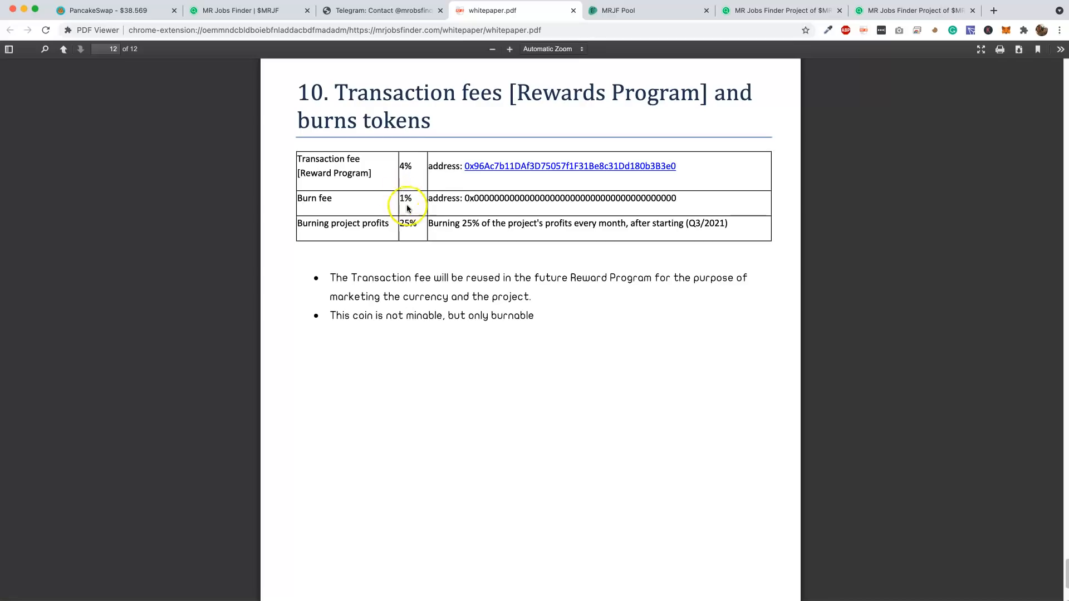
mouse_move(407, 230)
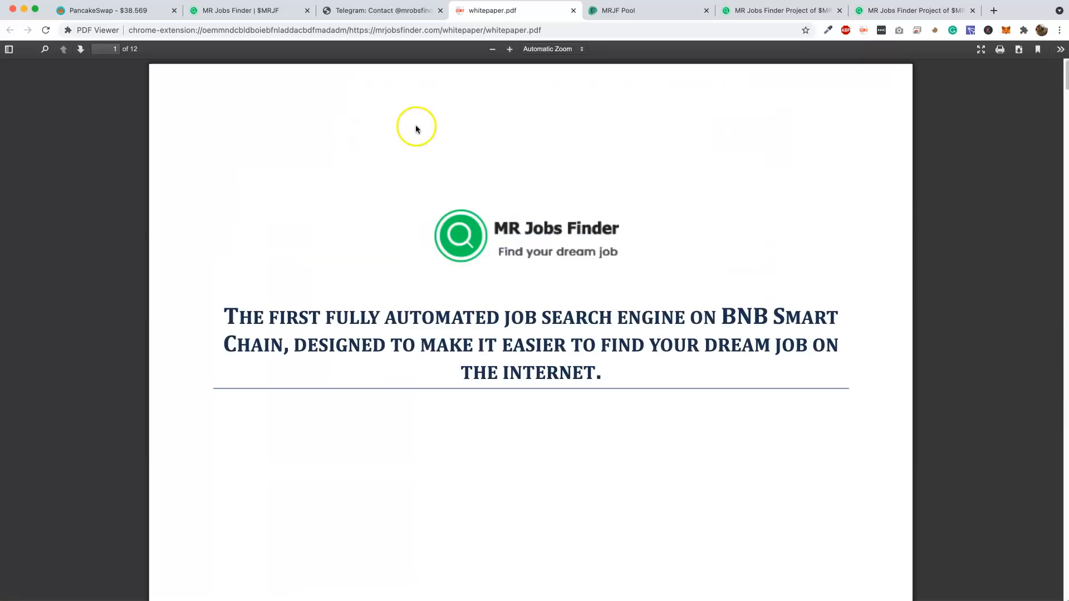
mouse_move(375, 146)
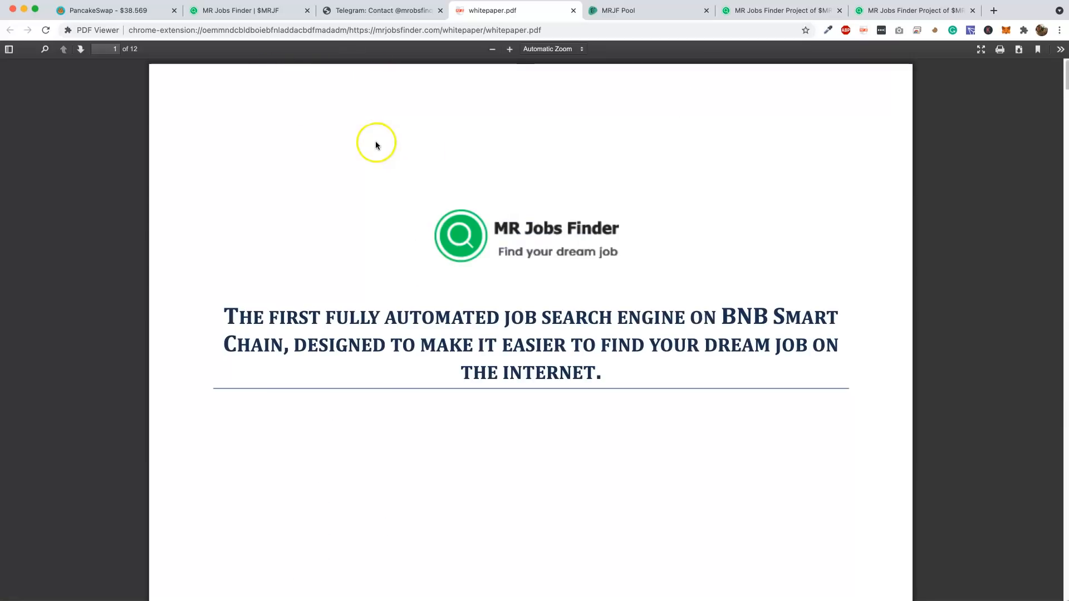
mouse_move(359, 162)
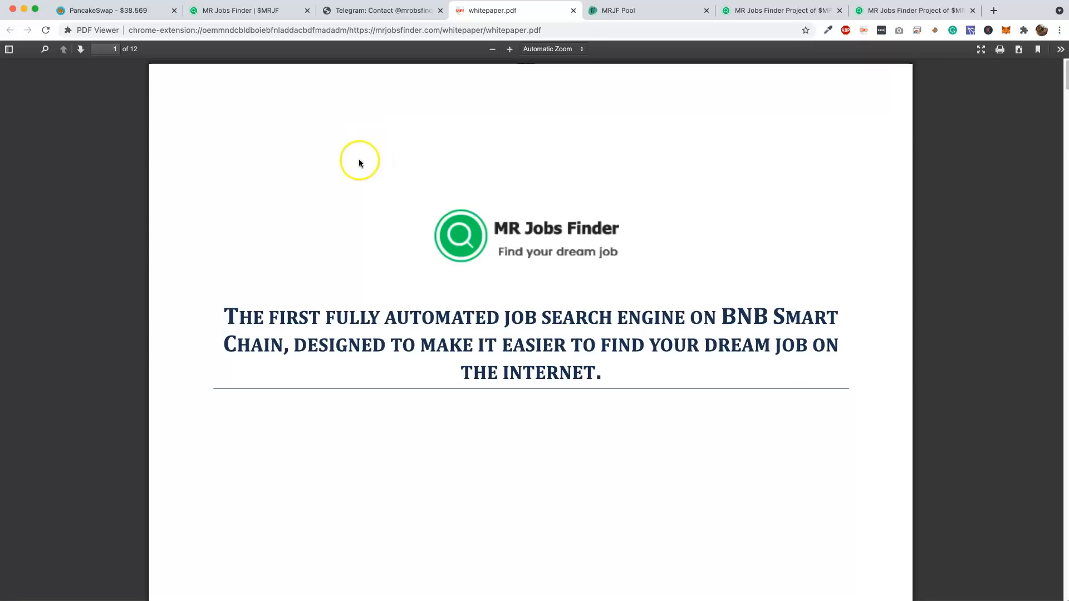
mouse_move(409, 154)
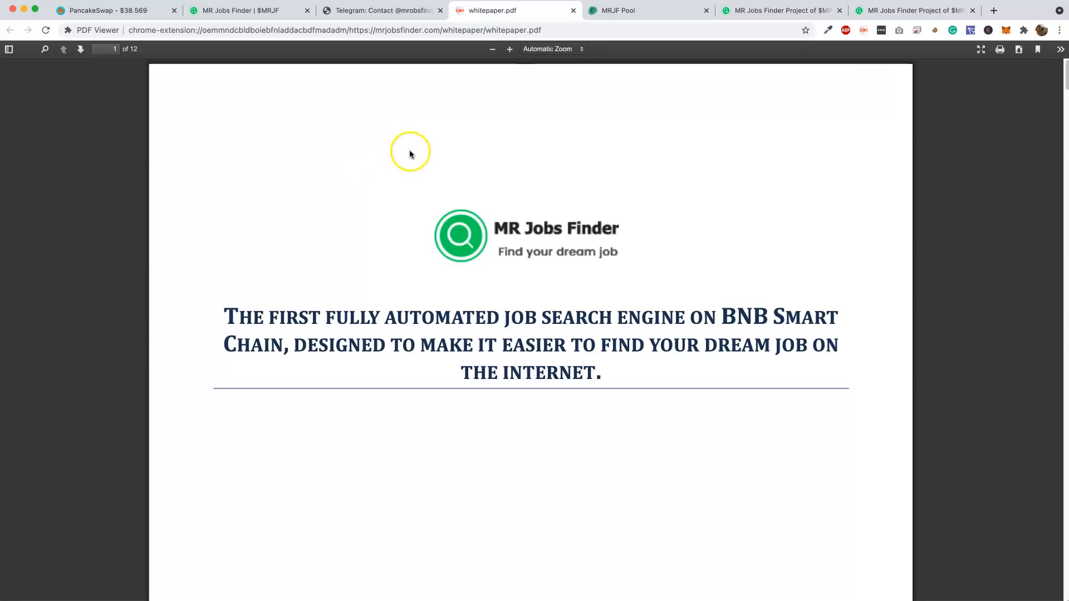
Return to the MR Jobs Finder | $MRJF tab and scroll past Token allocations to the FAQ
left_click(246, 10)
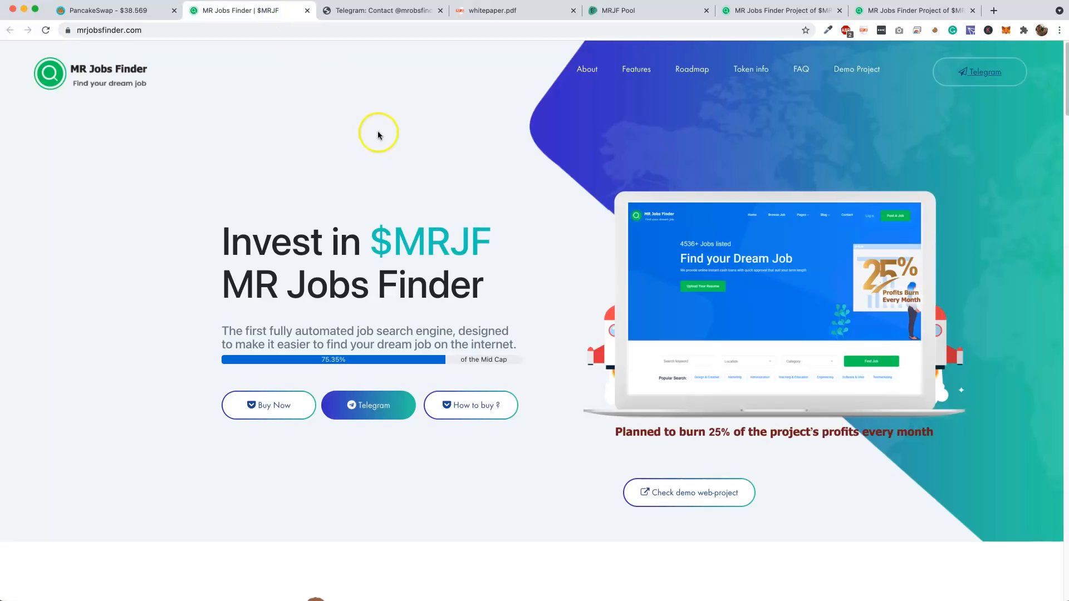
mouse_move(402, 168)
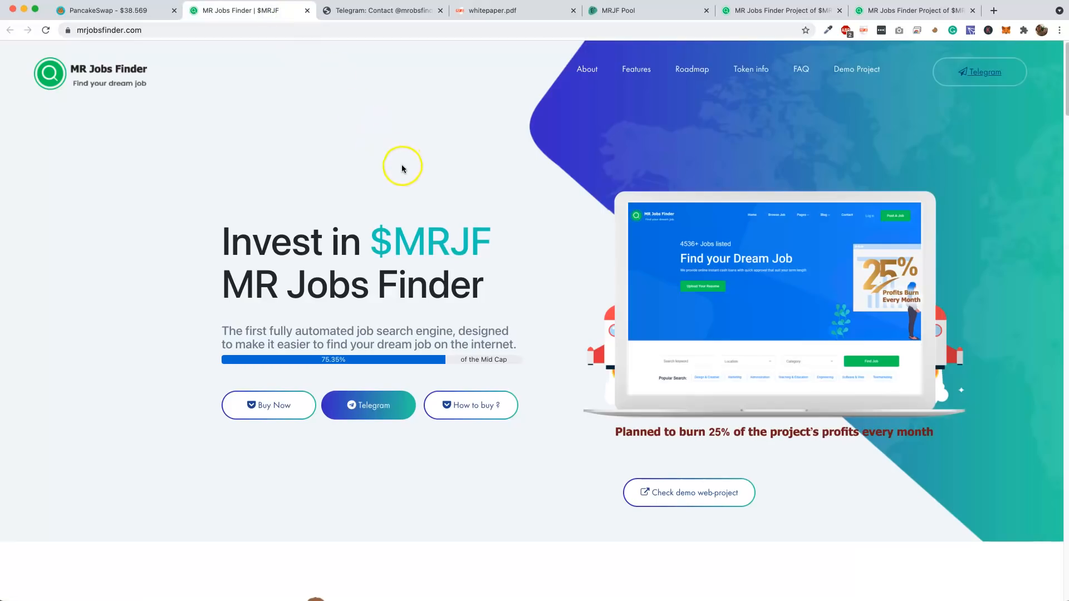
scroll("down", 3)
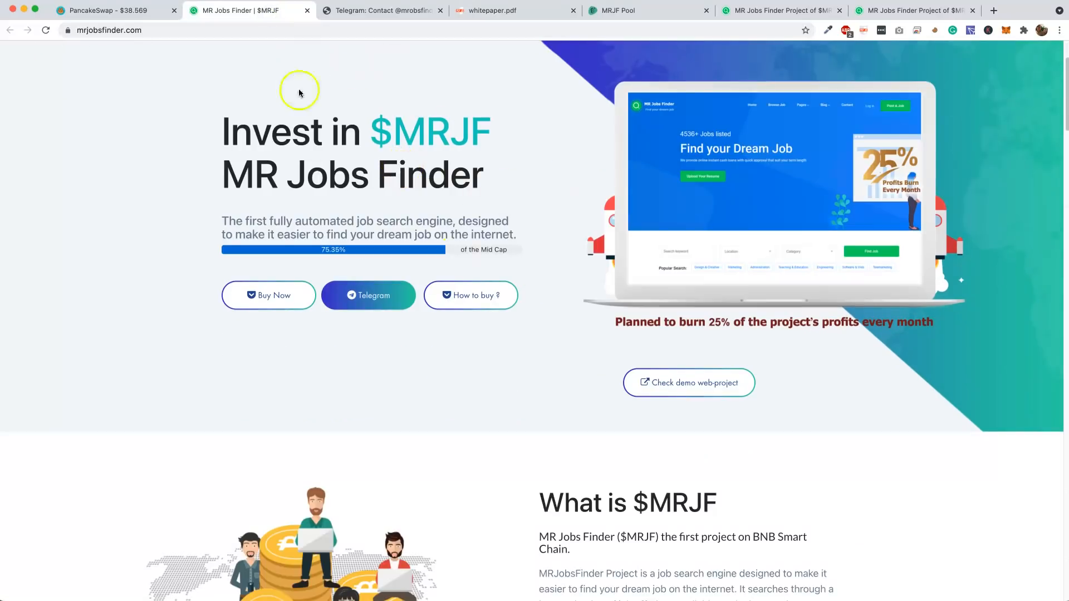
scroll("down", 3)
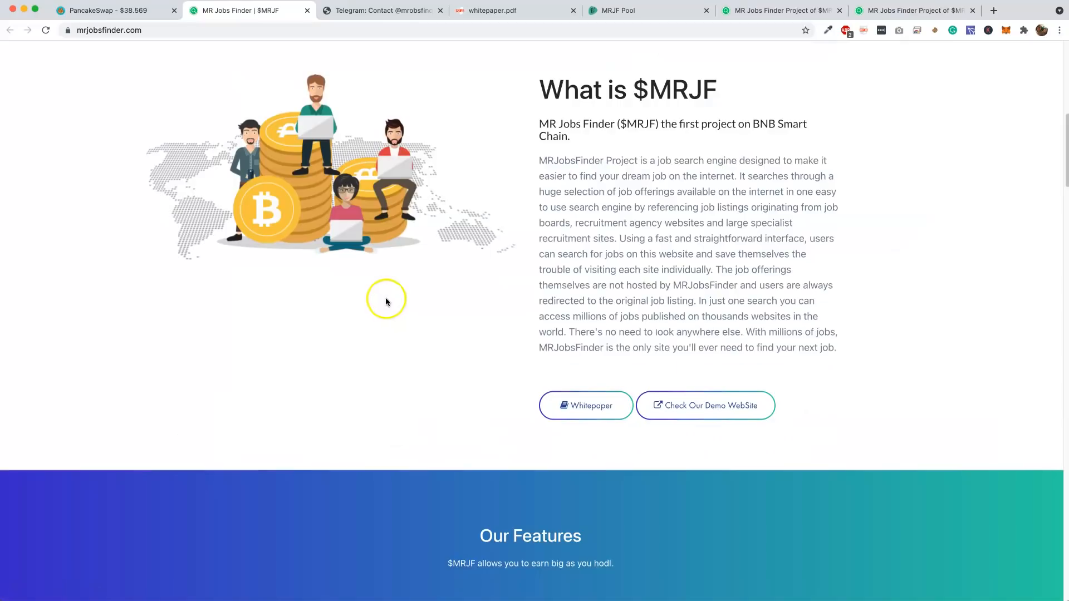
scroll("down", 3)
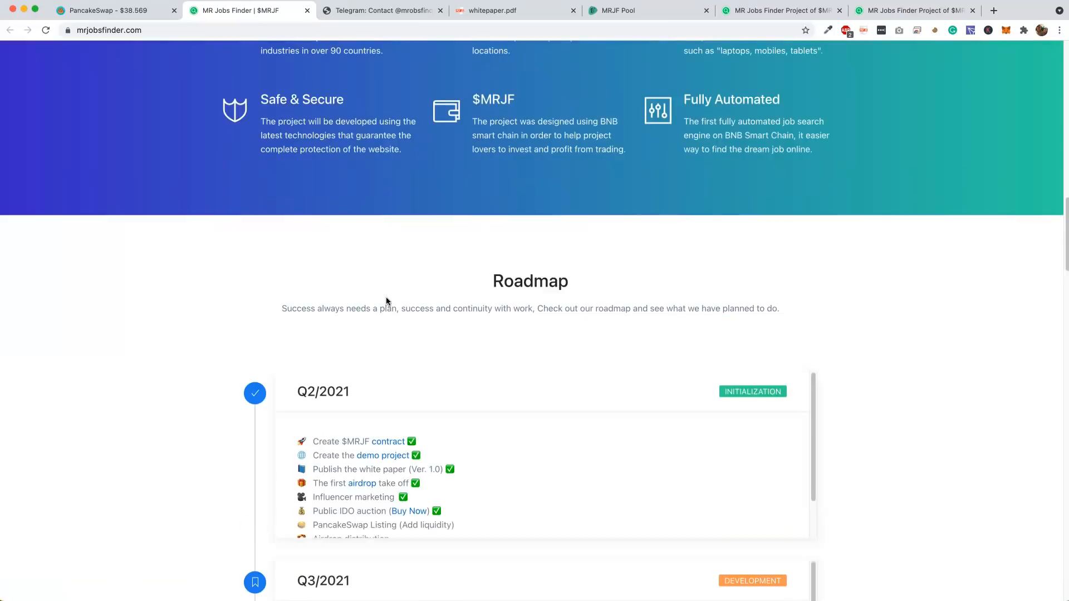
scroll("down", 3)
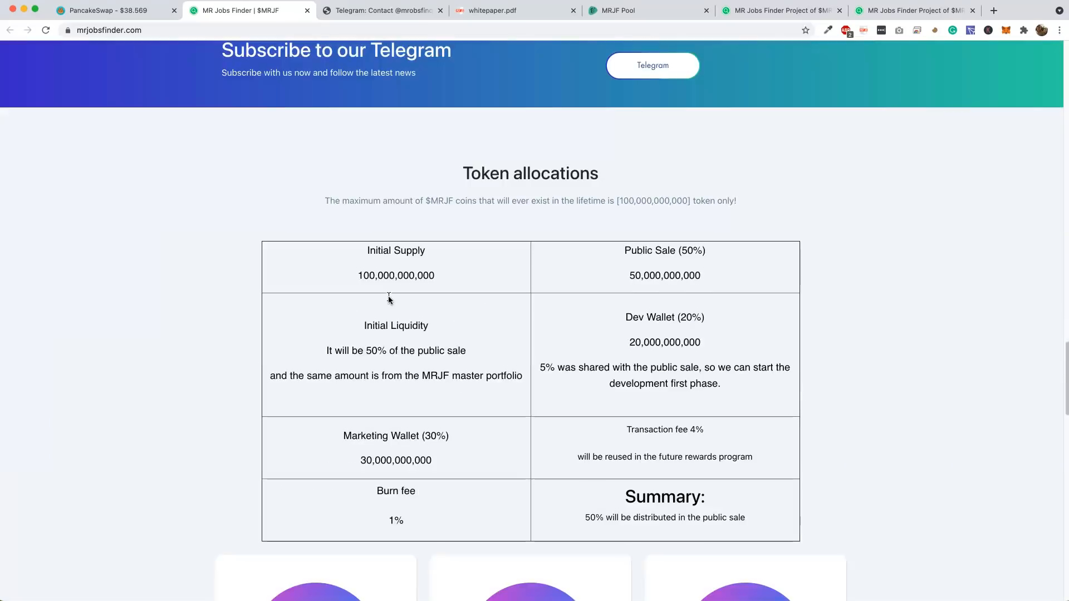
scroll("down", 3)
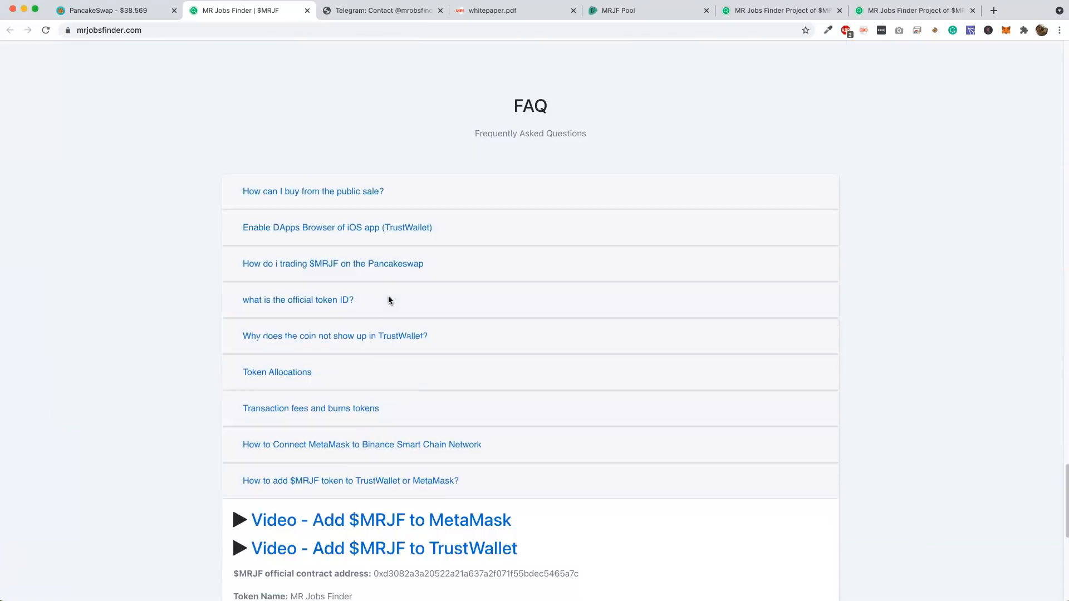
mouse_move(280, 244)
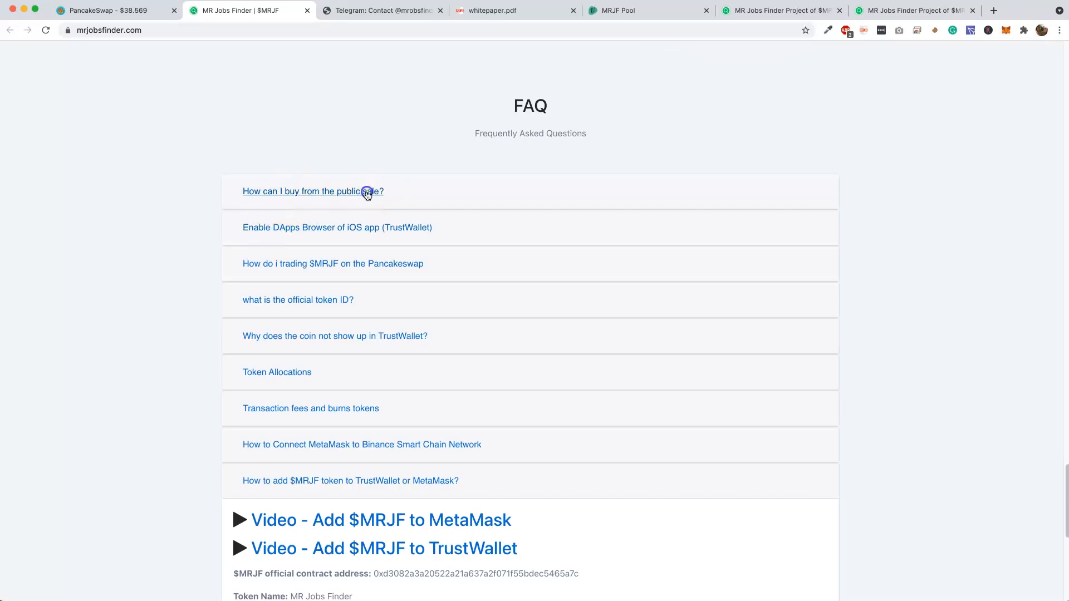
Expand 'How can I buy from the public sale?', open MRJF Pool via Buy Now, then return
left_click(313, 191)
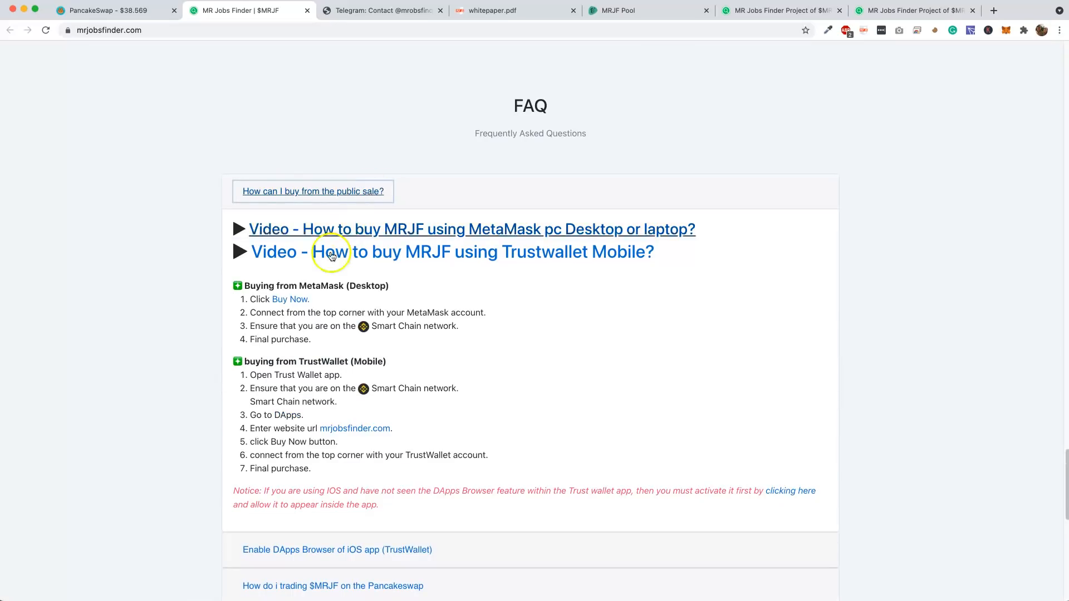
mouse_move(313, 300)
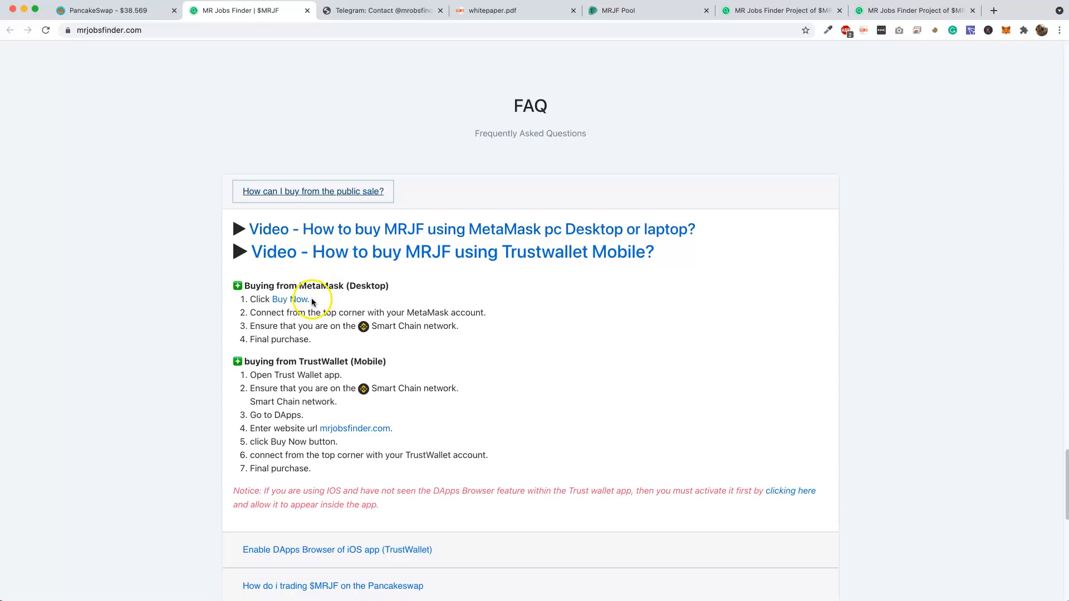
mouse_move(334, 283)
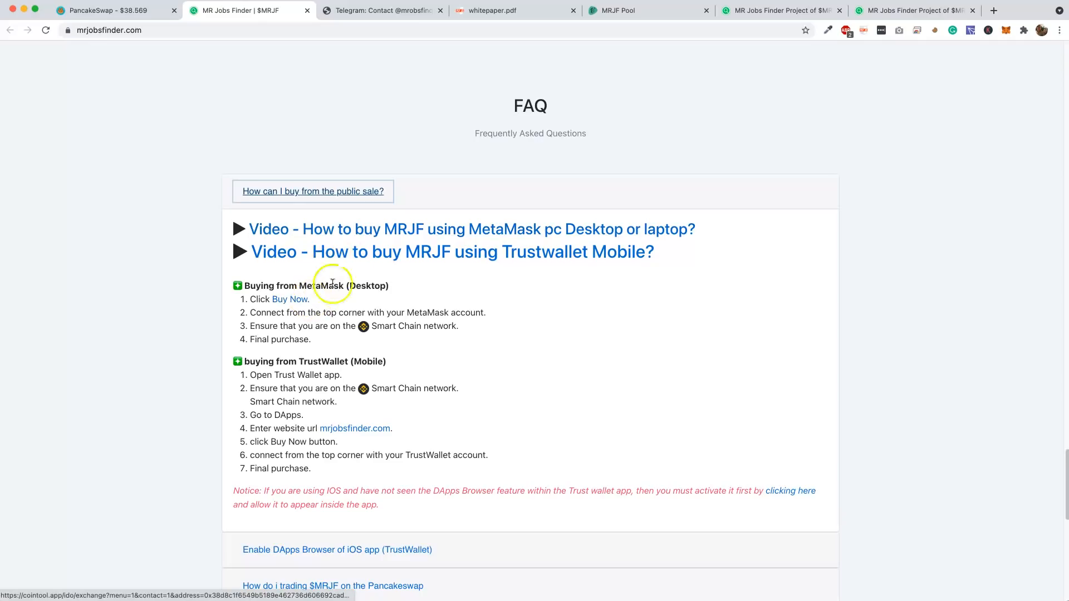
mouse_move(453, 229)
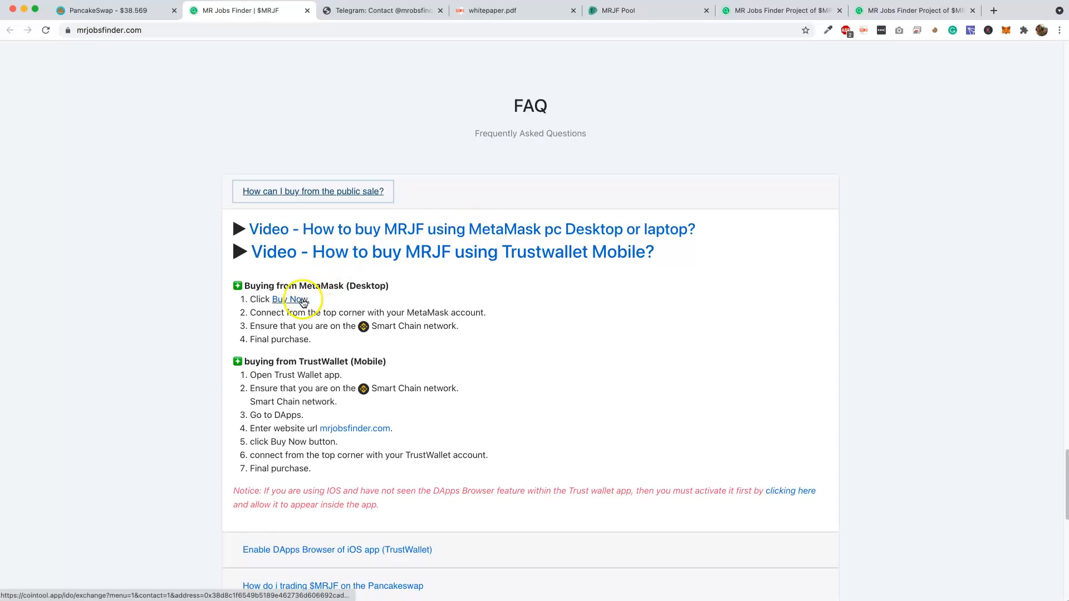
left_click(288, 299)
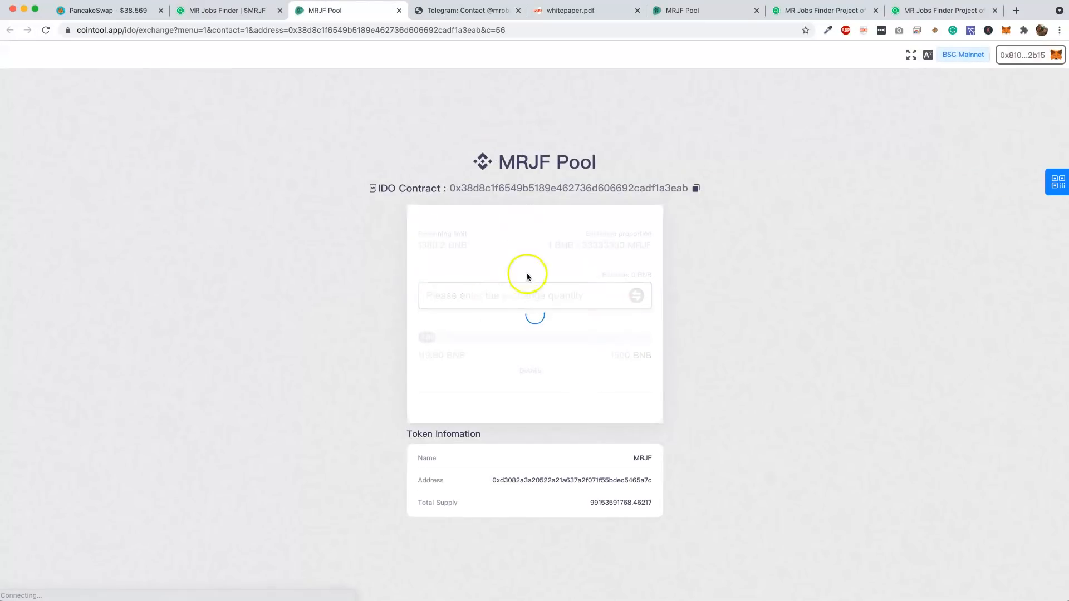
left_click(225, 10)
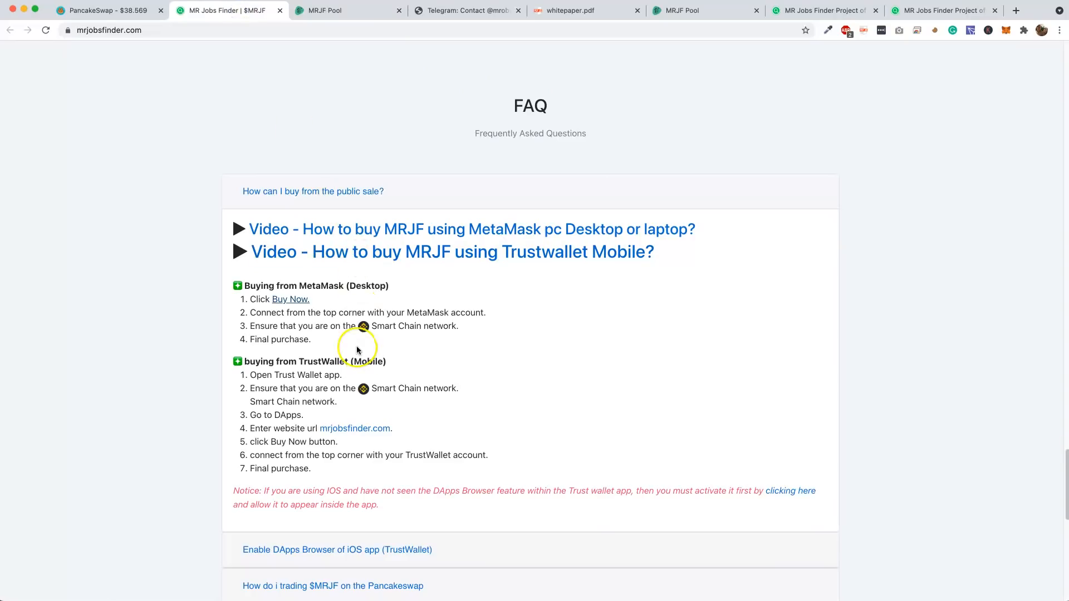
mouse_move(317, 382)
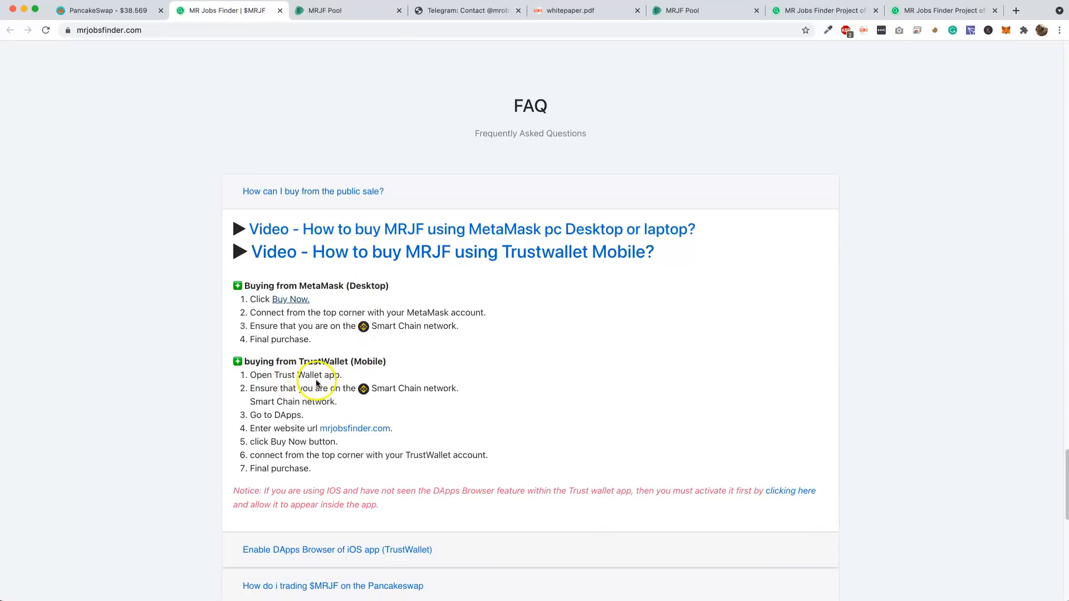
mouse_move(324, 435)
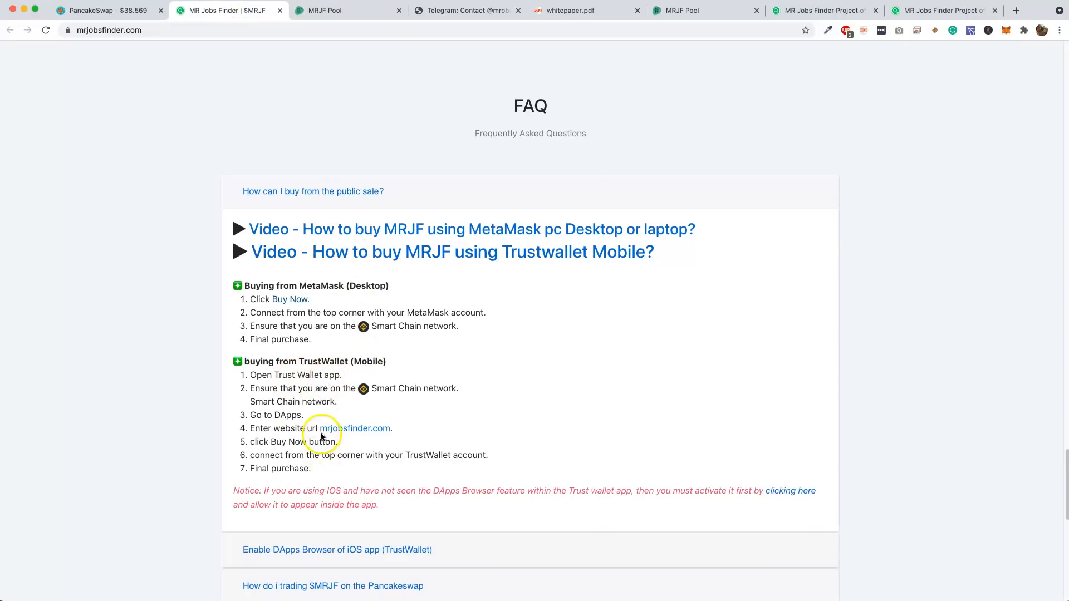
mouse_move(385, 435)
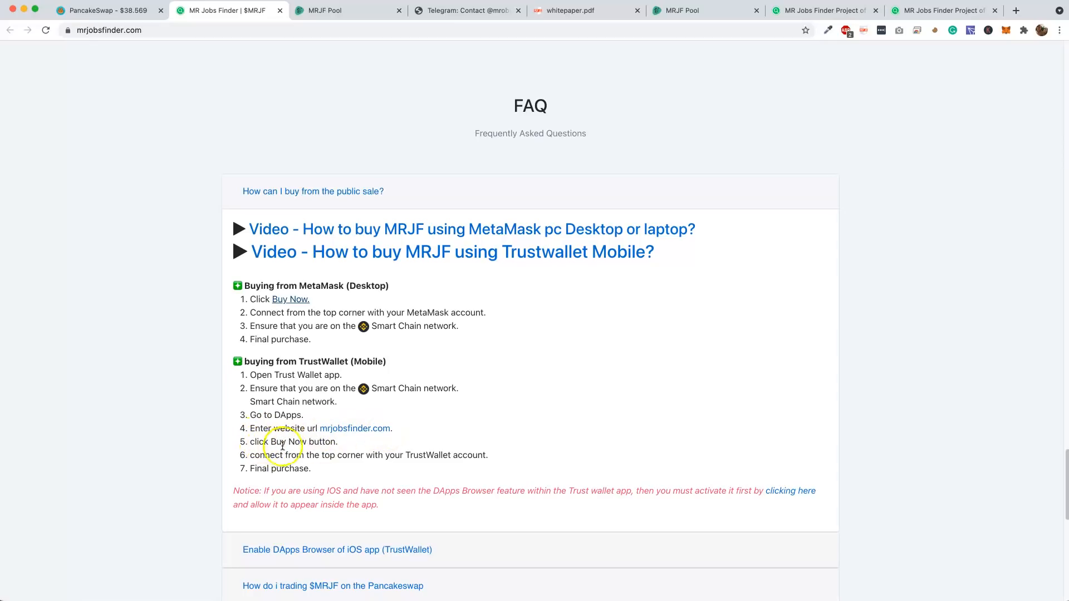
scroll("up", 3)
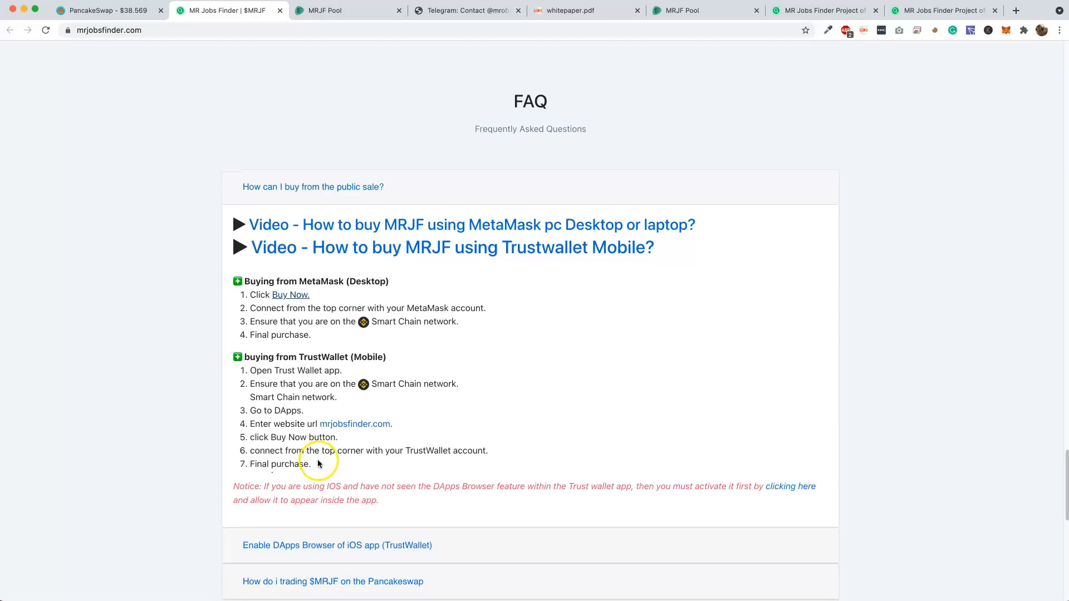
mouse_move(317, 464)
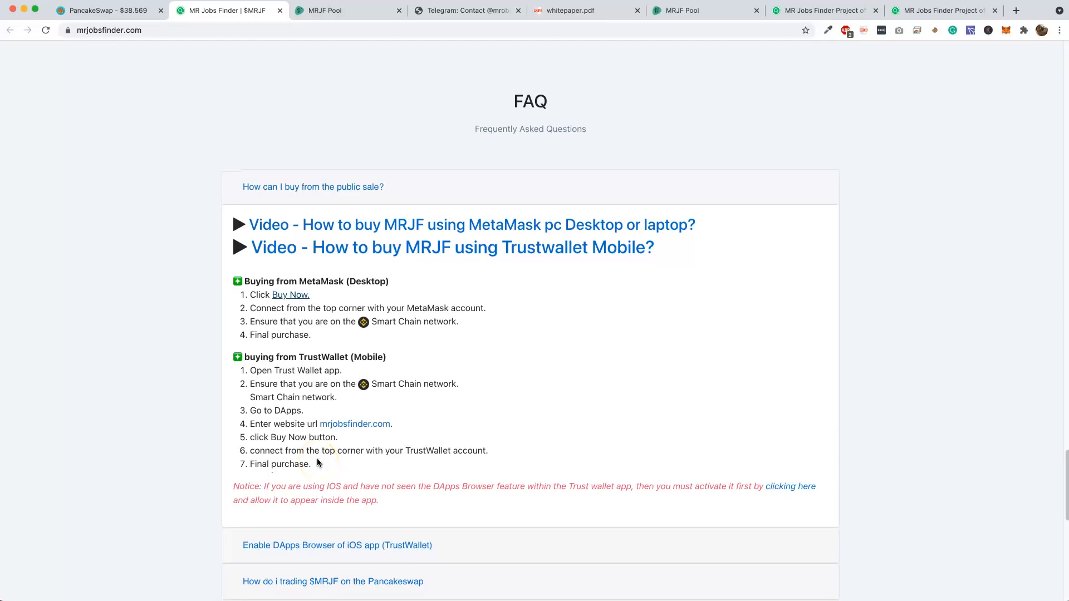
mouse_move(564, 488)
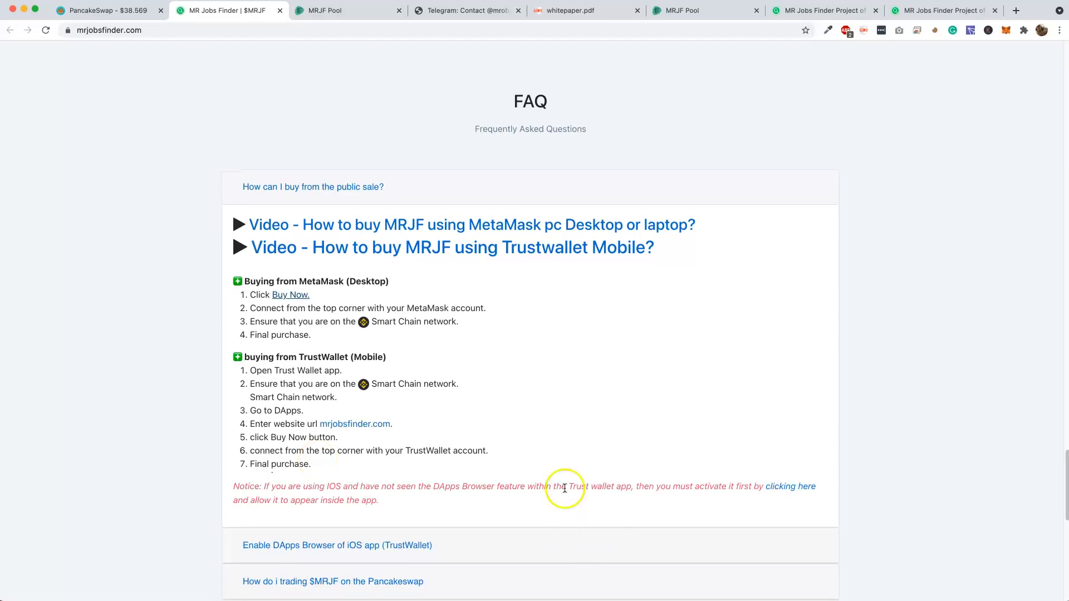
mouse_move(969, 70)
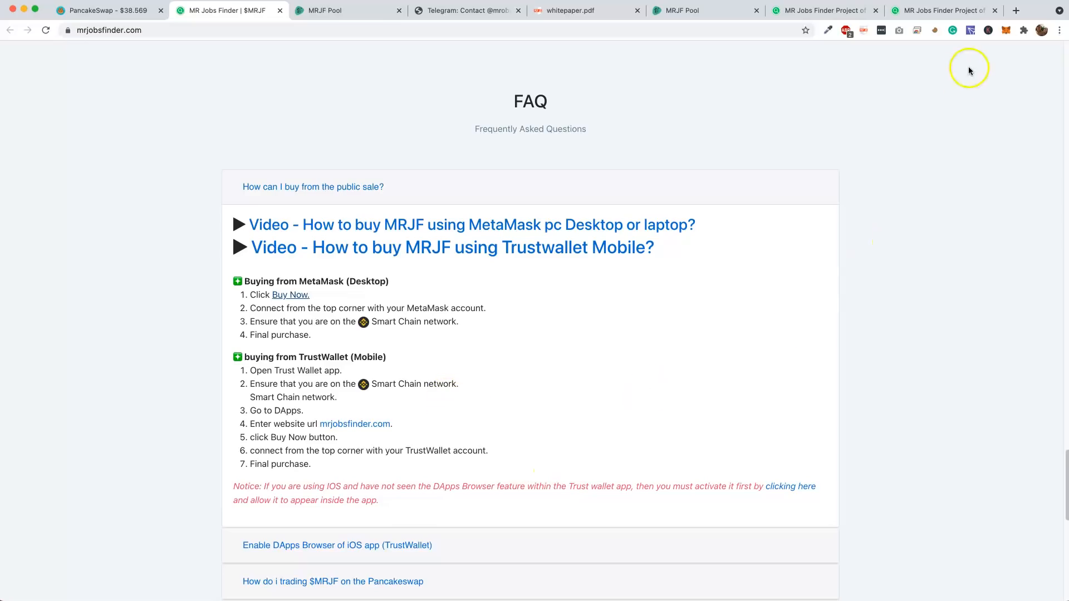
mouse_move(431, 383)
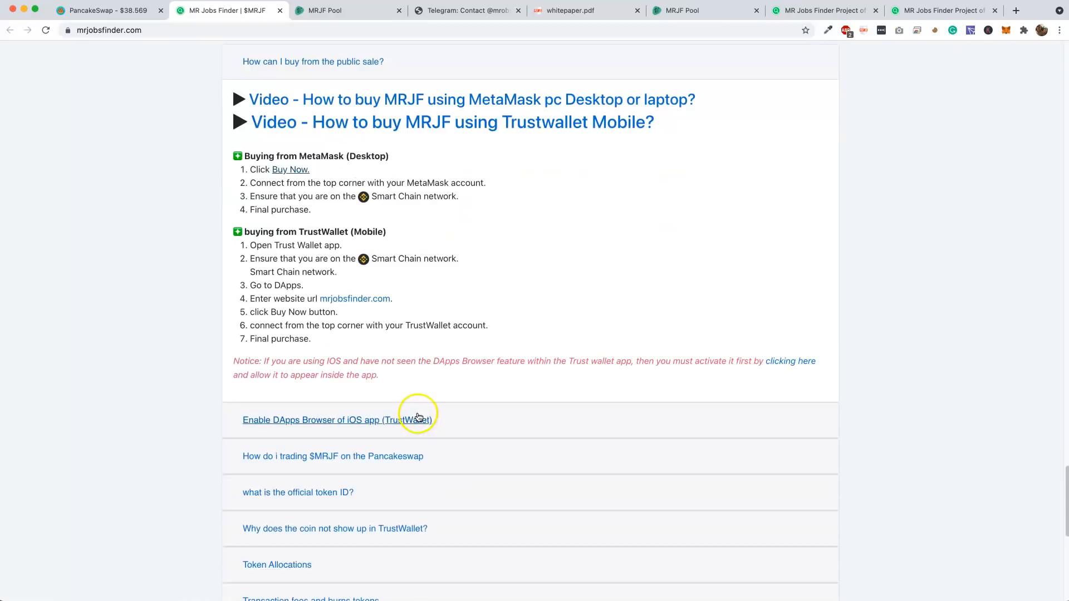
scroll("down", 3)
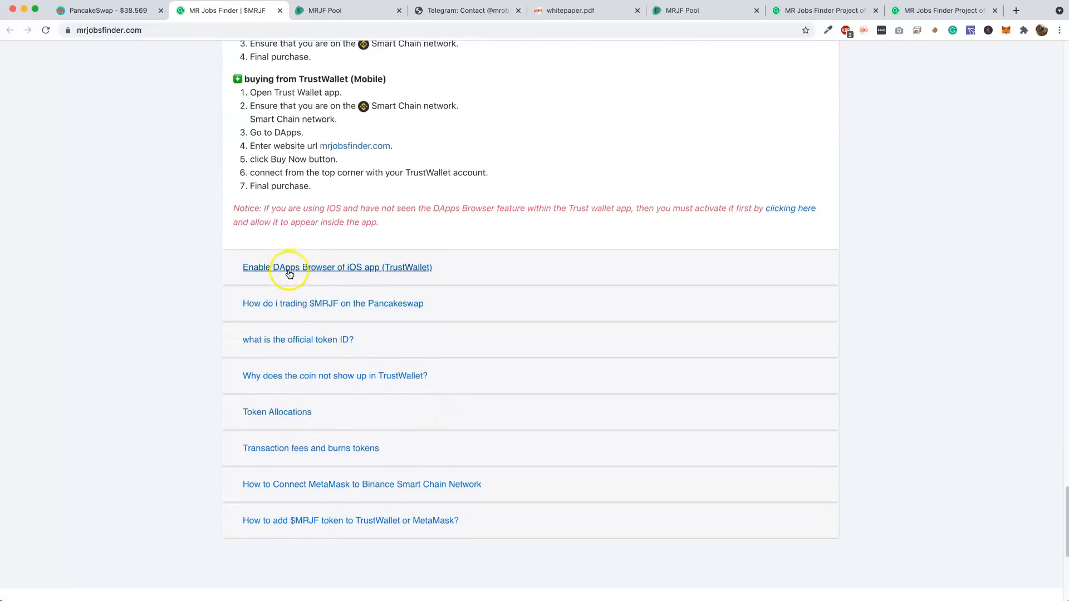
mouse_move(354, 274)
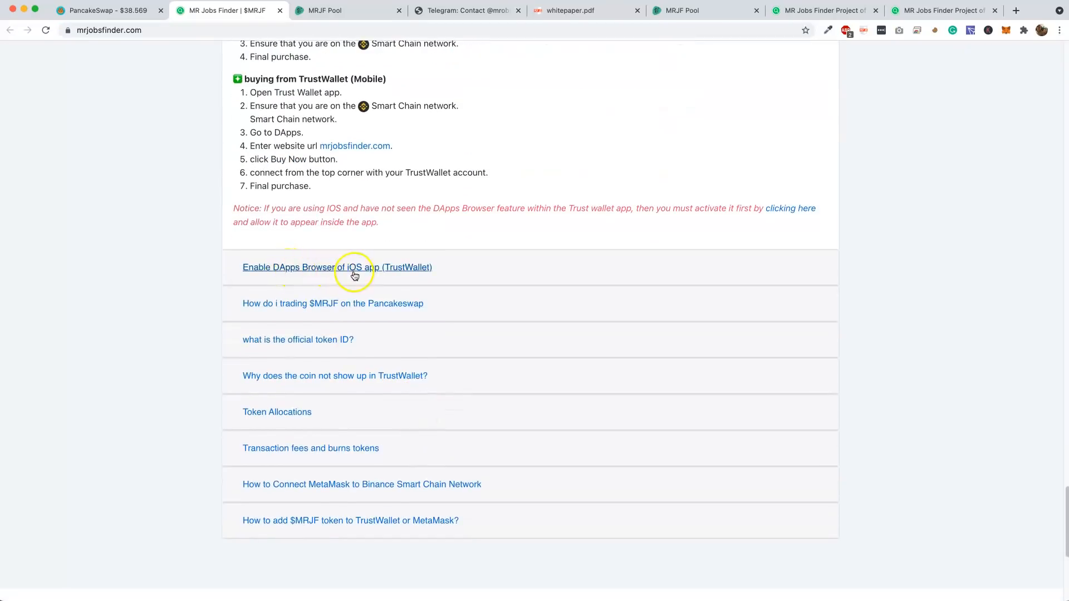
Expand the FAQ answers on the iOS DApps browser, Pancakeswap trading and the official token ID
left_click(337, 267)
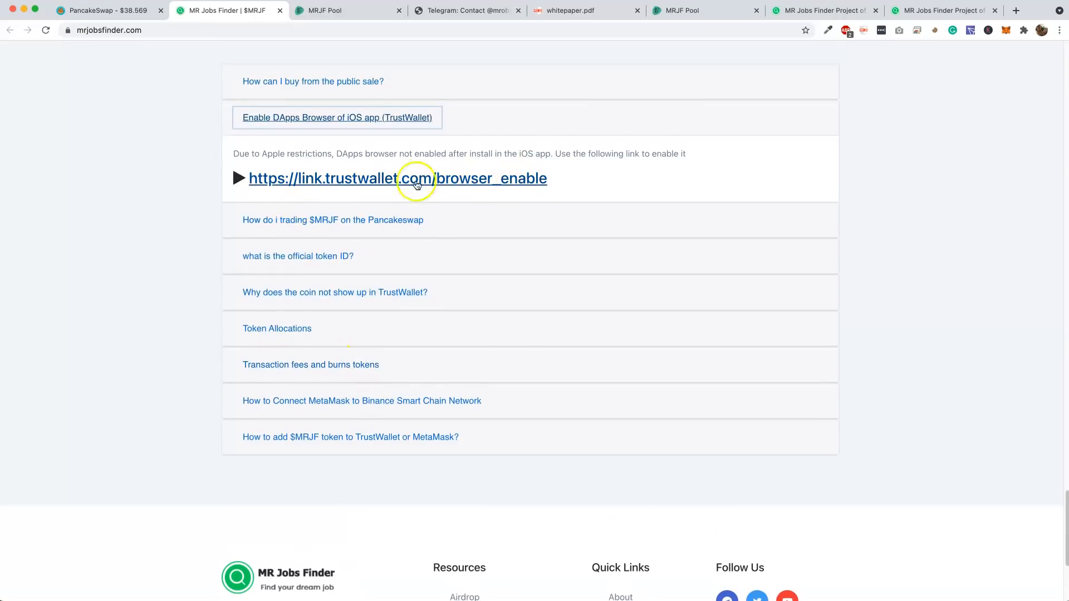
mouse_move(389, 196)
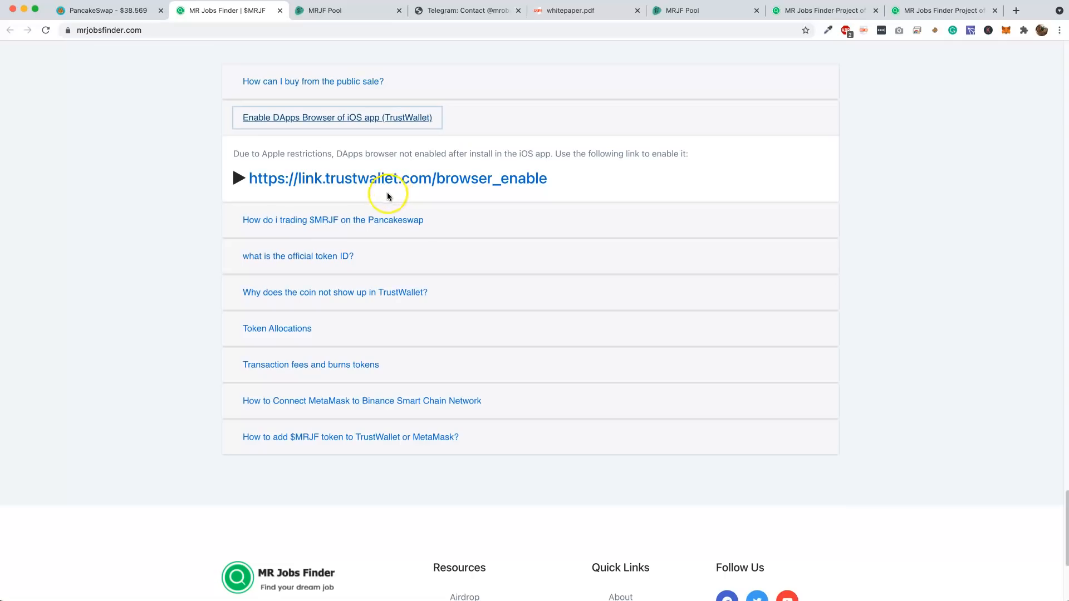
left_click(333, 220)
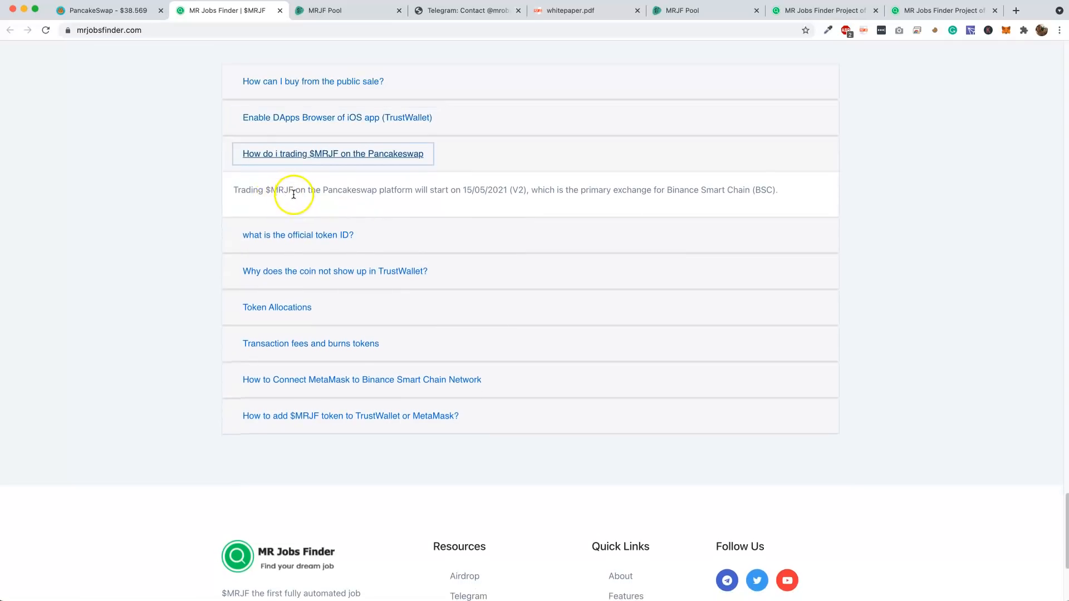
mouse_move(427, 198)
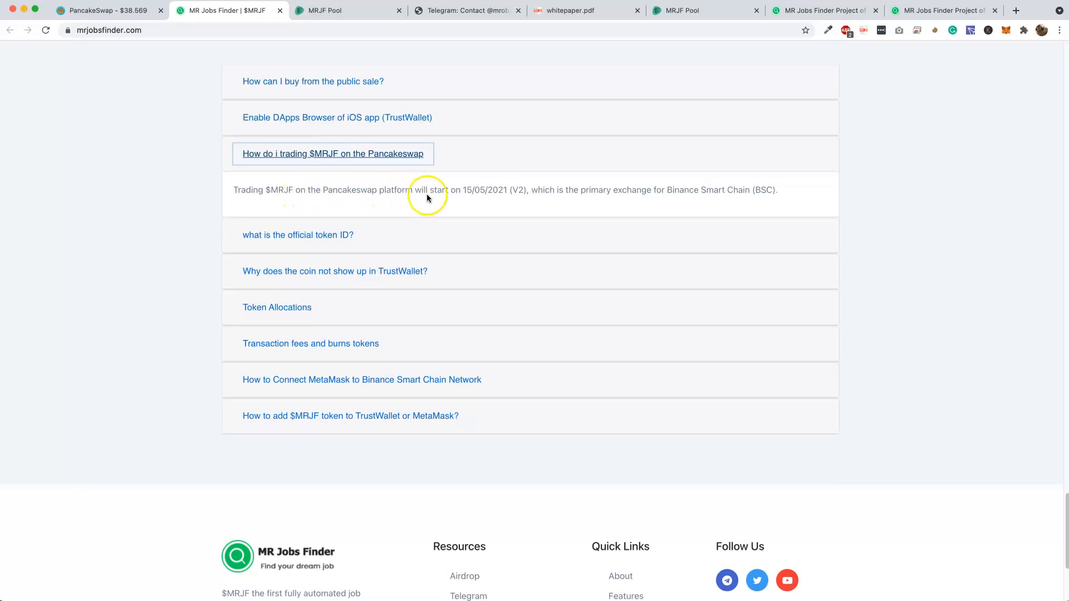
mouse_move(468, 192)
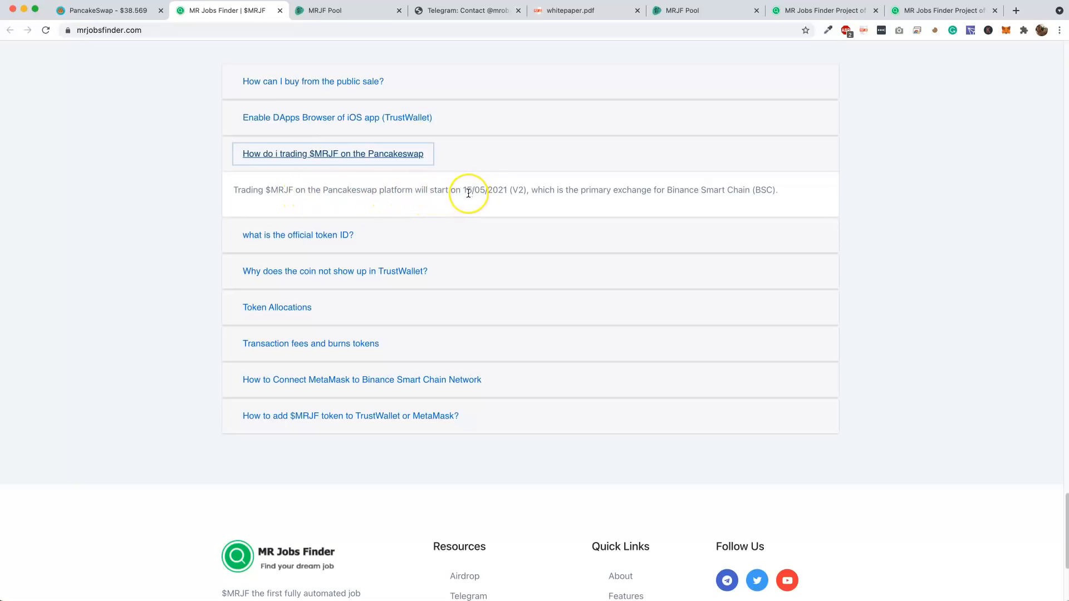
mouse_move(594, 204)
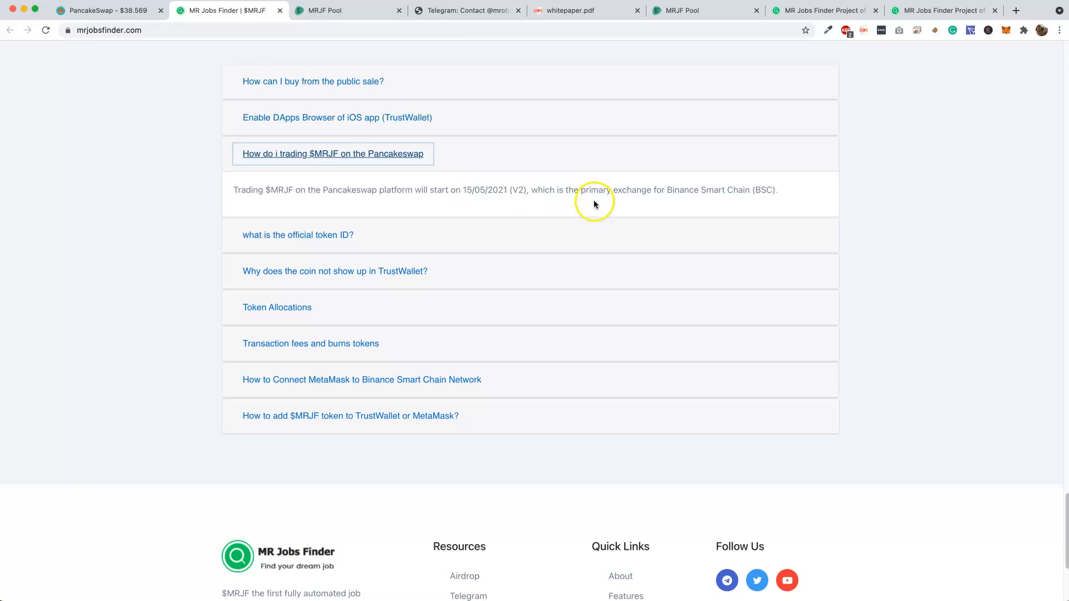
mouse_move(667, 198)
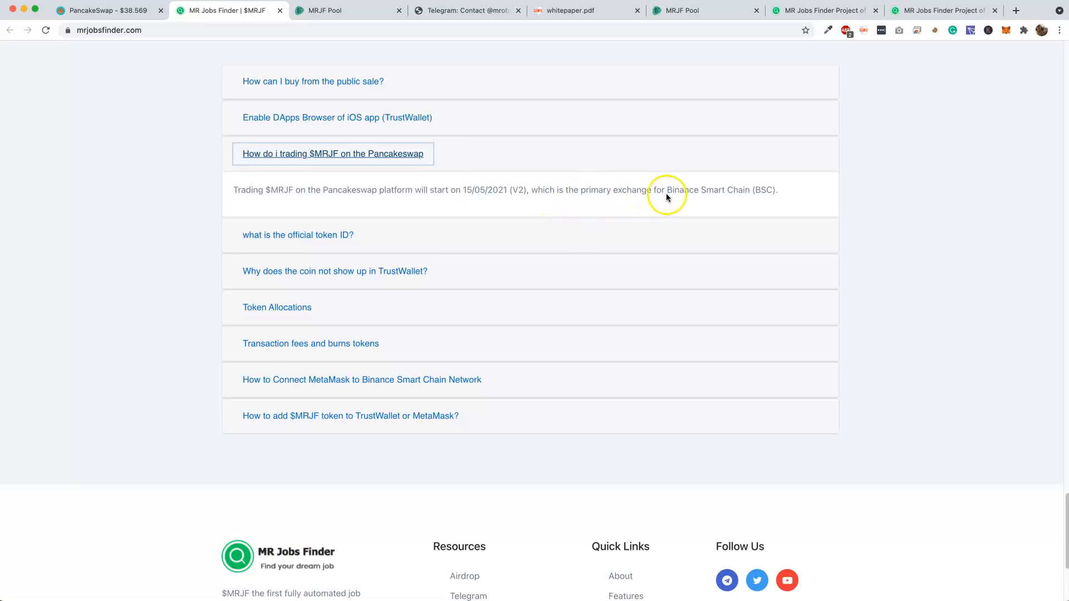
mouse_move(335, 270)
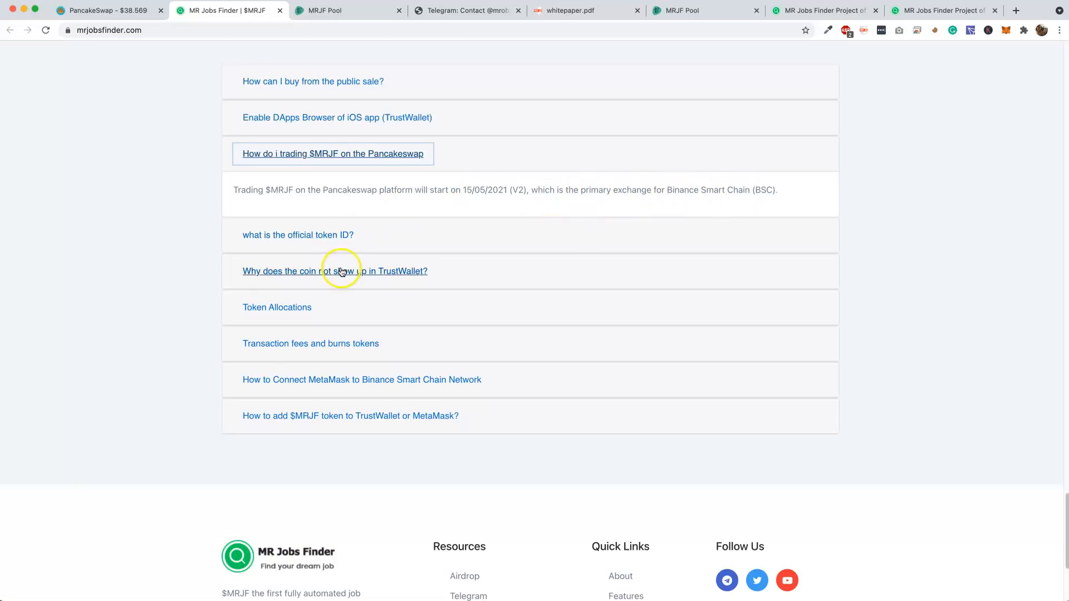
left_click(298, 234)
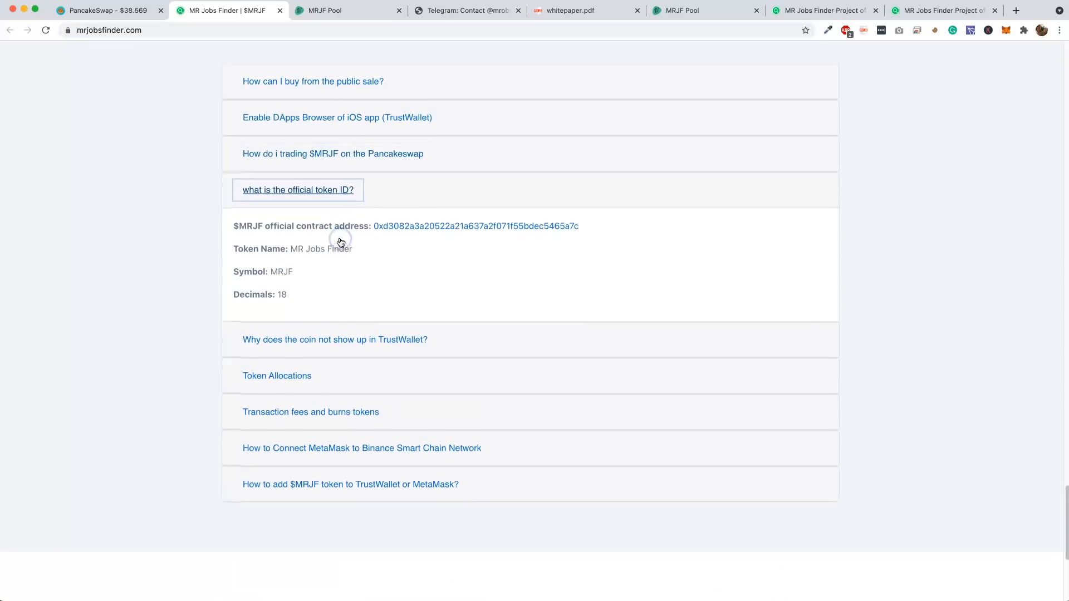
mouse_move(343, 352)
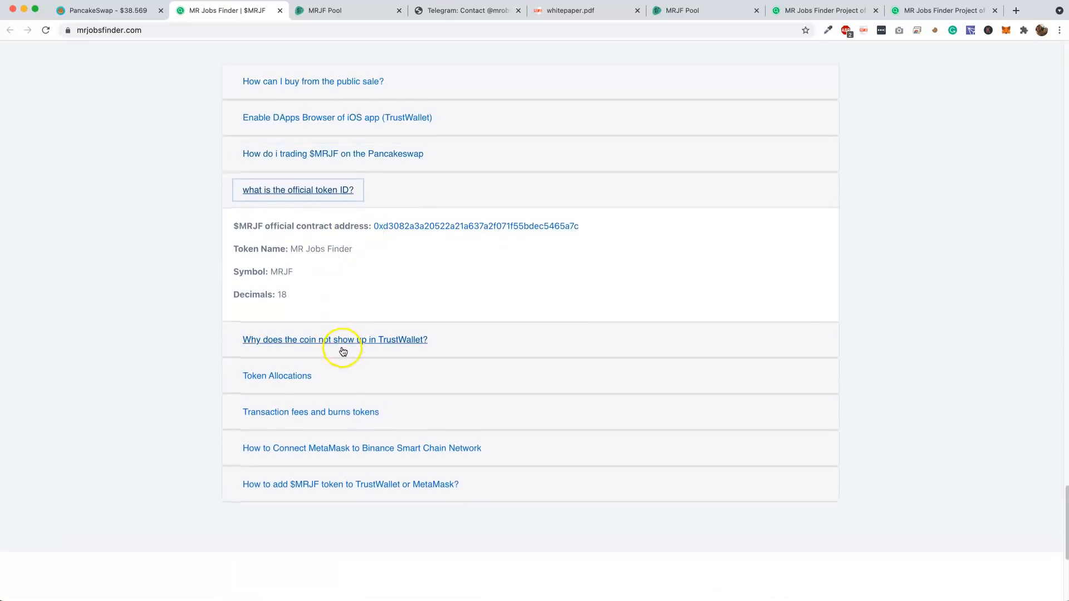
scroll("down", 3)
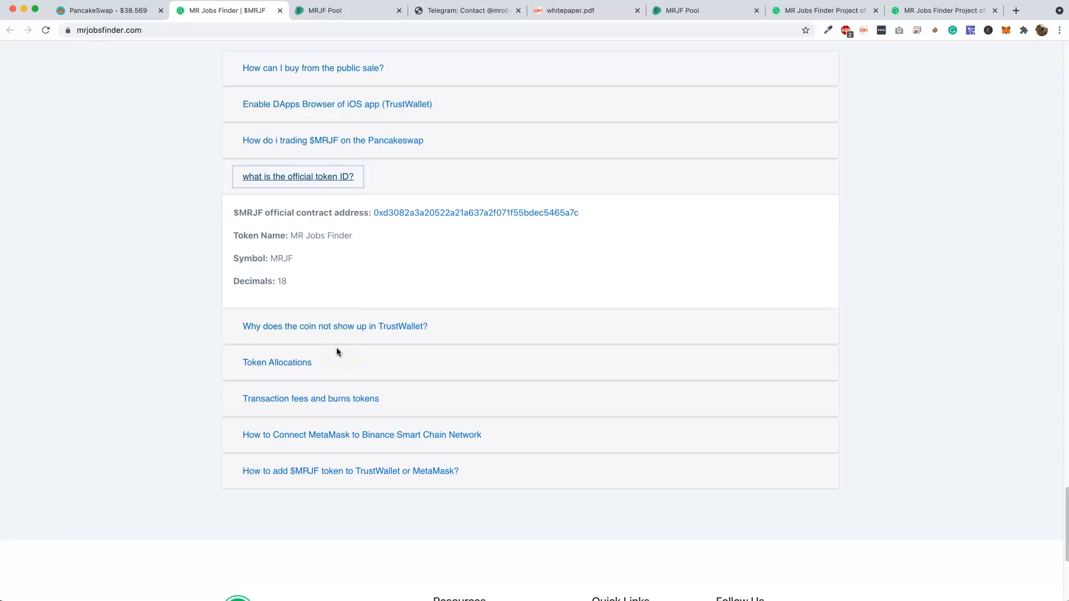
Expand the 'coin not showing in TrustWallet' and 'Token Allocations' answers and scroll through the table
left_click(334, 326)
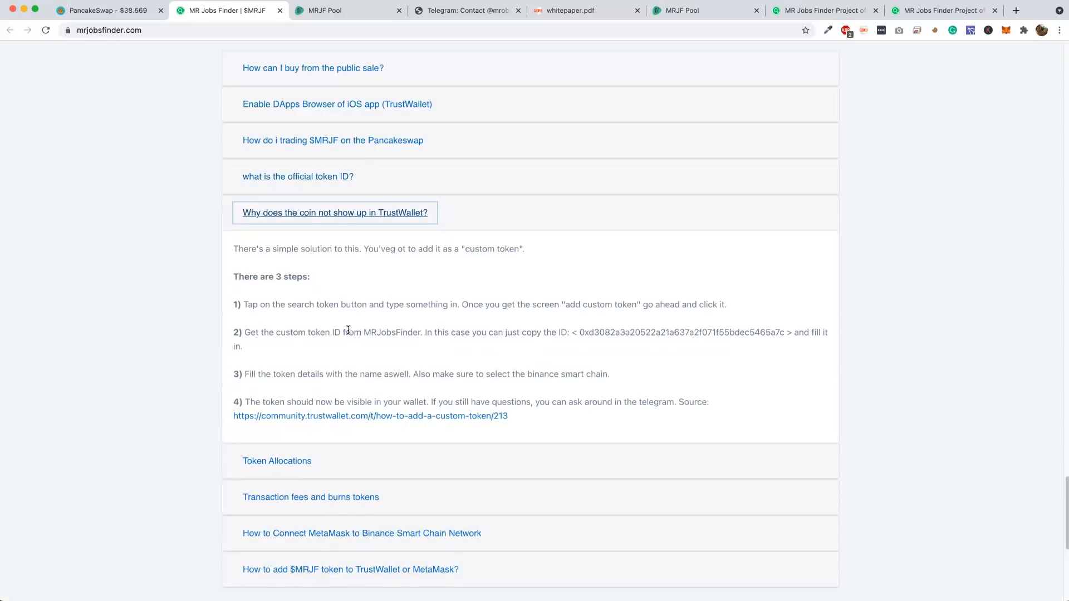
scroll("down", 3)
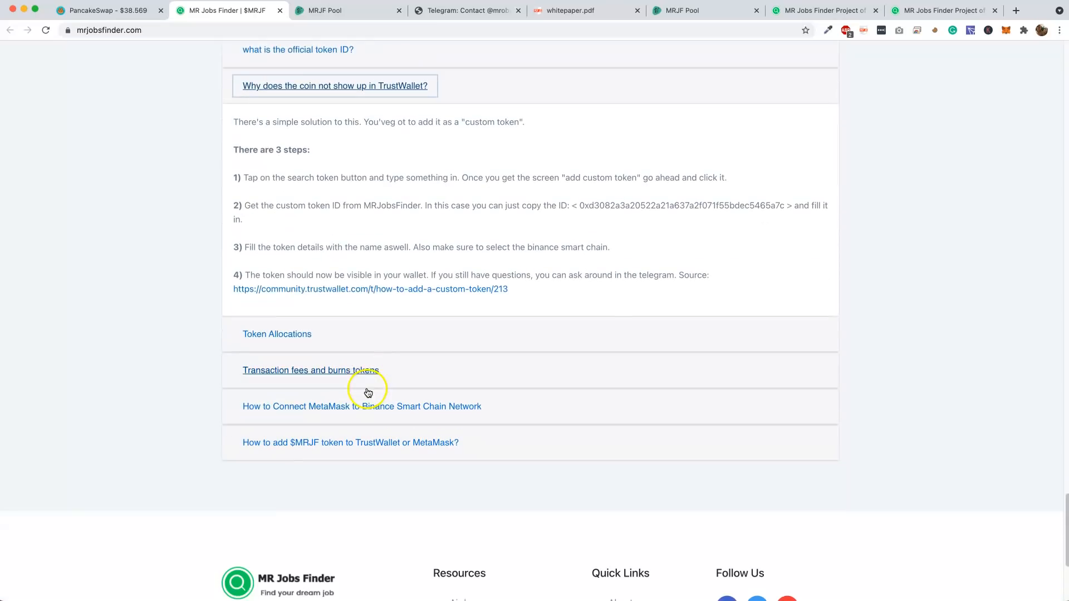
left_click(277, 334)
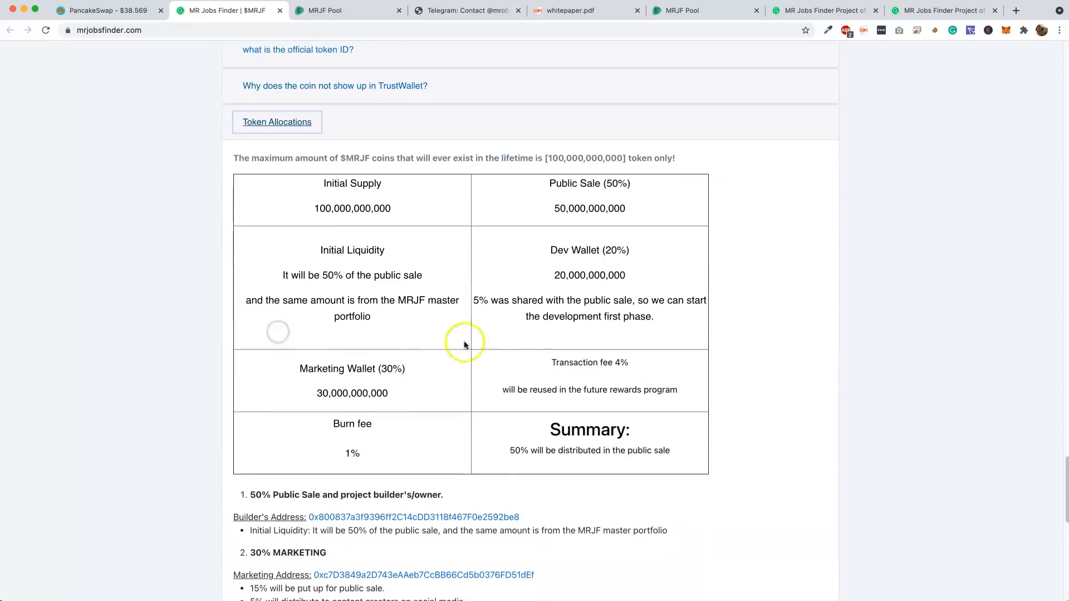
scroll("down", 3)
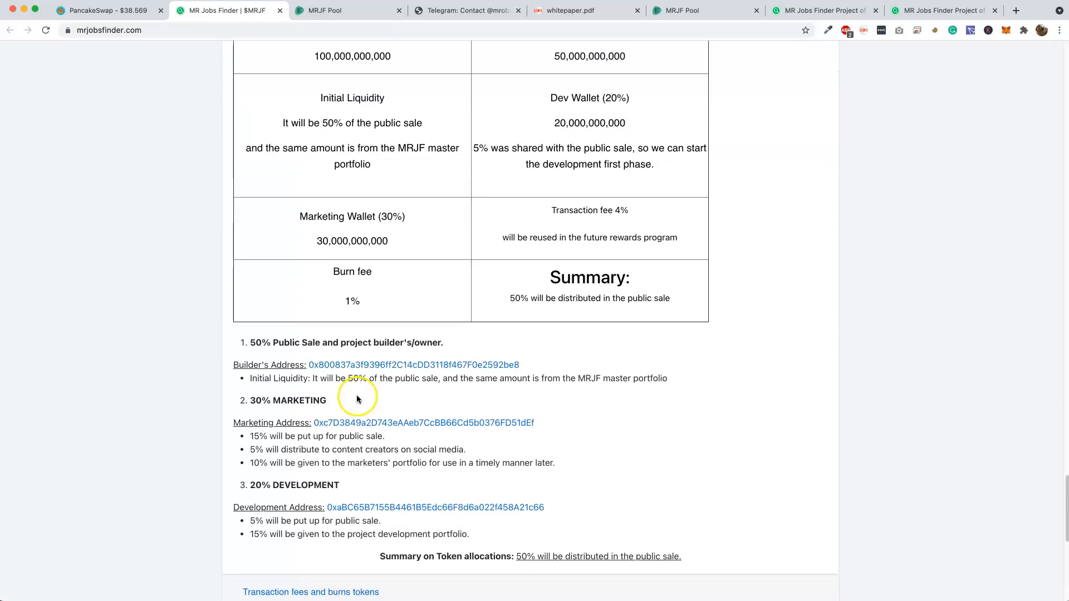
scroll("down", 3)
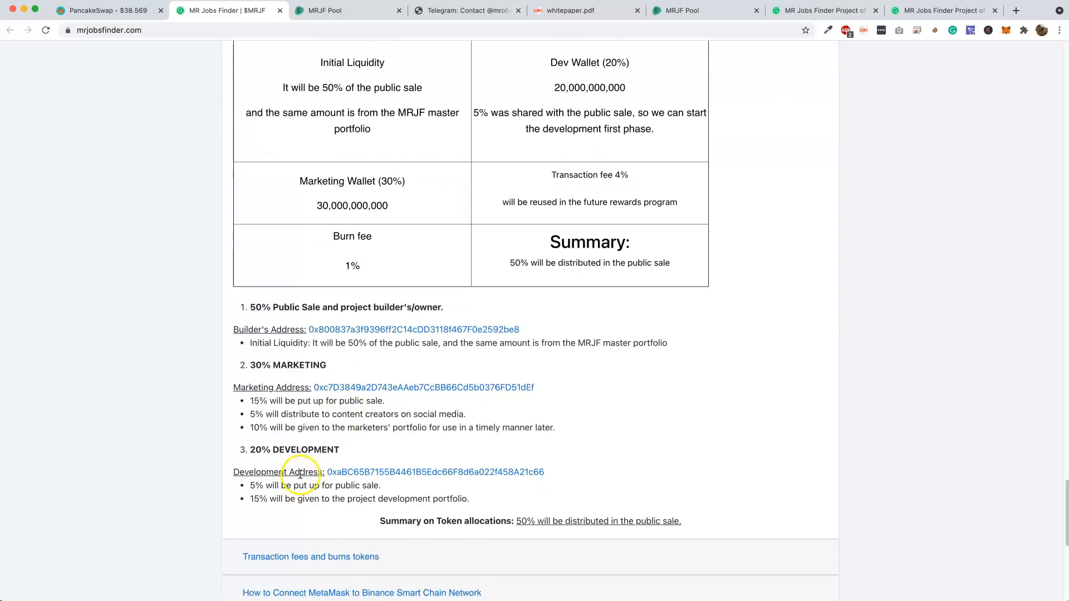
mouse_move(289, 495)
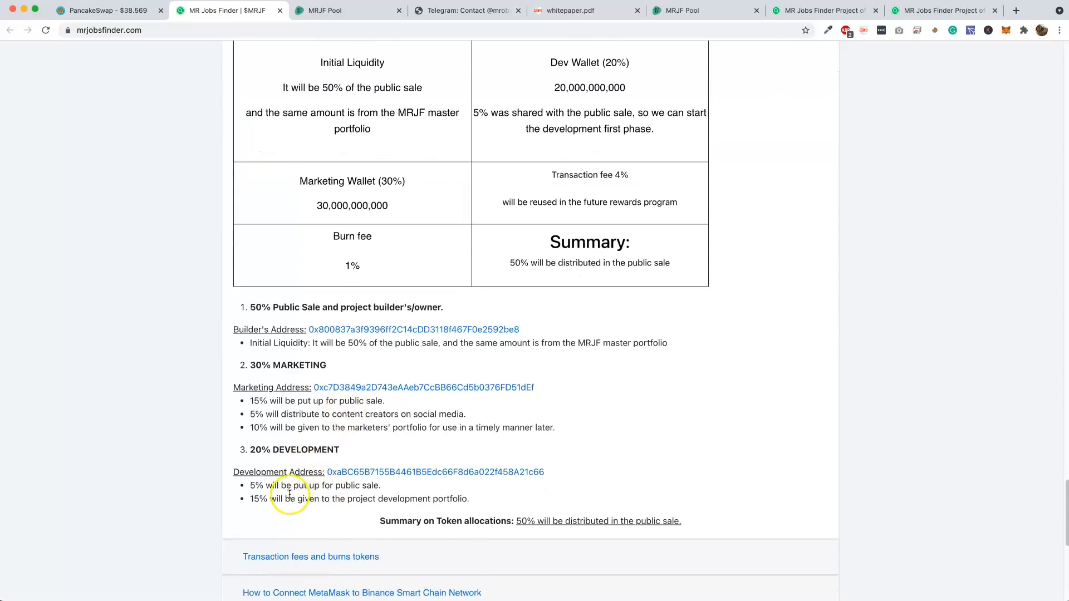
scroll("down", 3)
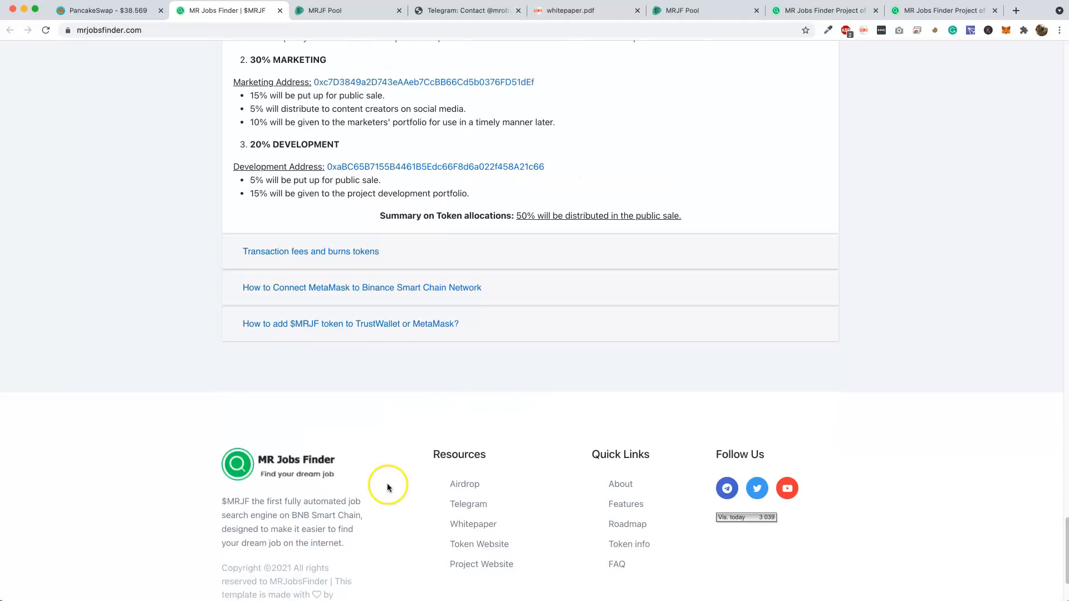
mouse_move(373, 458)
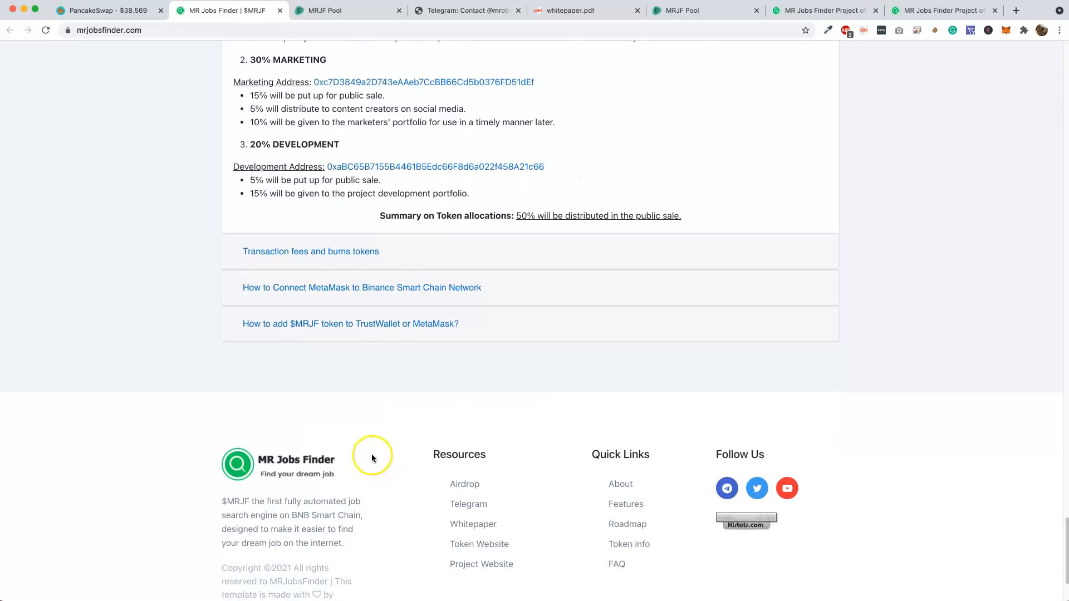
Scroll back up to the homepage hero and the What is $MRJF section
scroll("up", 3)
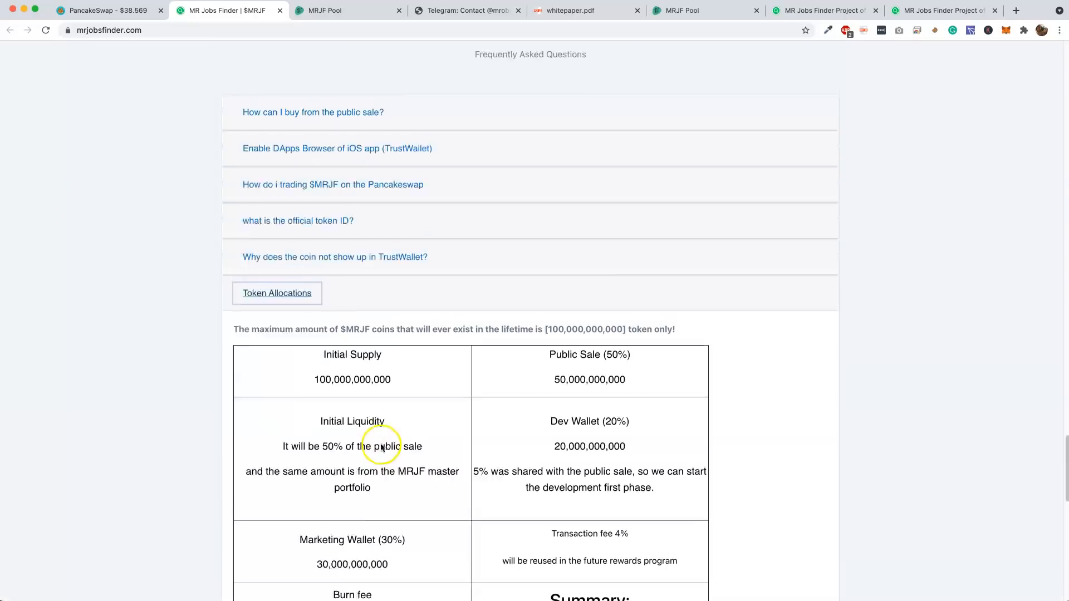
scroll("up", 3)
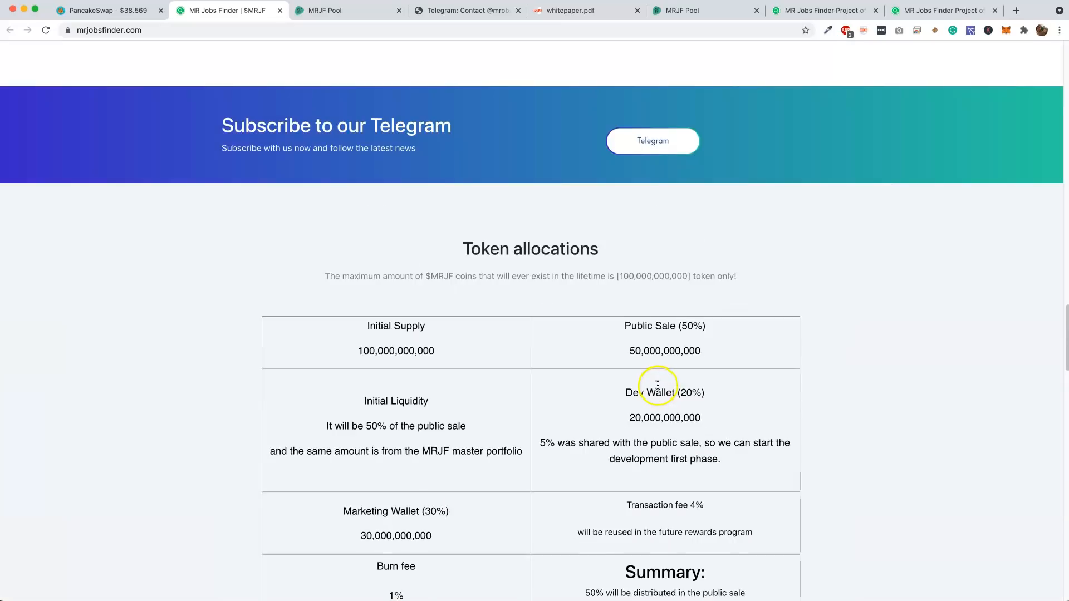
scroll("up", 3)
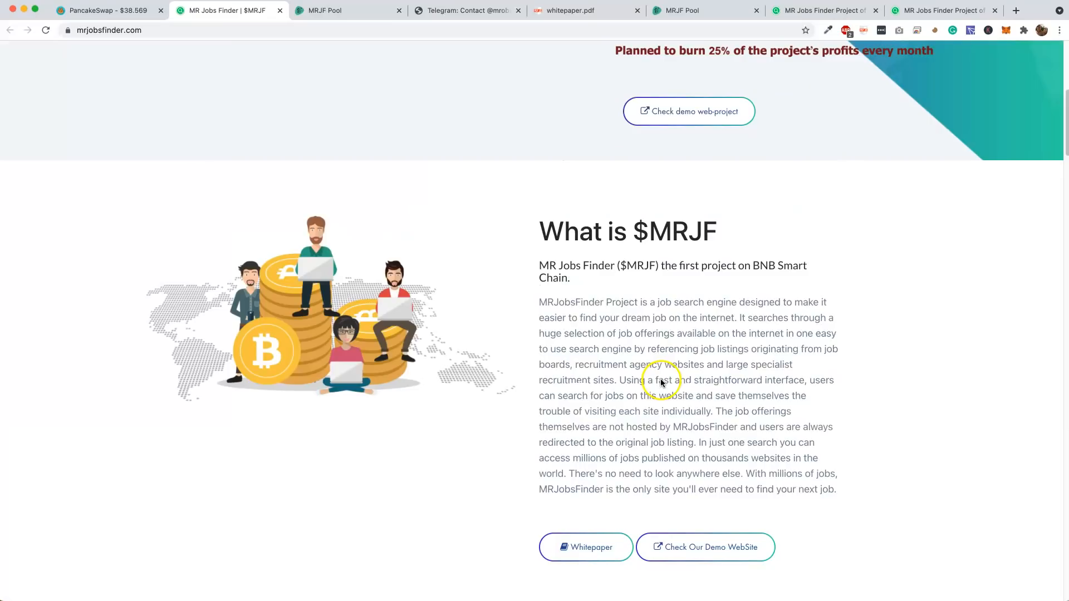
scroll("down", 3)
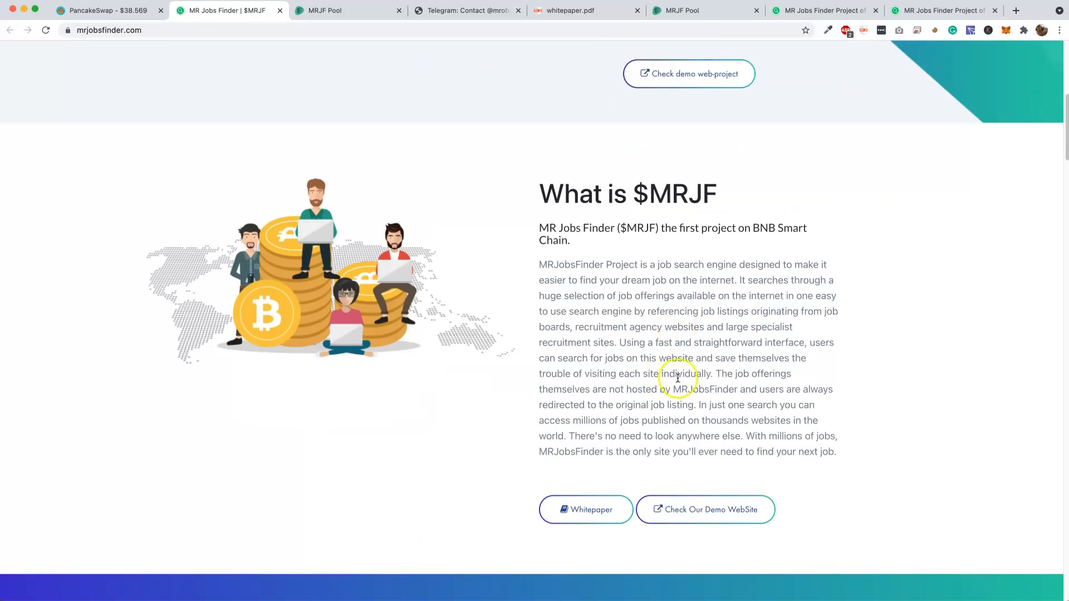
scroll("up", 3)
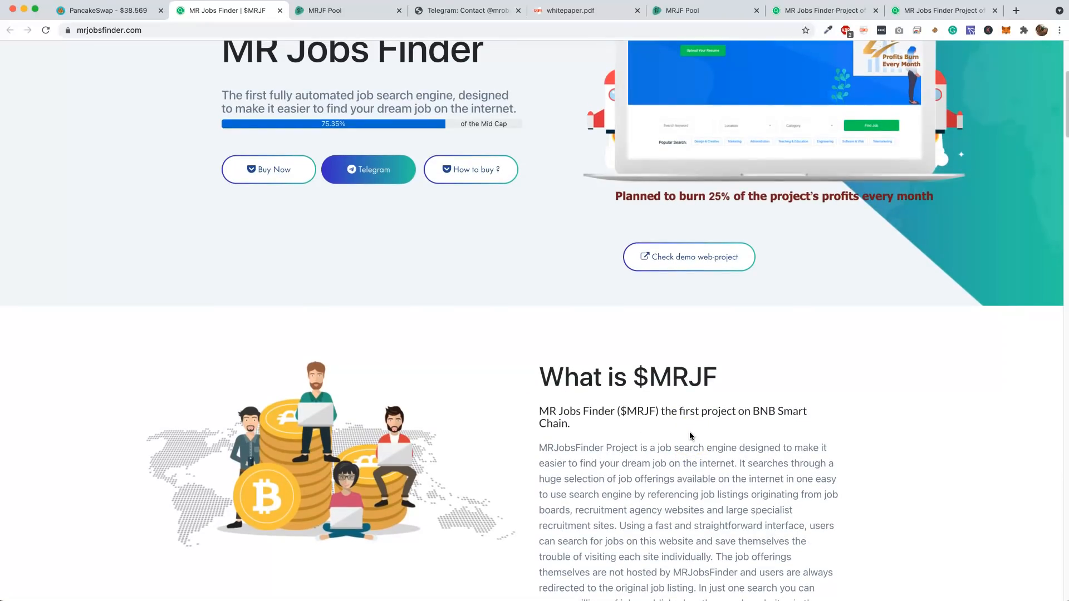
Open the demo job search site with 'Check demo web-project' in a new tab
left_click(689, 258)
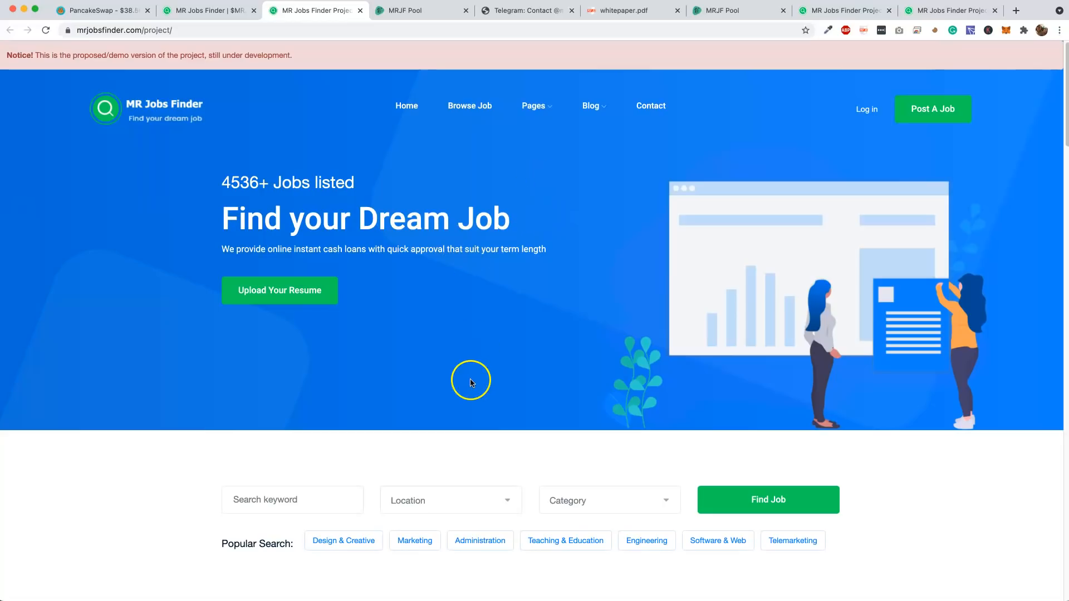
mouse_move(162, 486)
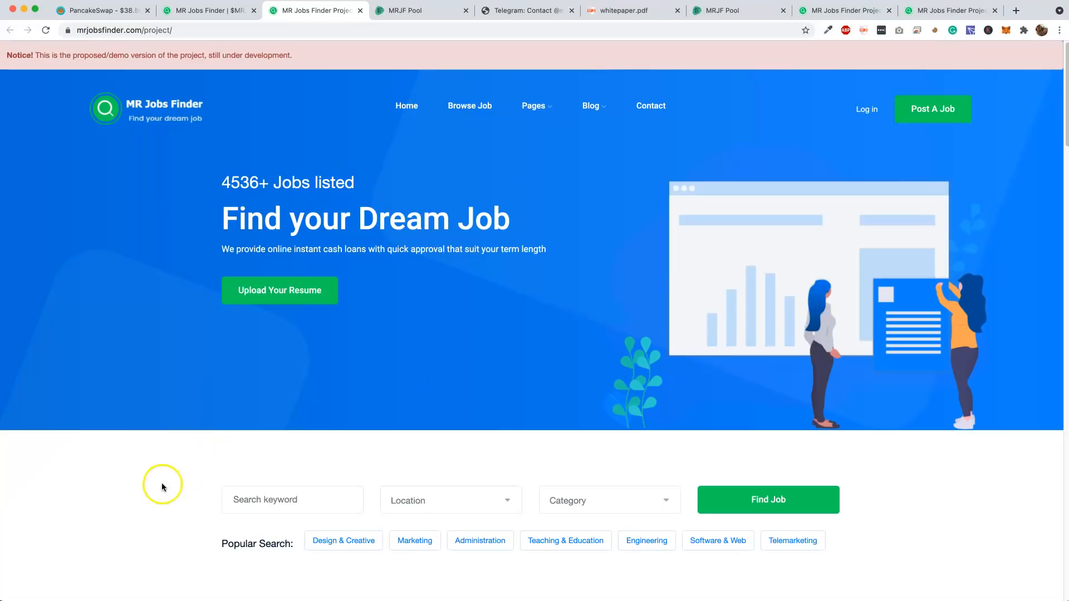
mouse_move(162, 487)
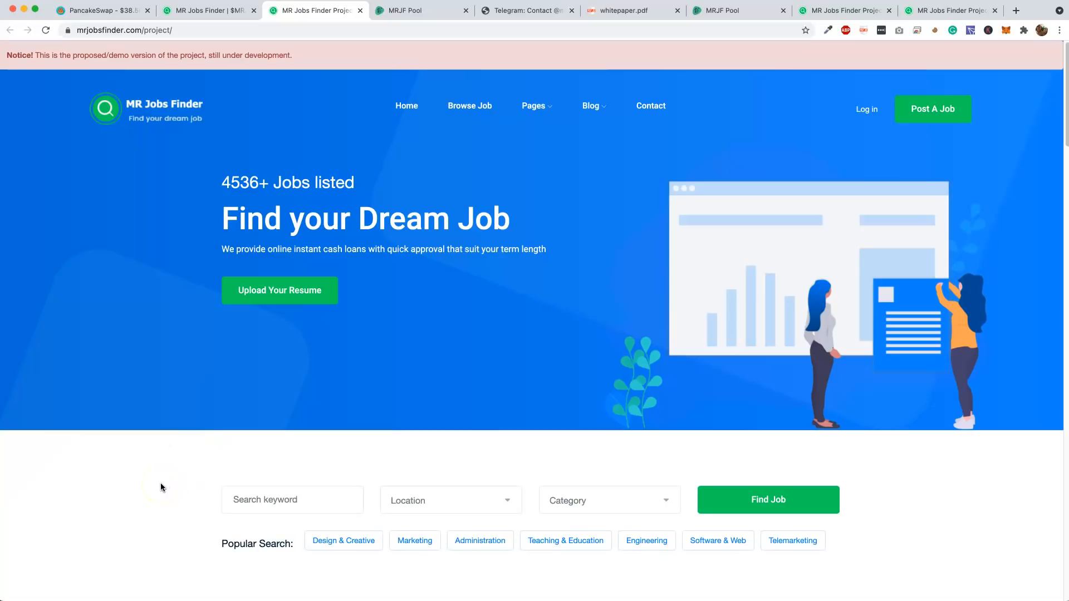
mouse_move(285, 219)
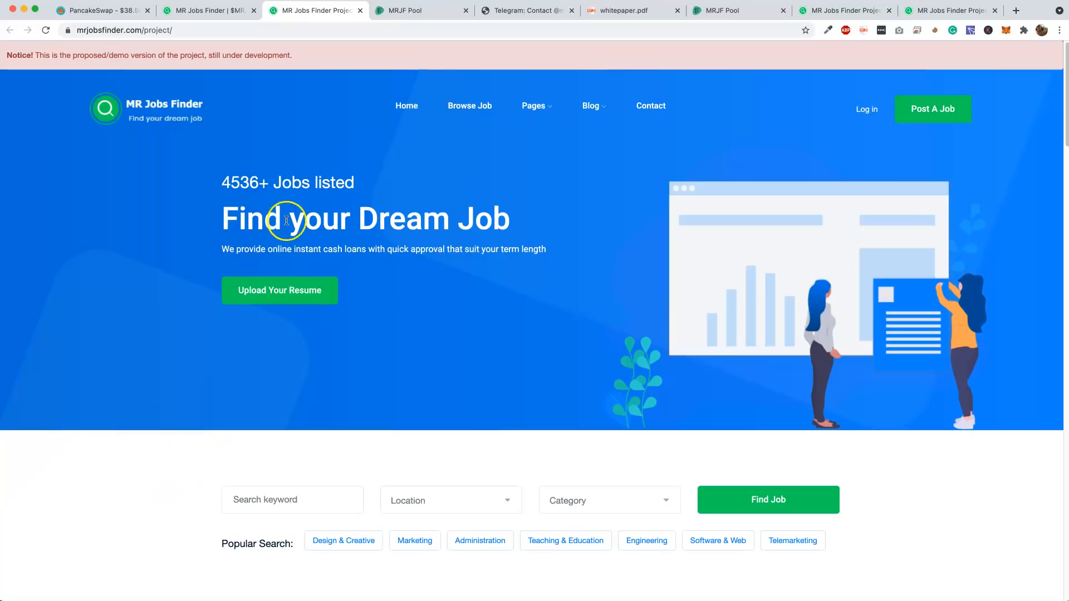
mouse_move(240, 23)
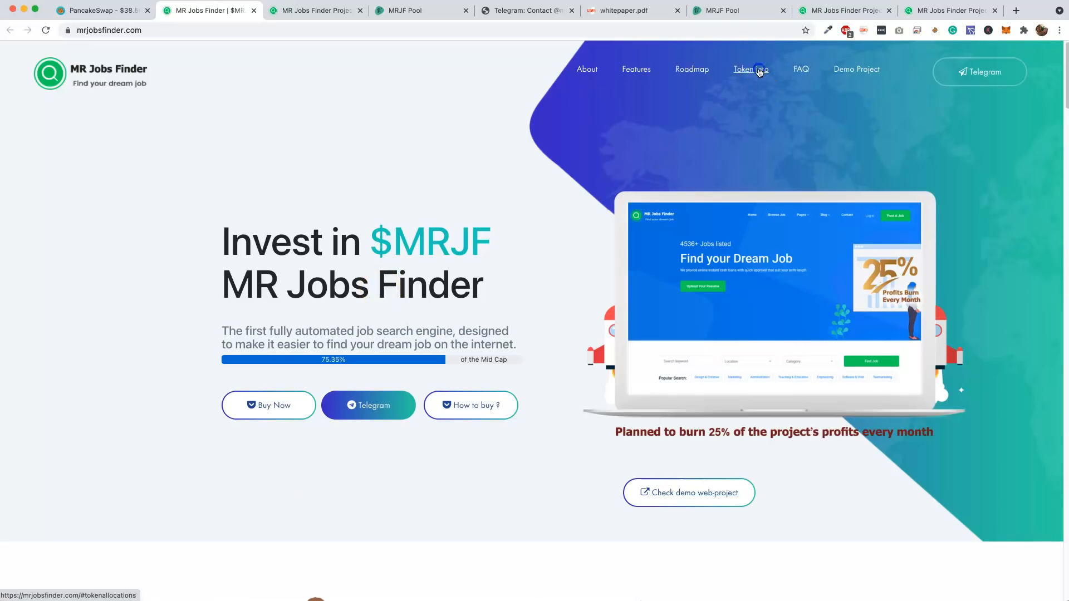
left_click(750, 69)
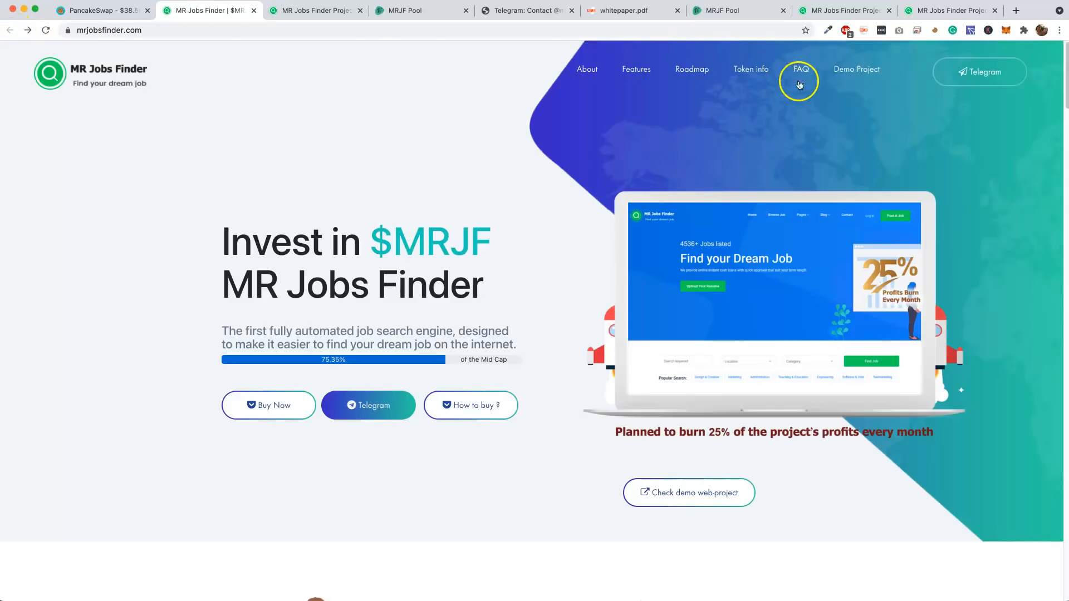
mouse_move(856, 69)
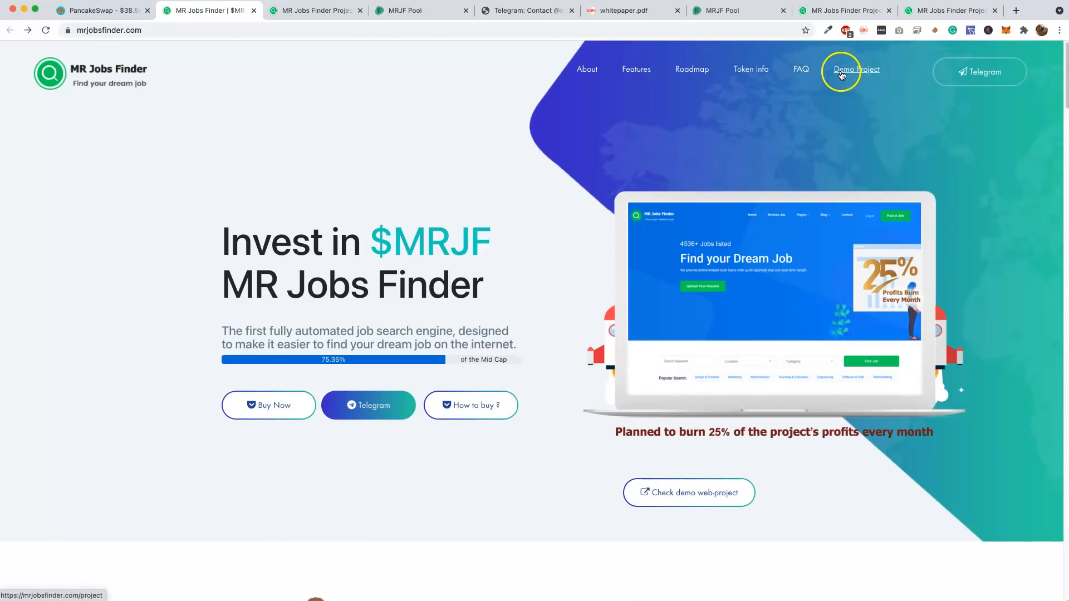
mouse_move(980, 71)
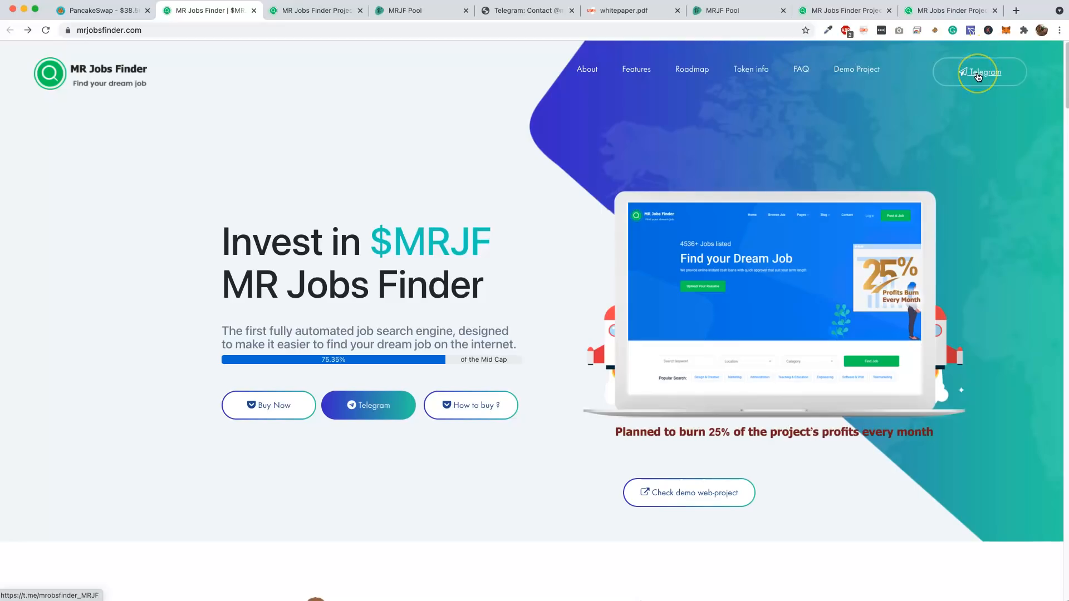
mouse_move(559, 257)
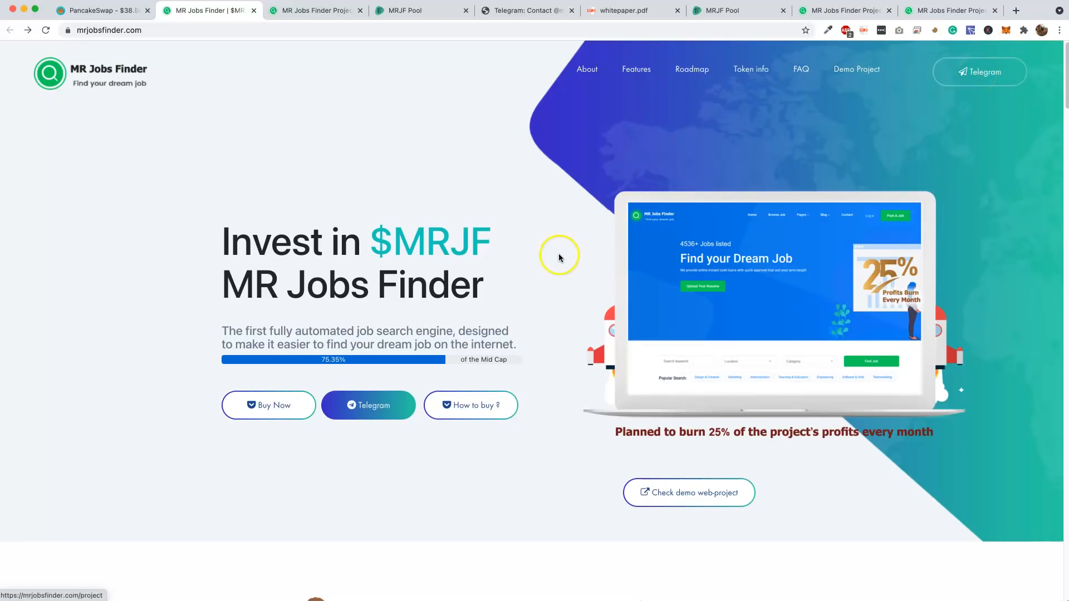
mouse_move(511, 292)
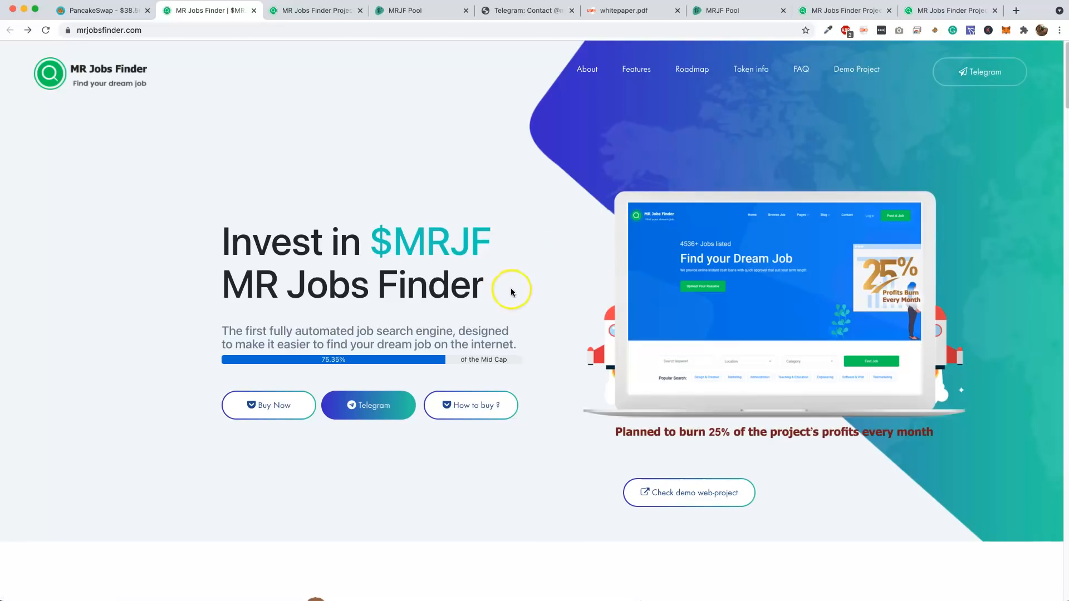
mouse_move(511, 291)
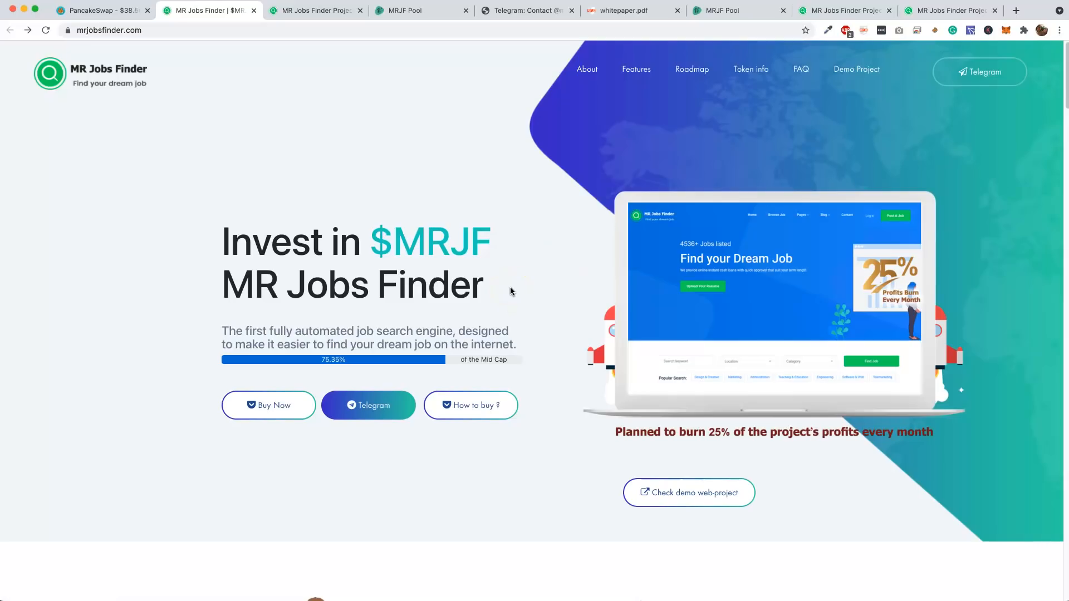